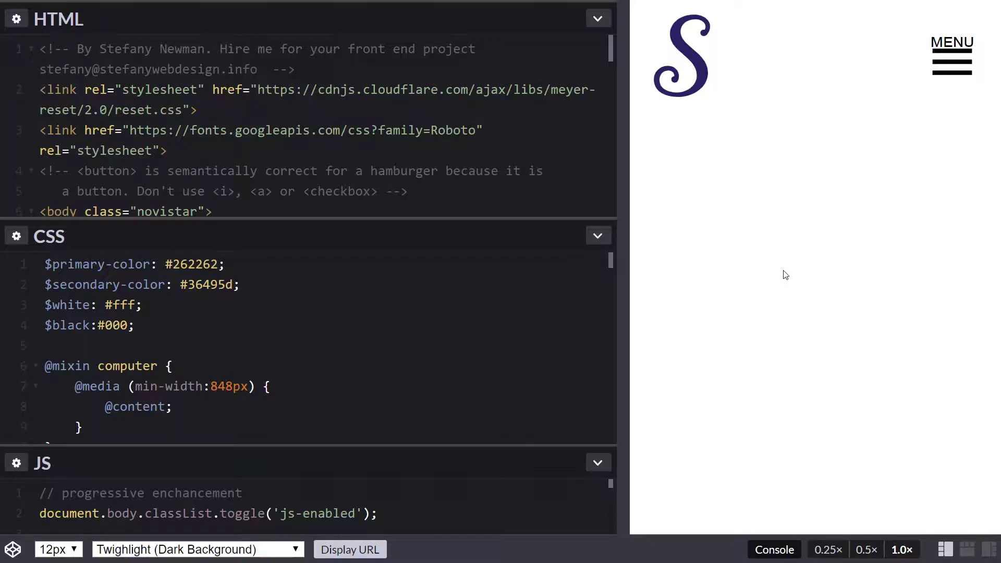
mouse_move(860, 215)
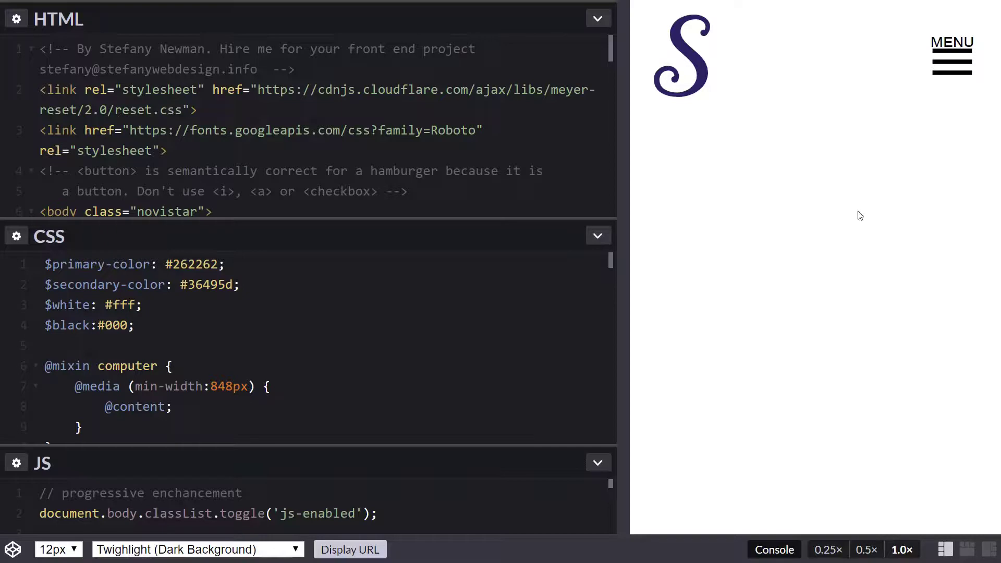
mouse_move(855, 210)
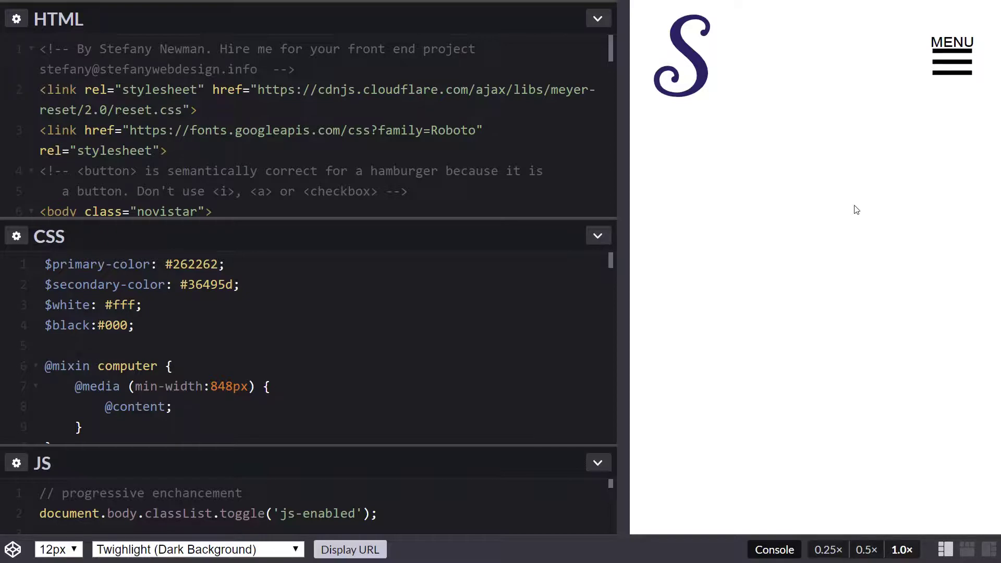
mouse_move(806, 110)
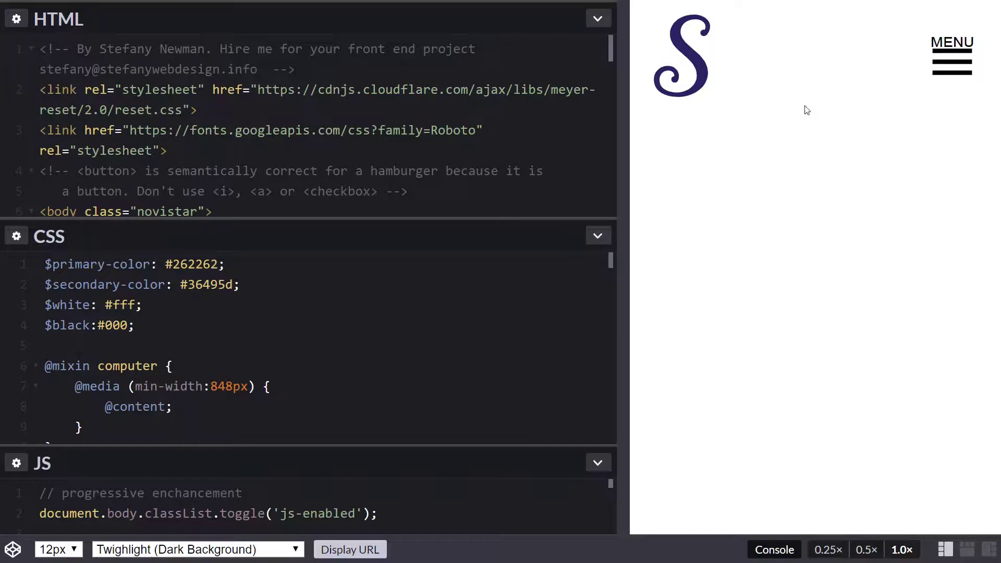
mouse_move(733, 91)
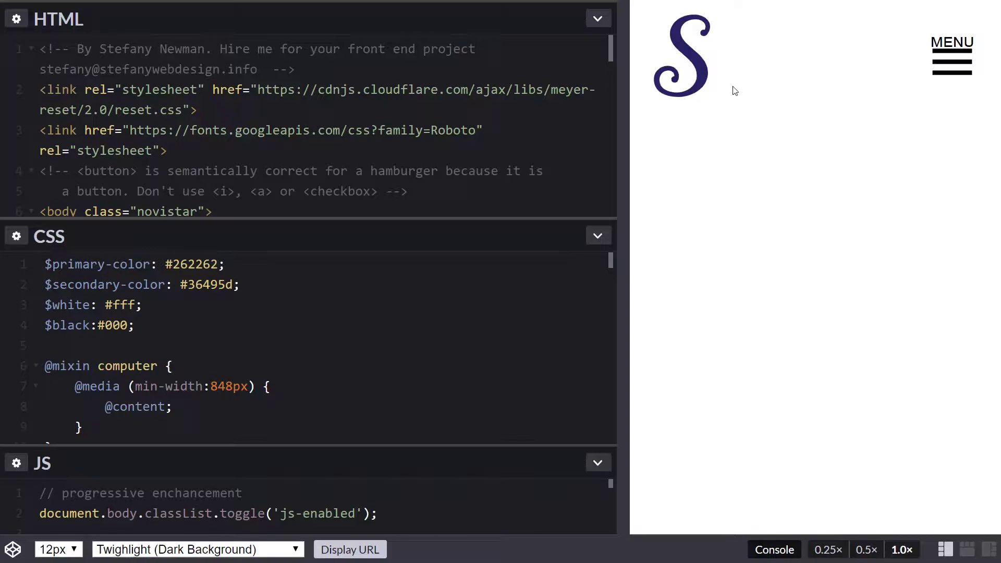
mouse_move(788, 128)
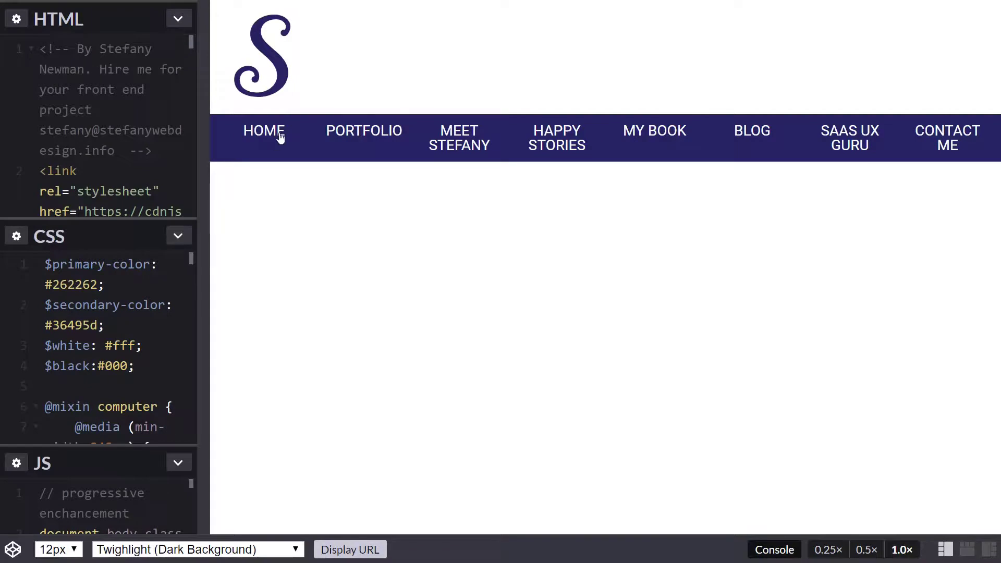
mouse_move(267, 230)
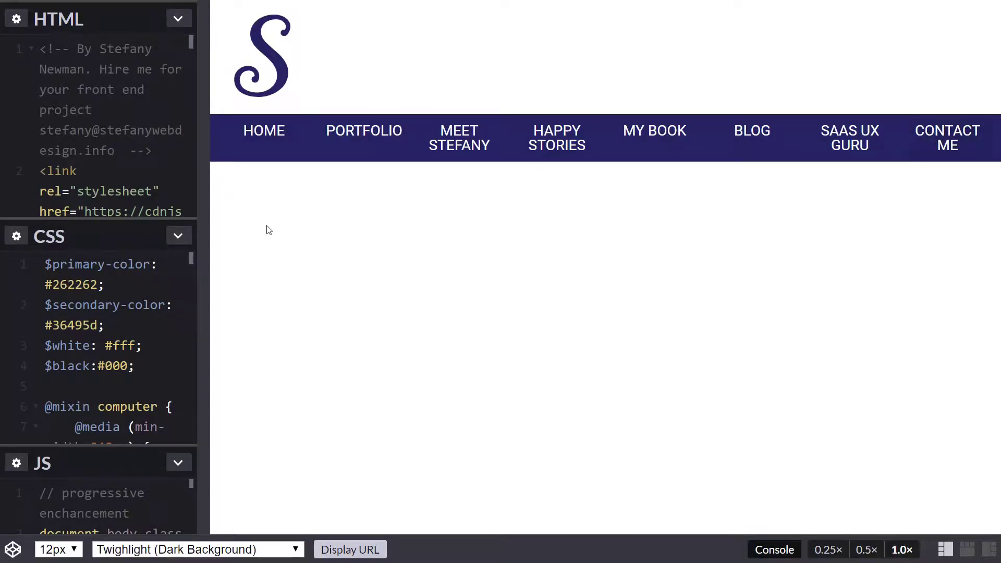
mouse_move(207, 220)
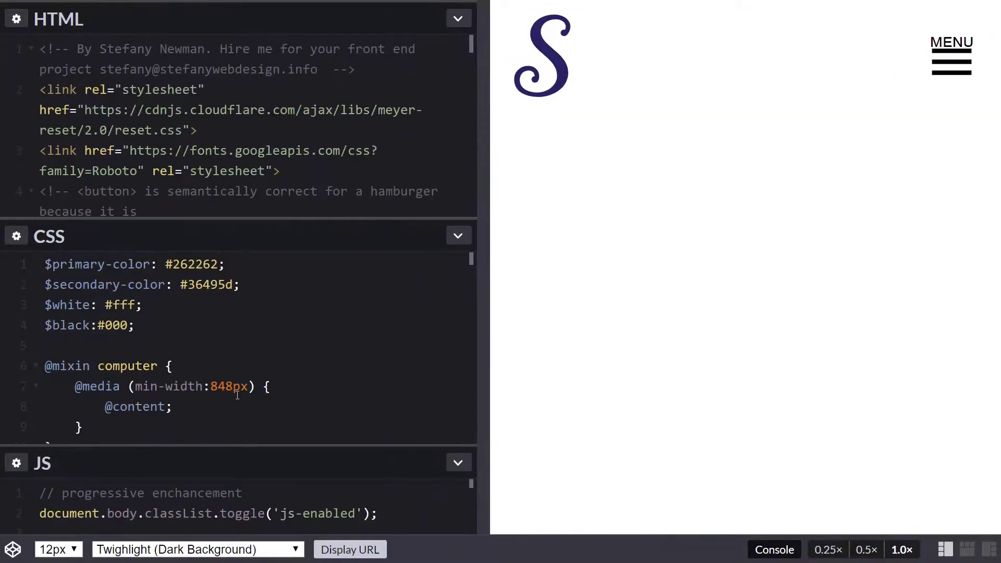
mouse_move(968, 69)
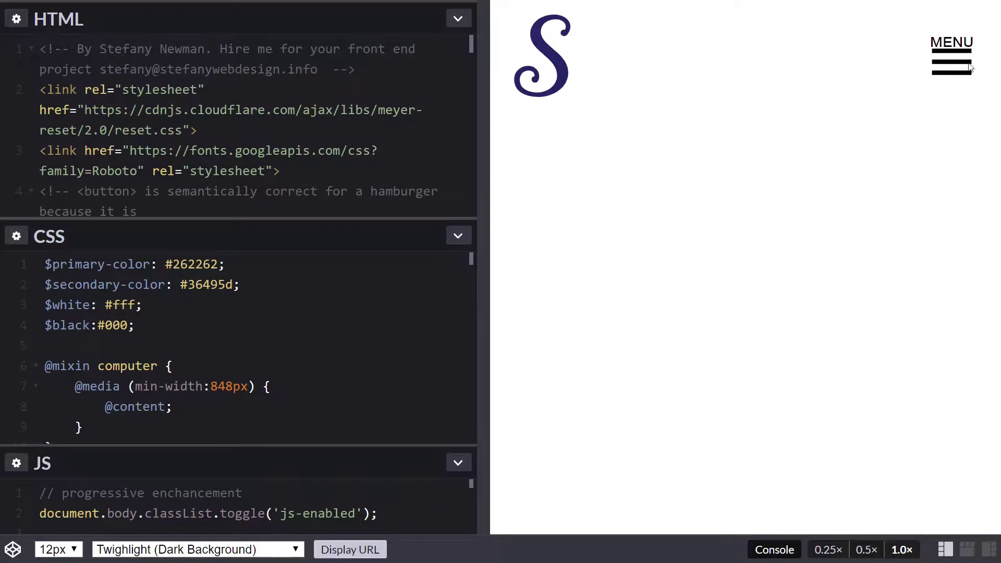
Expand the demo's MENU hamburger in the preview to reveal the navigation links.
left_click(951, 57)
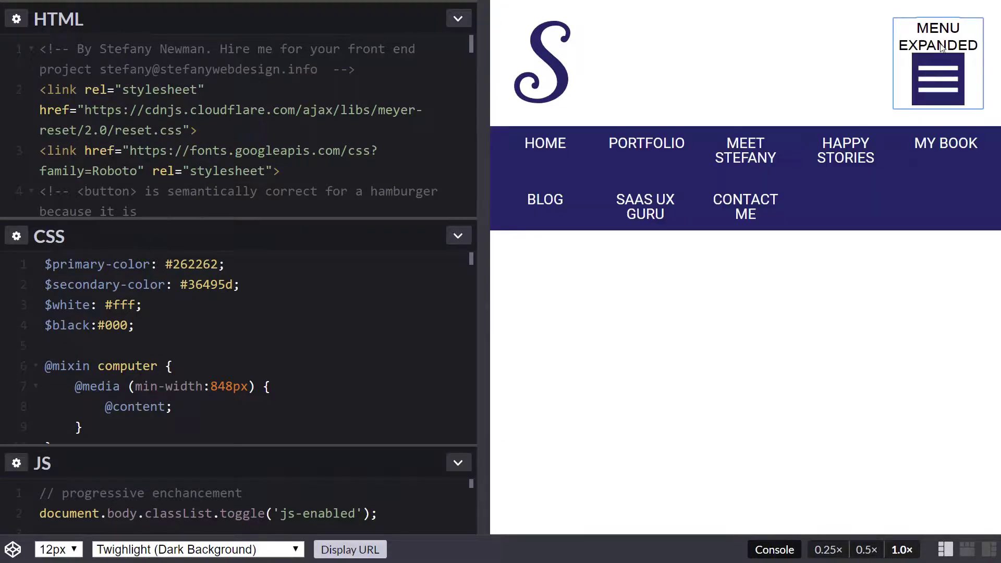
mouse_move(932, 65)
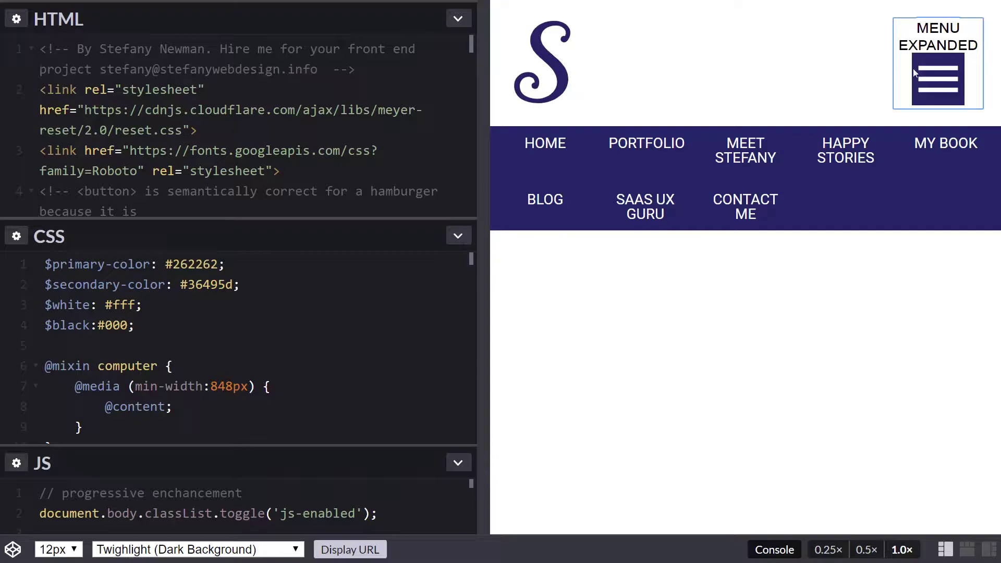
mouse_move(907, 77)
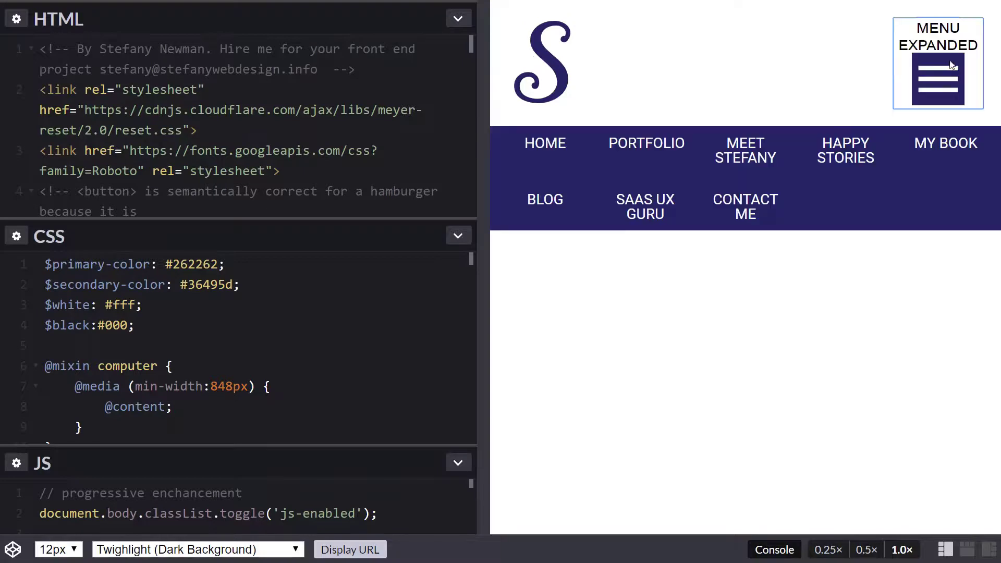
mouse_move(837, 95)
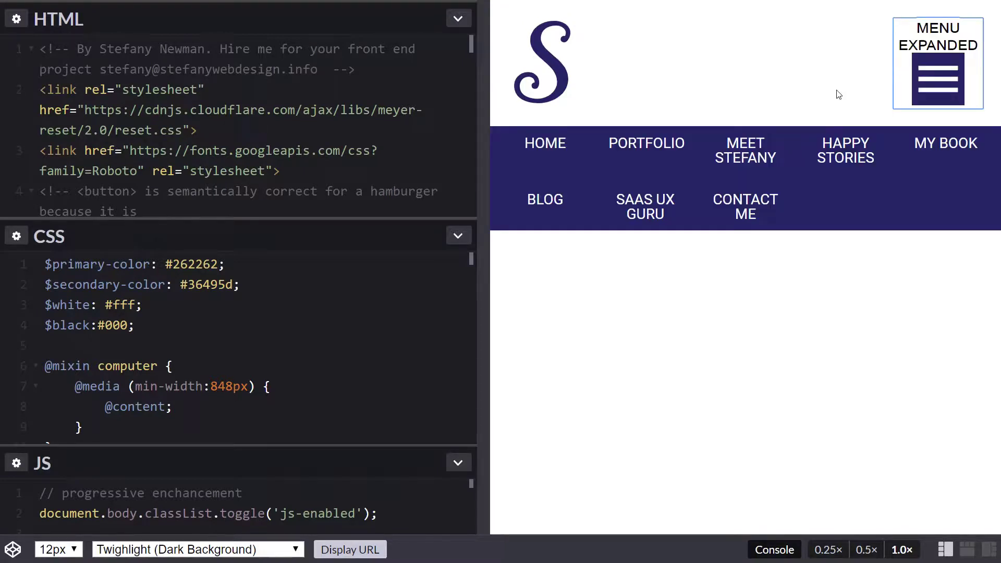
left_click(937, 64)
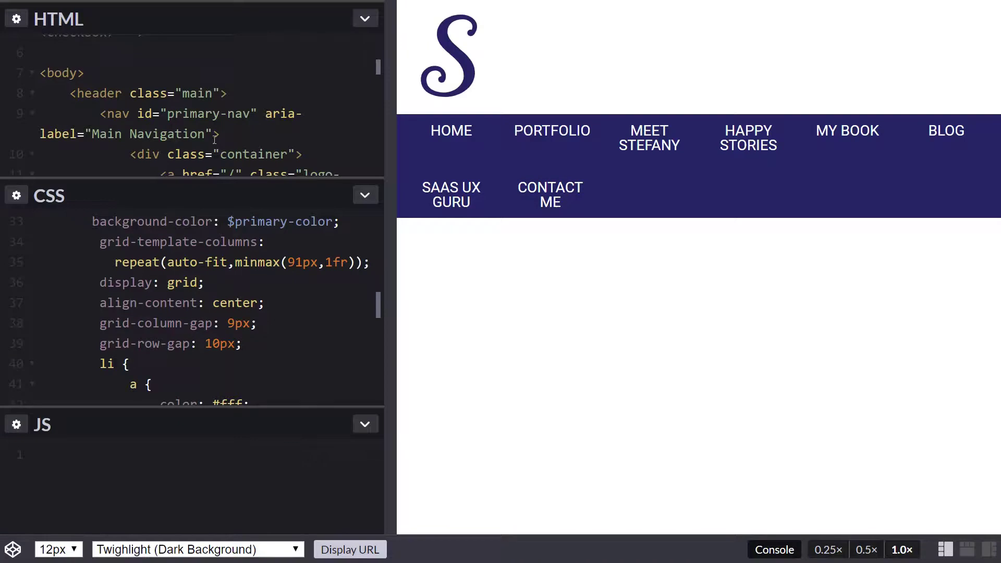
scroll("down", 3)
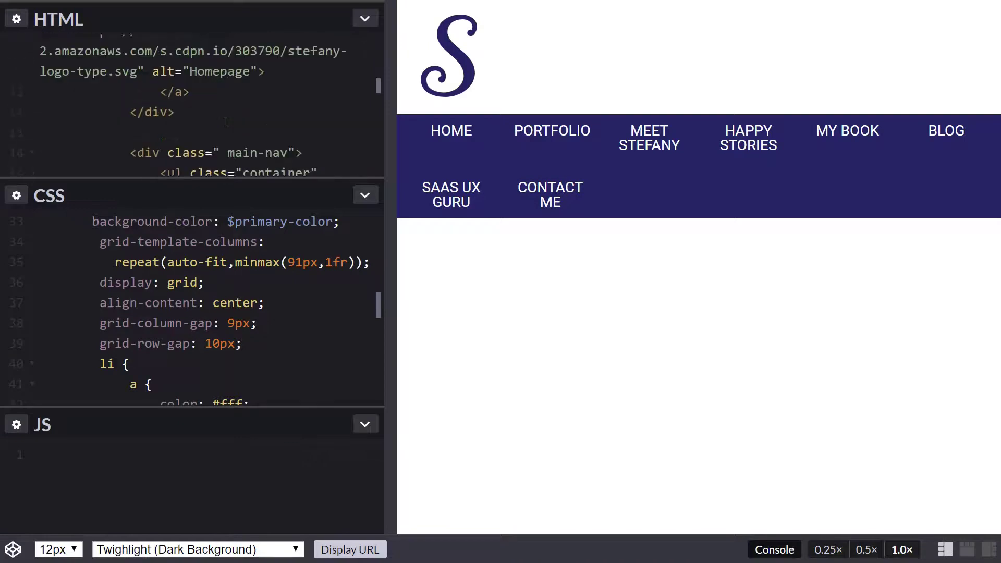
scroll("up", 3)
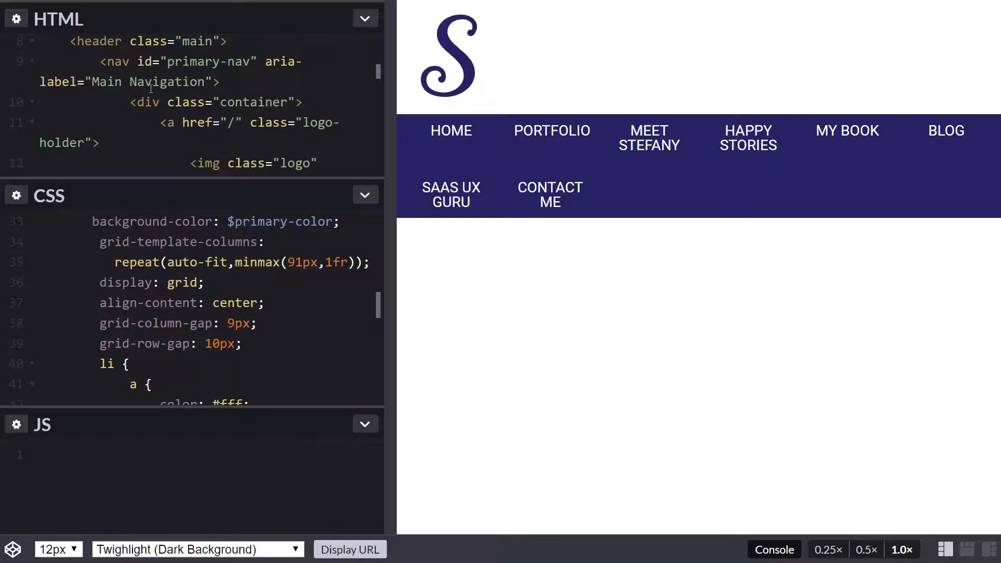
scroll("up", 3)
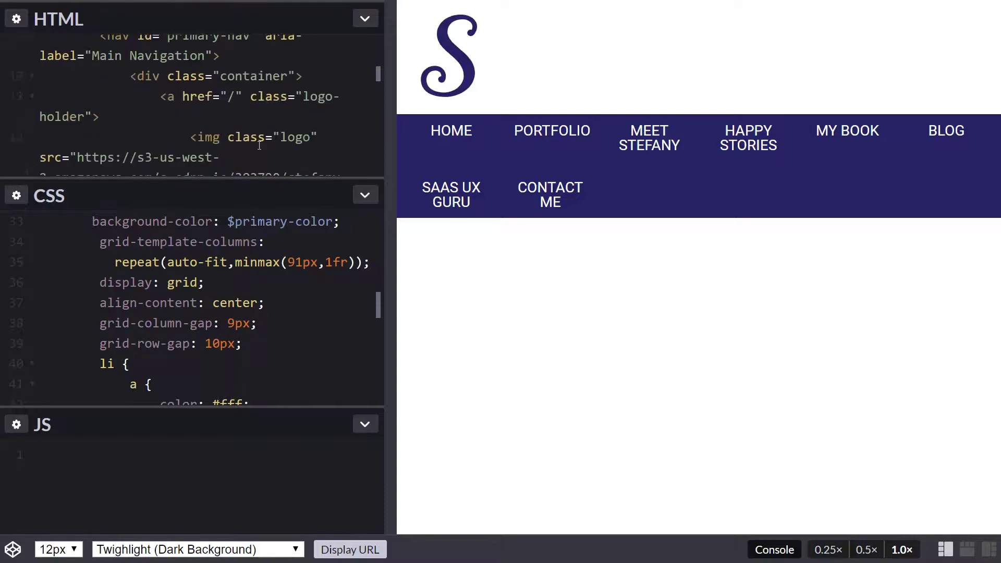
scroll("up", 3)
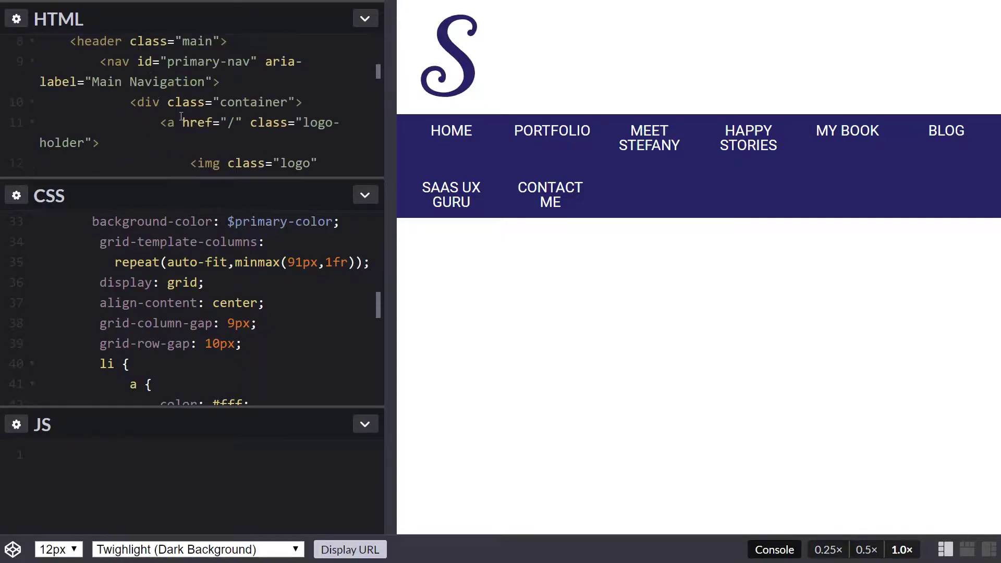
scroll("up", 3)
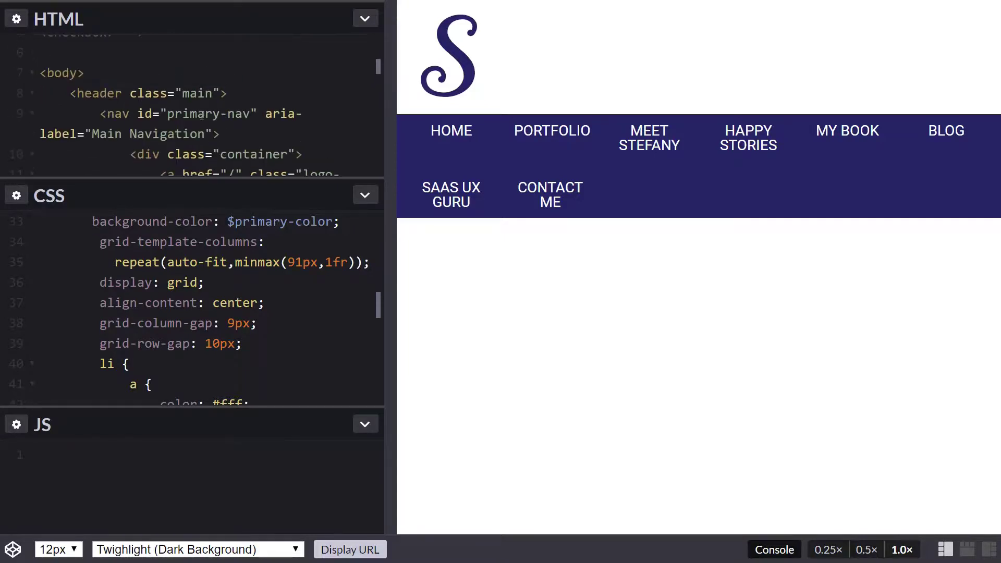
scroll("down", 3)
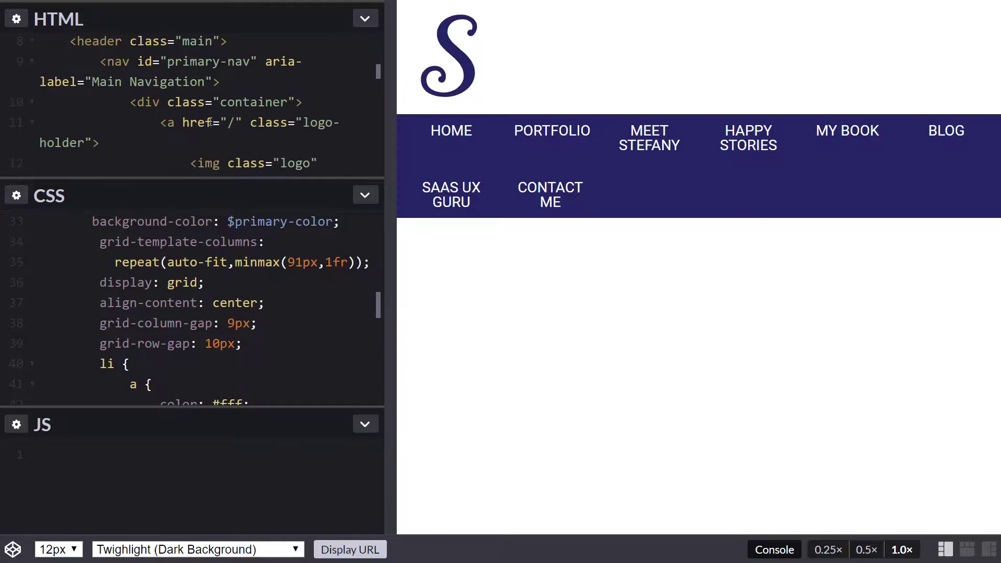
scroll("down", 3)
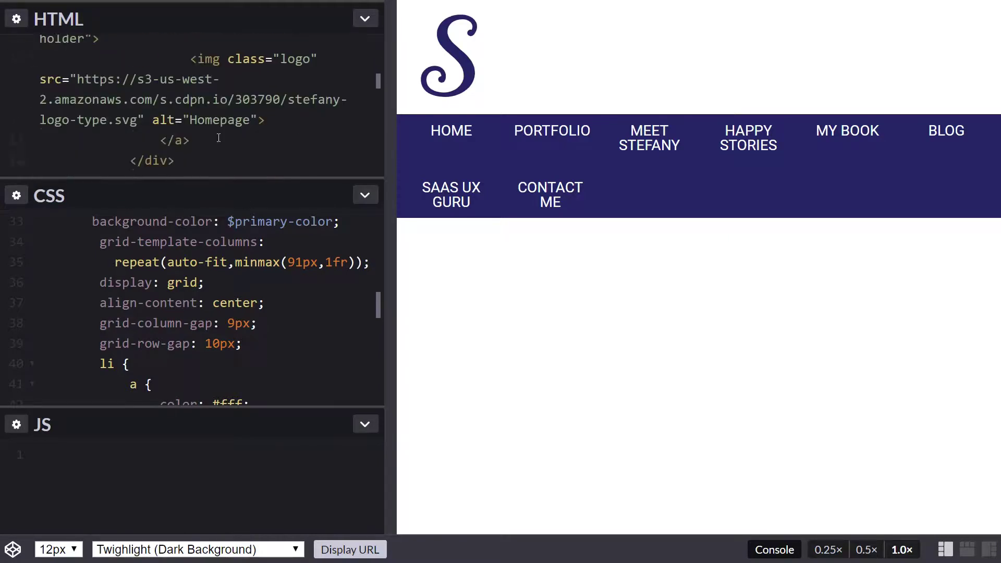
scroll("down", 3)
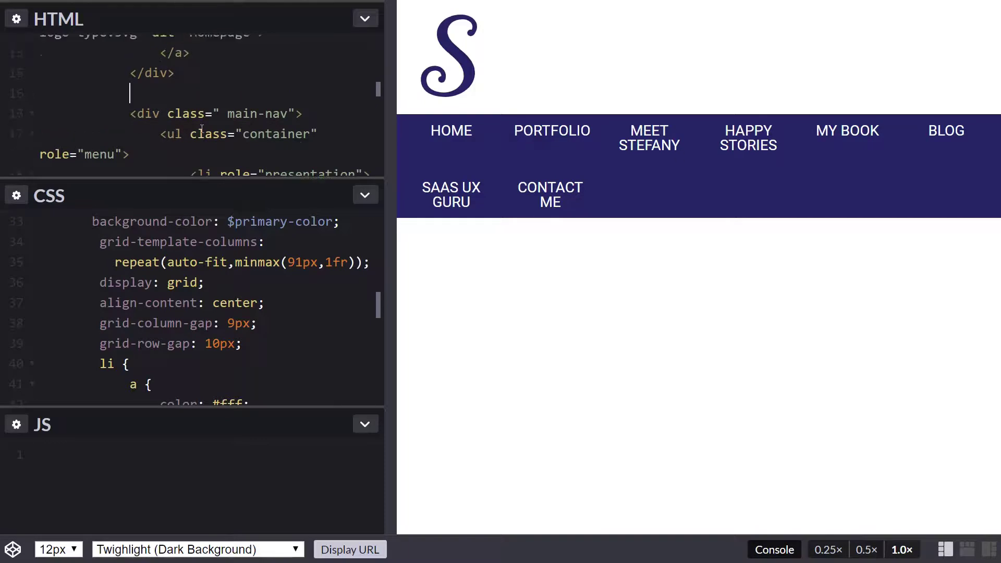
scroll("up", 3)
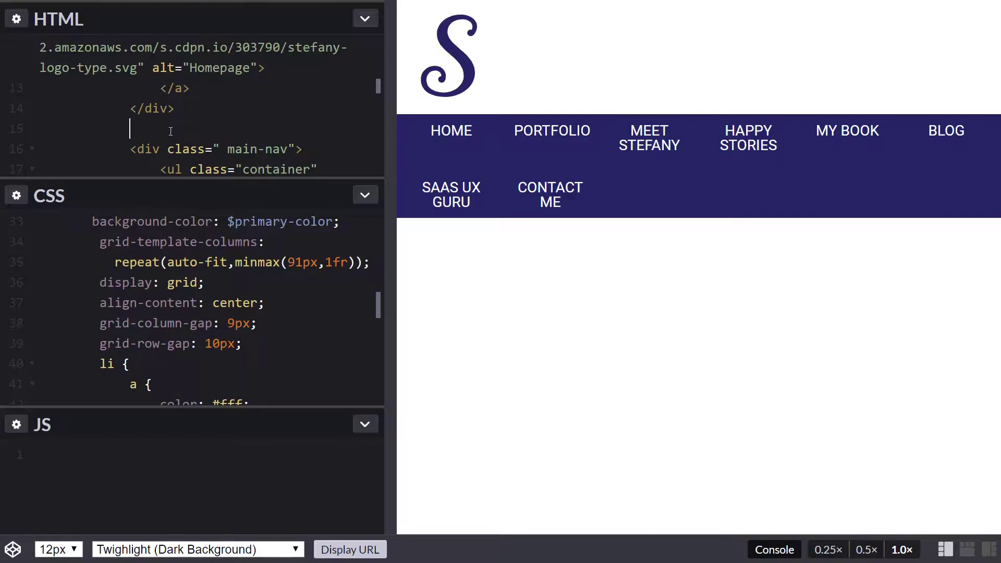
mouse_move(196, 131)
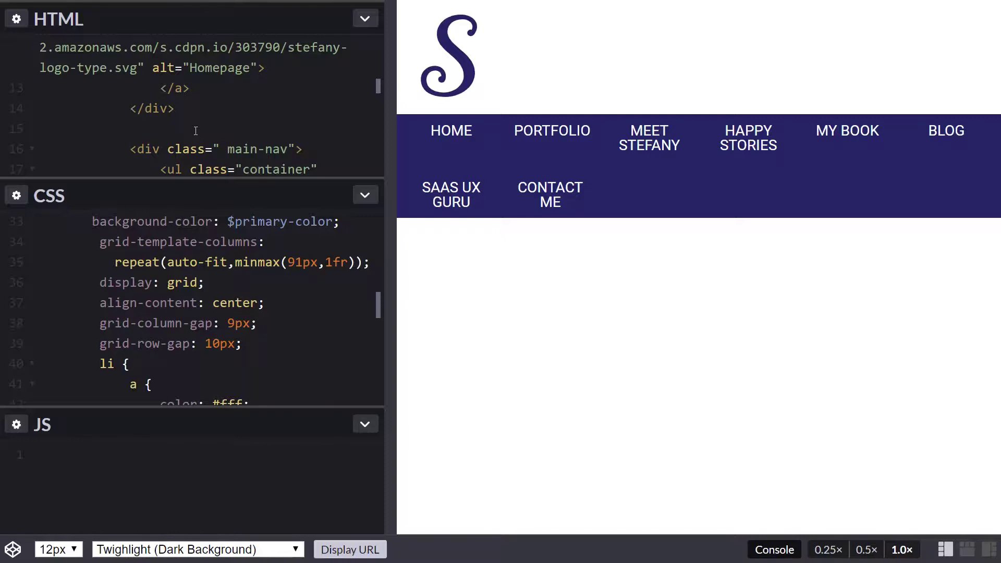
Add a <button id="hamburger" aria-expanded="true"> tag above the main nav.
left_click(130, 128)
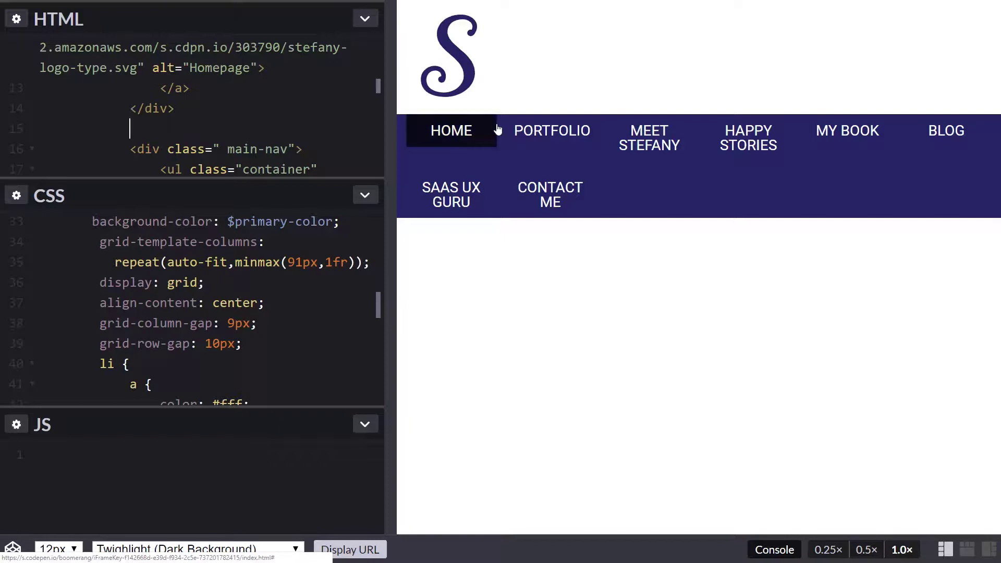
type("<butt")
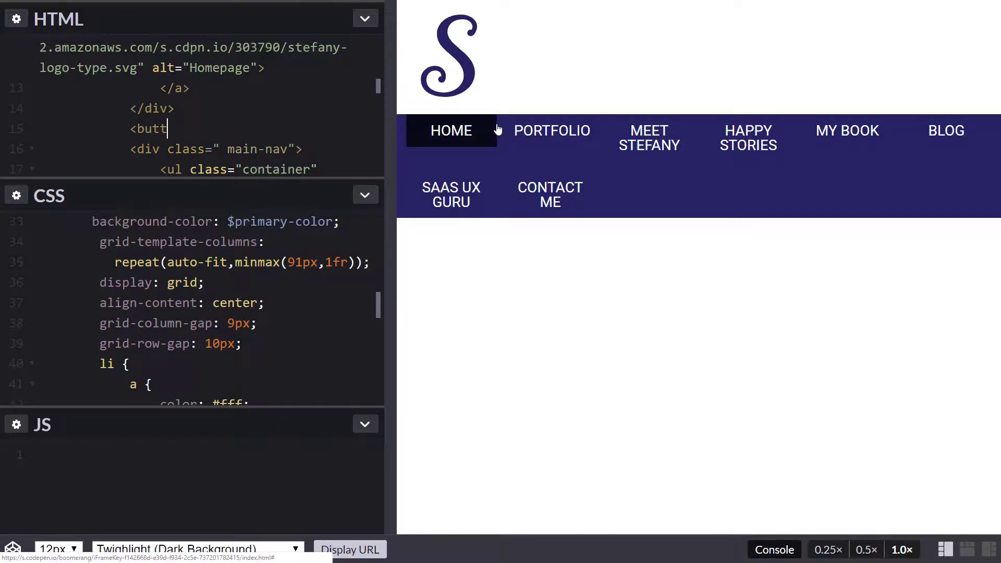
type("on")
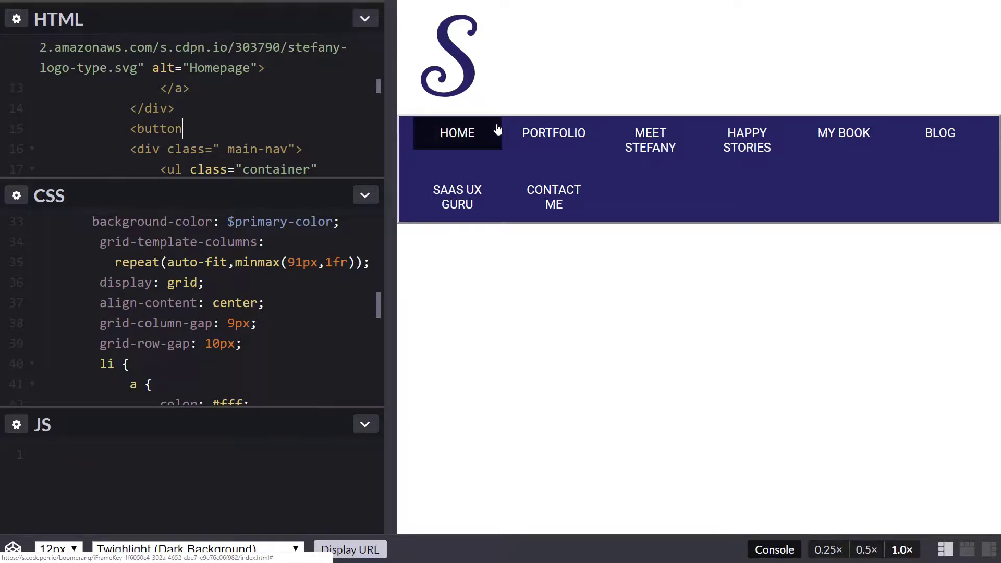
type("id=")
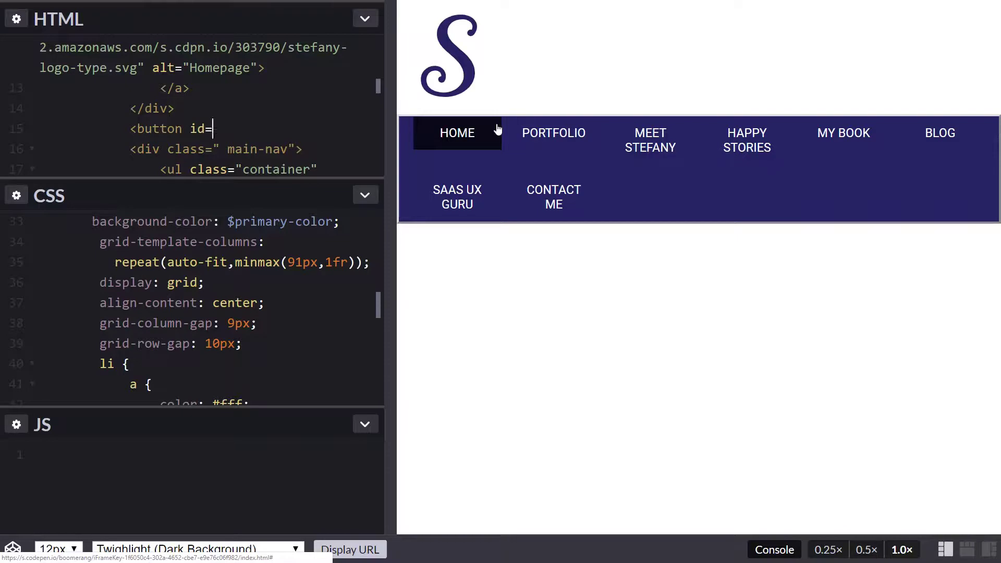
type("\"hambur\"")
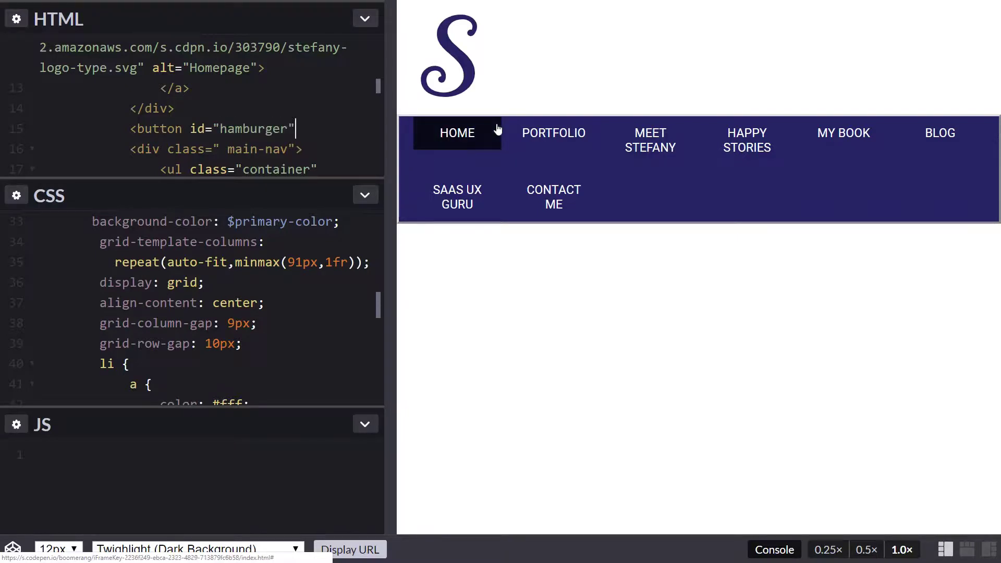
type("aria-")
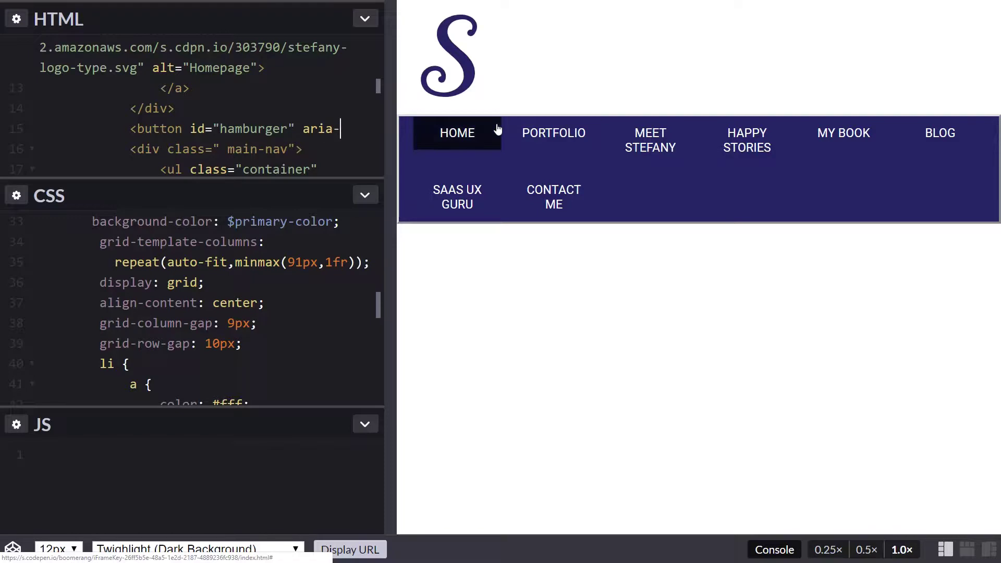
type("expanded=\"true")
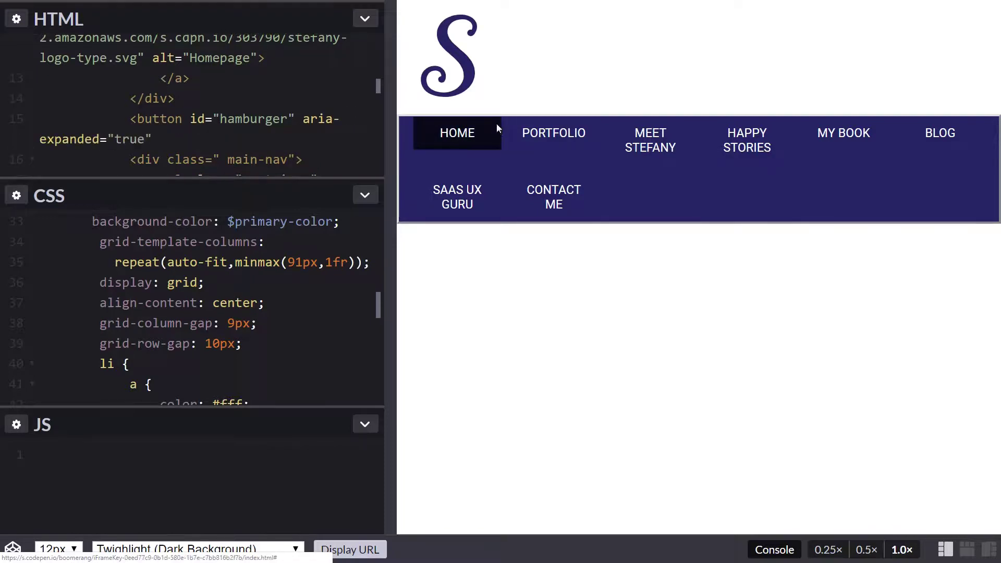
left_click(161, 140)
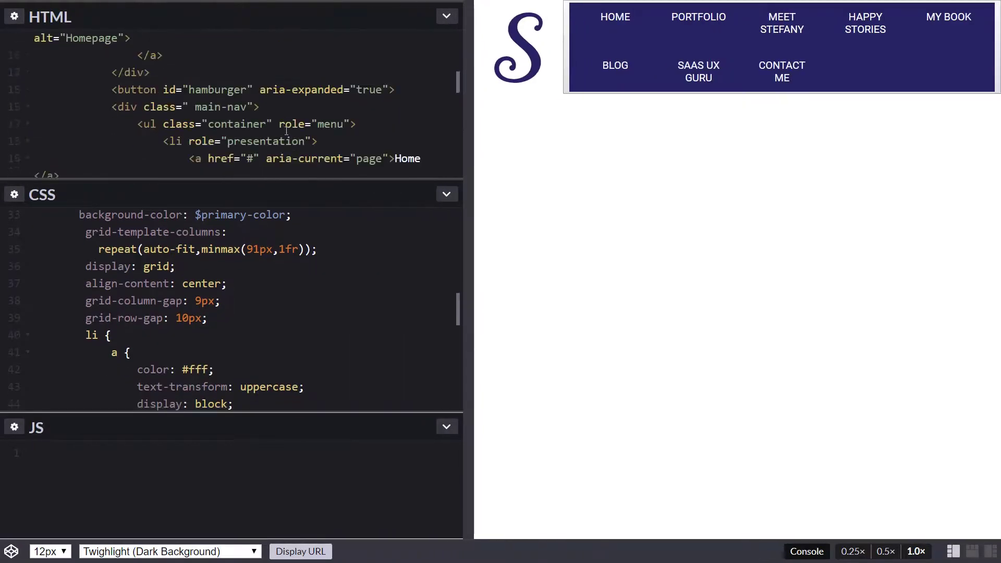
Close the hamburger button with a </button> tag on a new line.
scroll("up", 3)
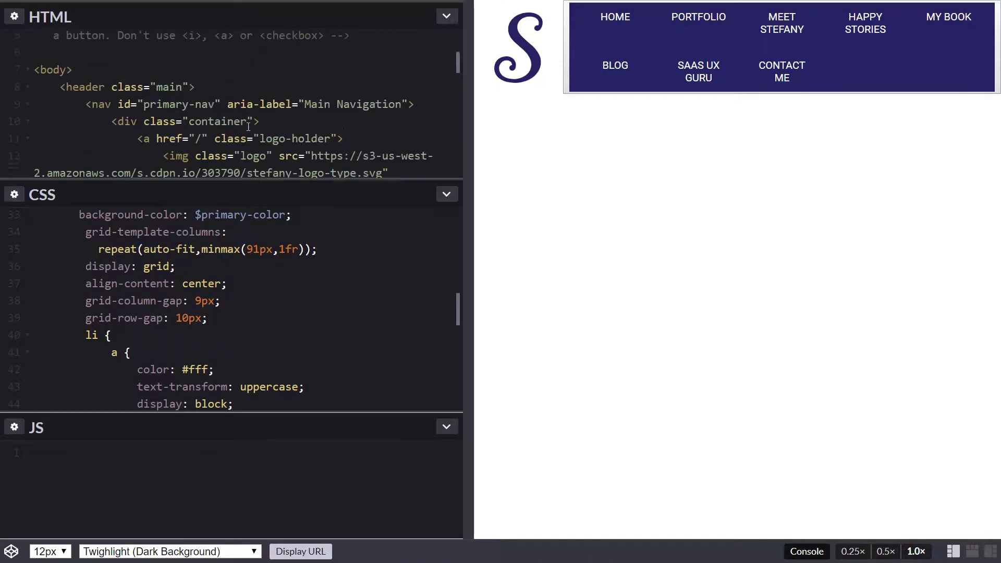
scroll("down", 3)
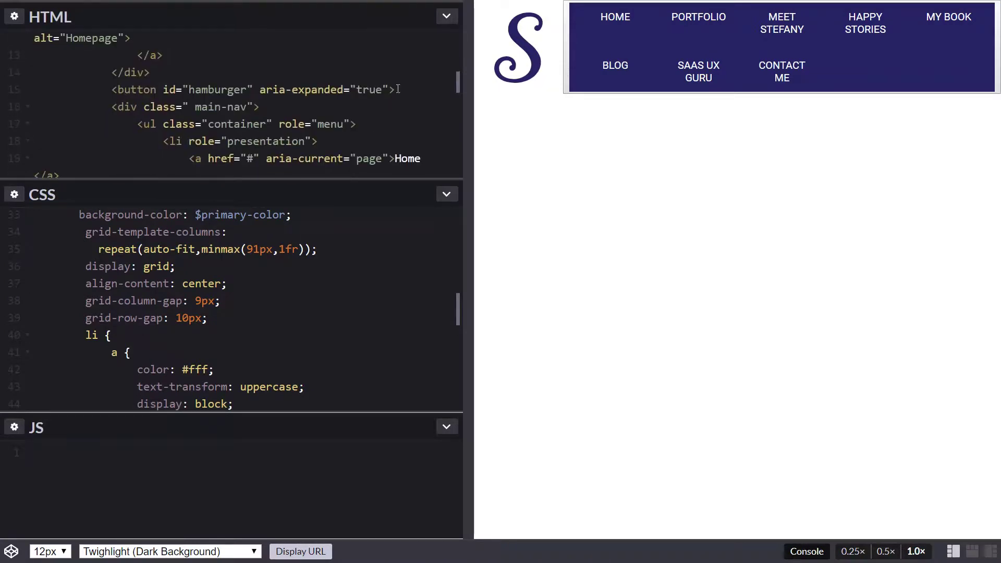
key("enter")
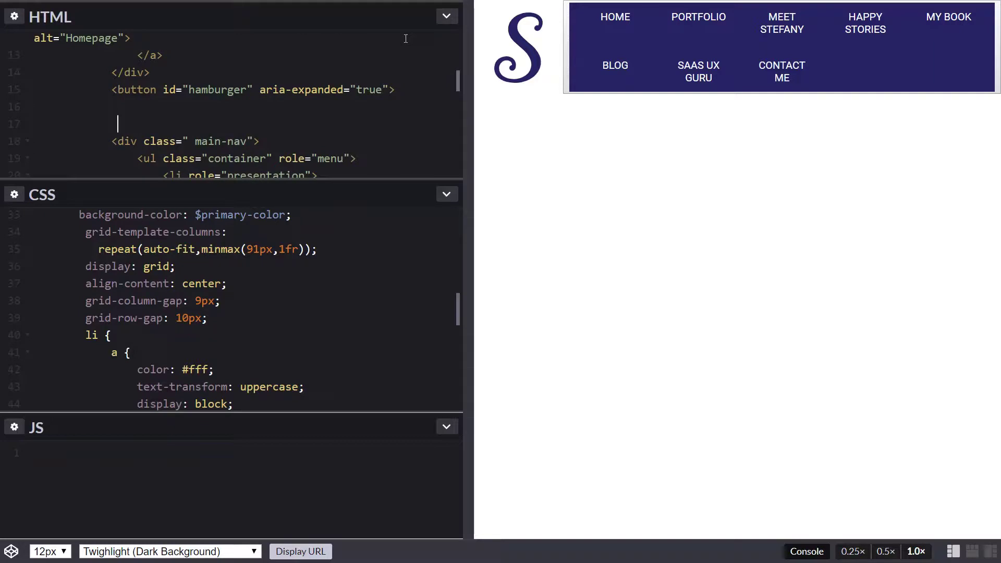
type("</button>")
type("menu")
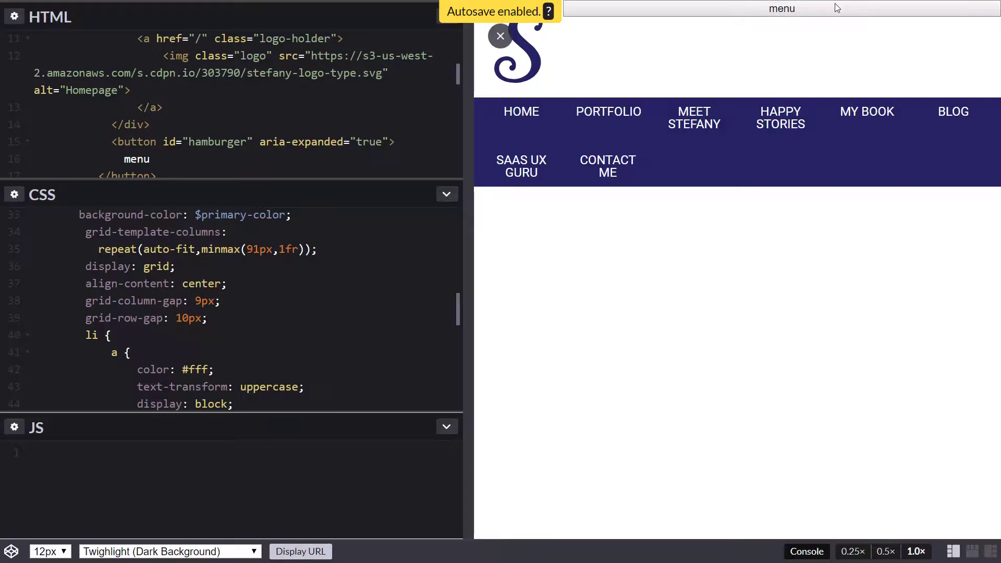
Place the cursor after the button's 'menu' label for the aria-hidden SVG hamburger icon.
scroll("down", 3)
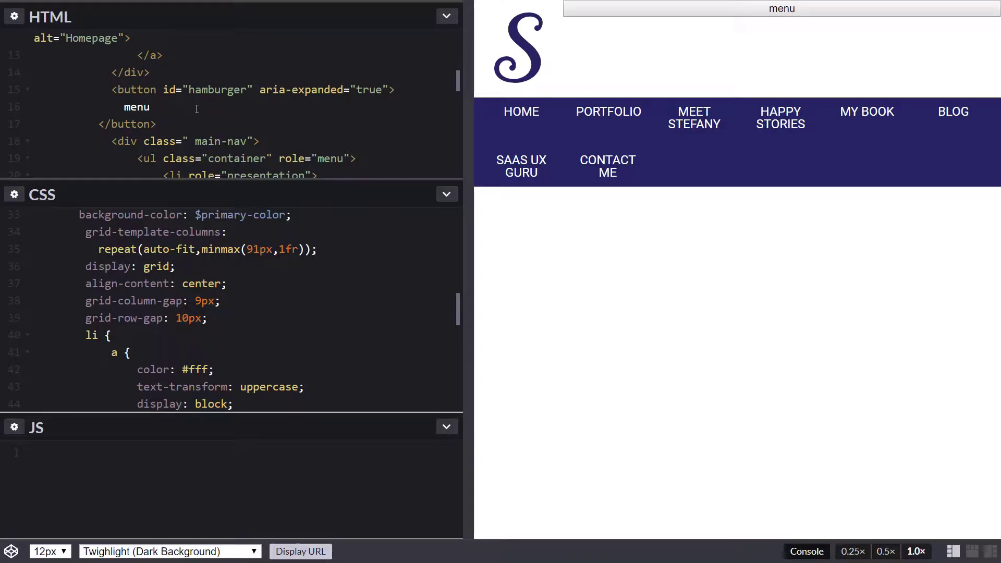
left_click(152, 106)
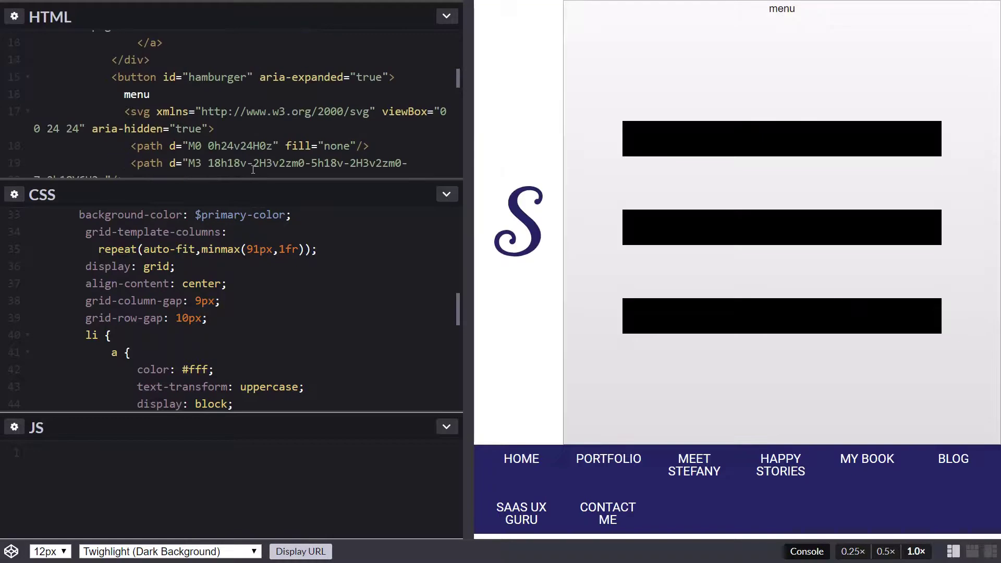
Split the button label into a 'menu' span and a separate 'expanded' span.
scroll("down", 3)
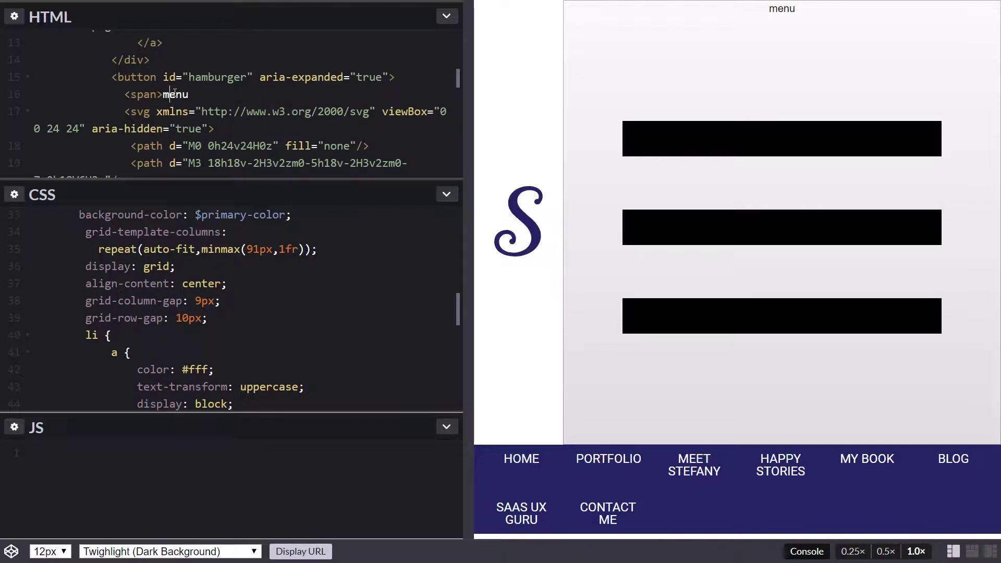
type("</span>")
type("<span>")
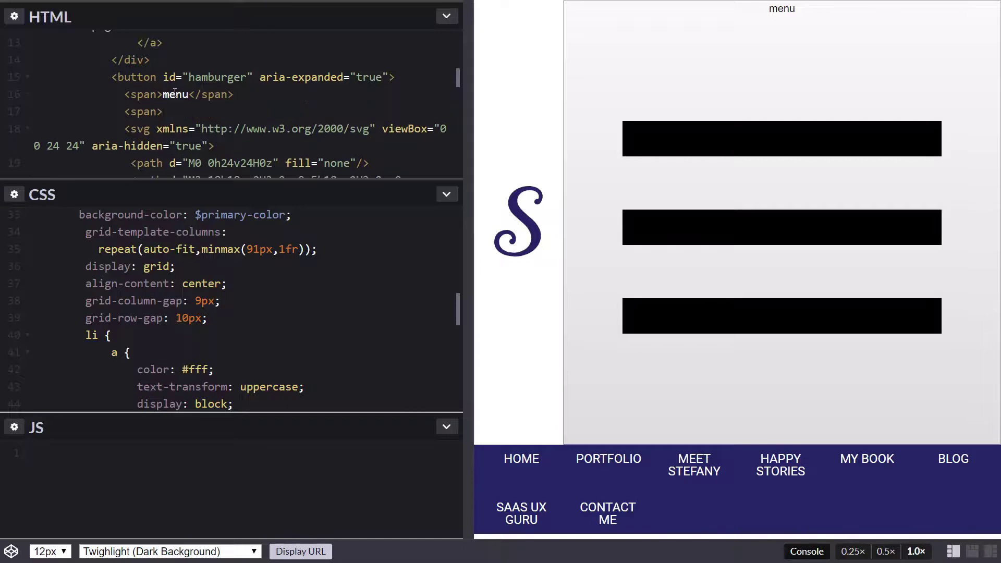
type("expanded<s")
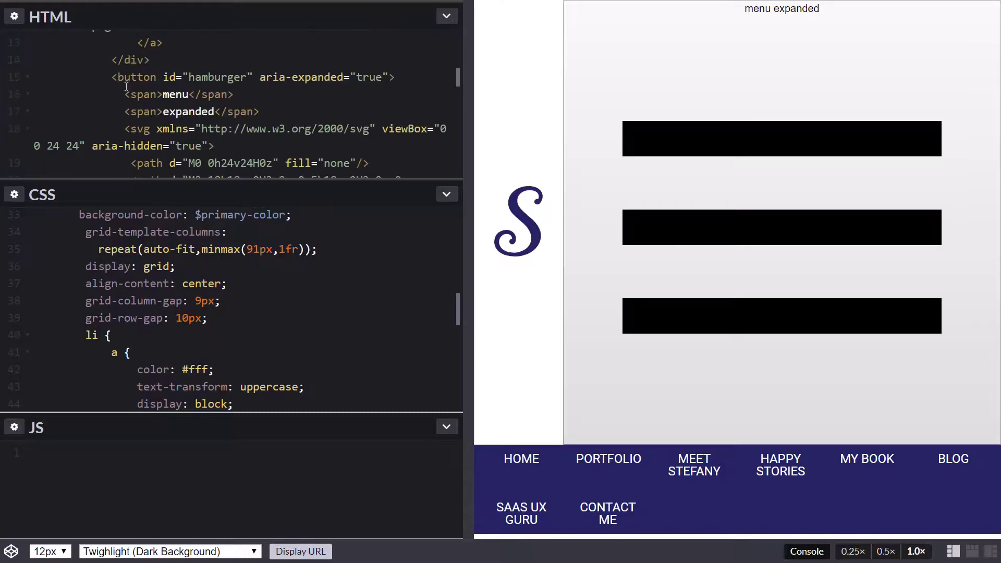
scroll("down", 3)
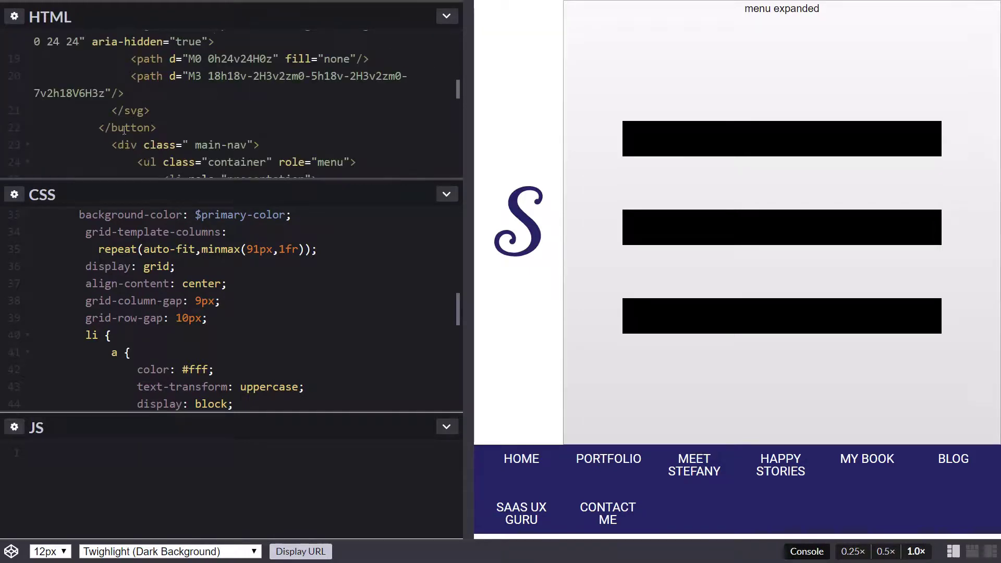
scroll("up", 3)
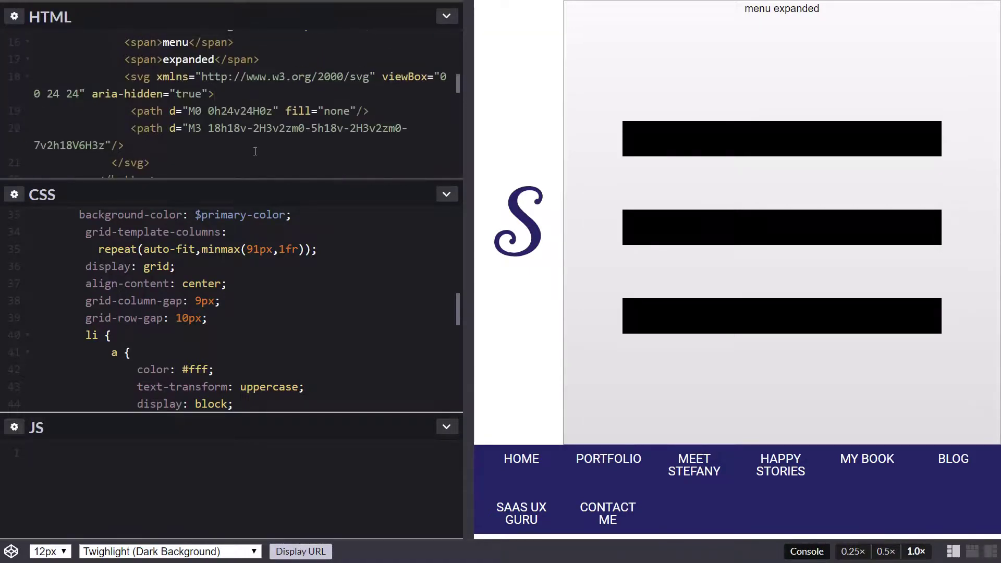
scroll("down", 3)
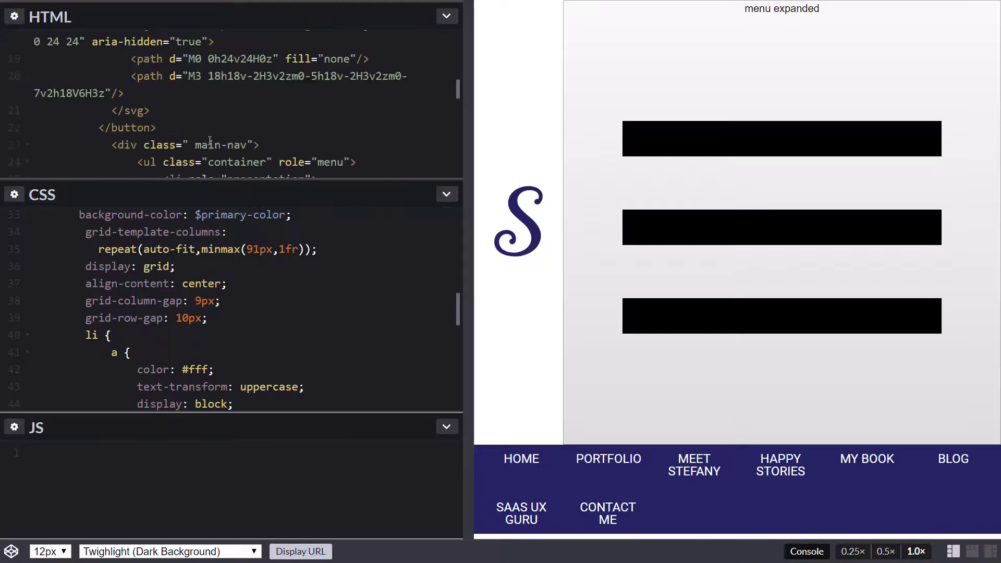
Add a #hamburger CSS rule with margin 1em and justify-self end.
scroll("down", 3)
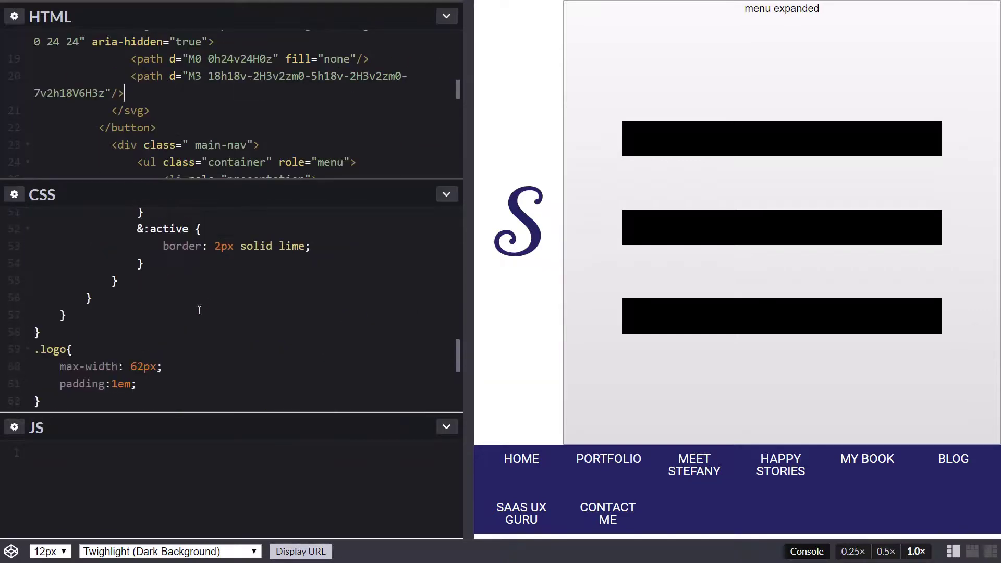
scroll("down", 3)
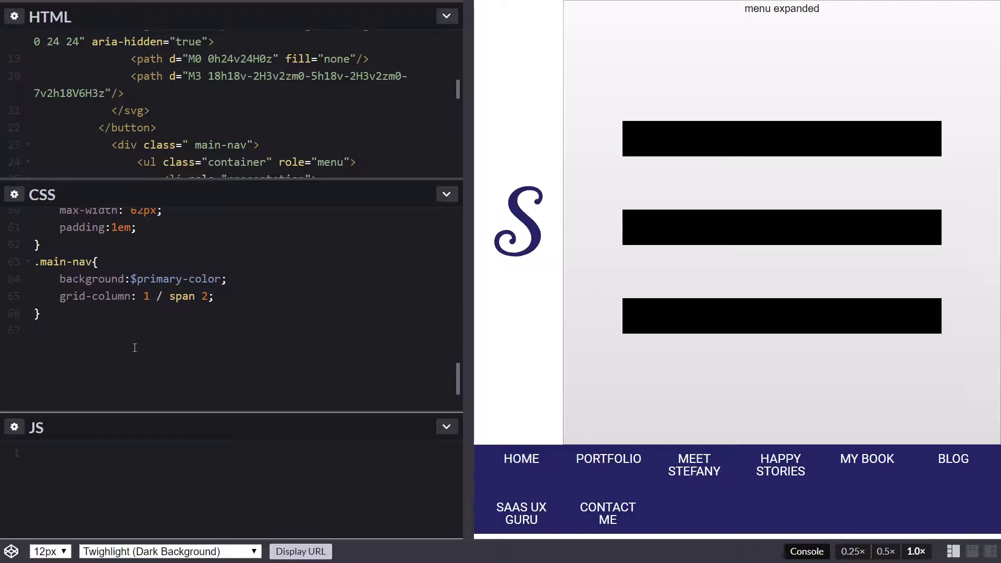
mouse_move(119, 350)
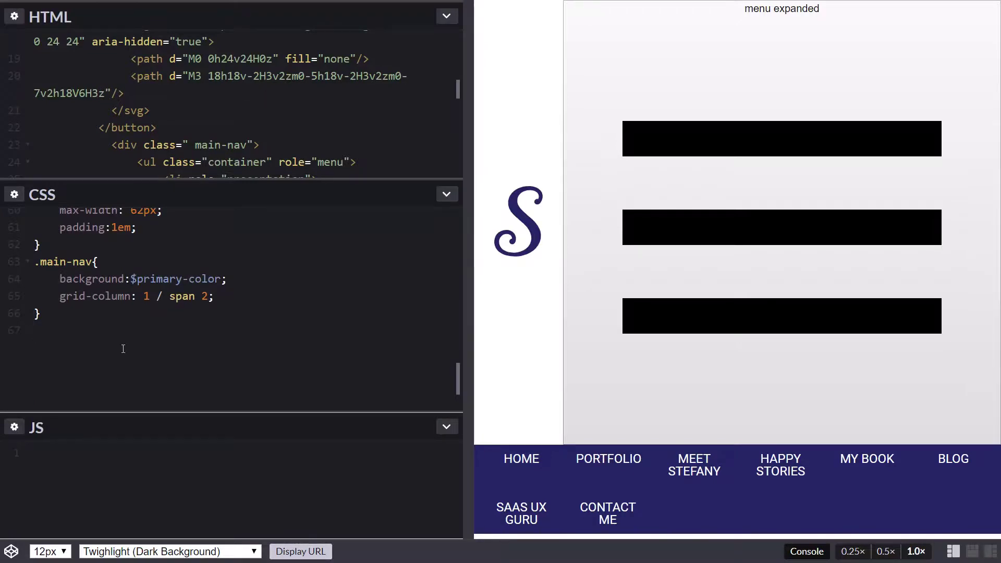
left_click(35, 330)
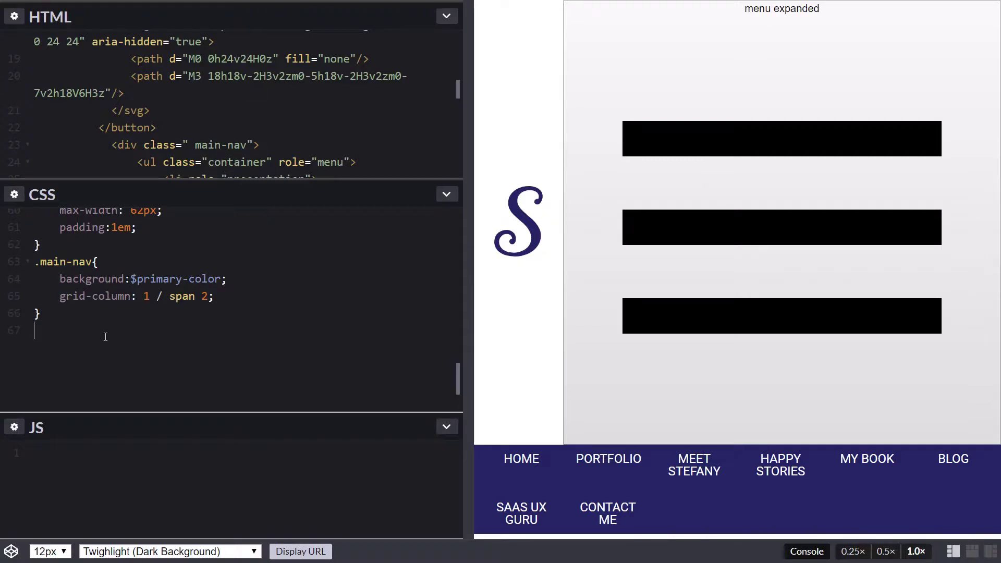
type("#hamburg")
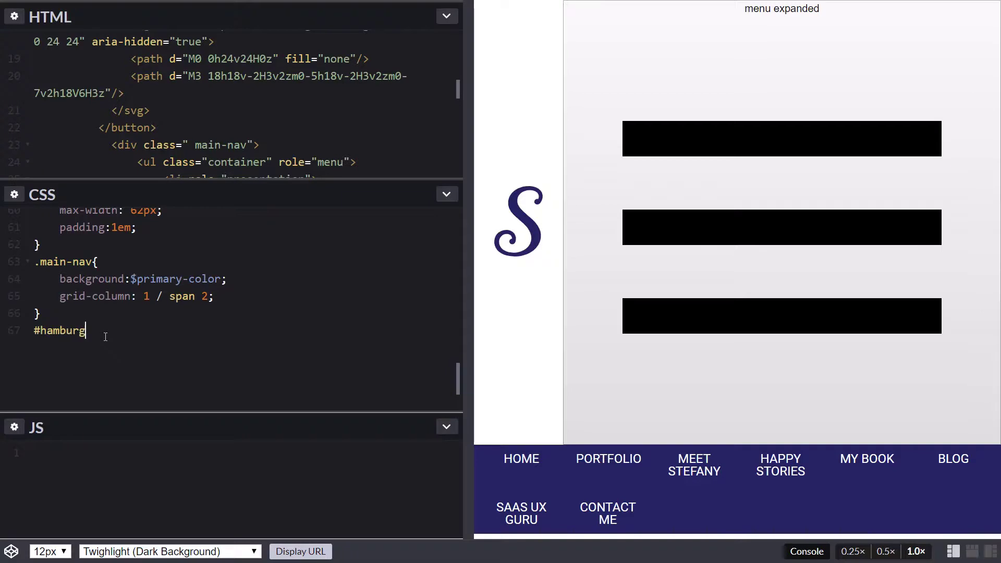
type("er{")
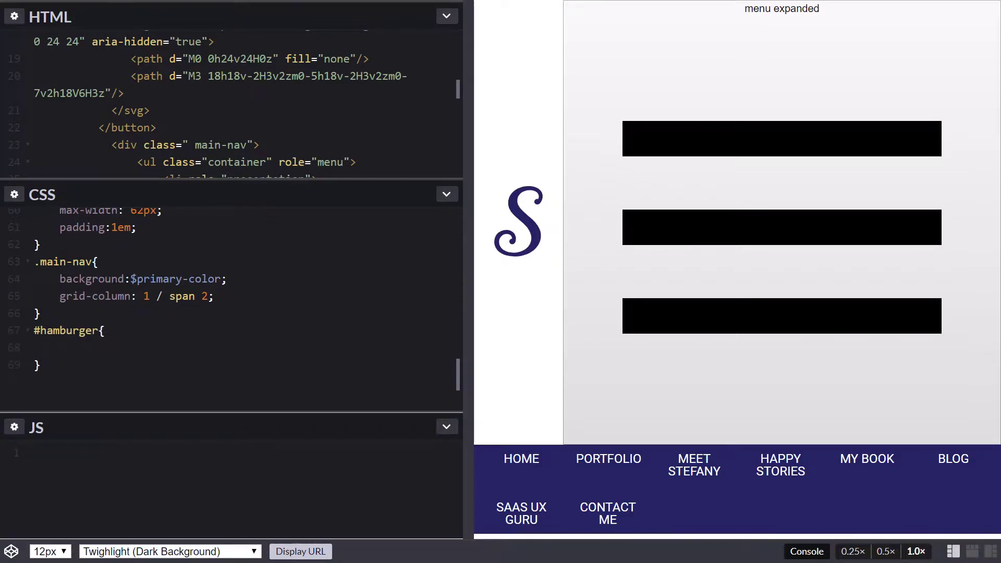
type("mar")
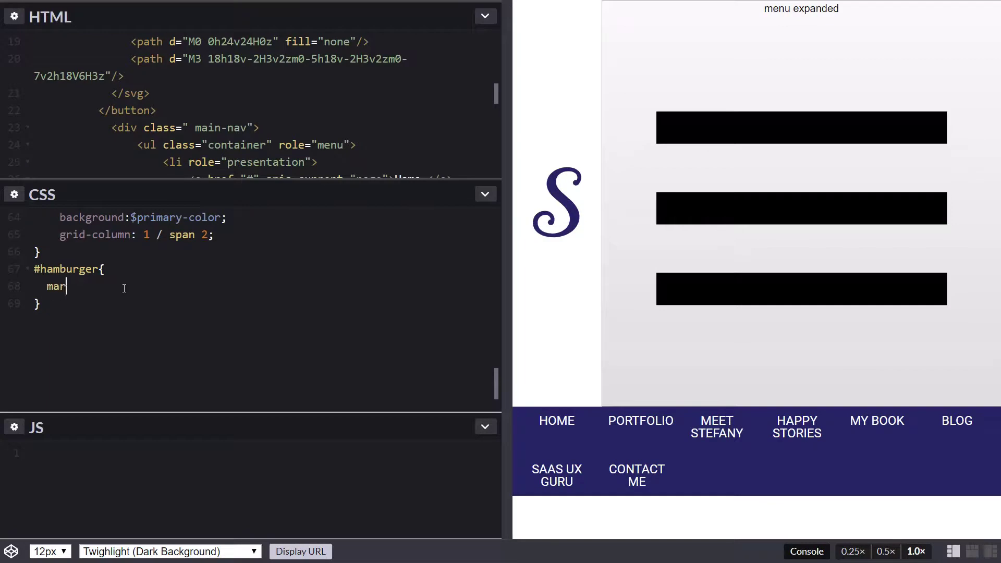
type("gin:1em;")
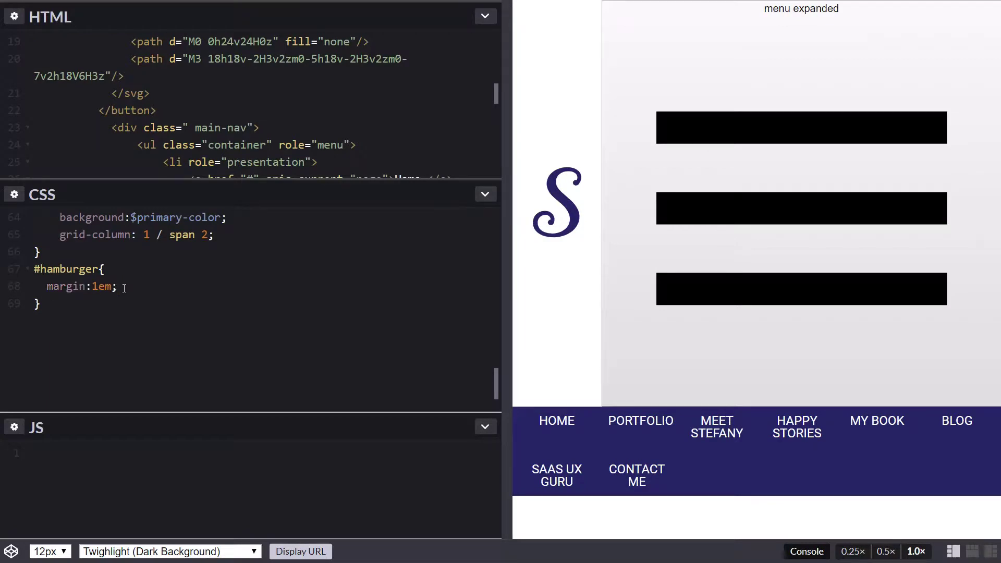
type("justi")
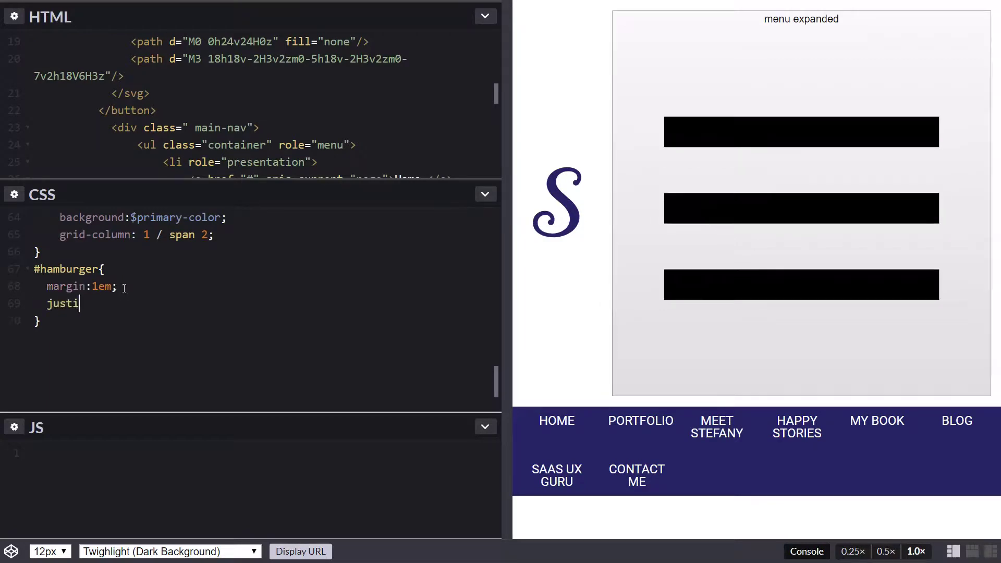
type("fy")
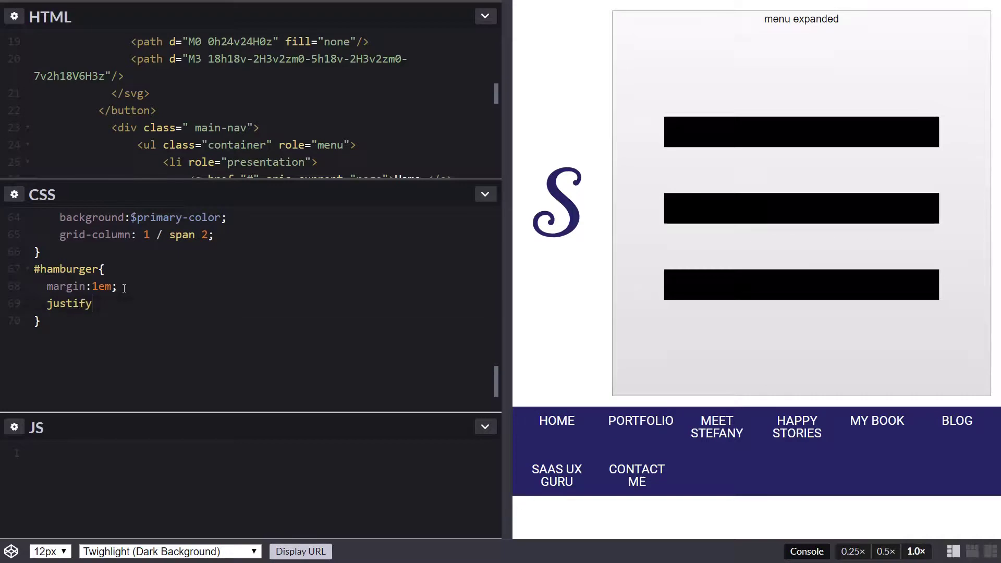
type("-self:")
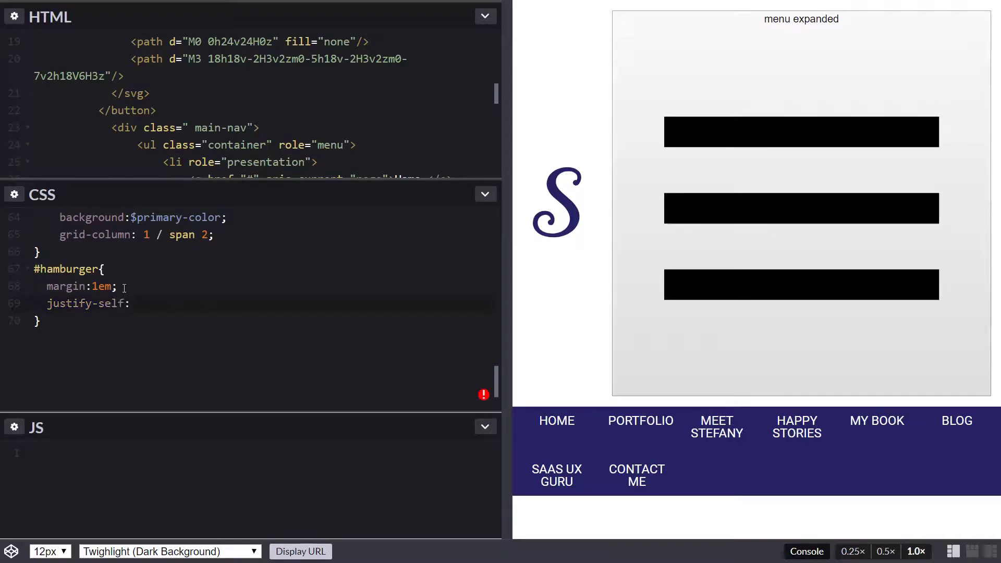
type("end;")
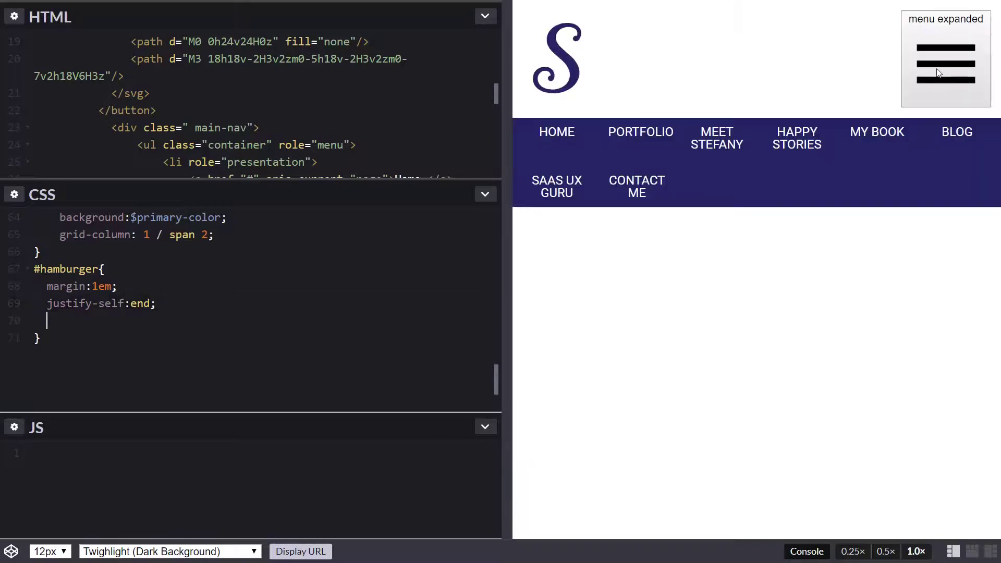
mouse_move(917, 60)
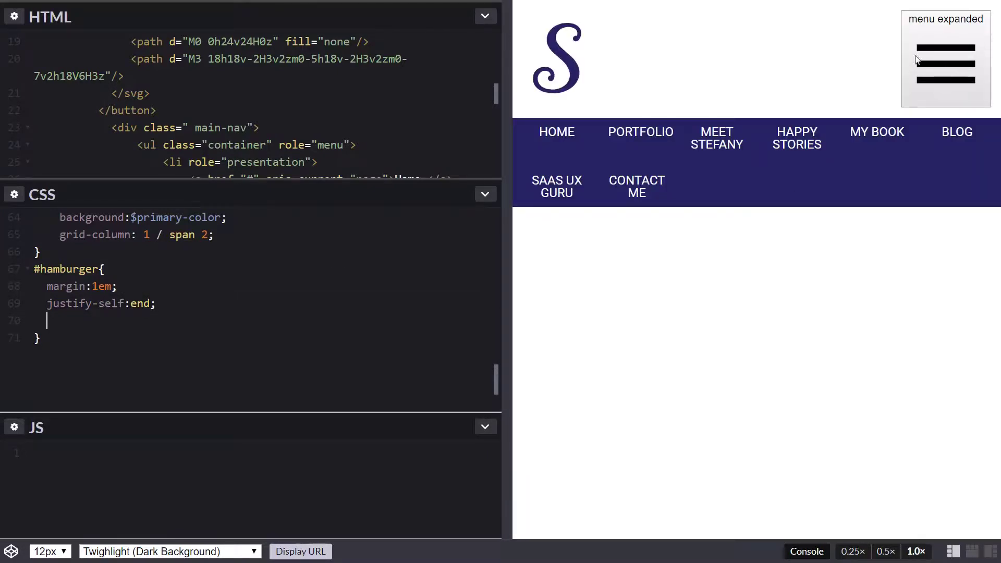
mouse_move(949, 71)
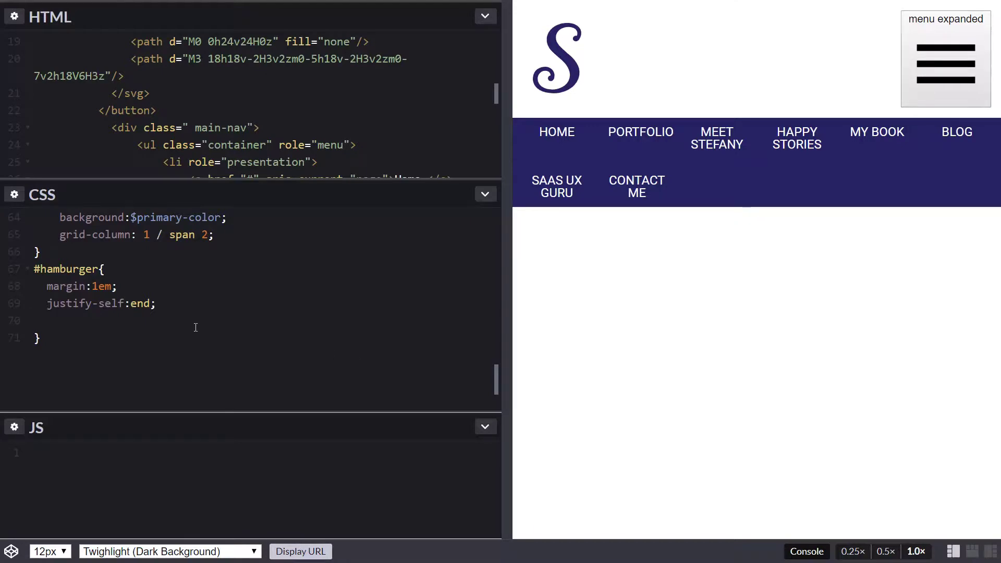
Add display:block and background:$white to the #hamburger rule.
type("display:block;")
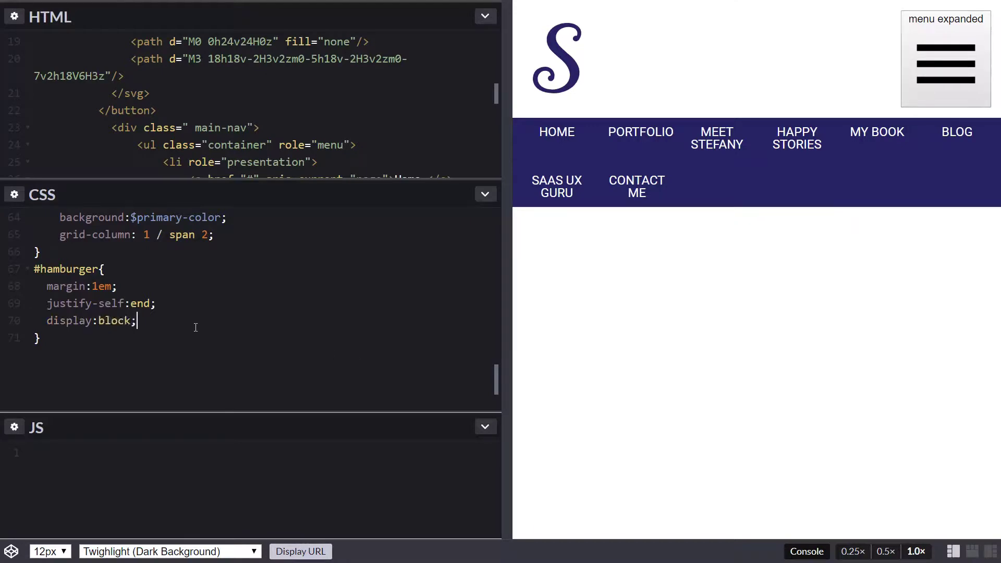
type("back")
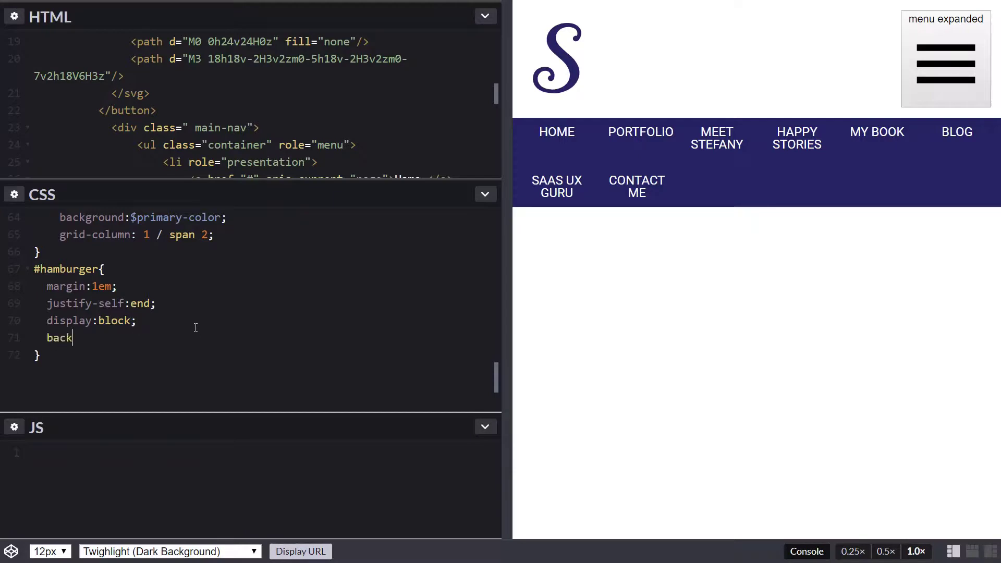
type("ground:$wh")
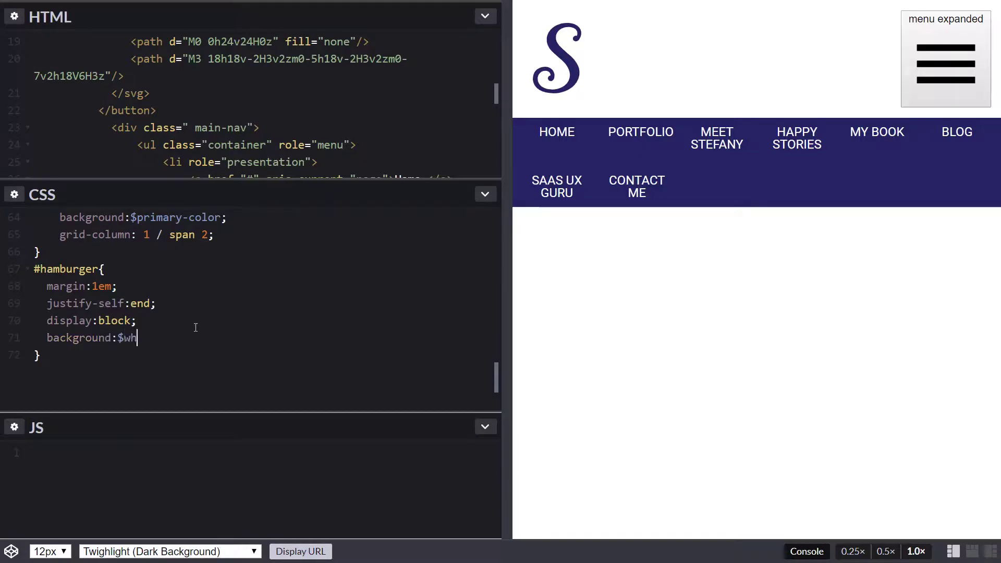
type("ite;")
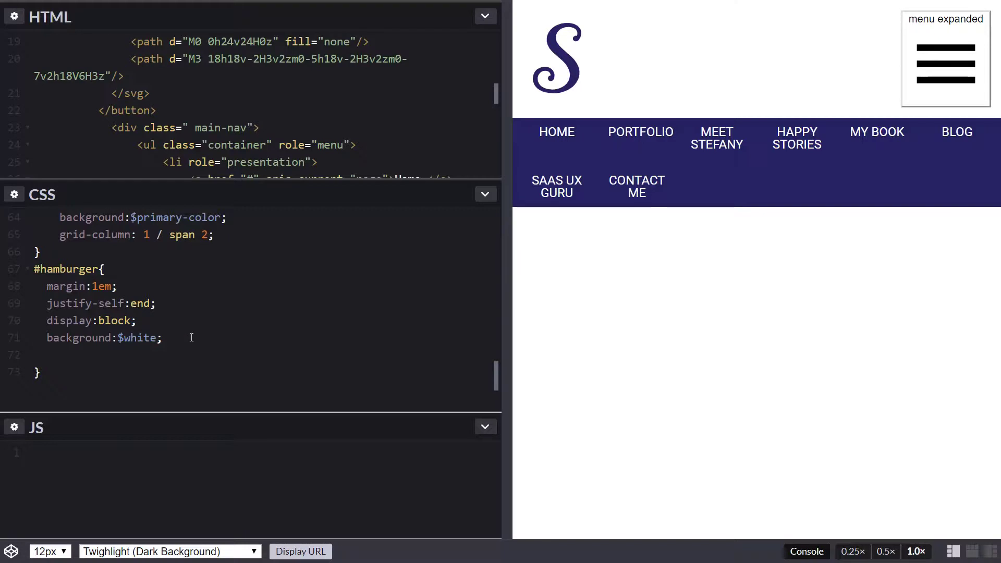
mouse_move(260, 306)
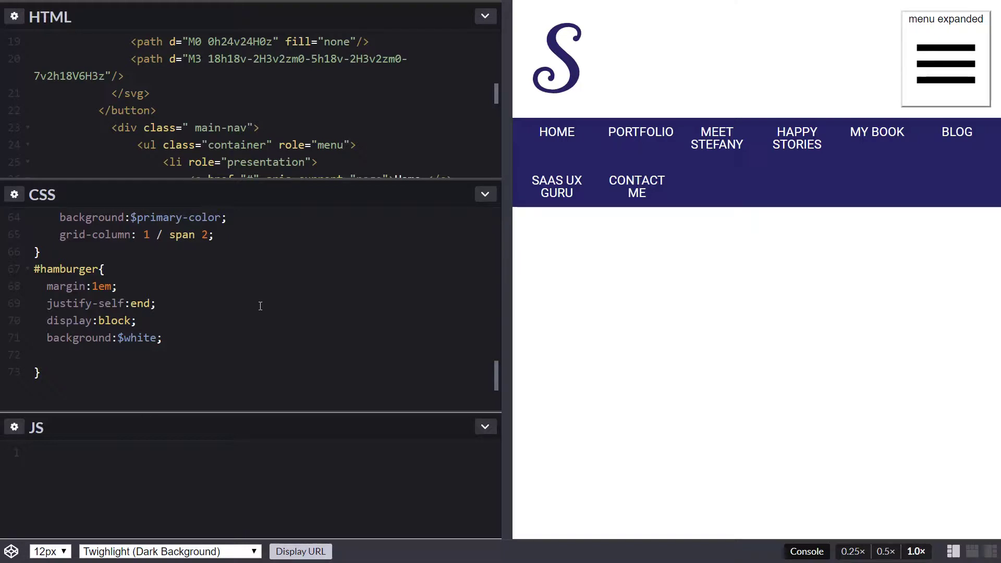
Add border none, font-size 1.2em and line-height 1 to #hamburger.
left_click(46, 355)
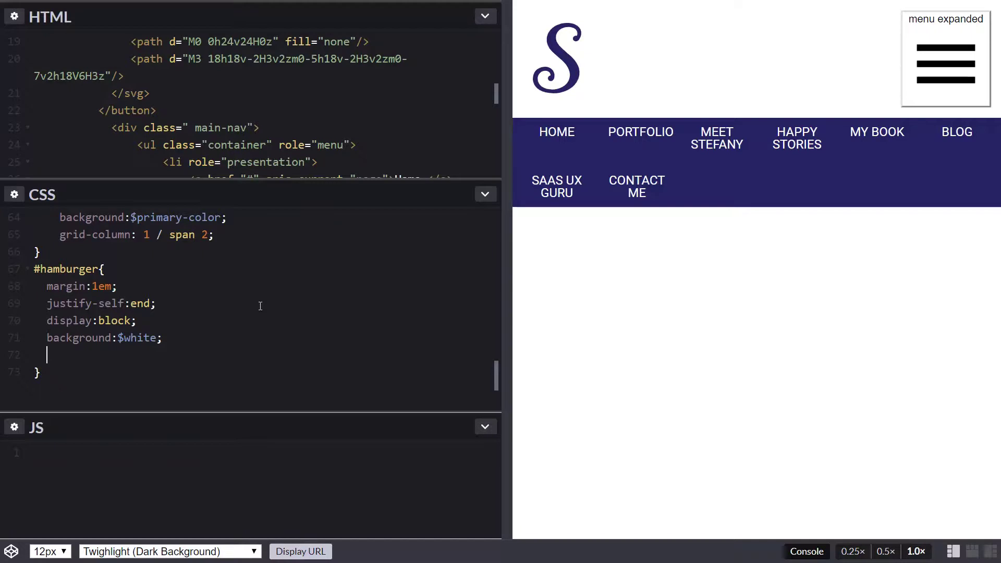
type("borde")
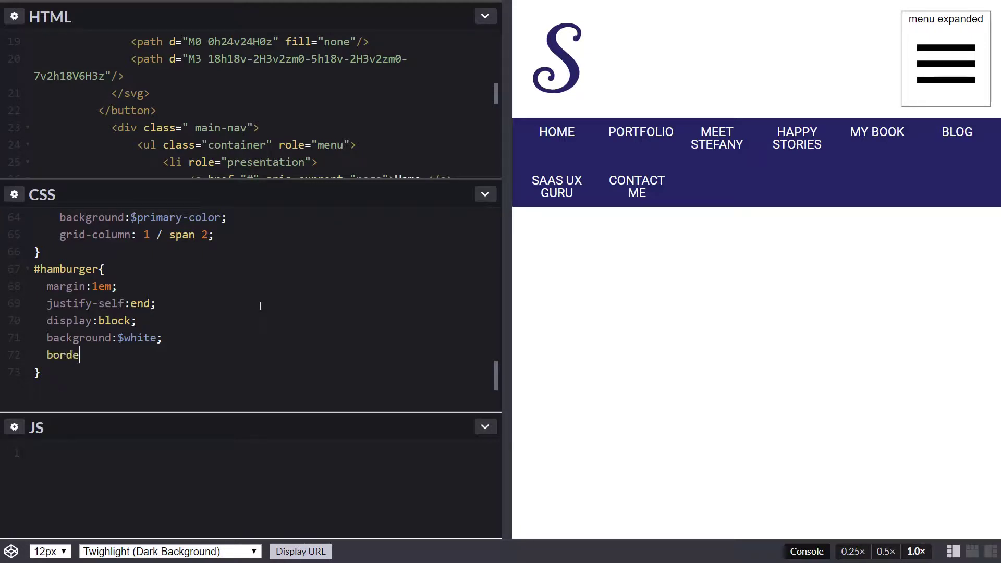
type("r:none;")
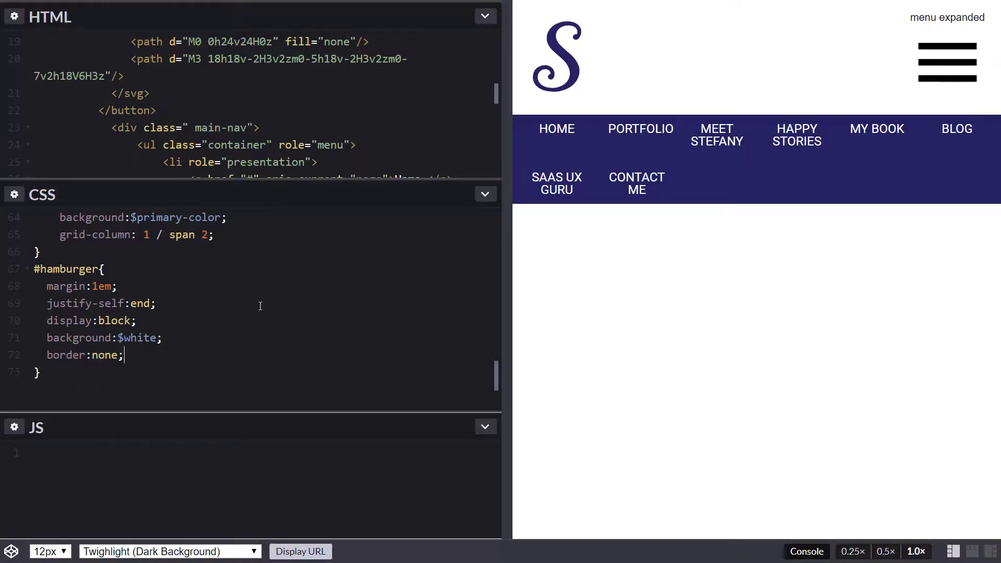
type("font-size:1.13")
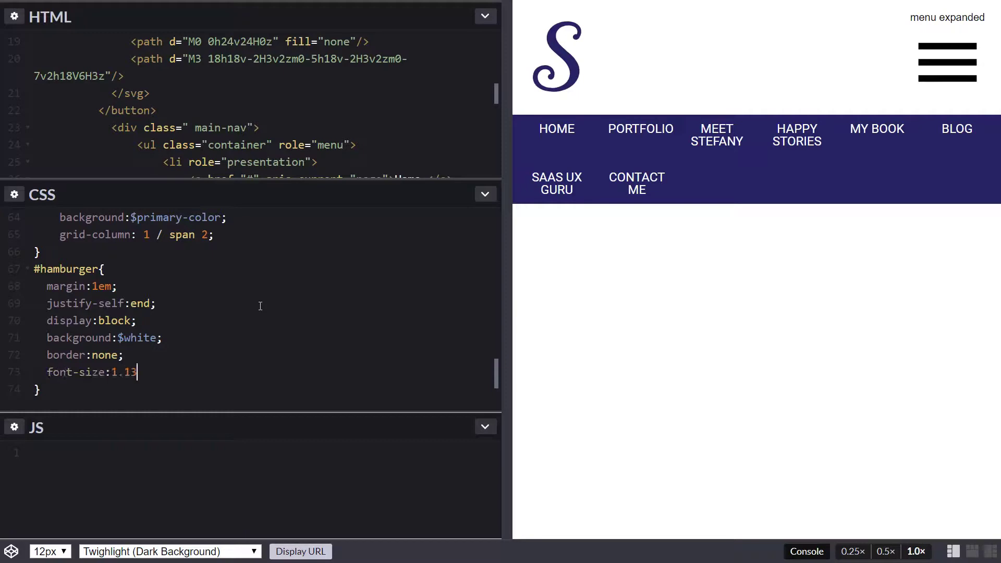
type("em;")
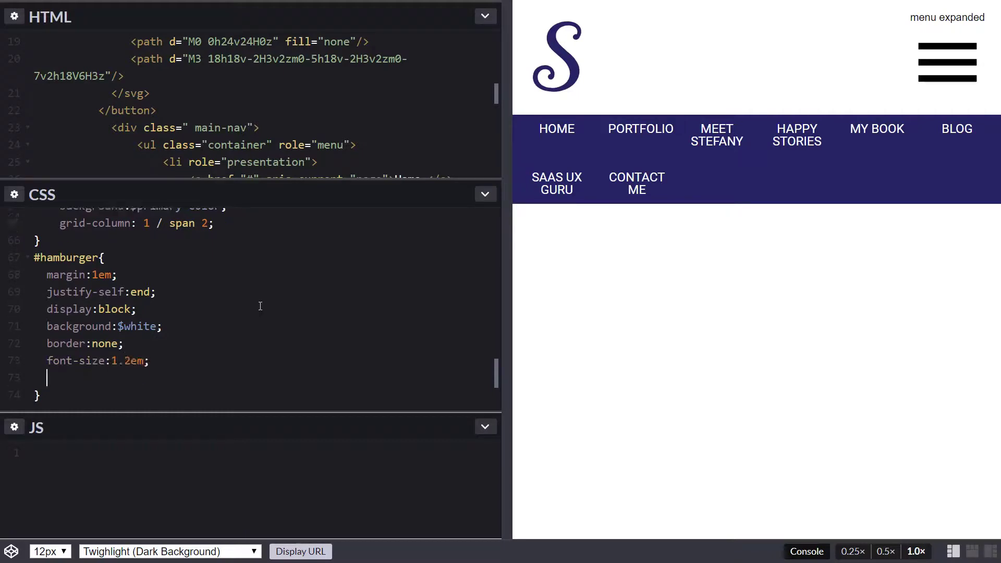
type("line-heigh")
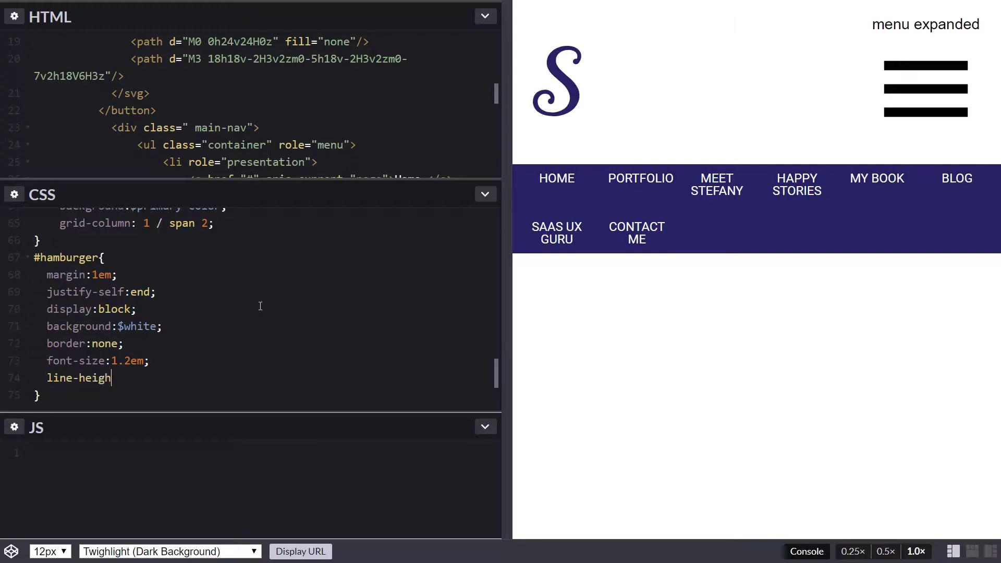
type("t:1;")
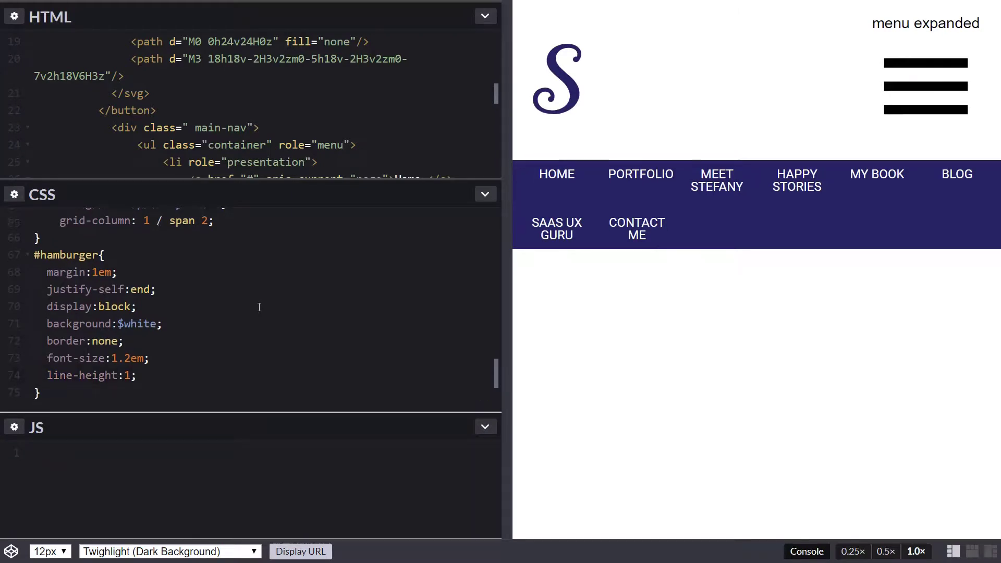
scroll("down", 3)
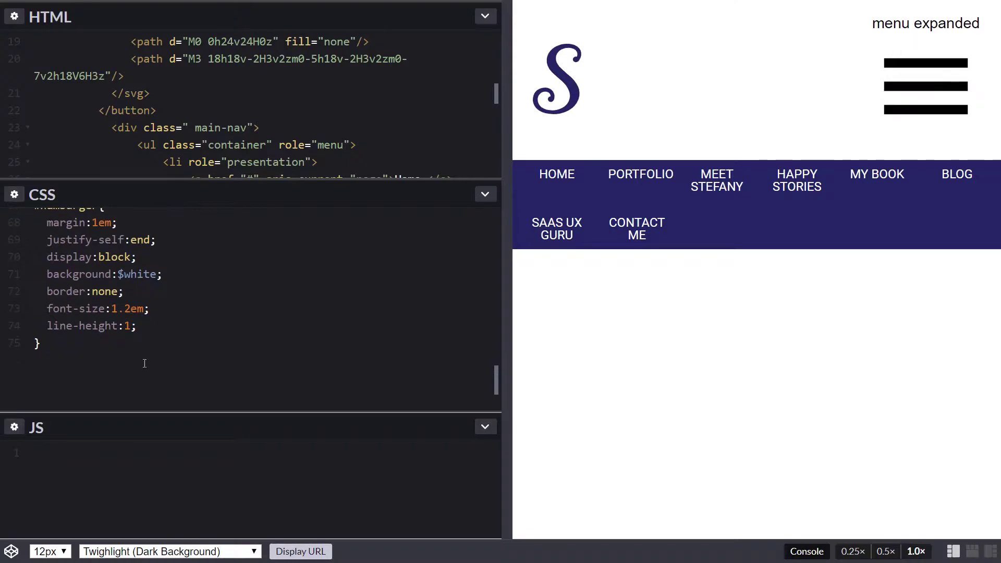
mouse_move(295, 391)
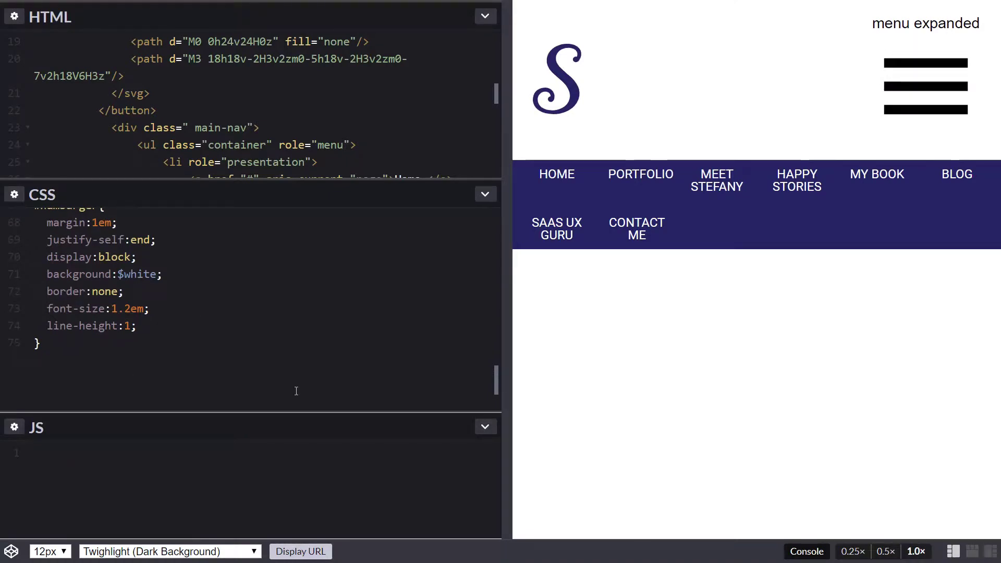
Nest an #expanded rule with display:none inside the #hamburger block.
left_click(134, 325)
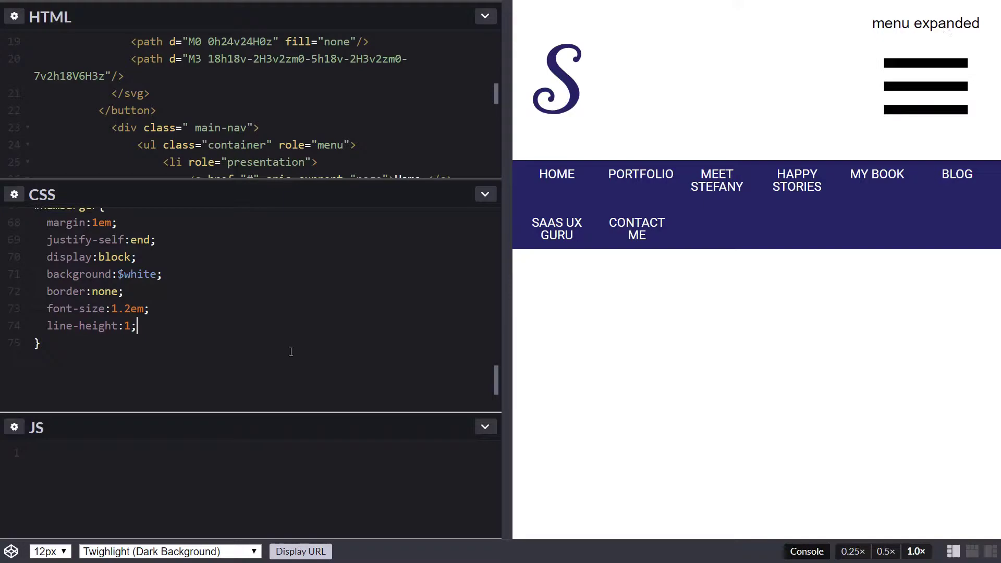
type("#")
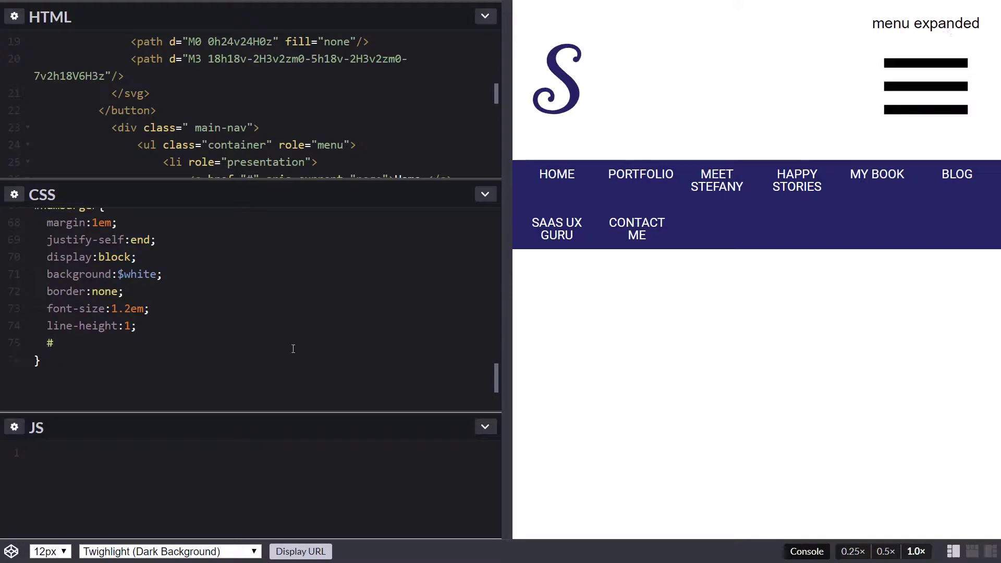
type("expan")
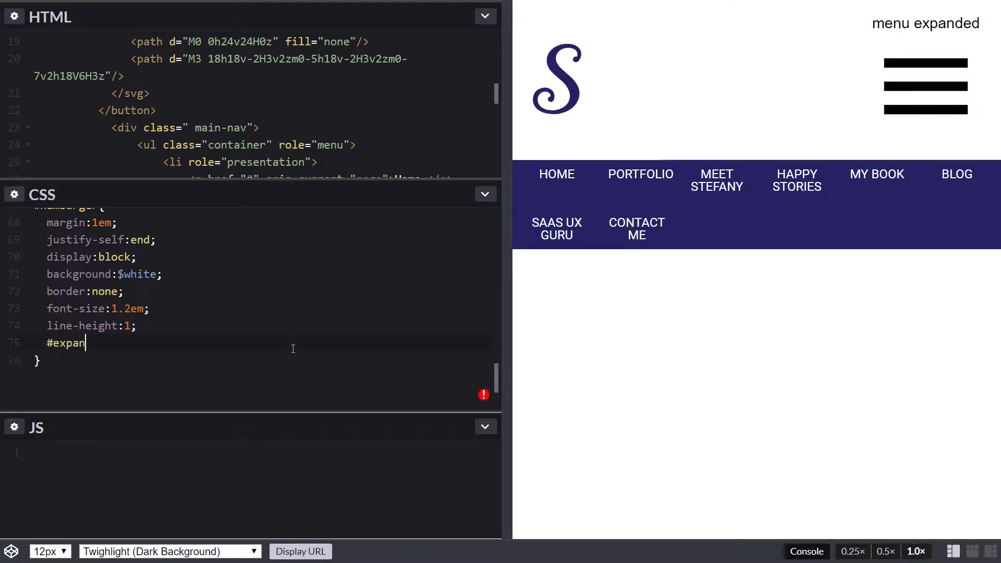
type("ded{")
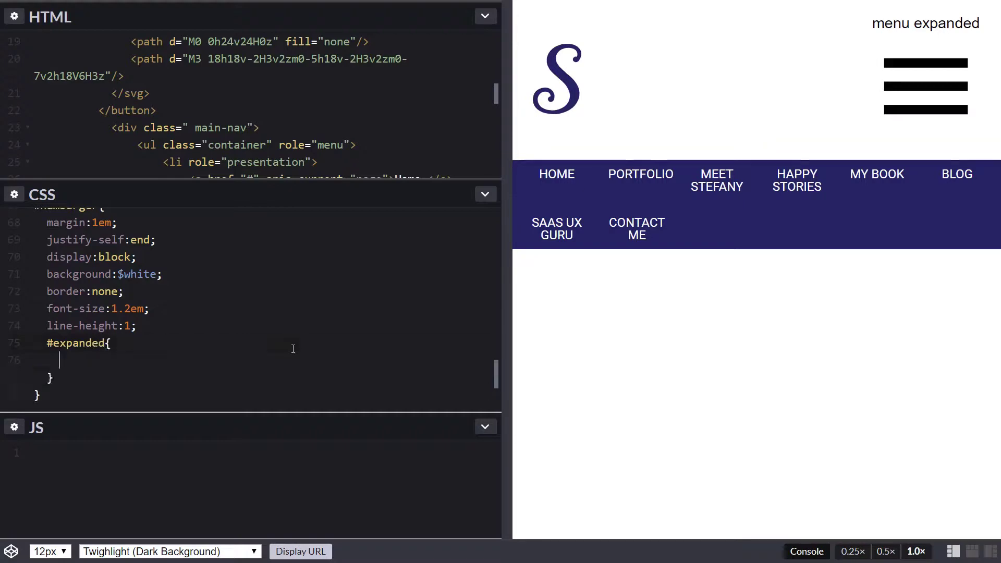
type("display:")
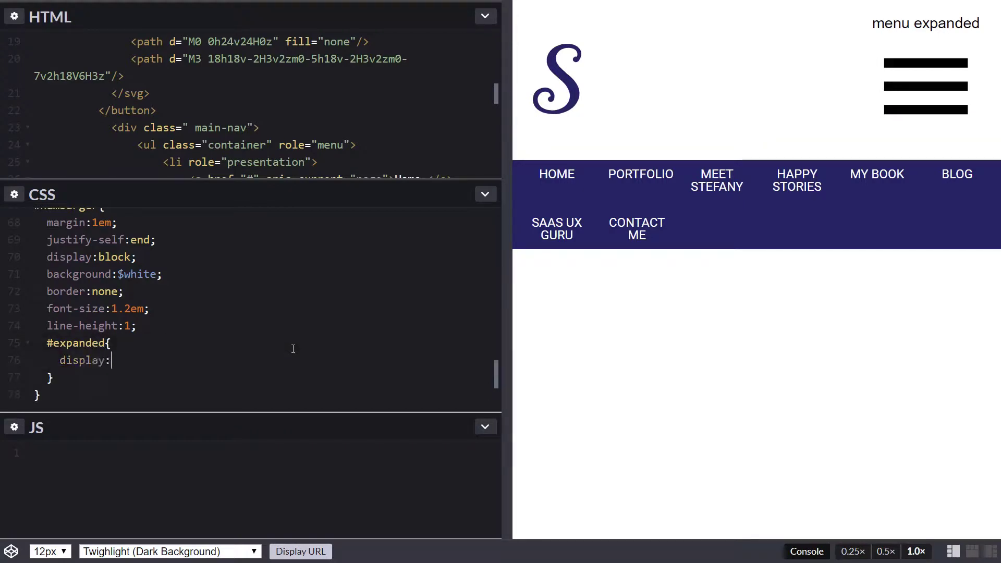
type("none")
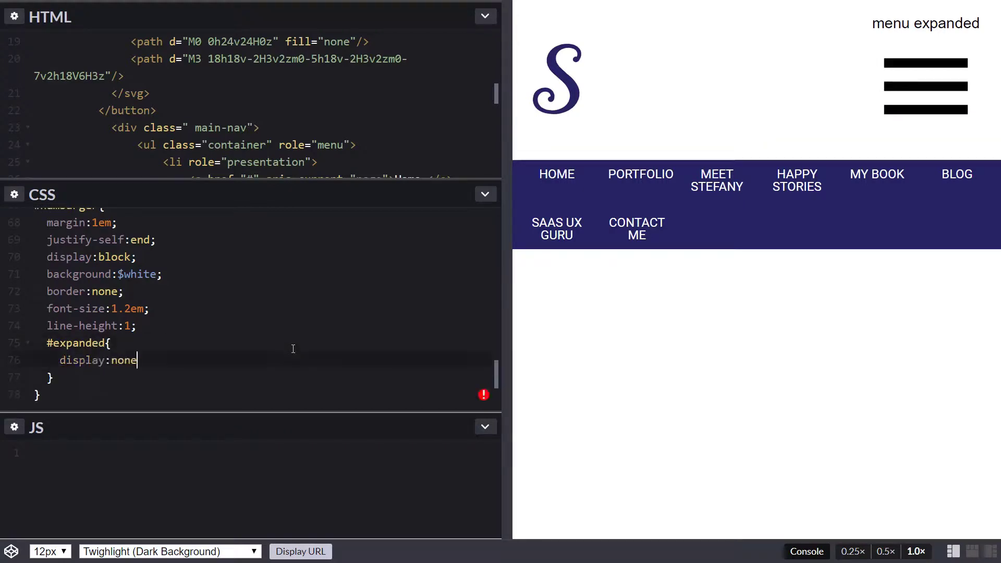
type(";")
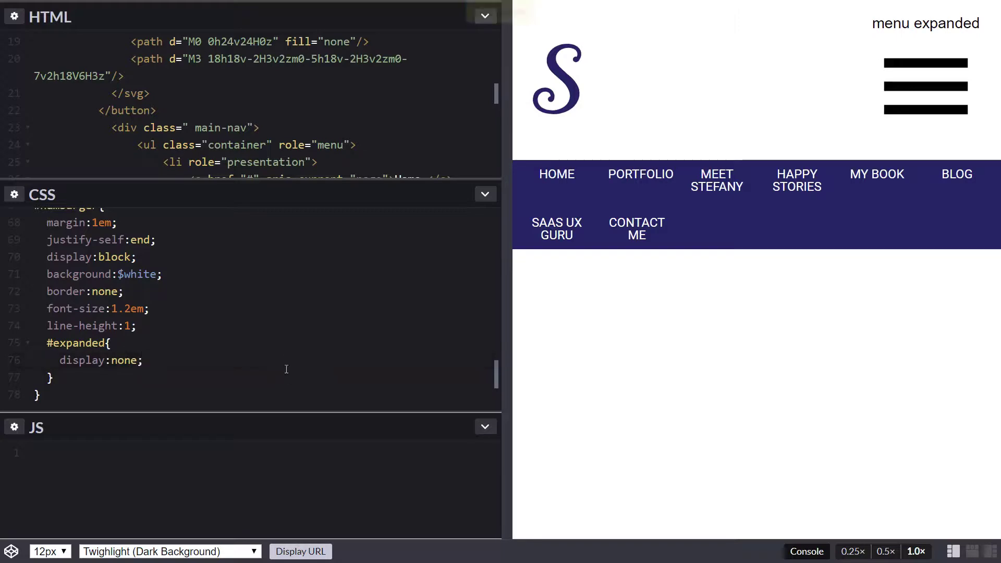
left_click(143, 360)
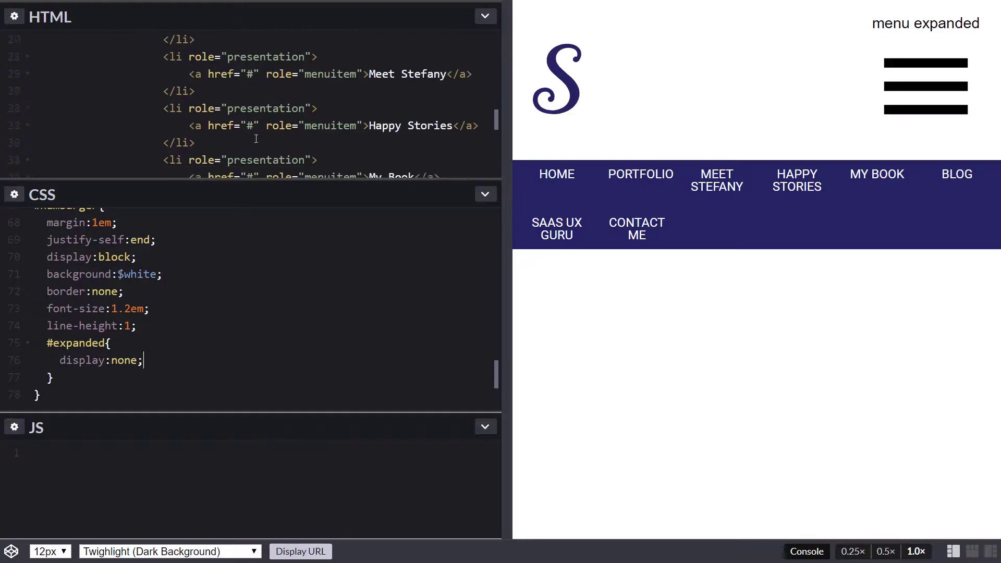
scroll("up", 3)
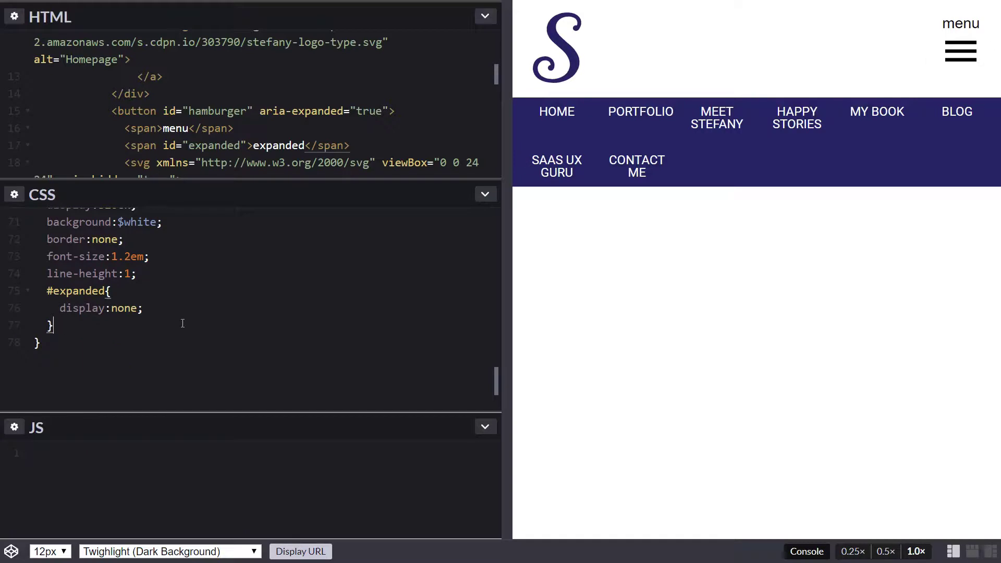
Nest an svg rule sizing the icon to 60px wide and 60px high.
key("enter")
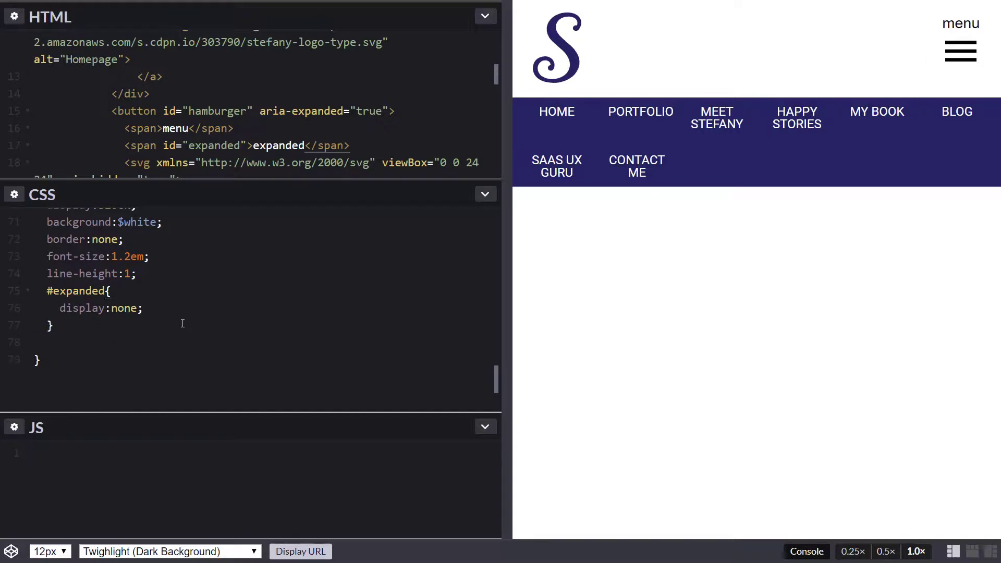
type("svg")
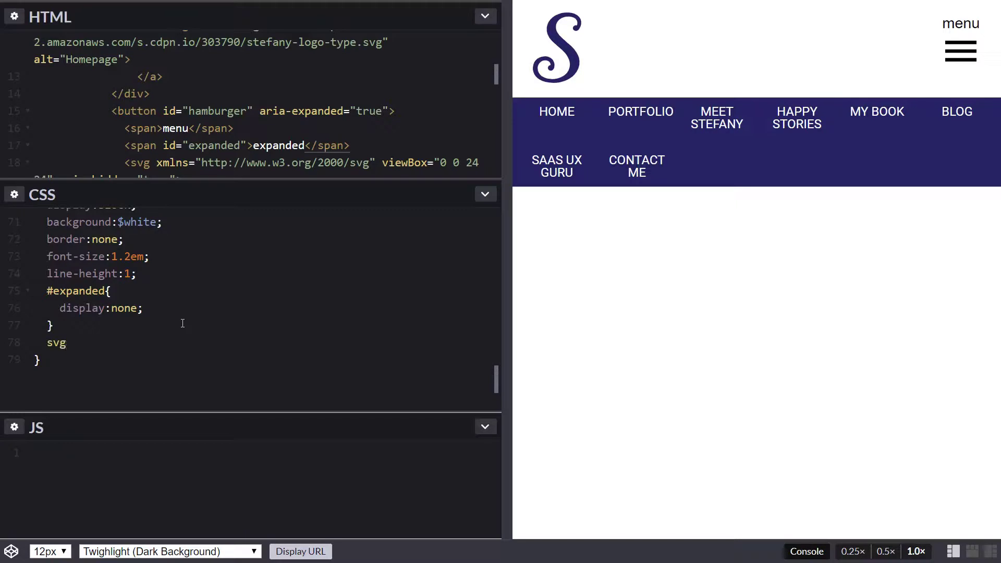
type("{")
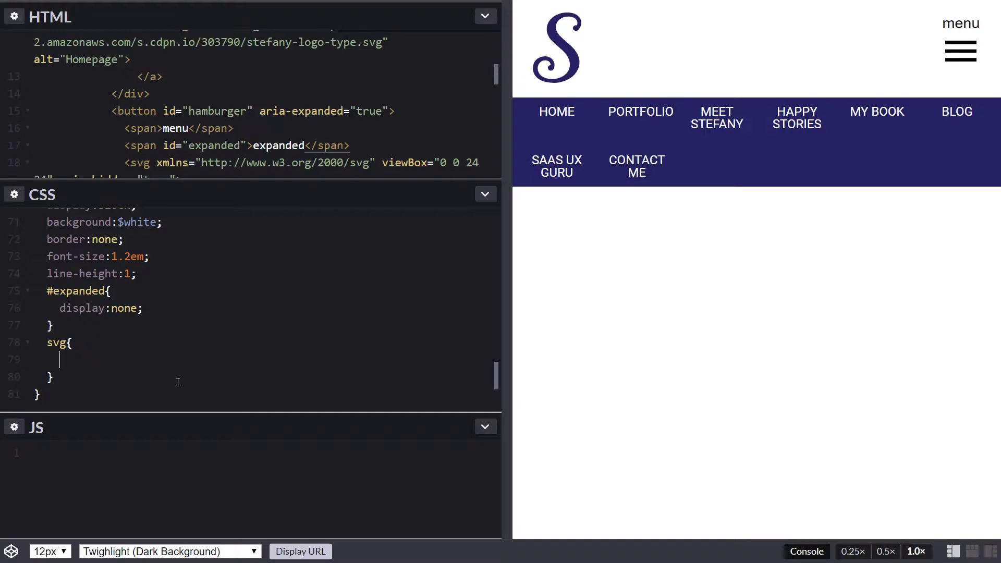
type("width:")
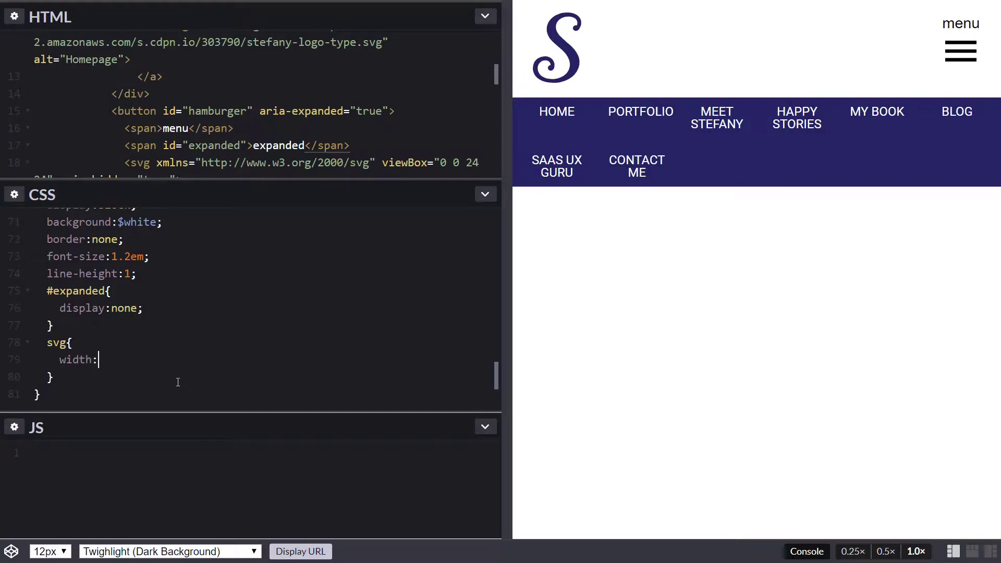
type("60px;")
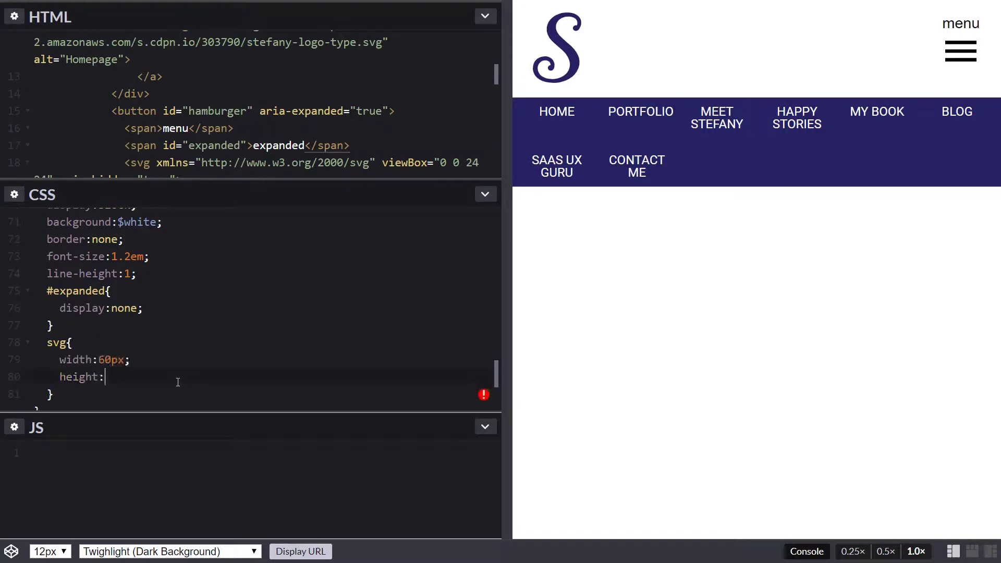
type("60px;")
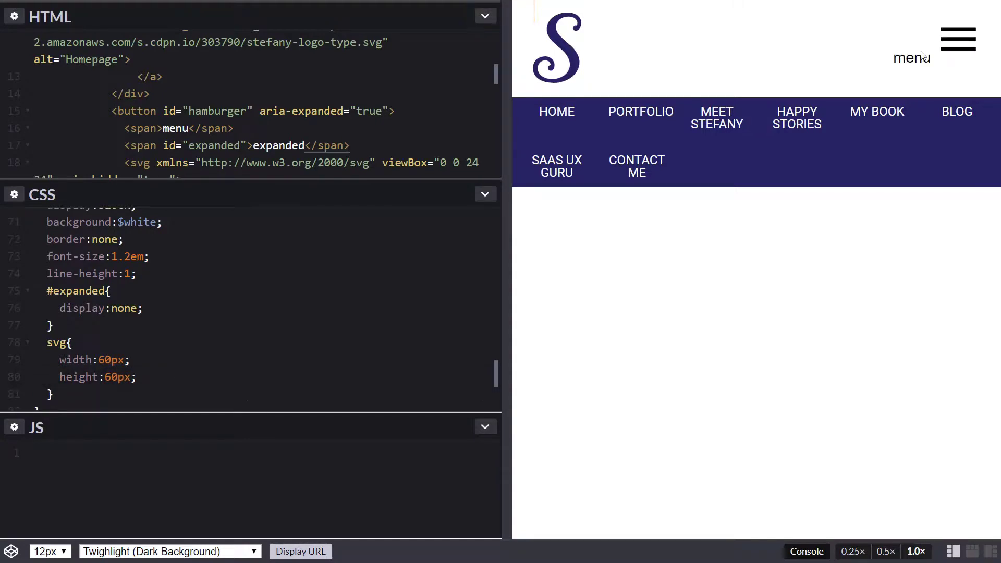
scroll("down", 3)
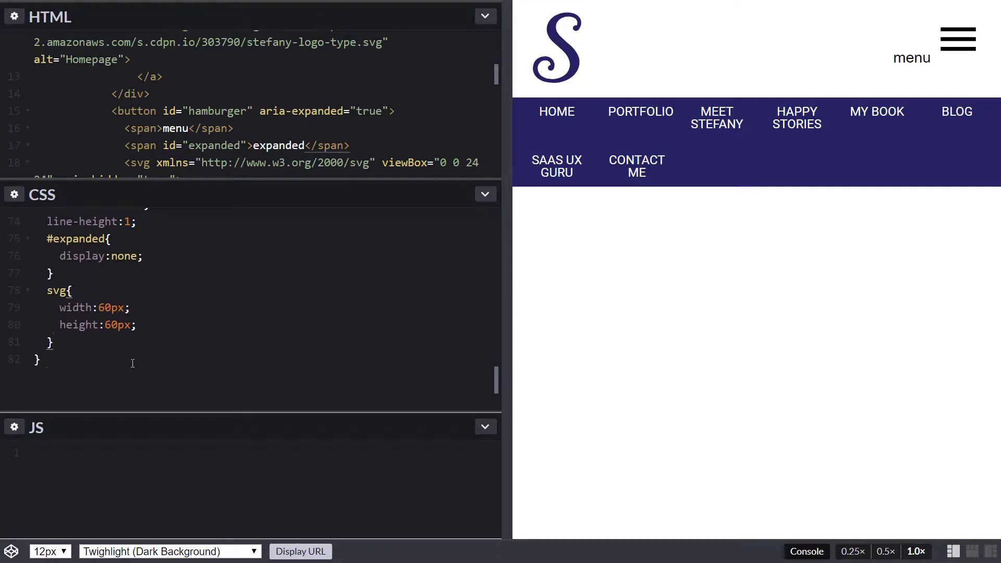
type("span{")
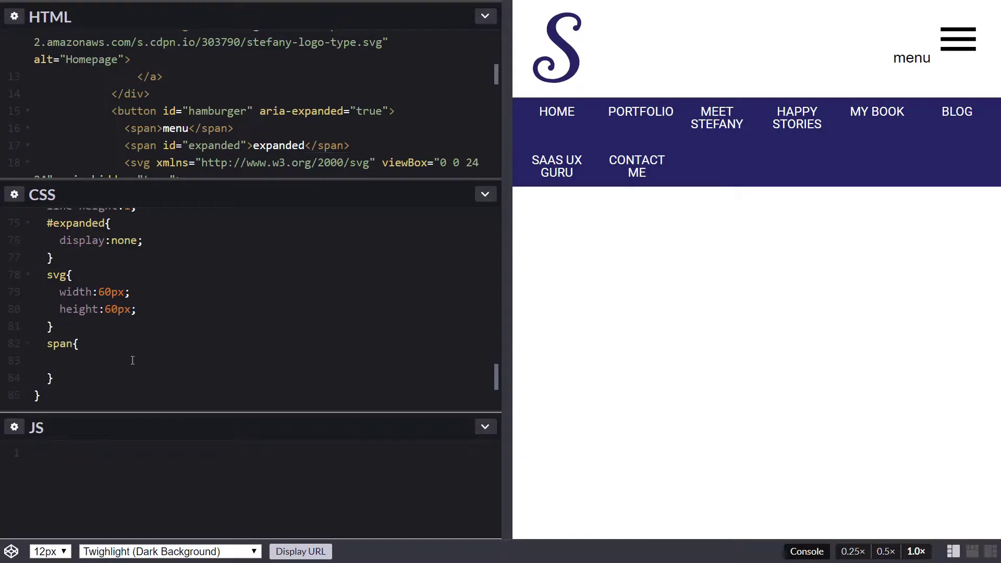
Give the nested span small-caps, display block, position relative and top 15px.
type("font-varia")
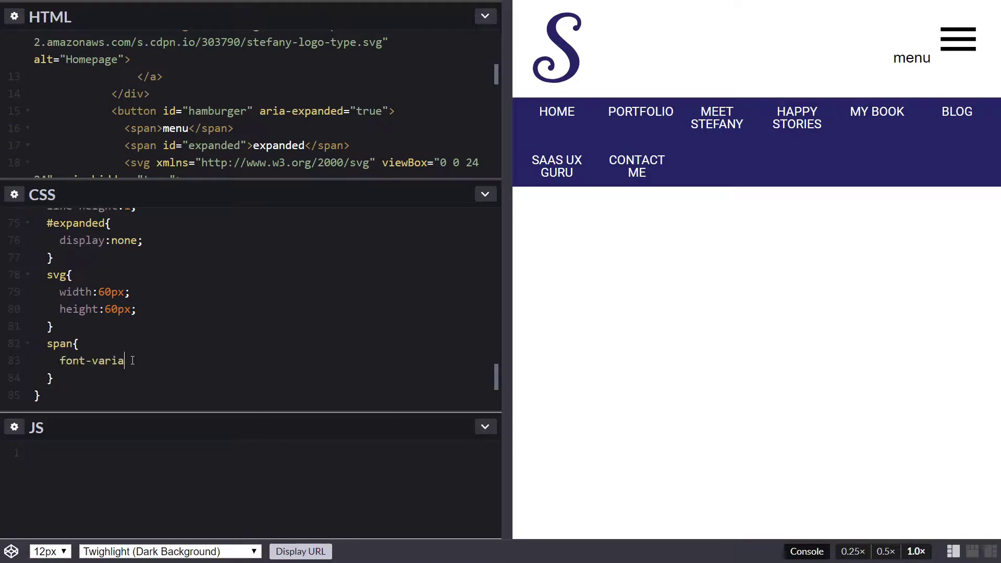
type("nt:small-")
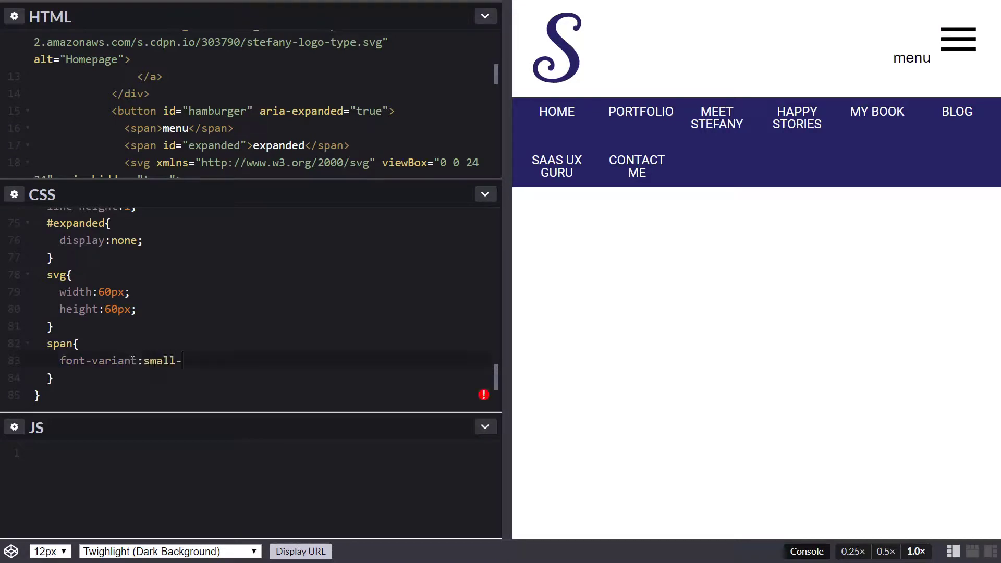
type("caps;")
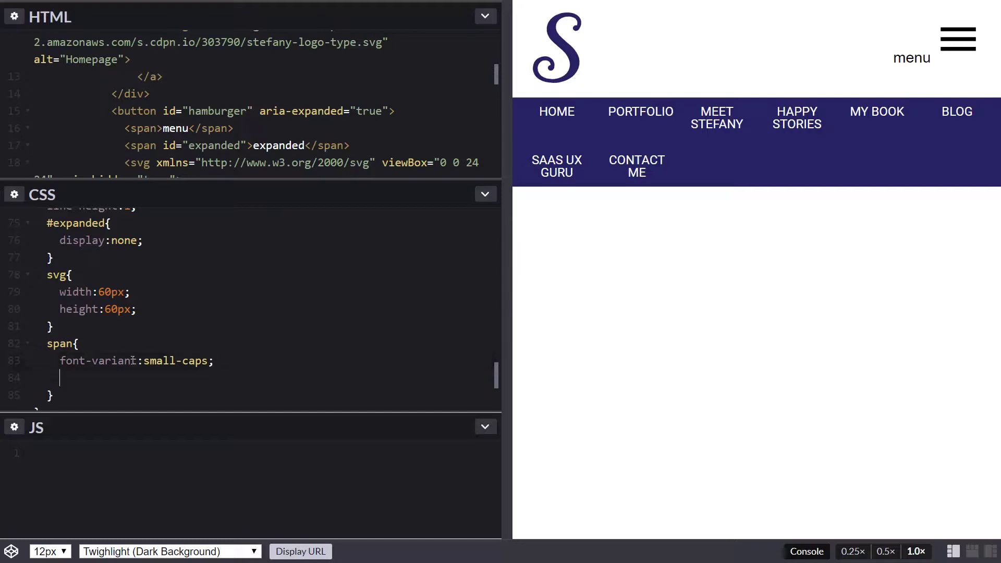
type("display:")
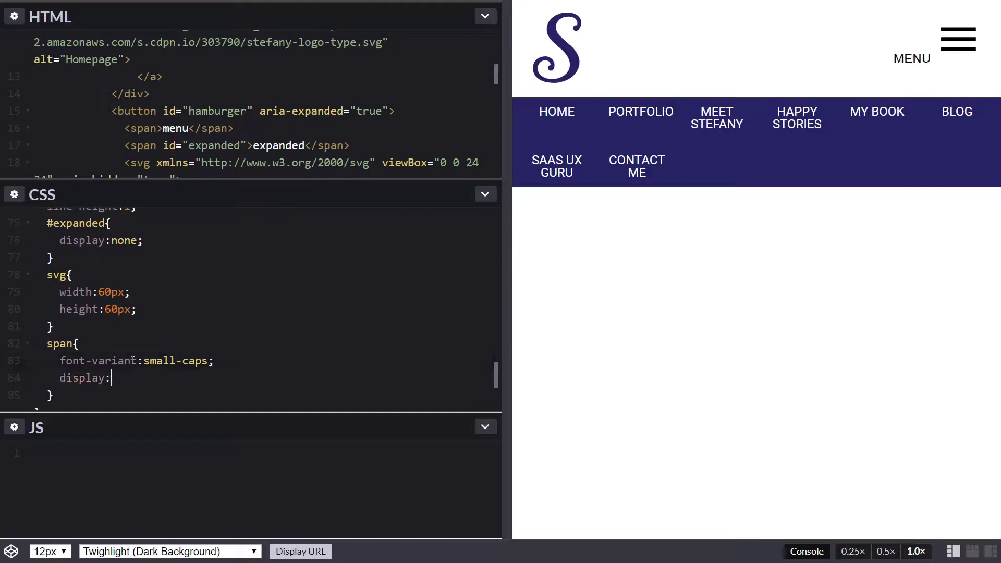
type("blc")
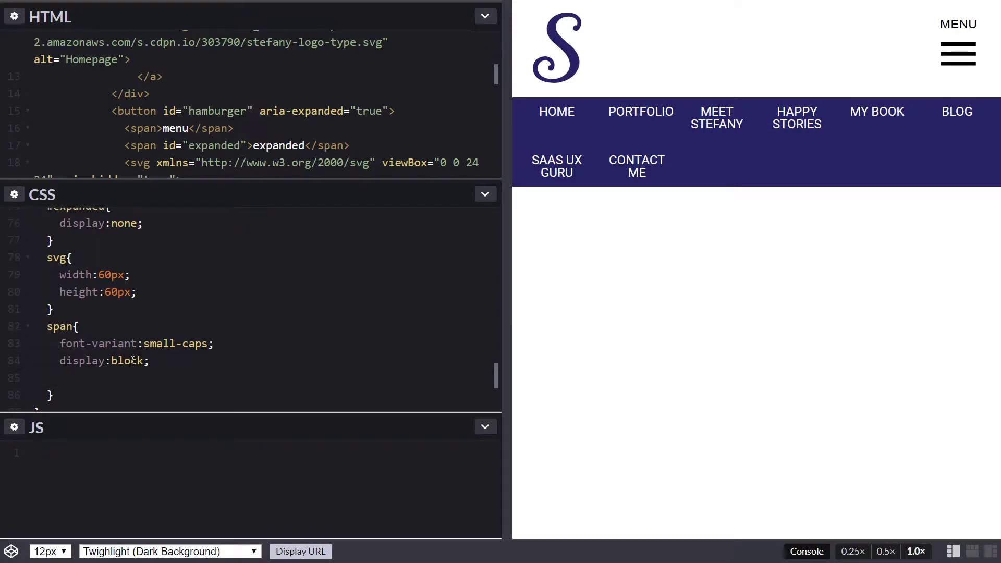
type("posi")
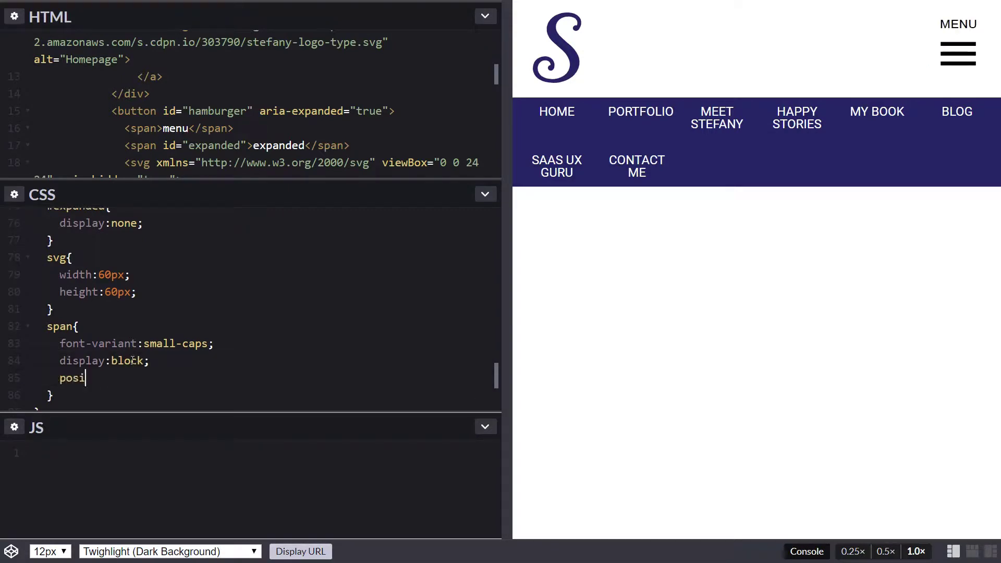
type("tion:relative;")
type("top:1")
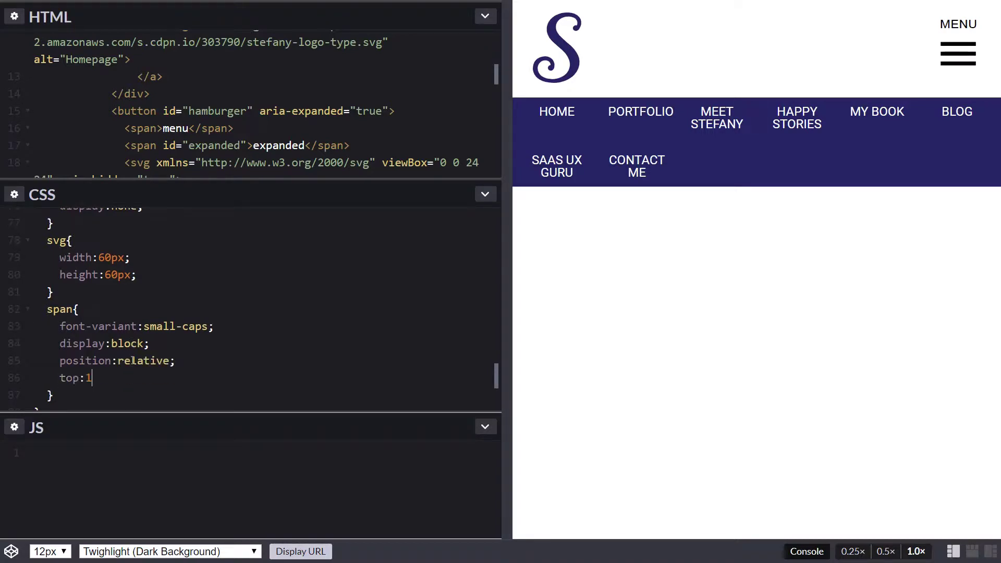
type("5px;")
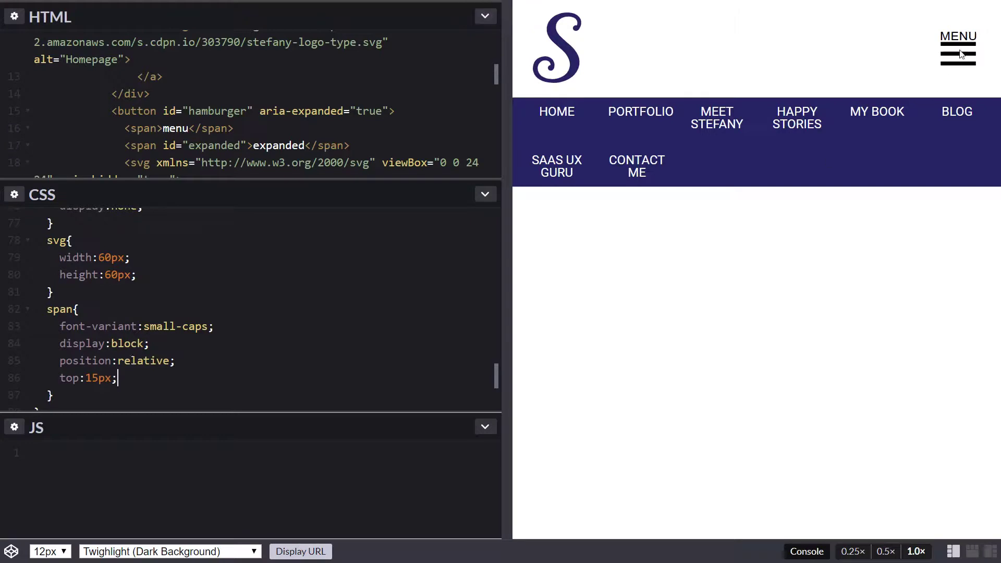
mouse_move(929, 83)
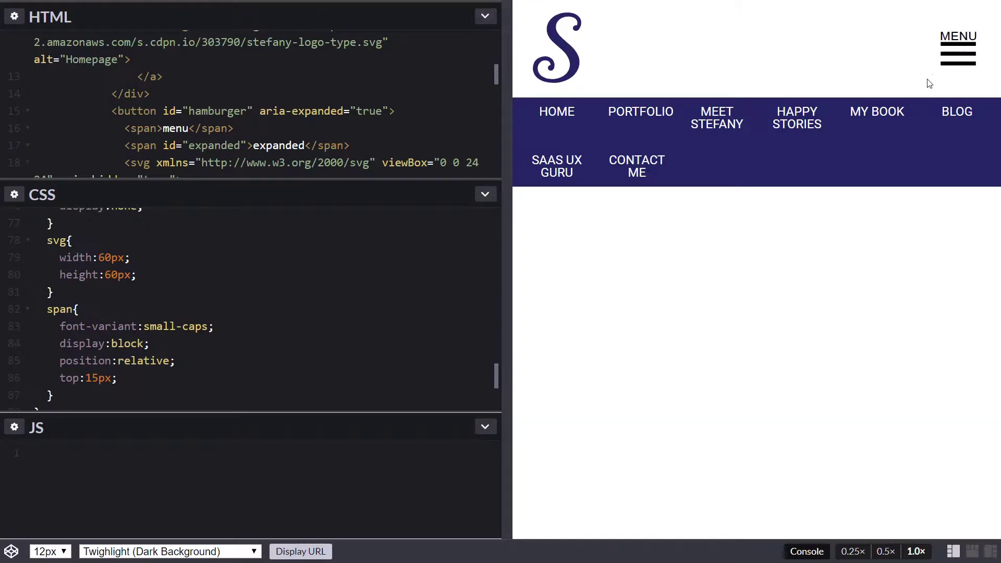
scroll("down", 3)
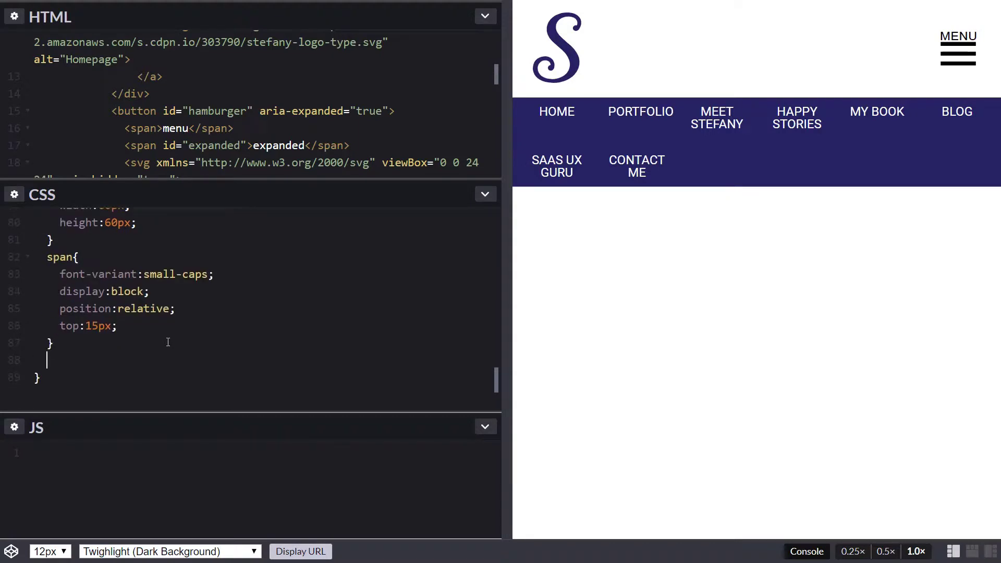
scroll("up", 3)
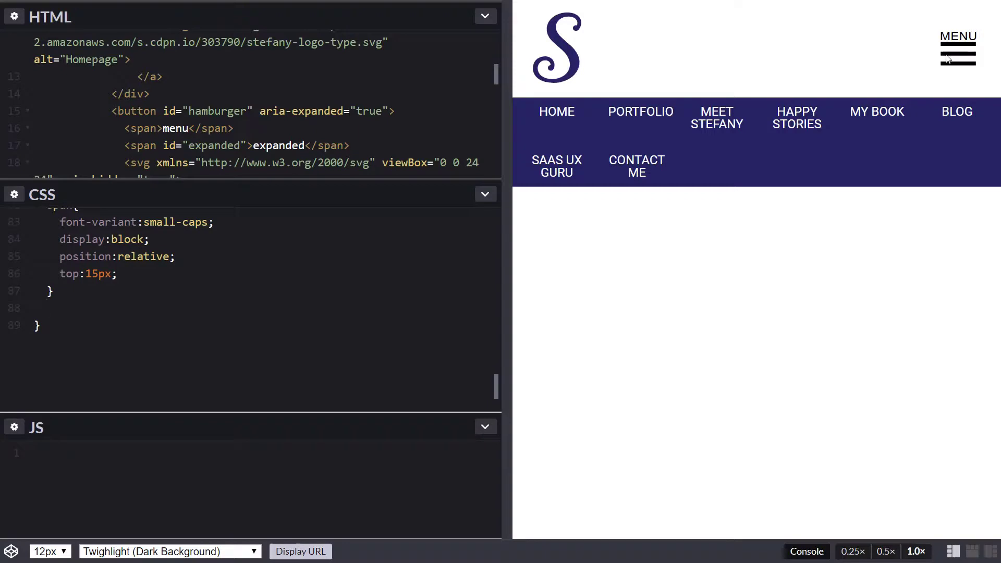
mouse_move(308, 328)
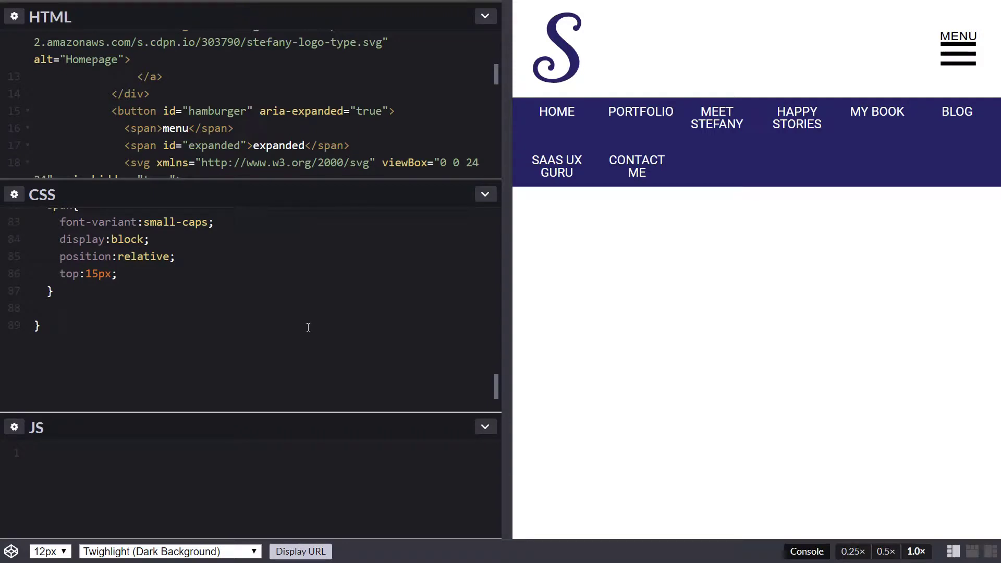
mouse_move(556, 330)
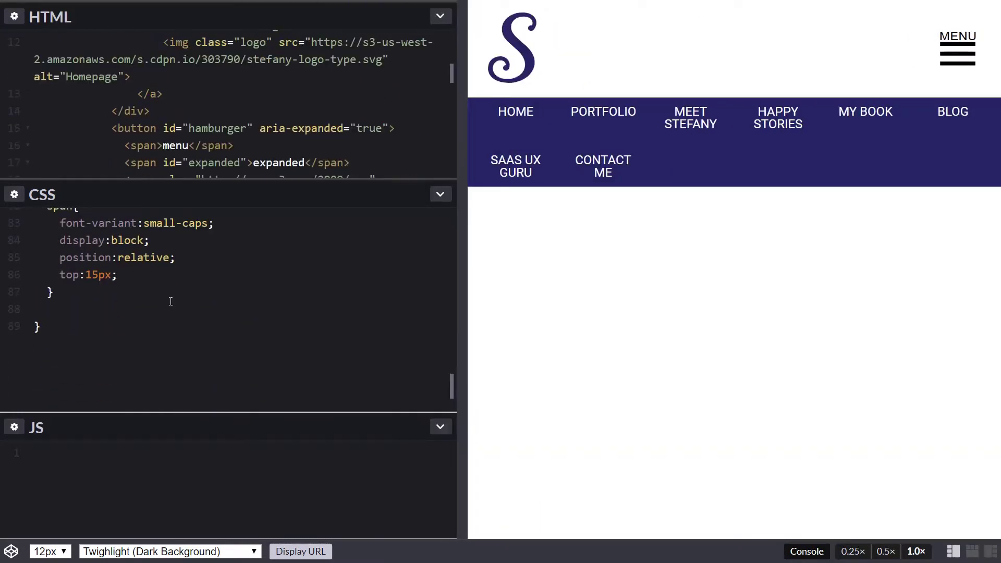
type("@includ")
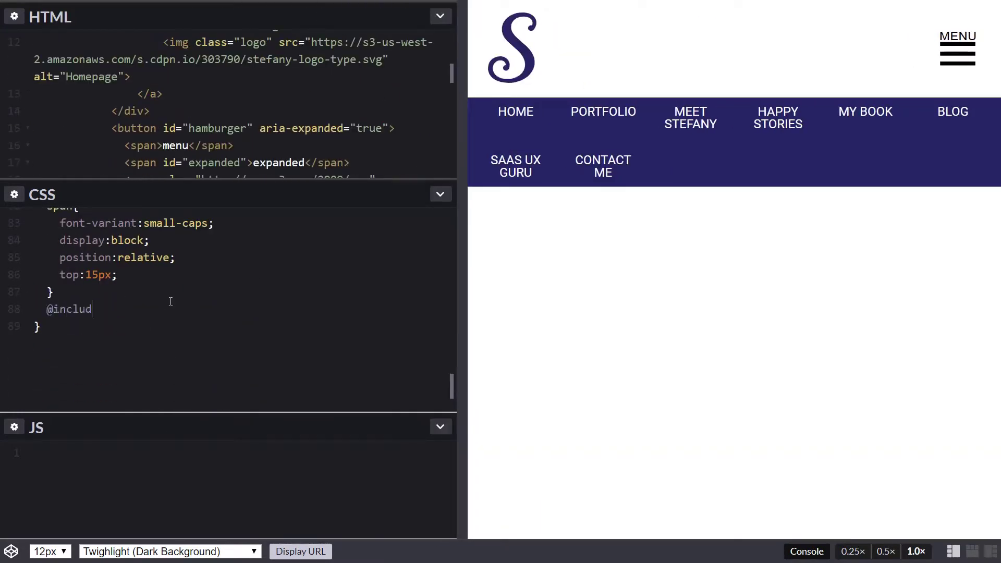
type("e computer")
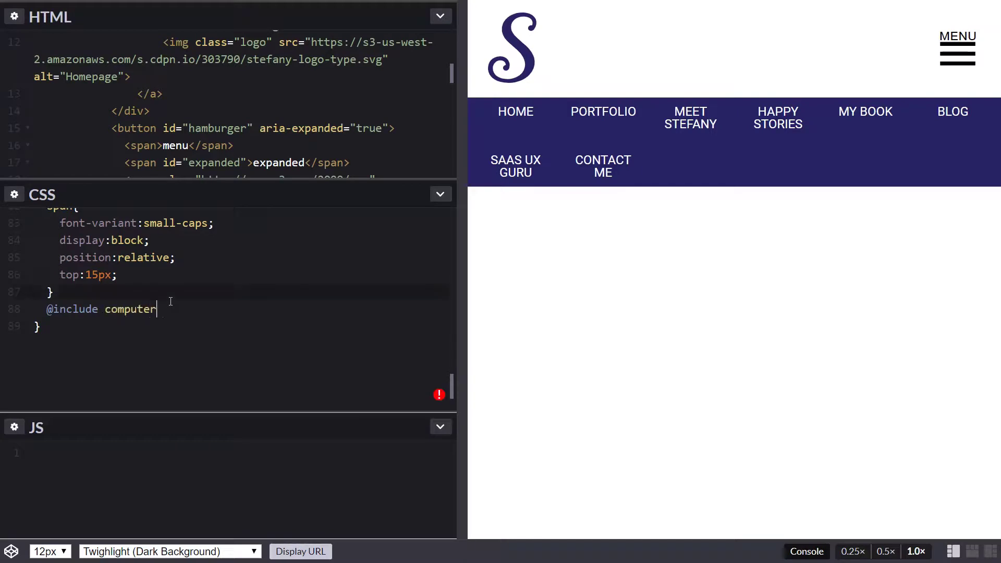
type("{")
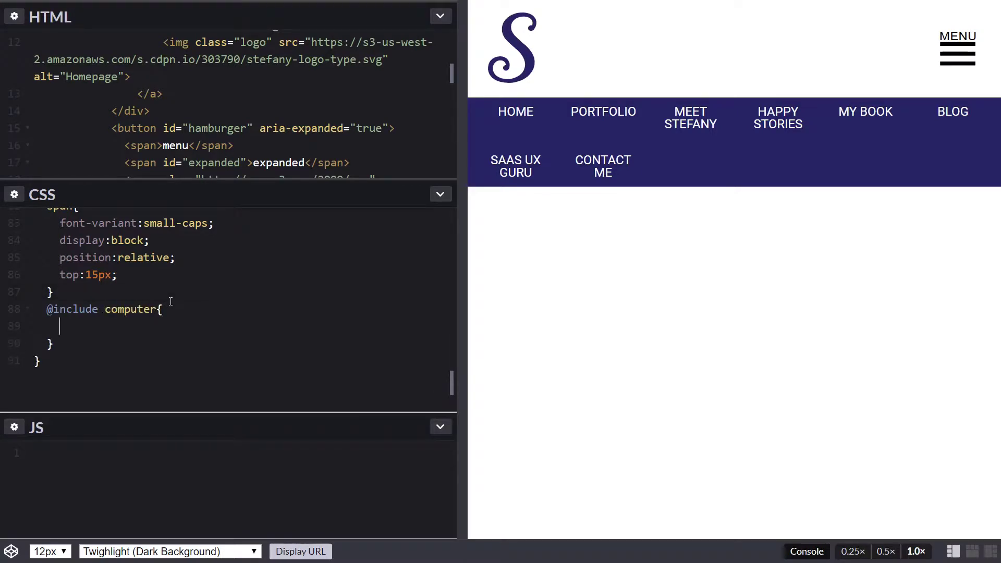
type("display:")
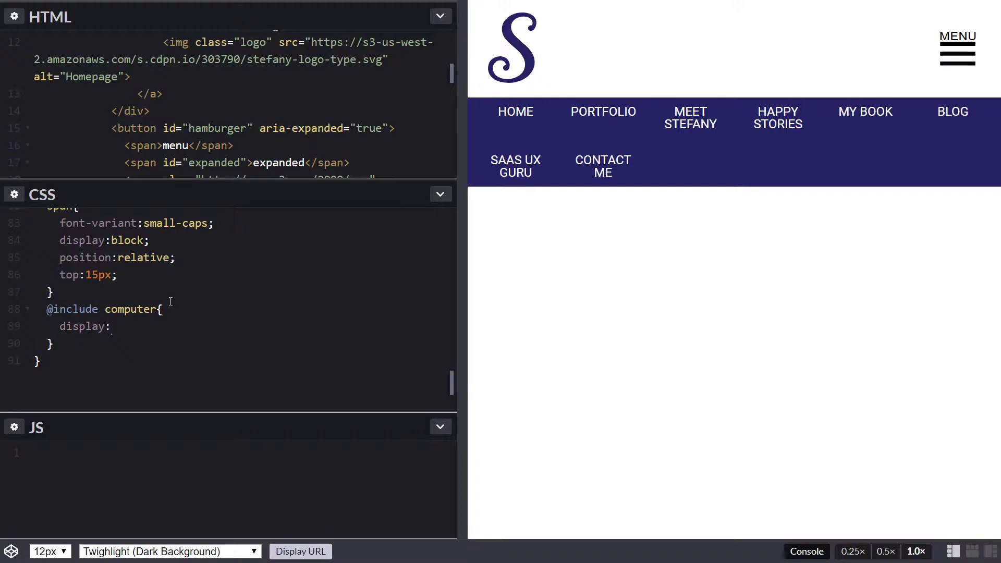
type("none")
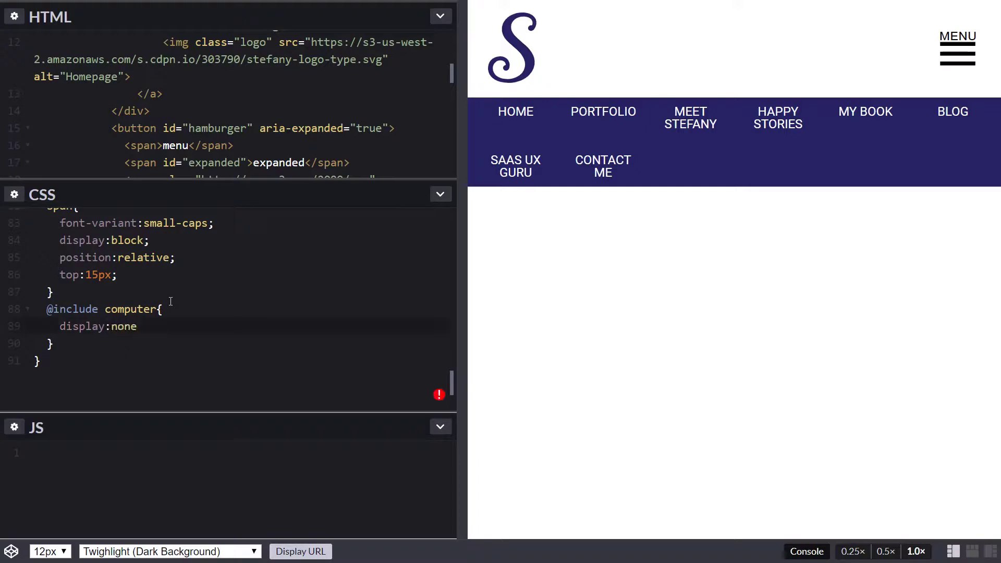
type(";")
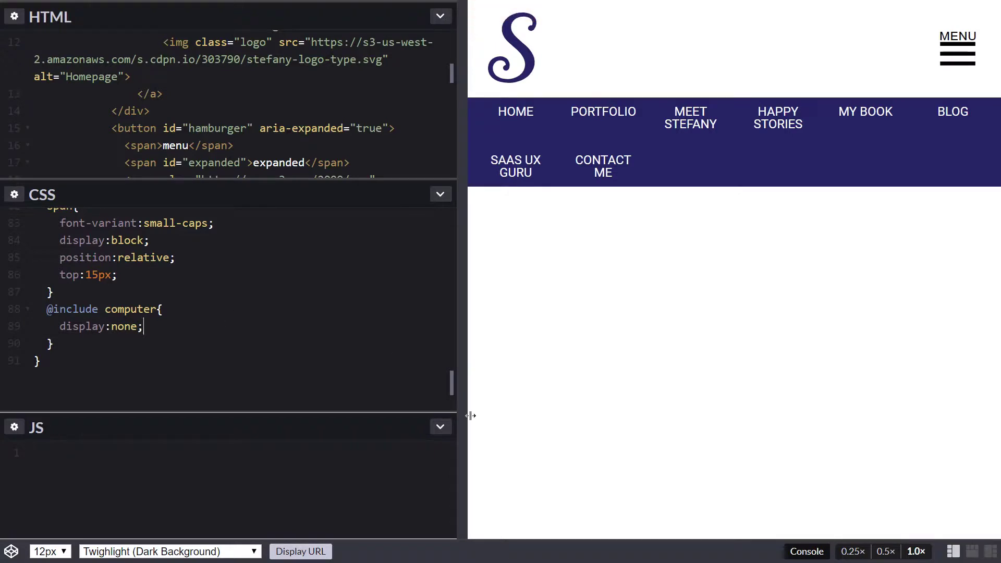
scroll("up", 3)
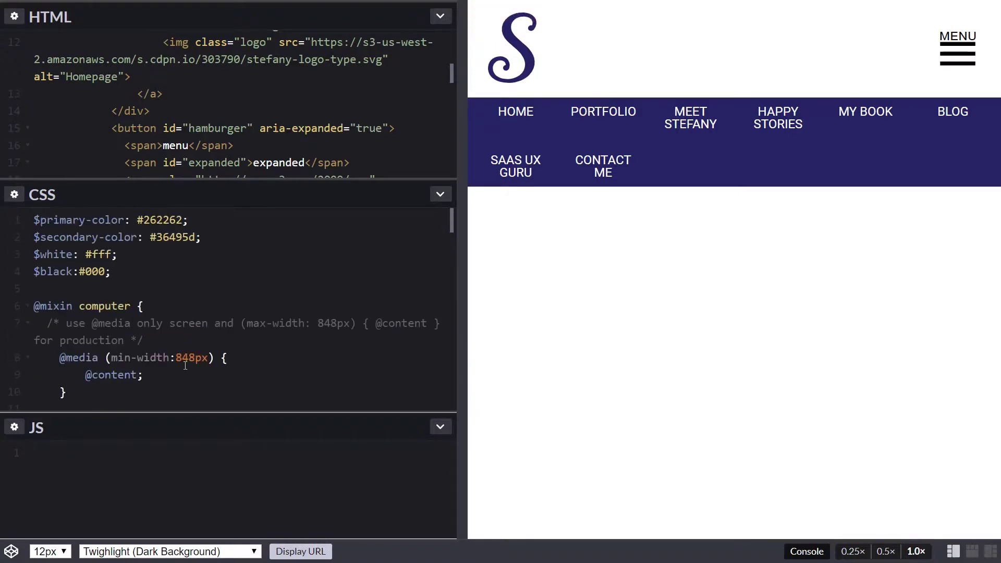
scroll("down", 3)
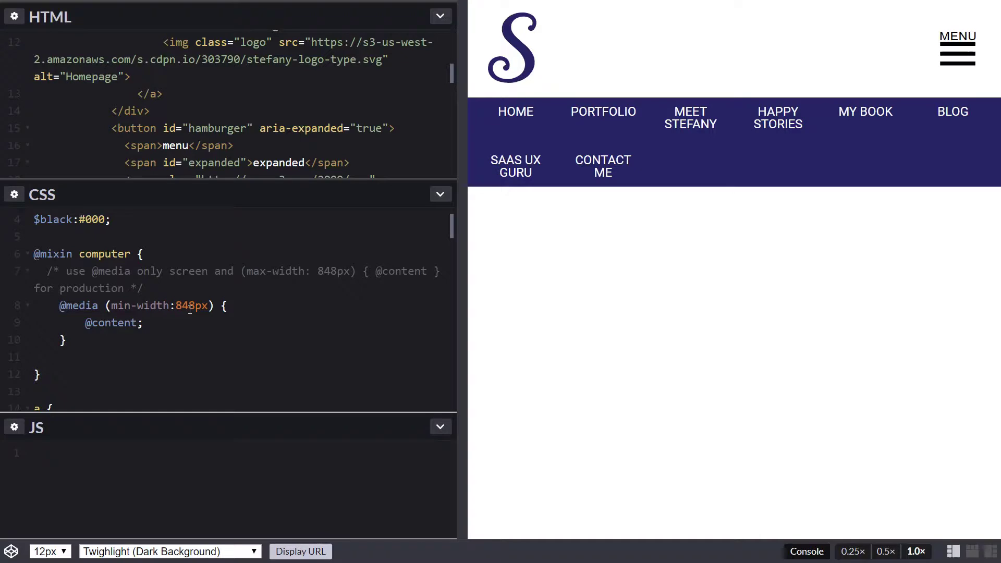
mouse_move(173, 330)
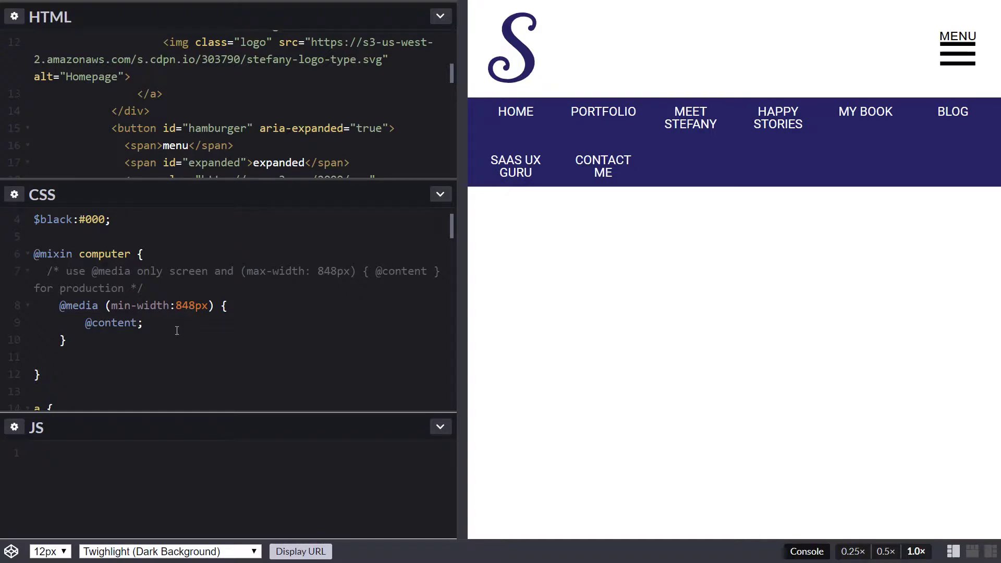
scroll("up", 3)
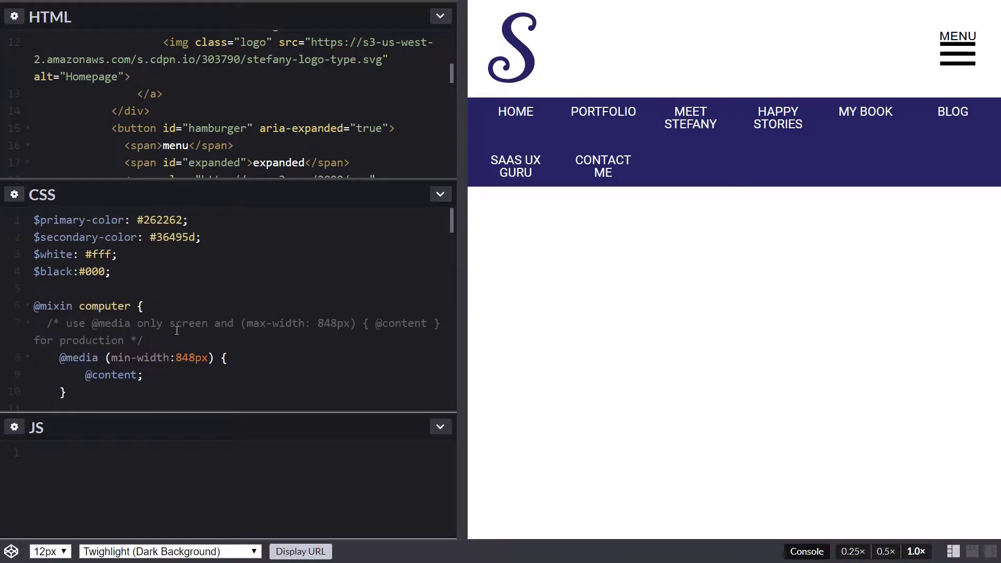
scroll("down", 3)
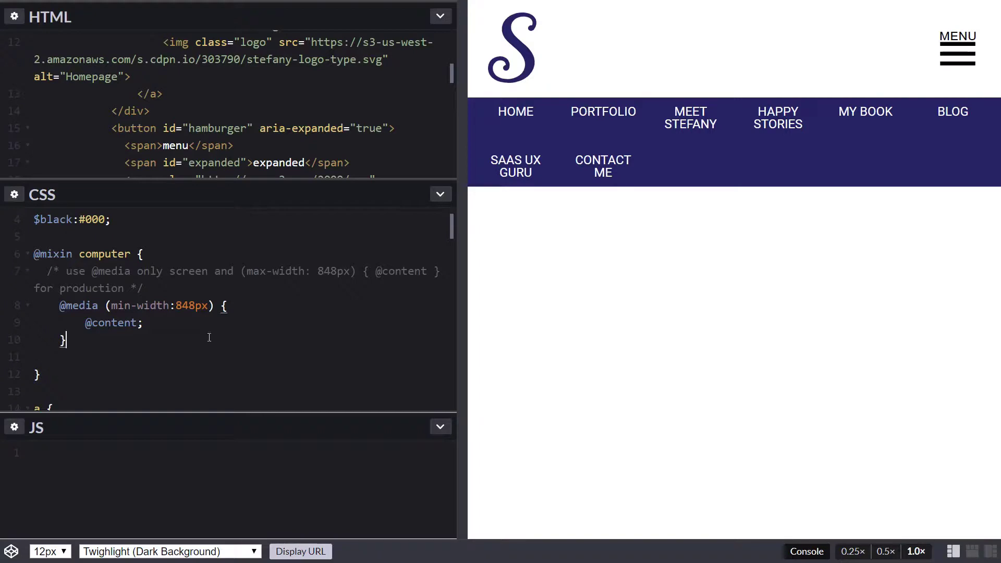
scroll("down", 3)
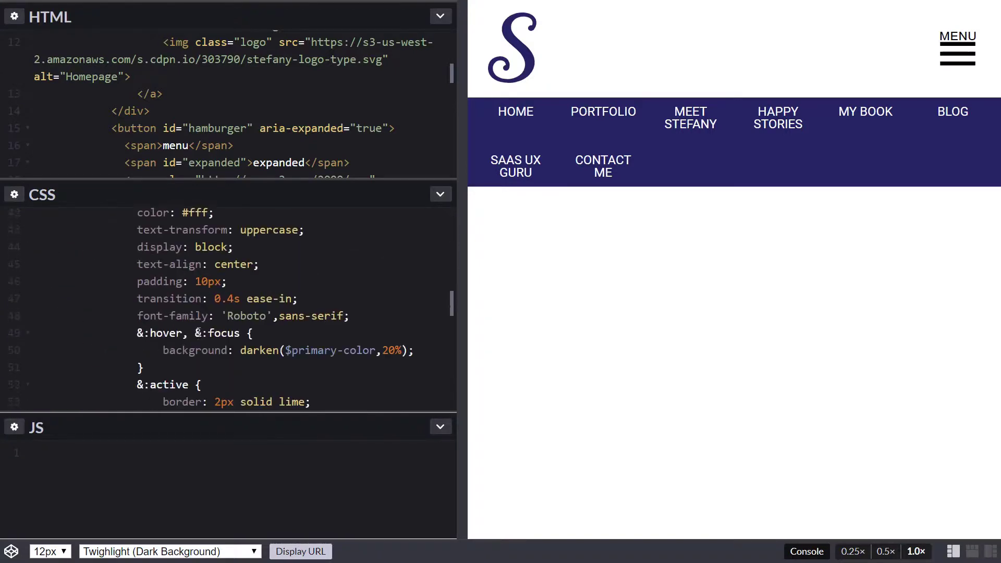
scroll("down", 3)
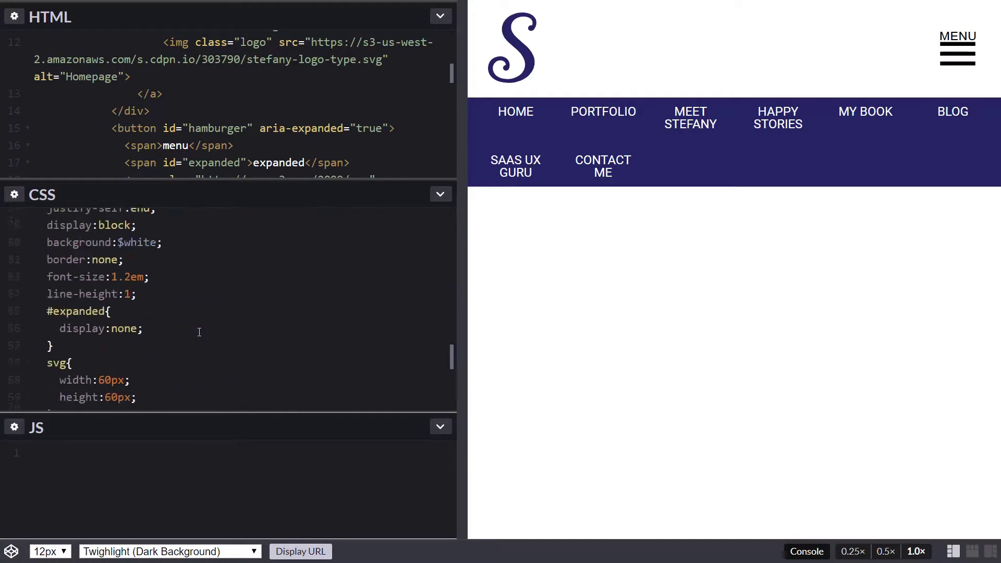
scroll("down", 3)
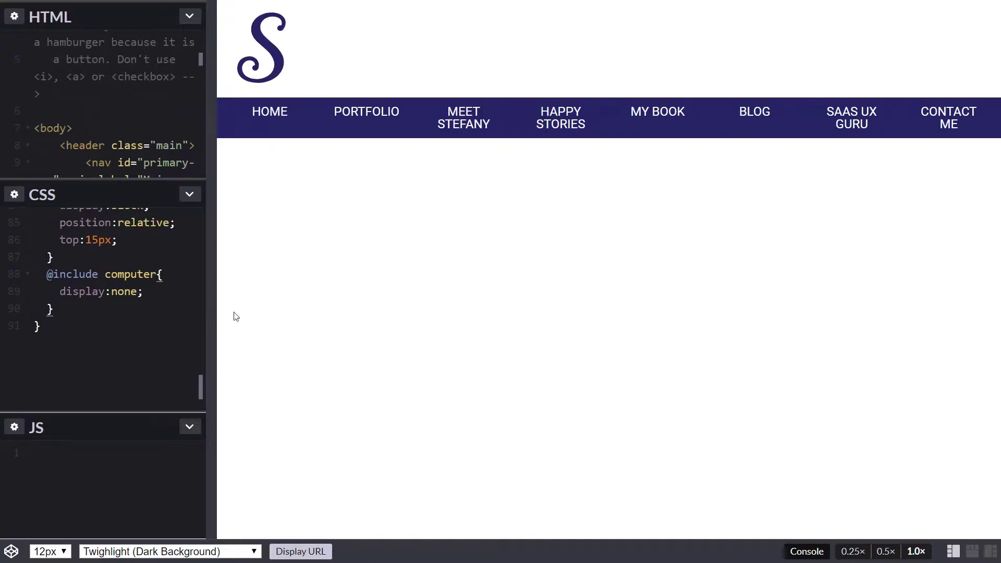
mouse_move(267, 279)
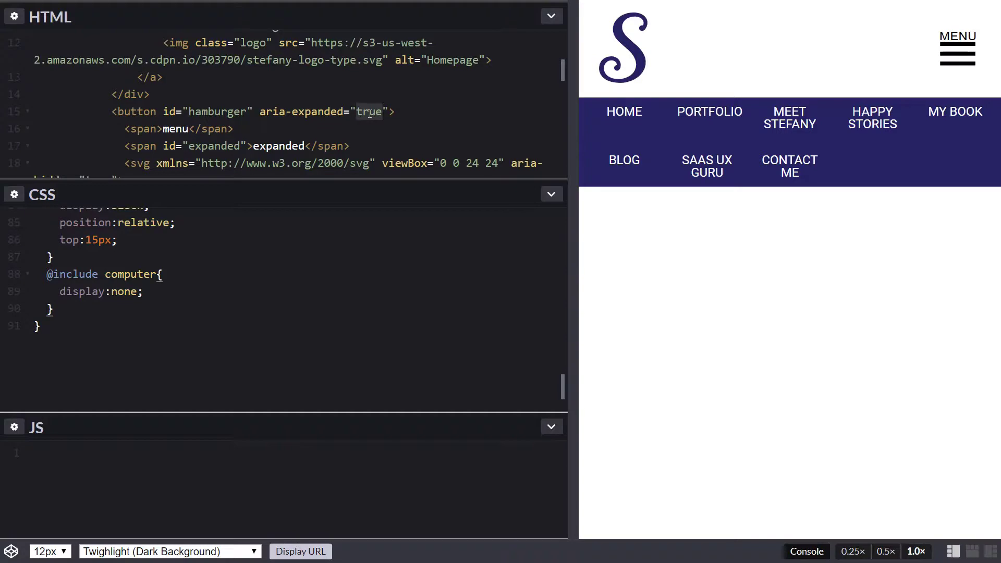
left_click(382, 111)
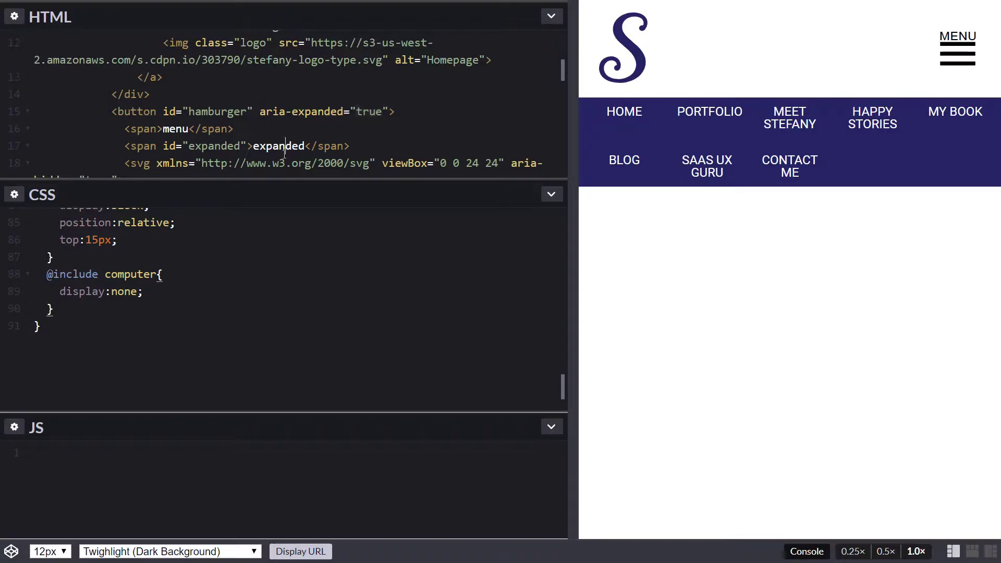
mouse_move(181, 310)
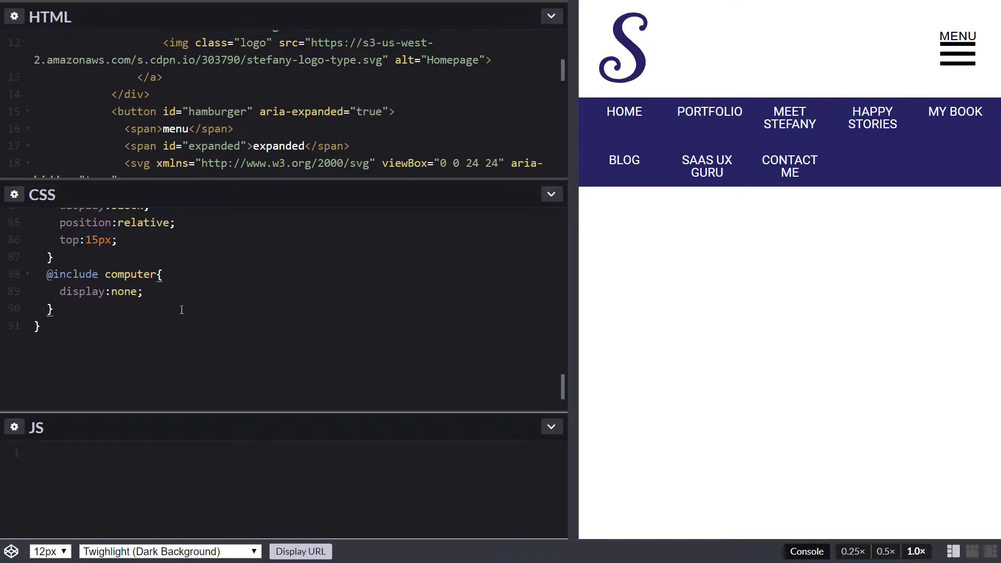
Start an &[aria-expanded="true"] block in #hamburger that sets color to $black.
type("&")
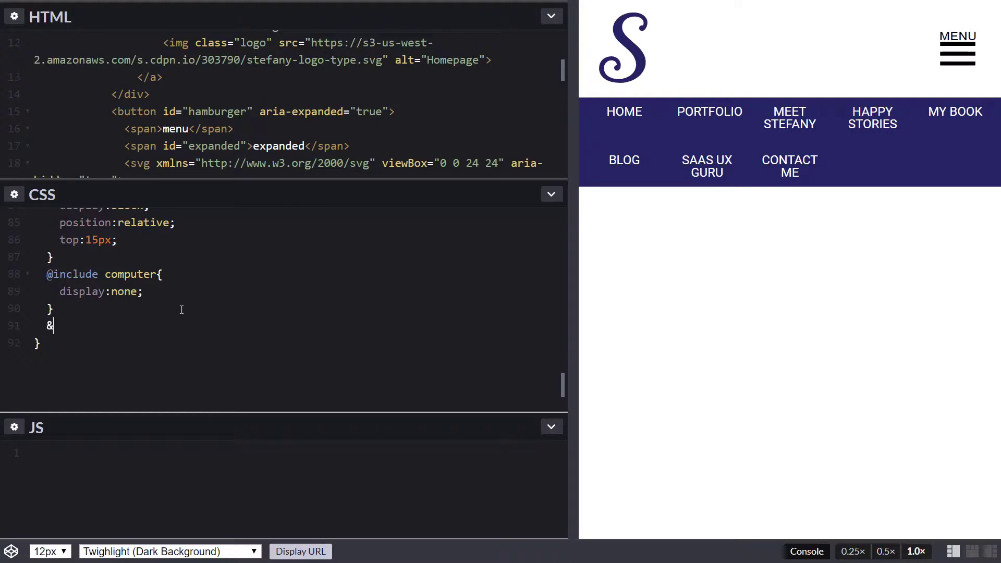
type("[]")
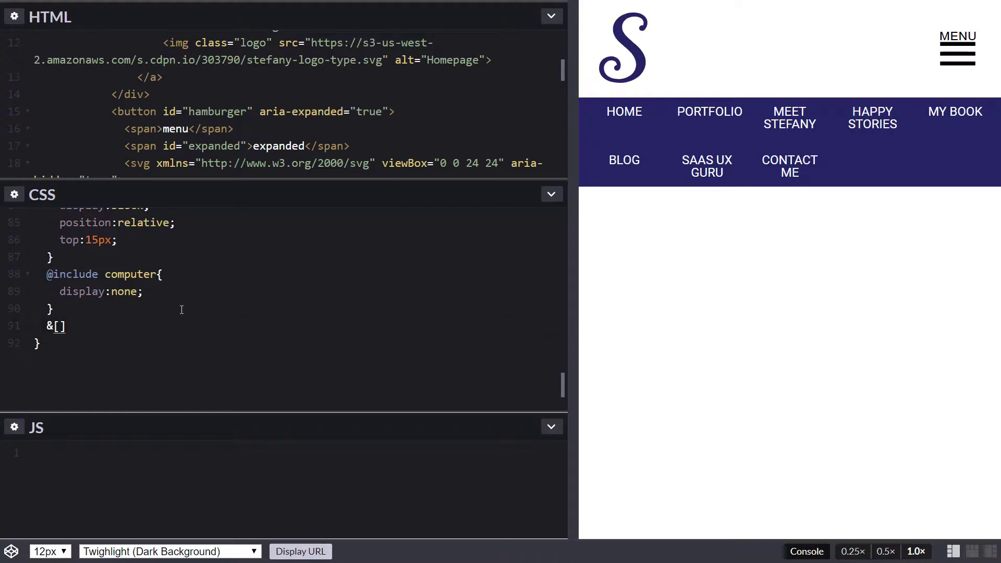
type("aria-")
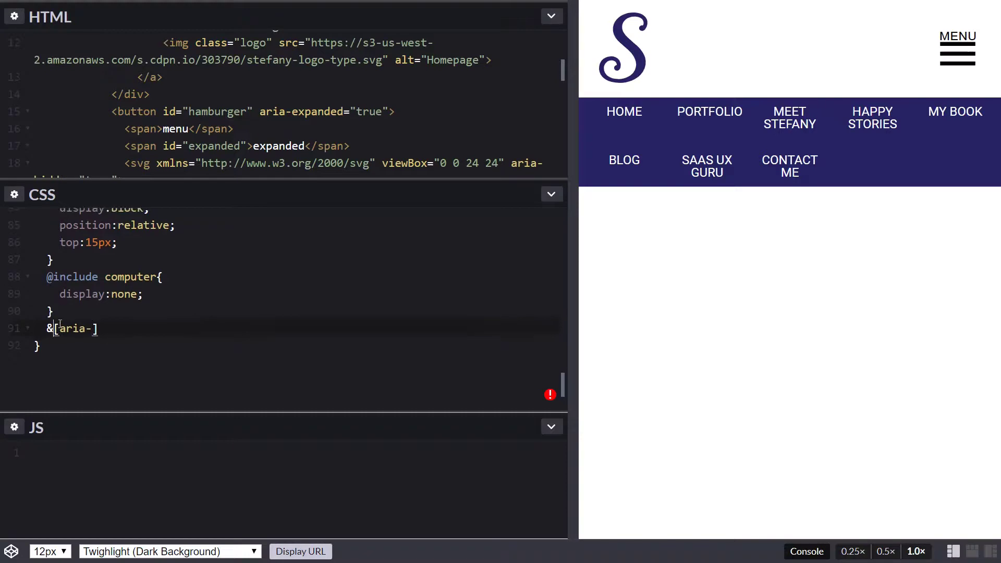
scroll("up", 3)
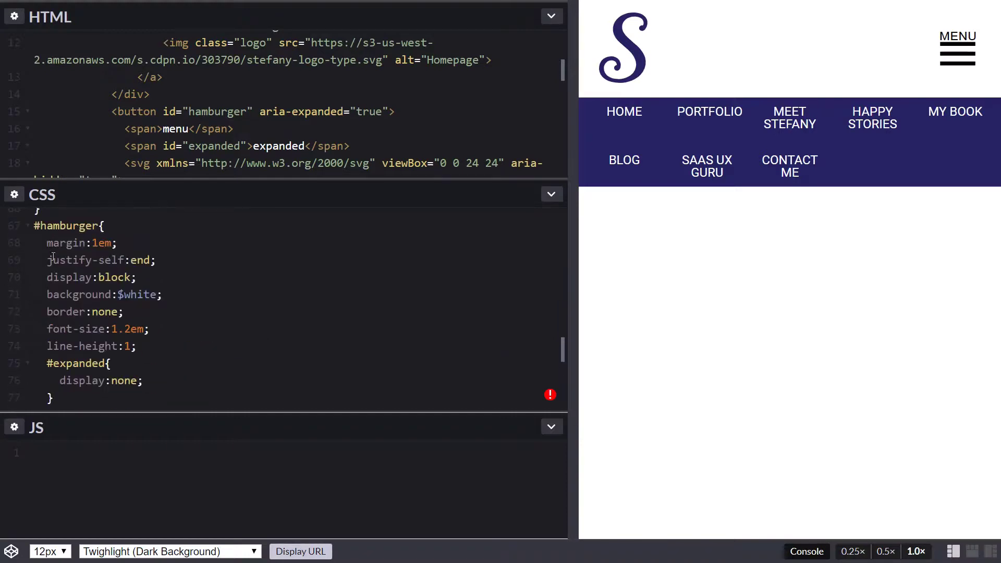
scroll("down", 3)
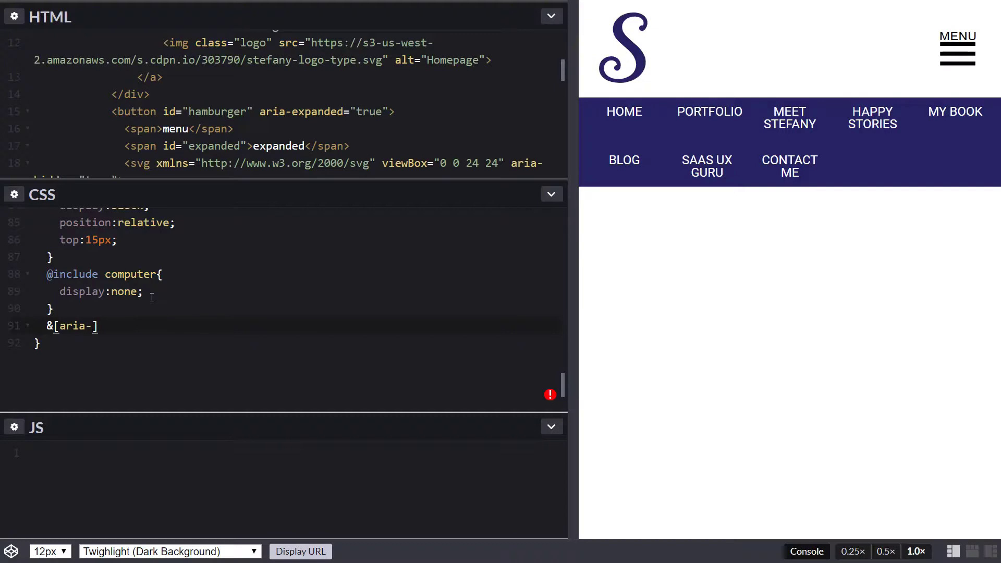
type("e")
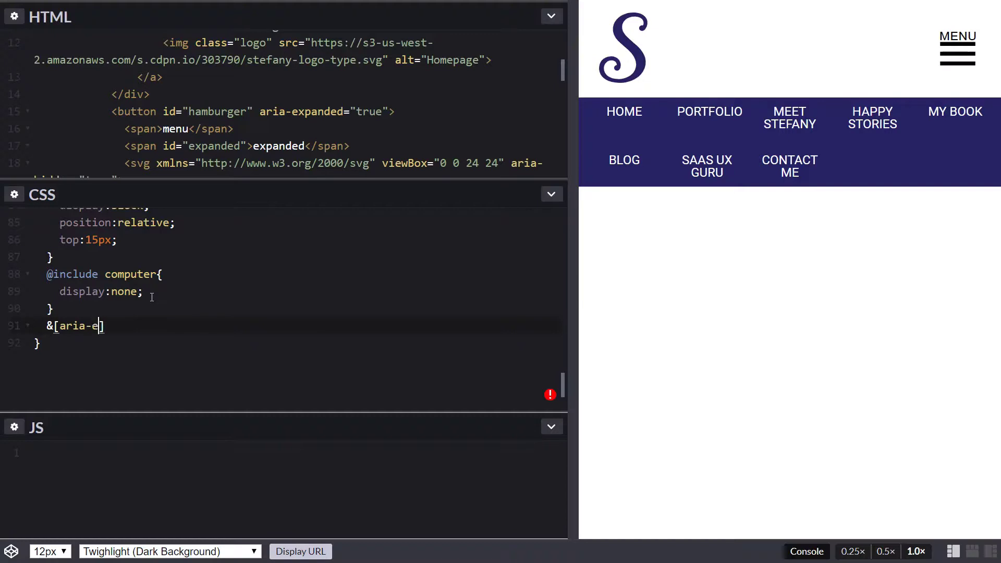
type("xpanded=\"\"")
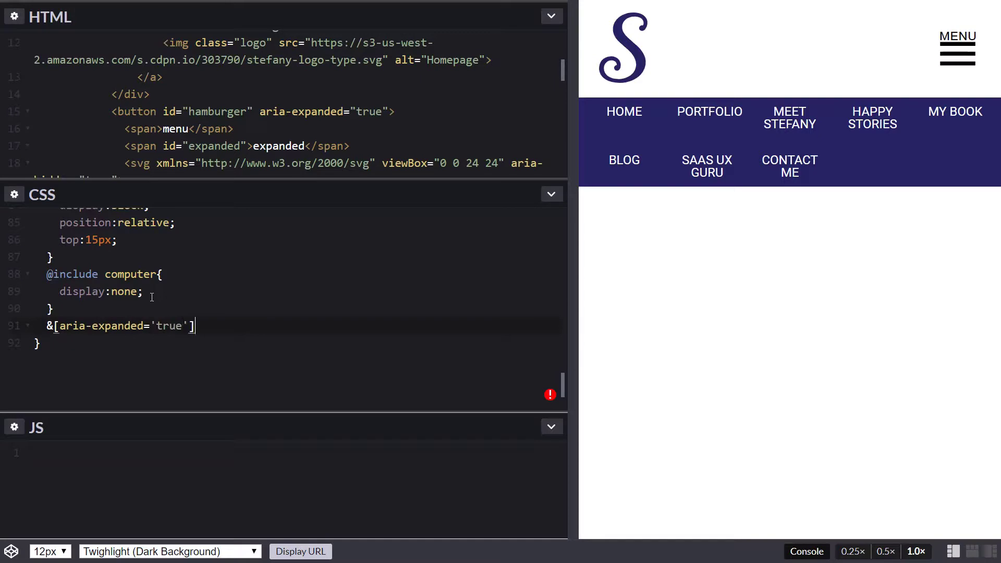
type("{")
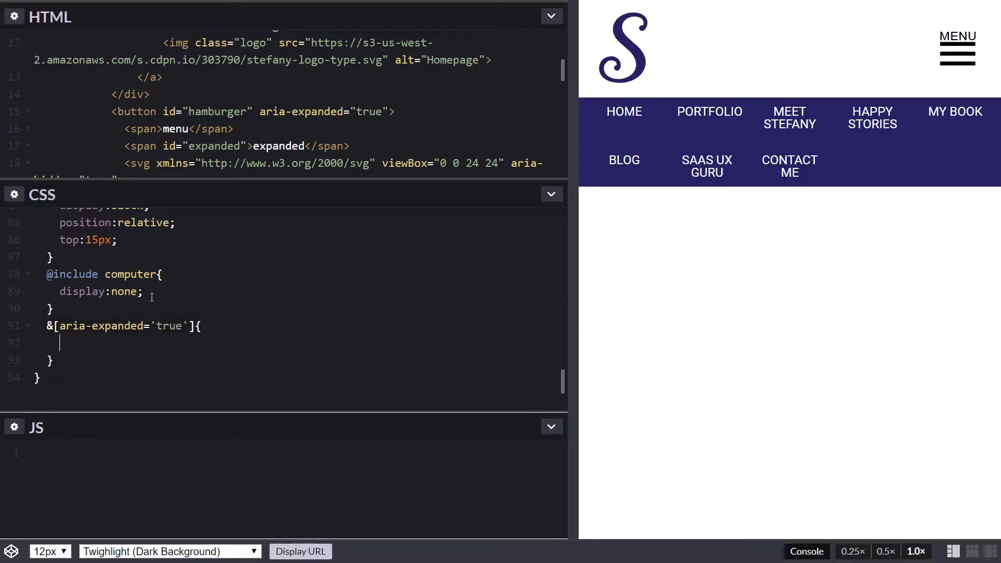
type("$col")
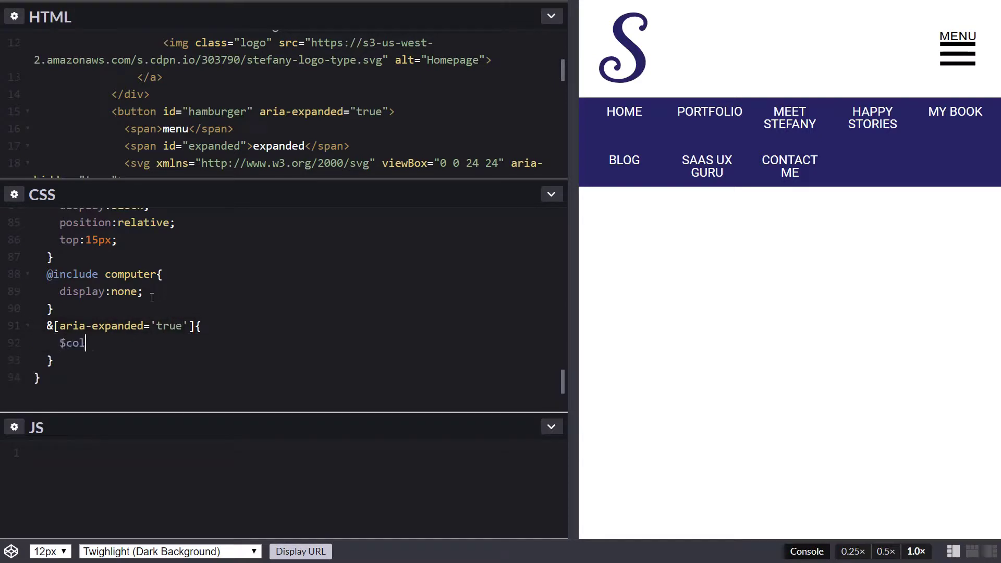
type("or")
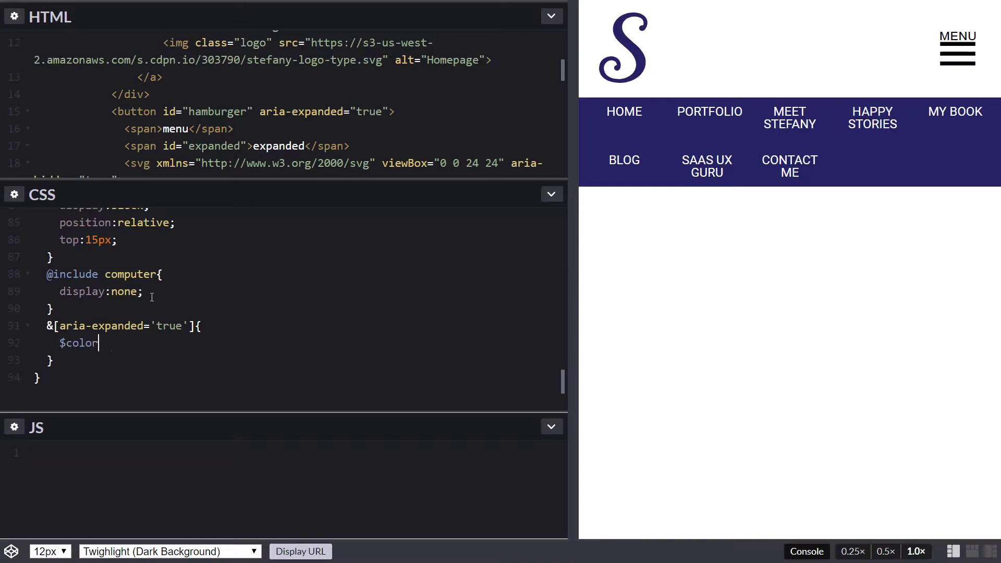
type("color:")
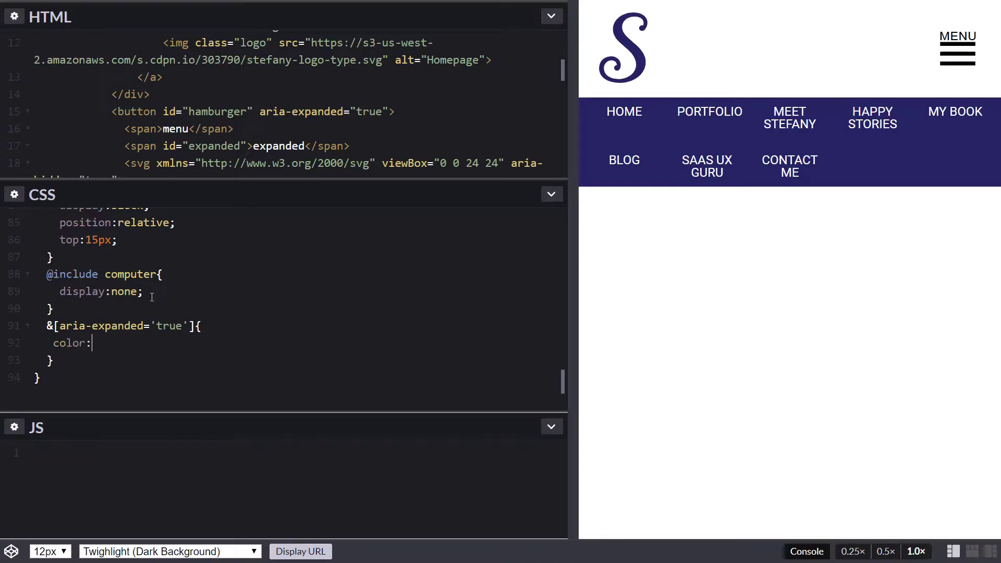
type("$black")
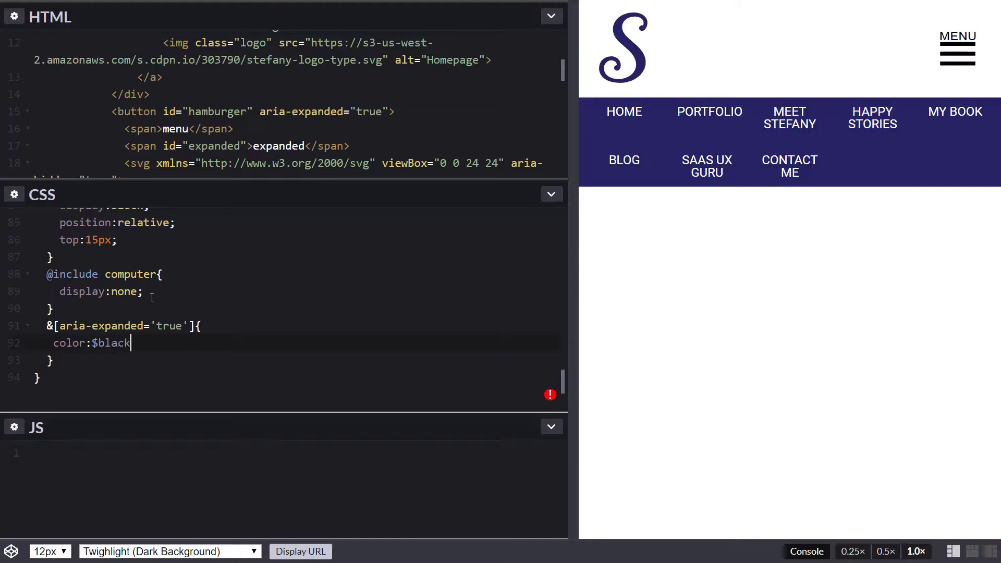
key("Enter")
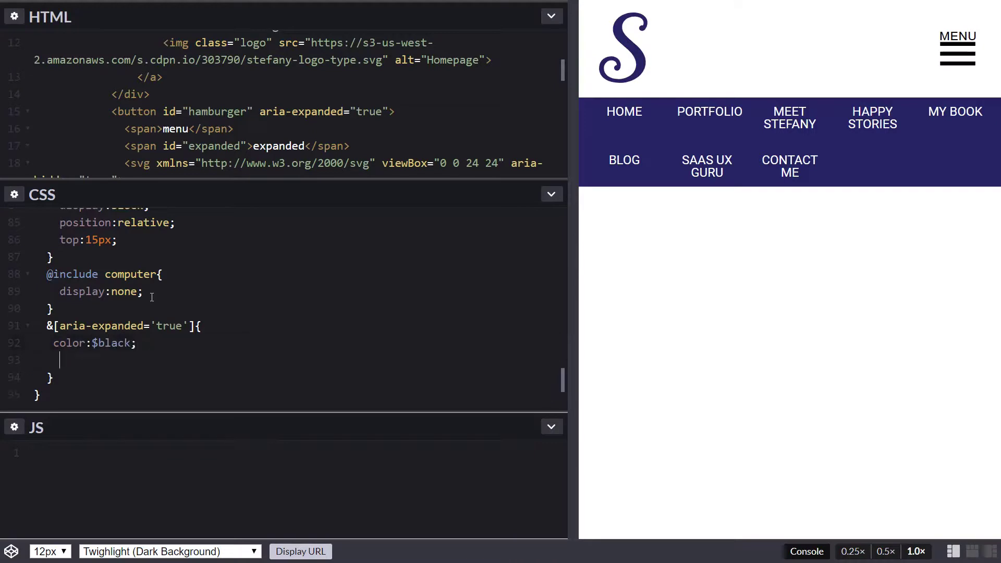
Give the expanded button's svg a $primary-color background and $white fill.
type("svg{")
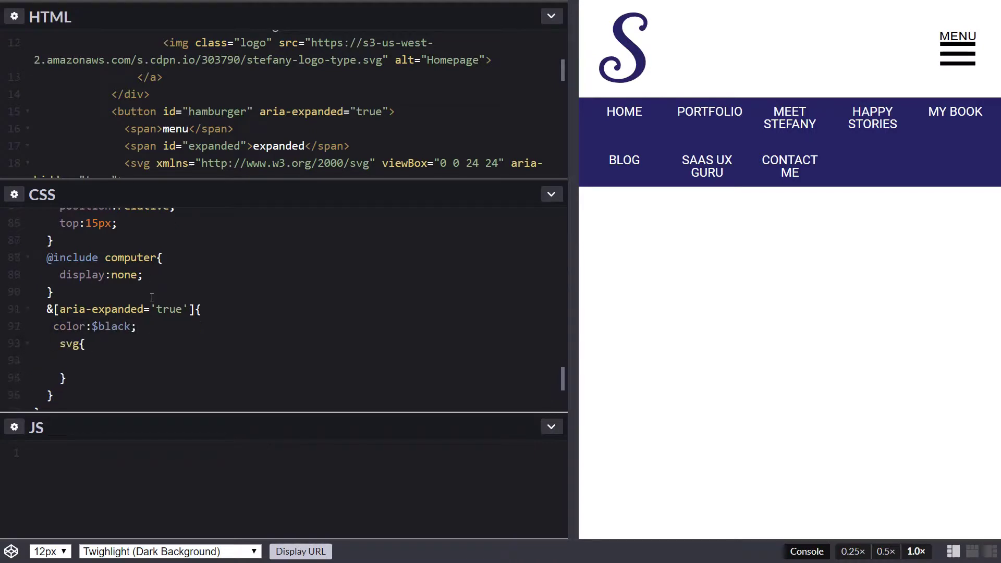
type("background:")
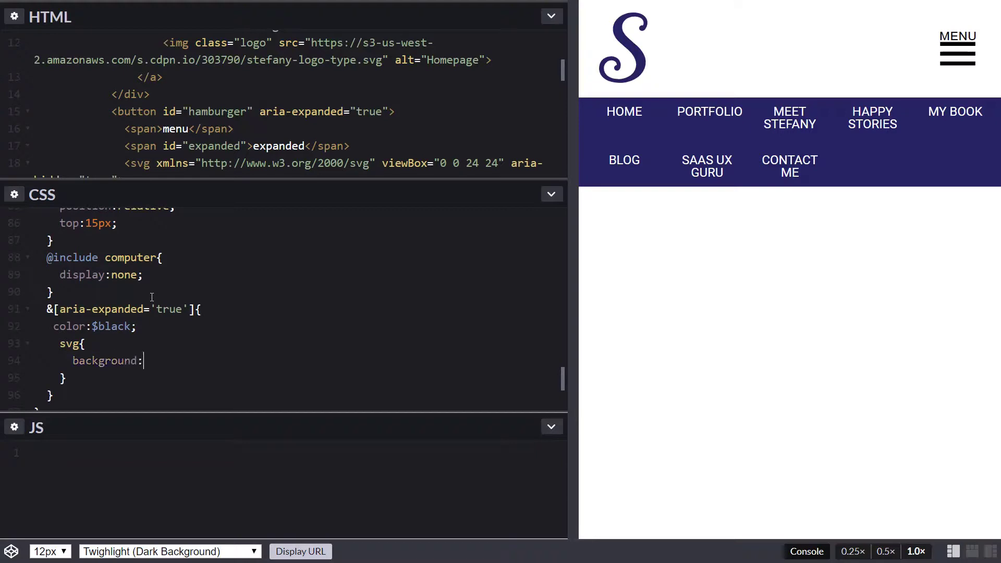
type("$primary-color")
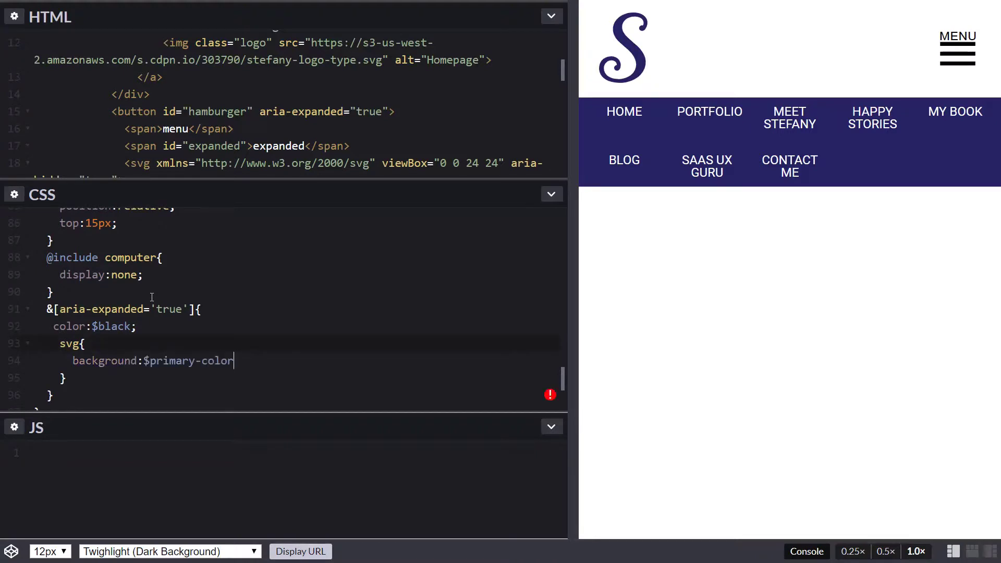
type(";")
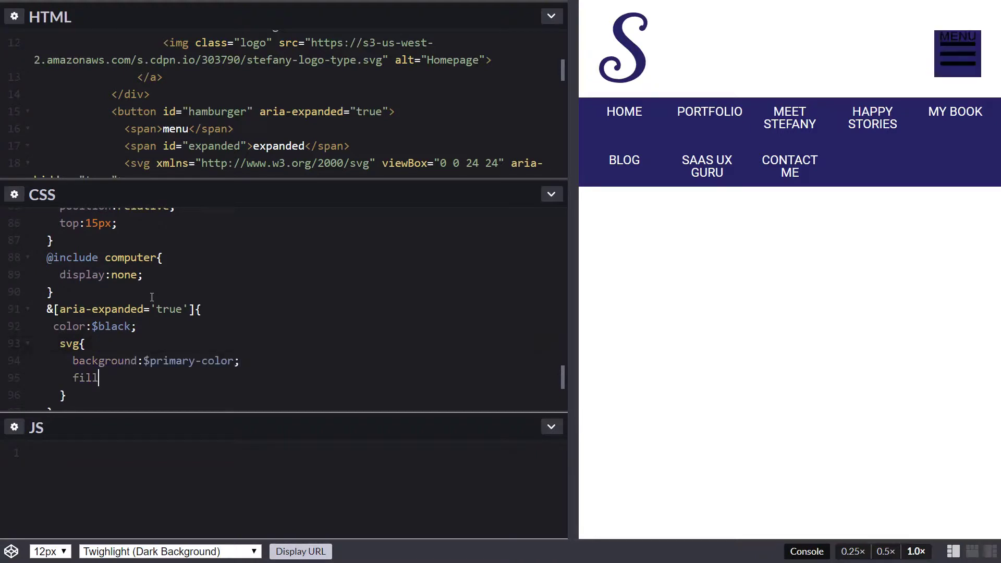
type(":w")
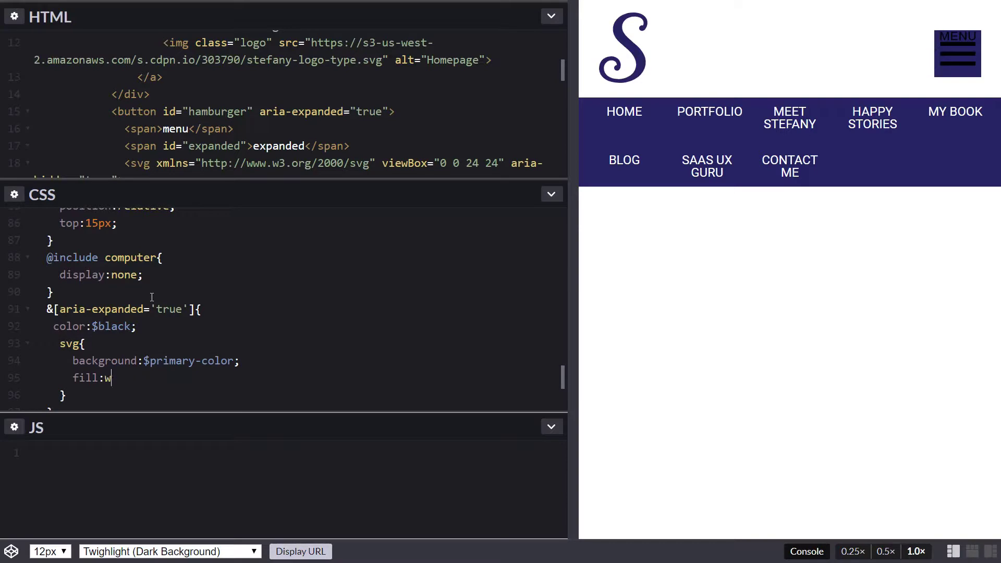
type("$white;")
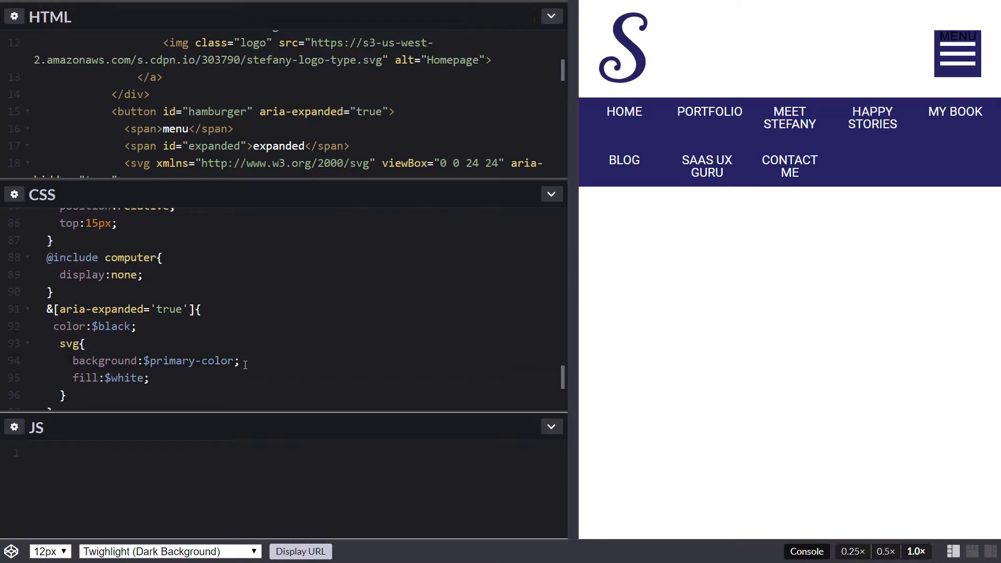
scroll("down", 3)
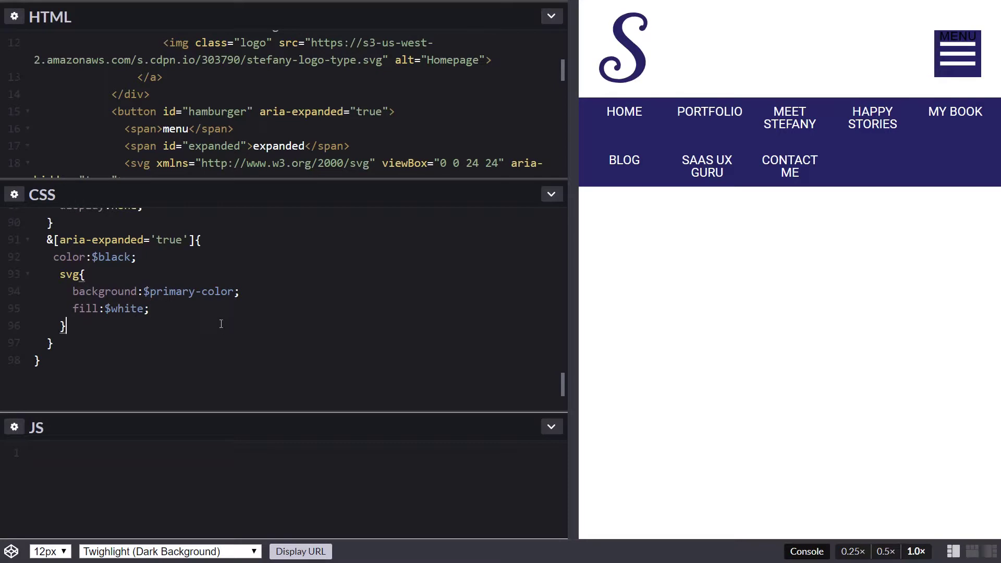
mouse_move(140, 253)
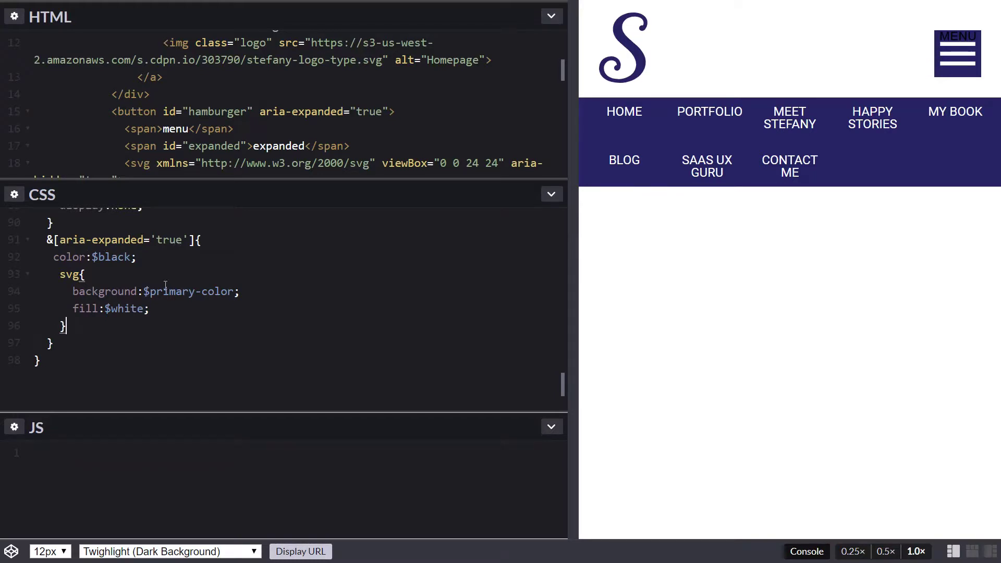
mouse_move(100, 322)
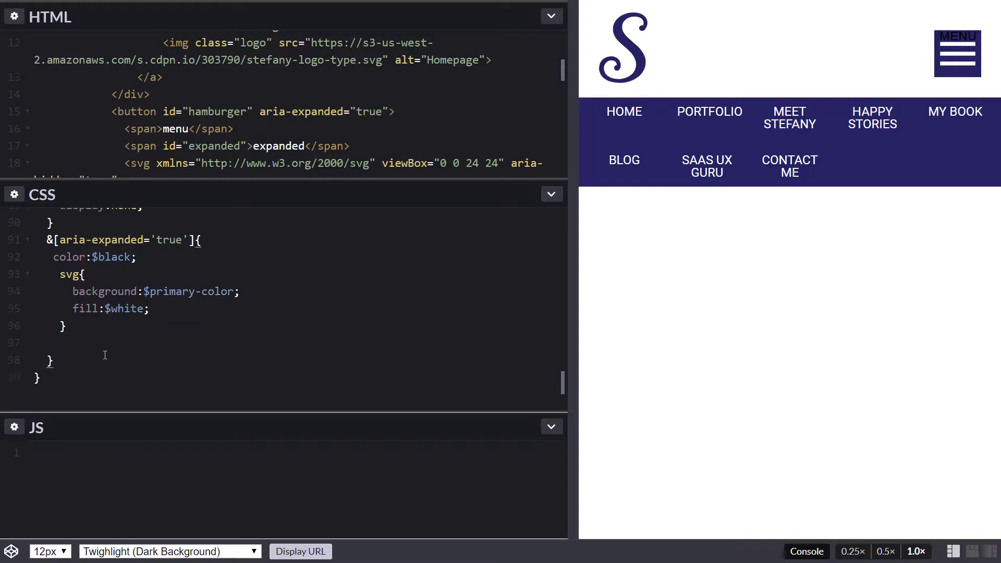
Label the aria-expanded block's closing brace with the comment /* end aria-expanded */.
type("/*")
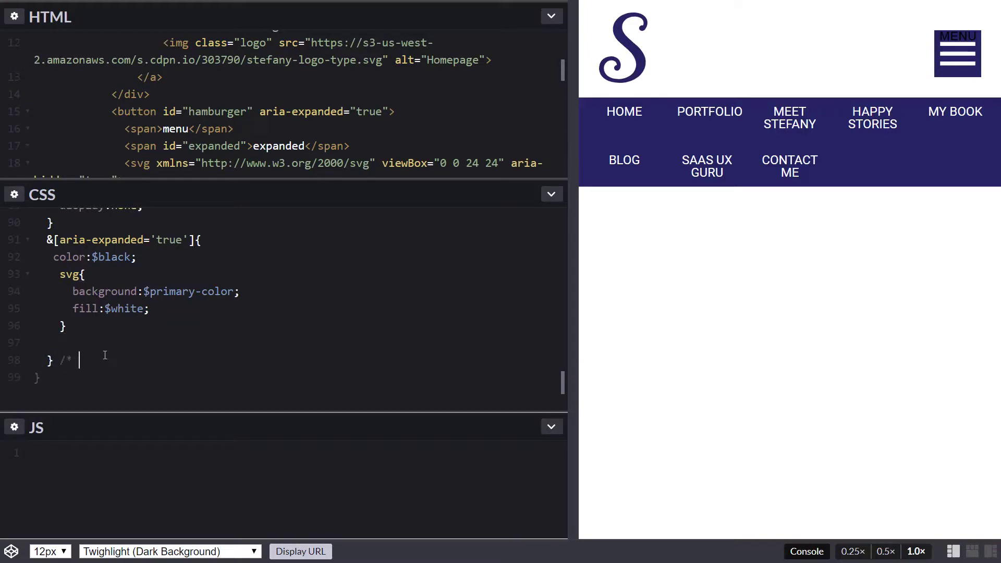
type("end aria")
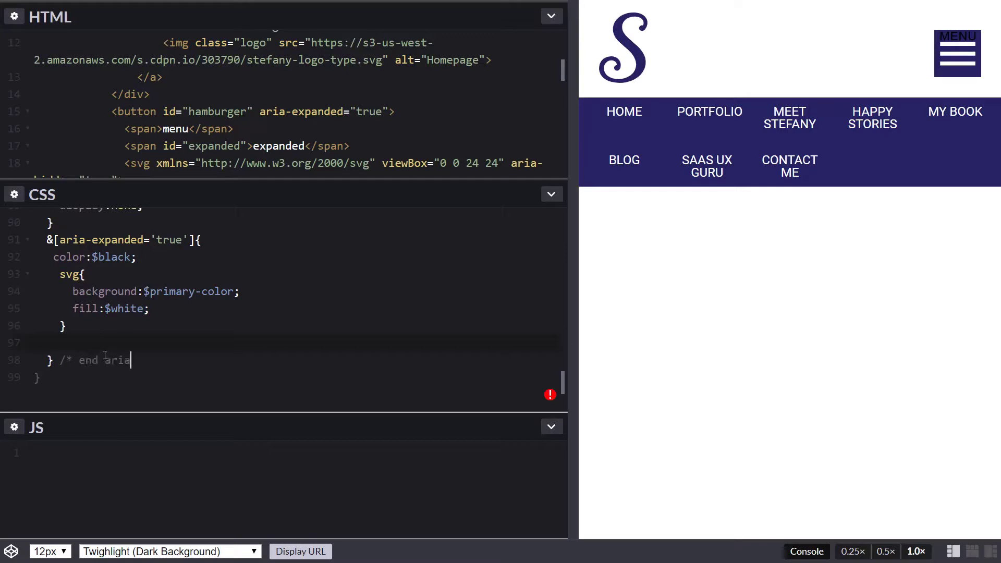
type("-expanded")
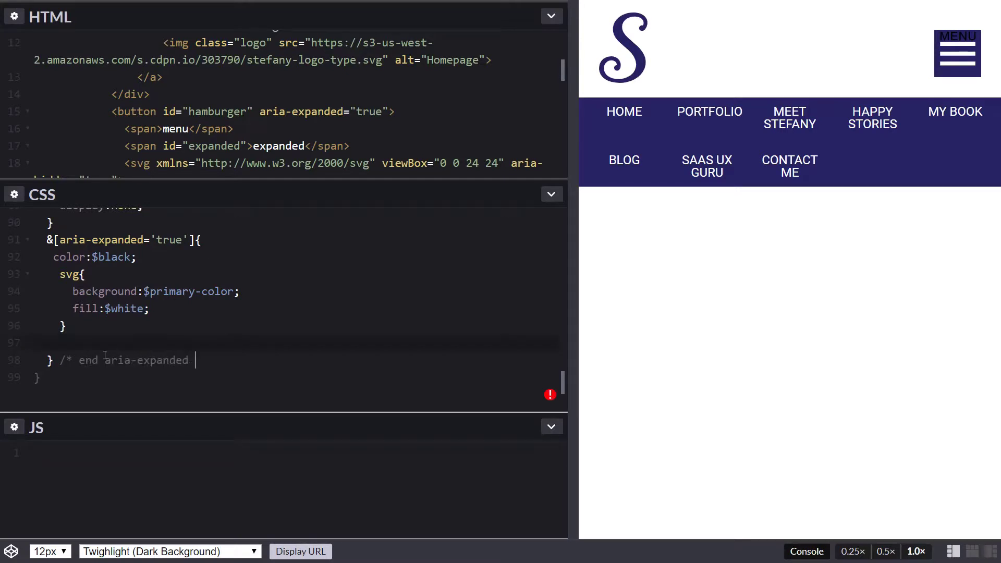
type("*/")
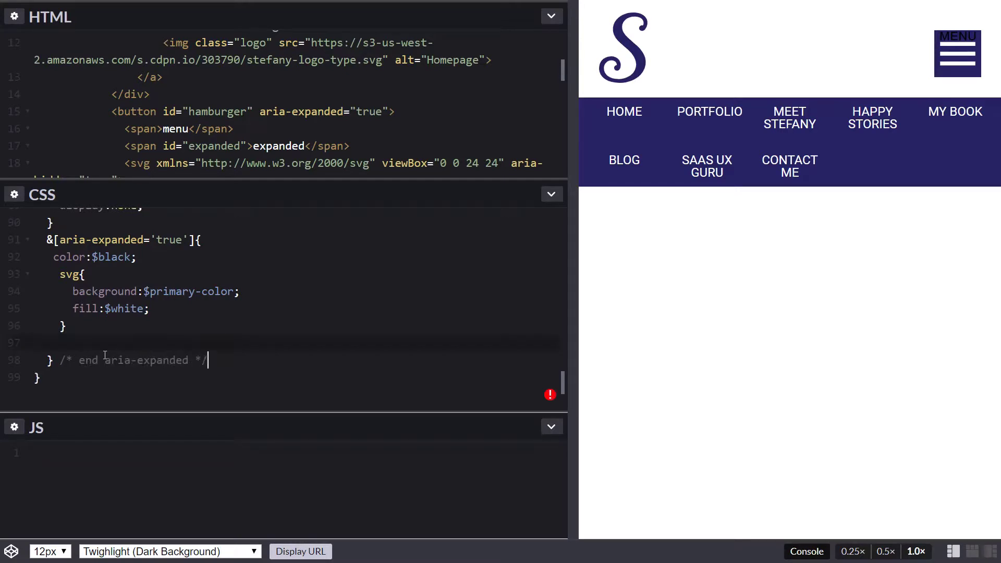
left_click(133, 329)
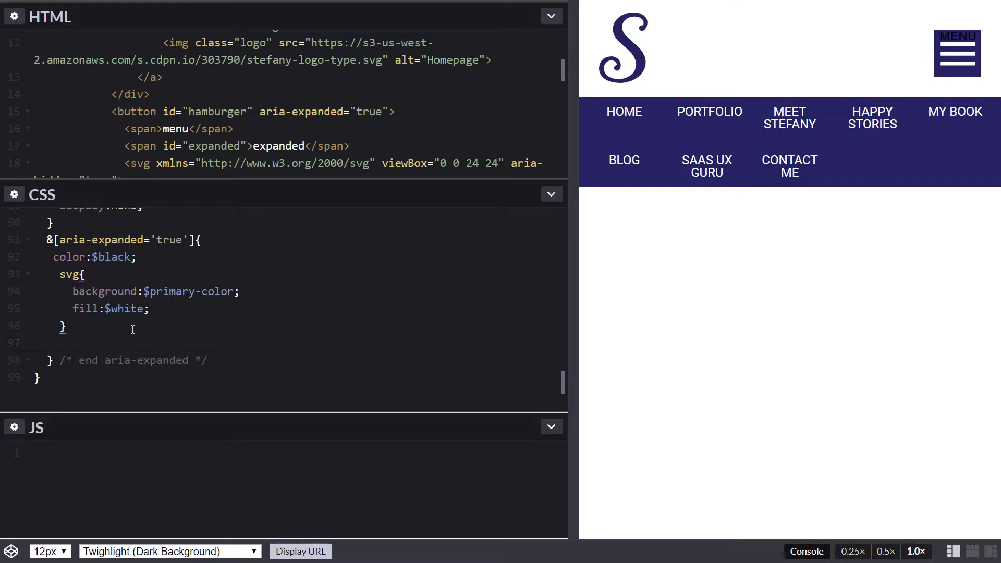
Set span to position:static inside the aria-expanded block.
type("span{")
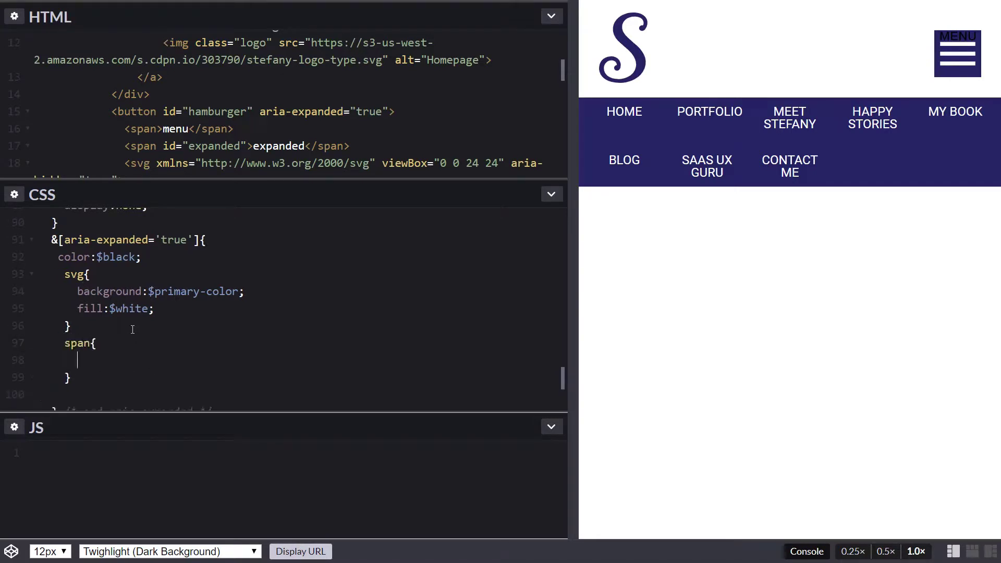
type("position")
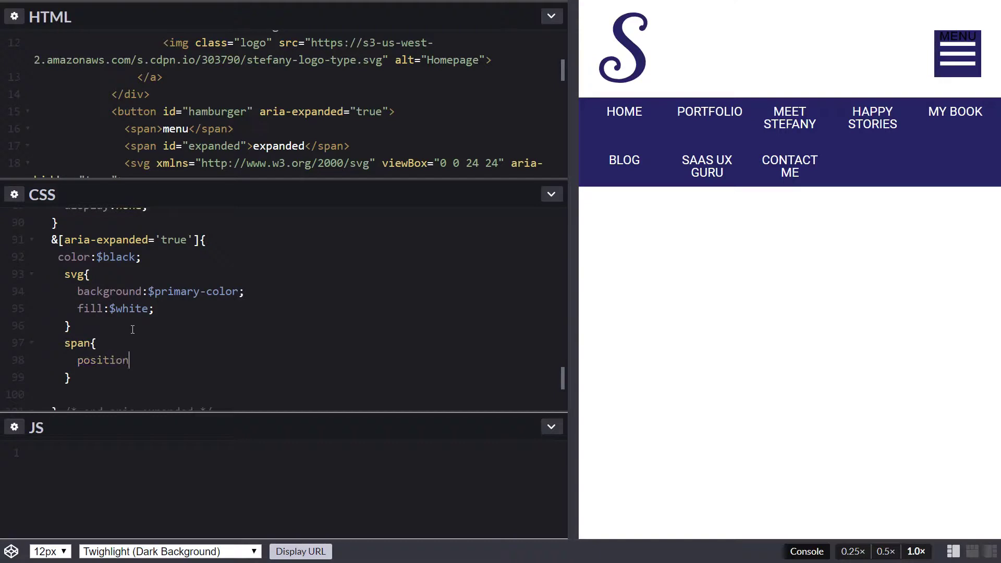
type(":static;")
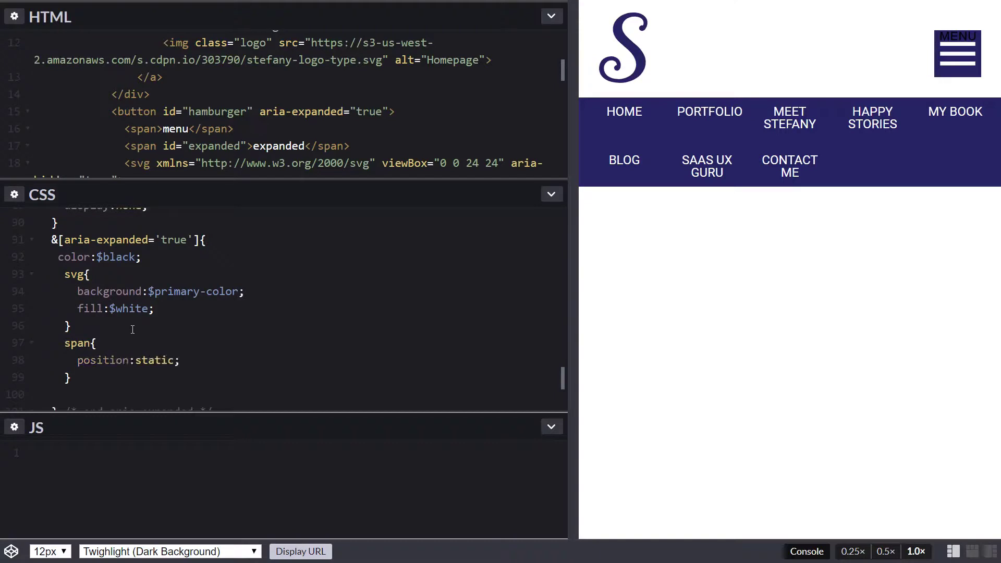
scroll("down", 3)
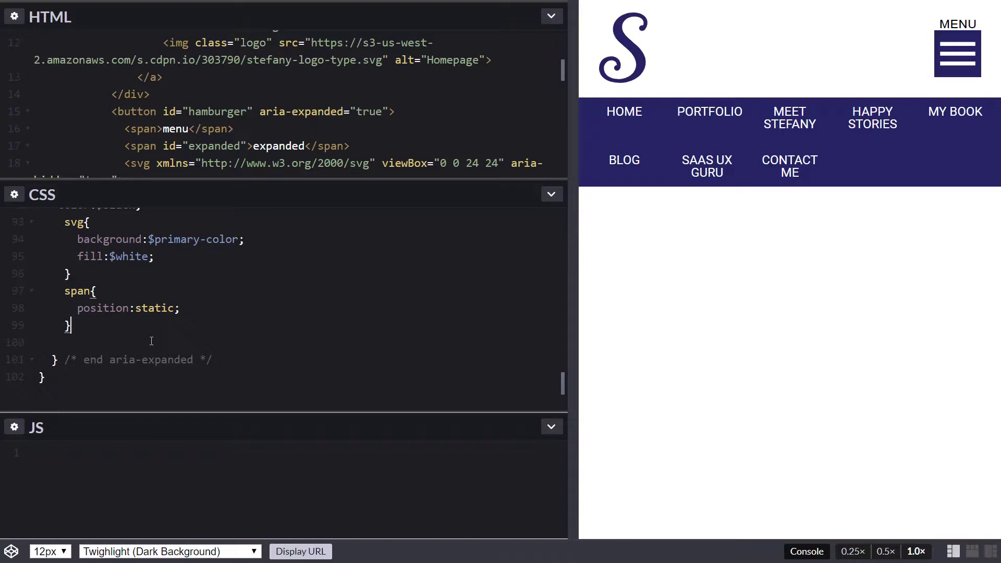
scroll("up", 3)
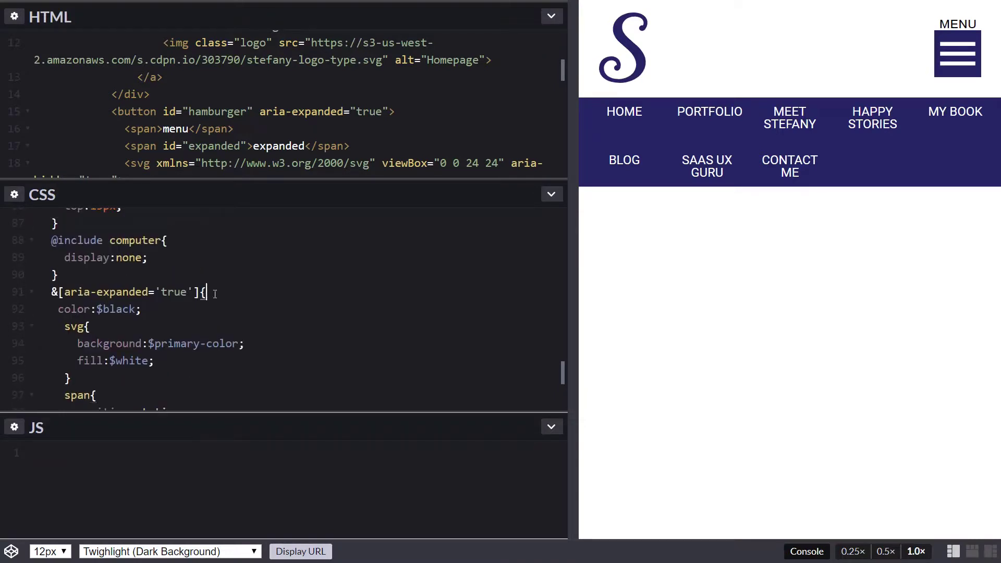
scroll("down", 3)
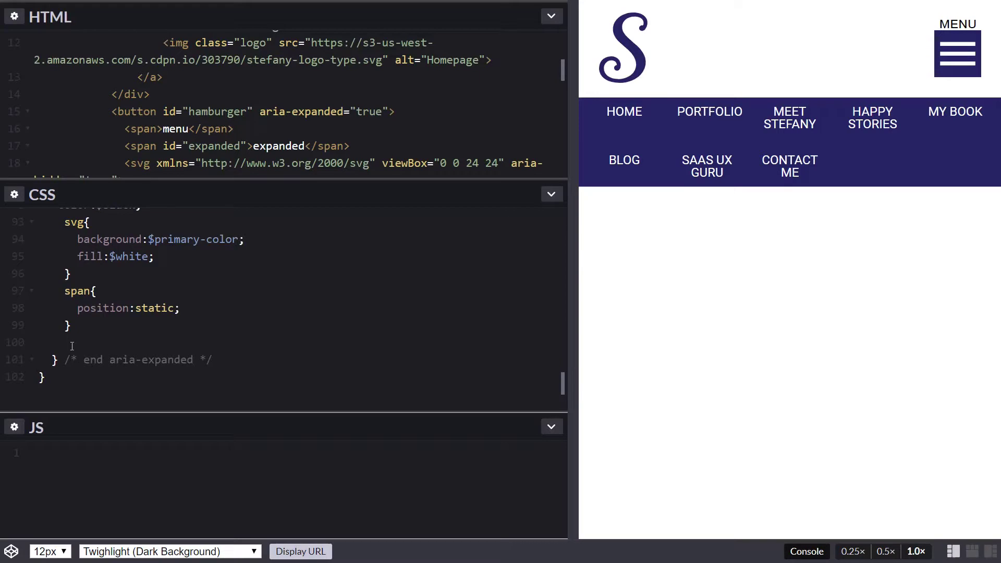
Show #expanded with display:block, then switch the button's aria-expanded to false.
type("#h")
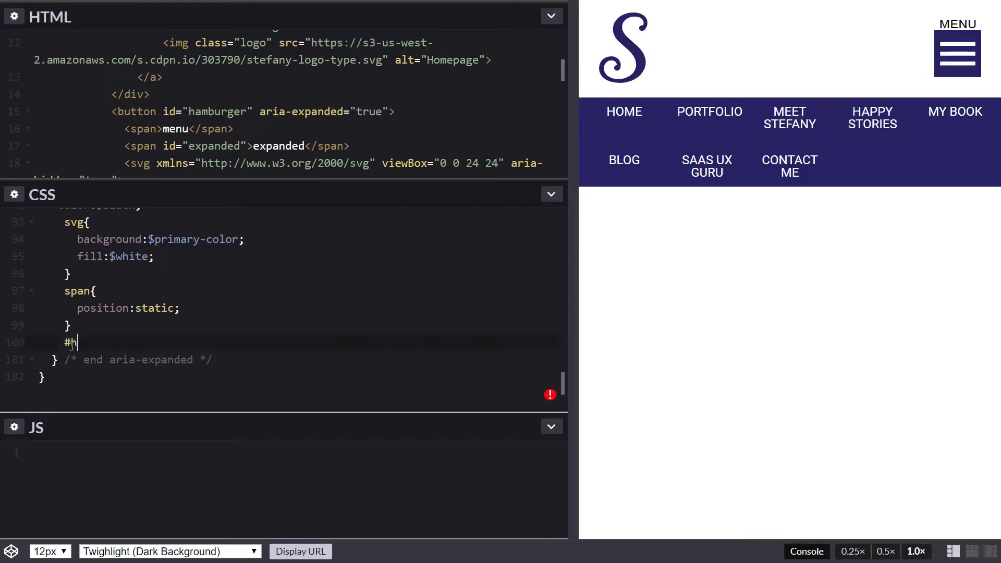
type("expanded")
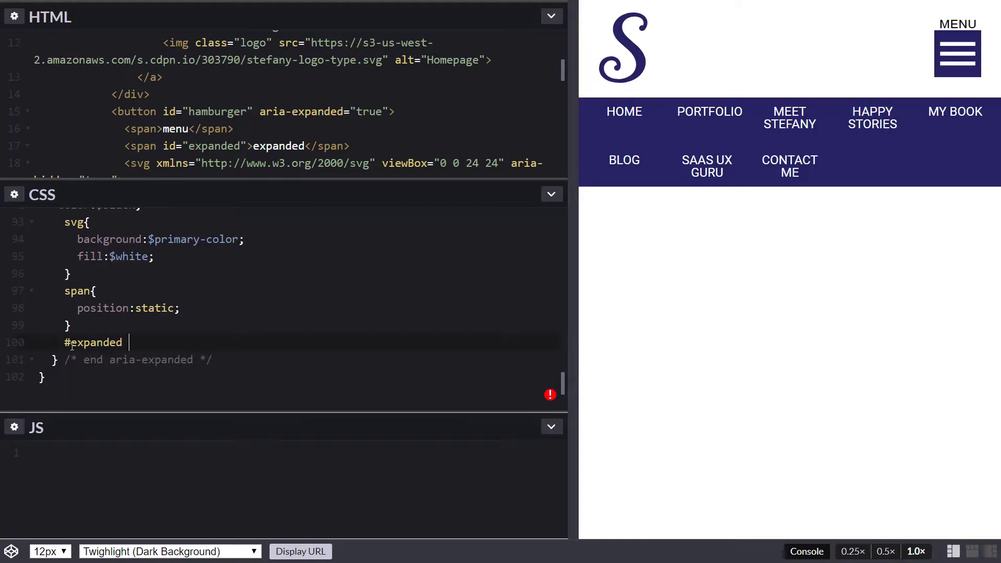
type("{")
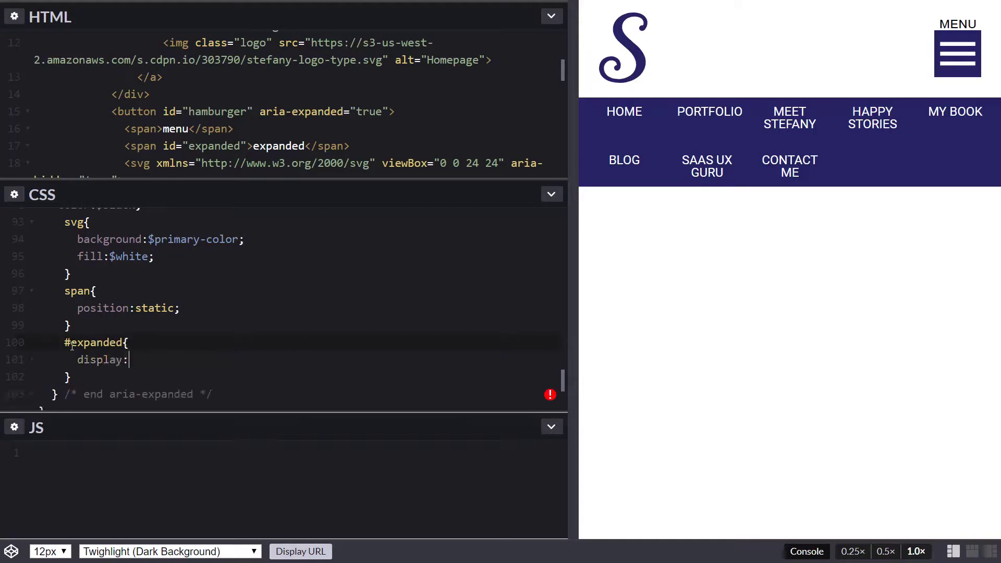
type("block;")
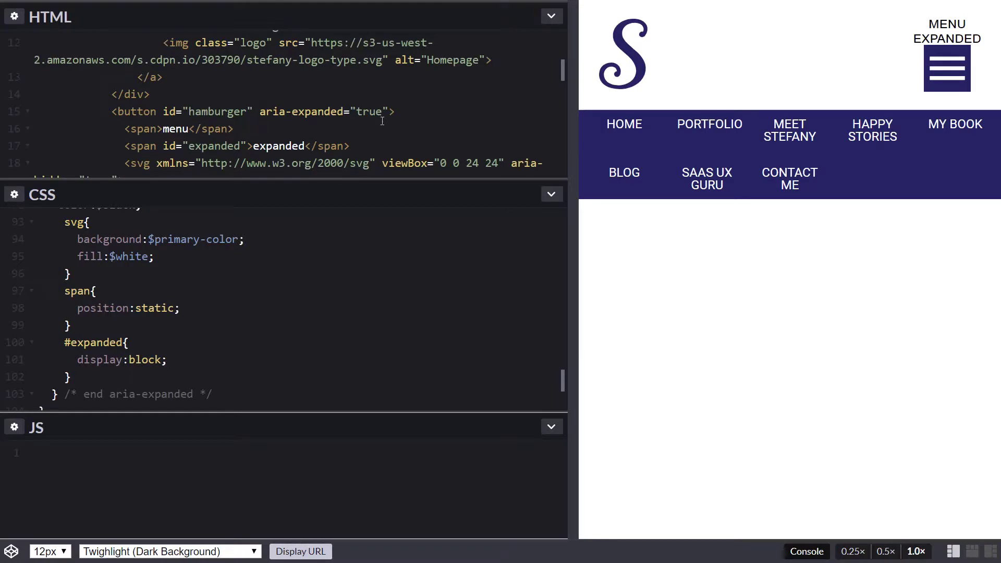
type("fals")
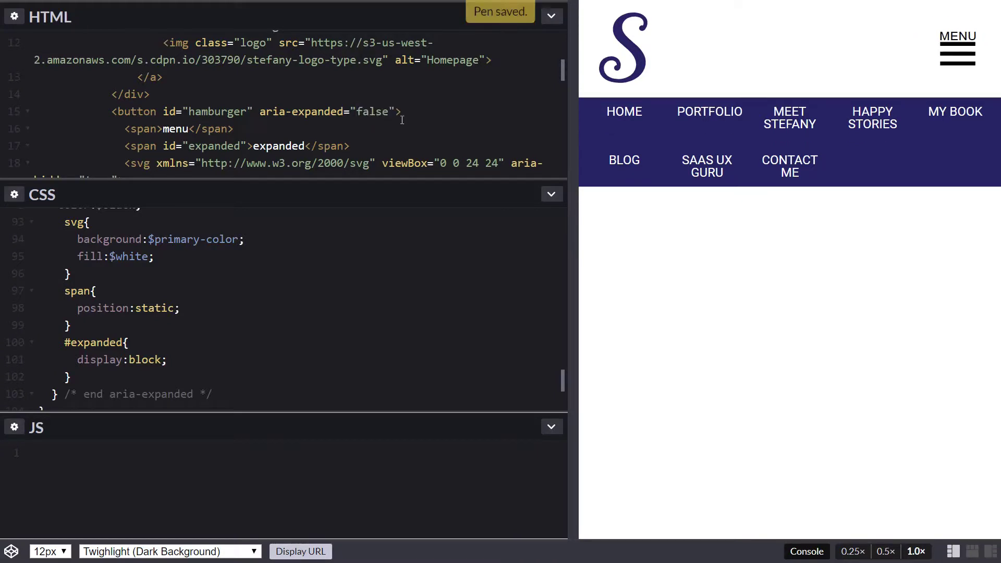
Change the button's aria-expanded value from false back to true.
double_click(371, 112)
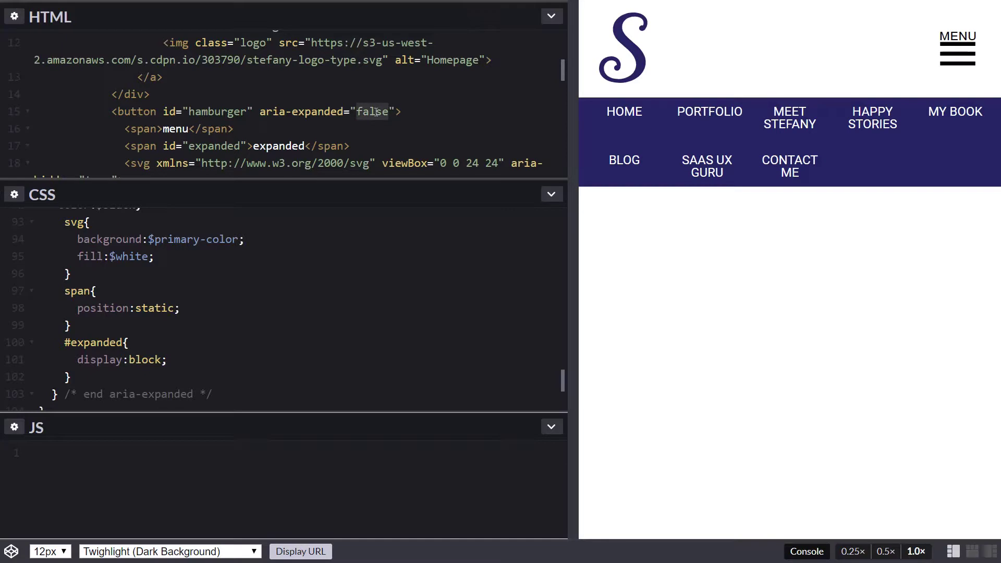
mouse_move(469, 118)
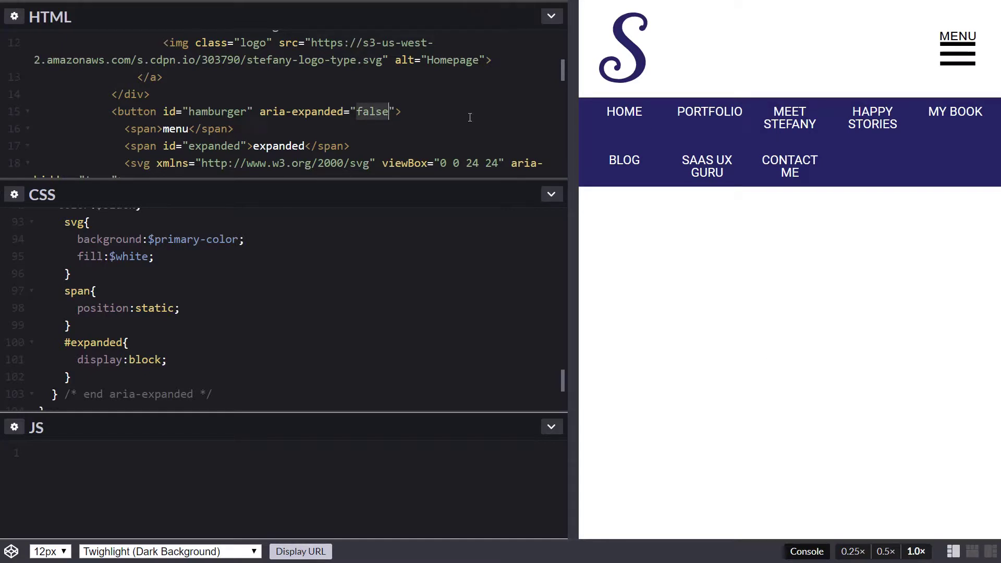
type("t")
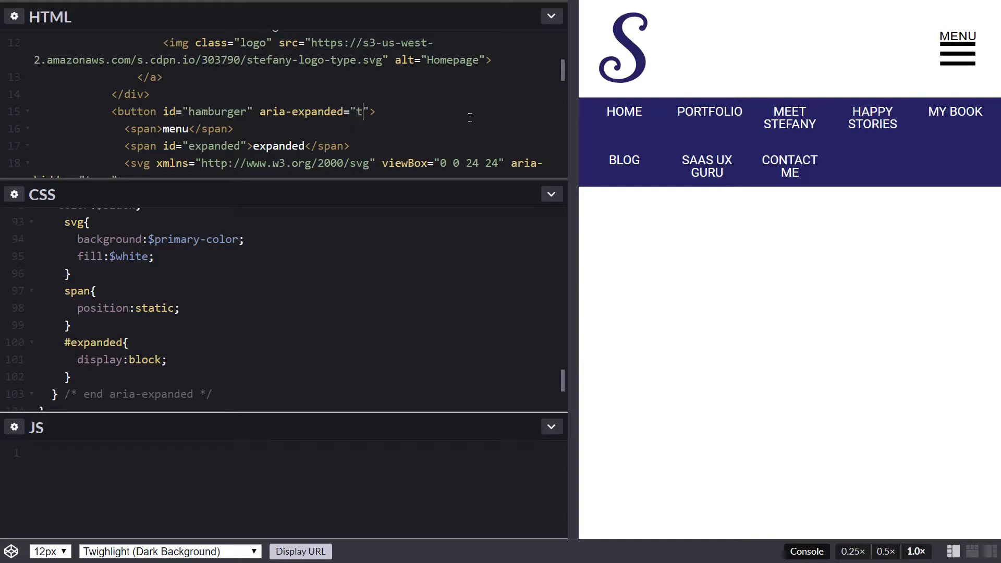
type("rue")
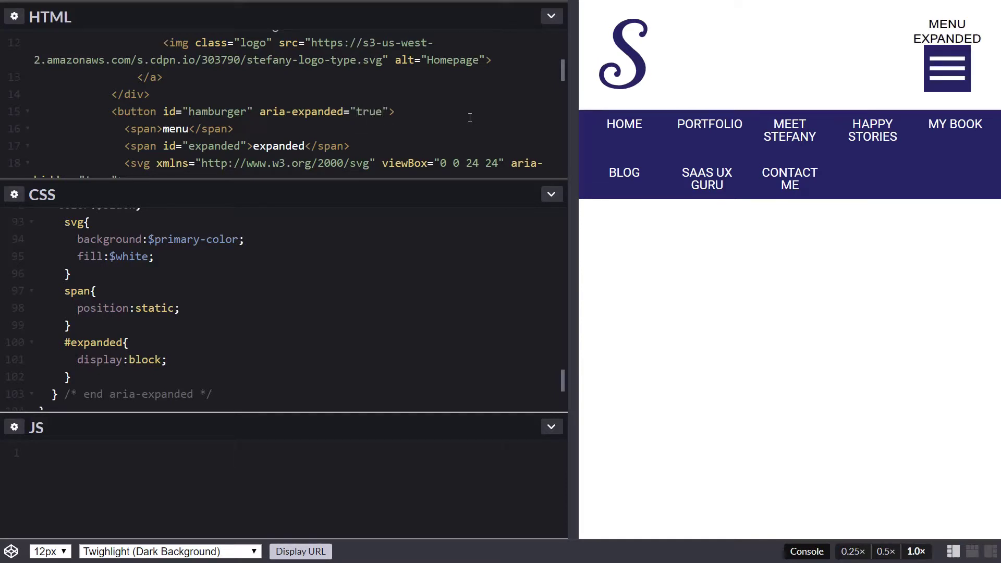
mouse_move(793, 233)
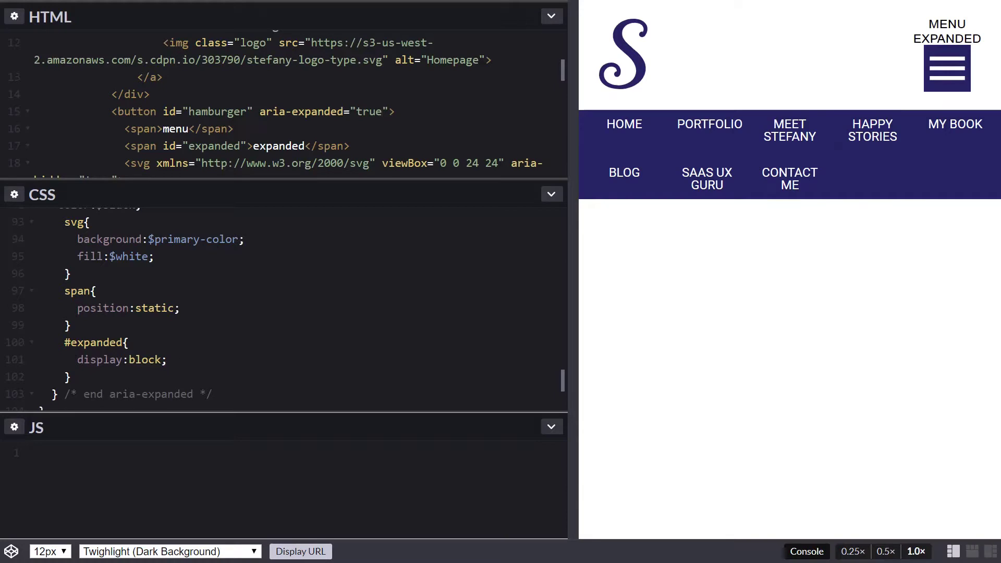
left_click(165, 359)
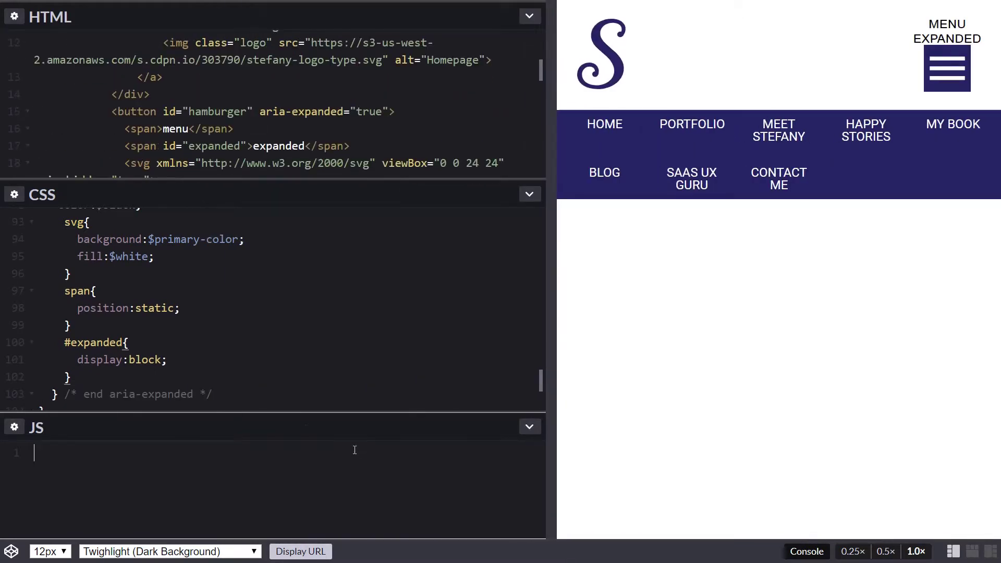
scroll("down", 3)
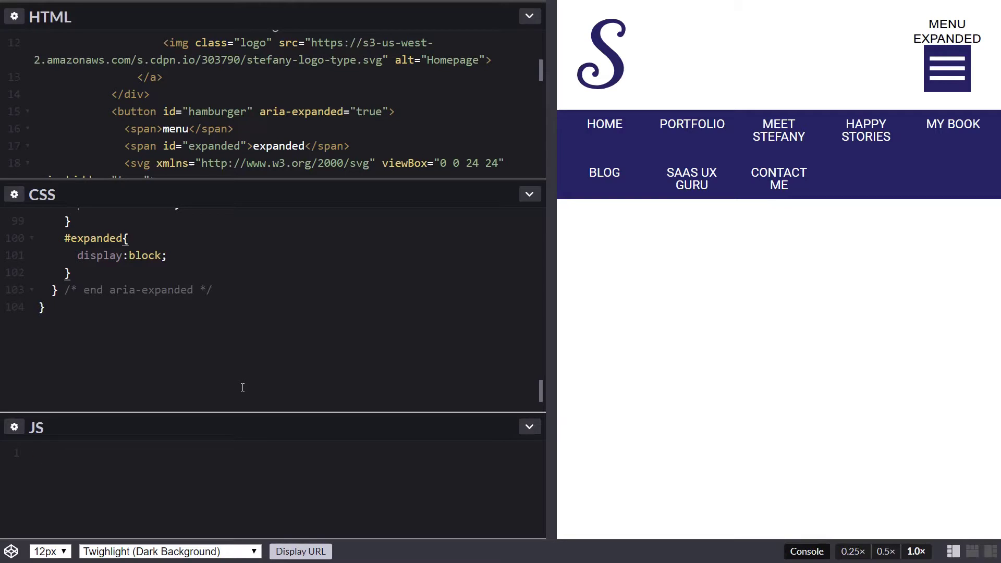
Write document.body.classList.toggle('js-enabled'); as the first line of the JavaScript.
type("document.b")
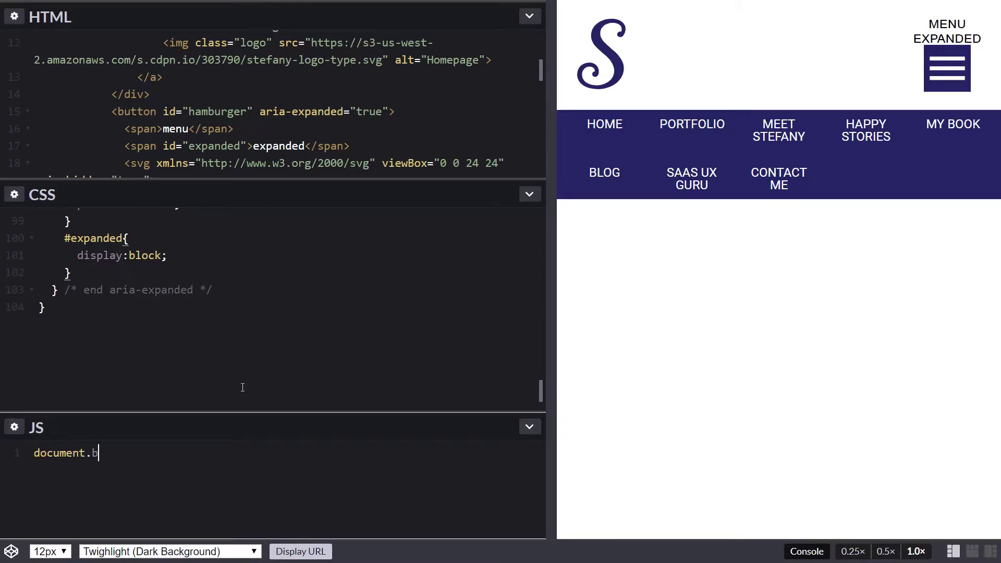
type("ody.c")
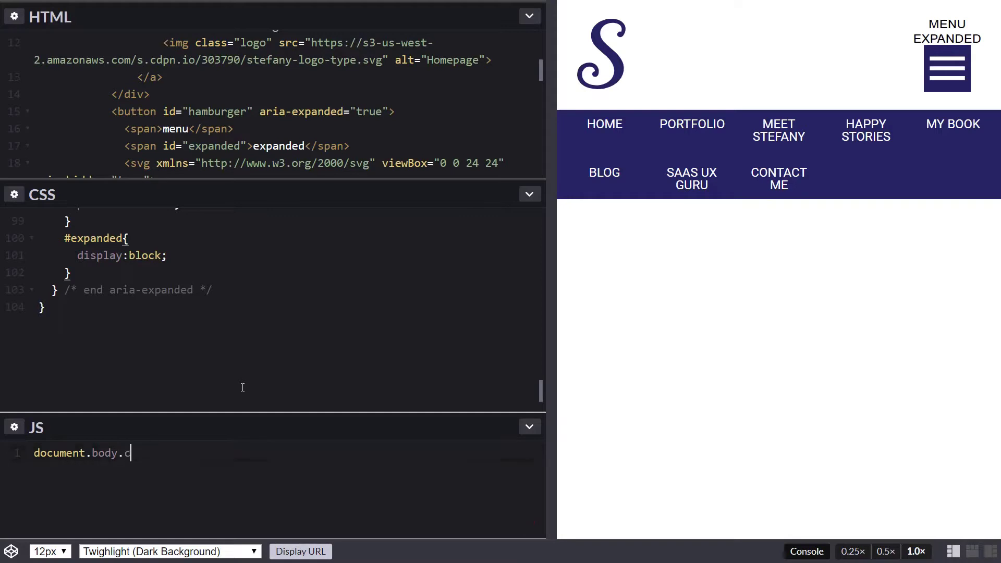
type("lassList")
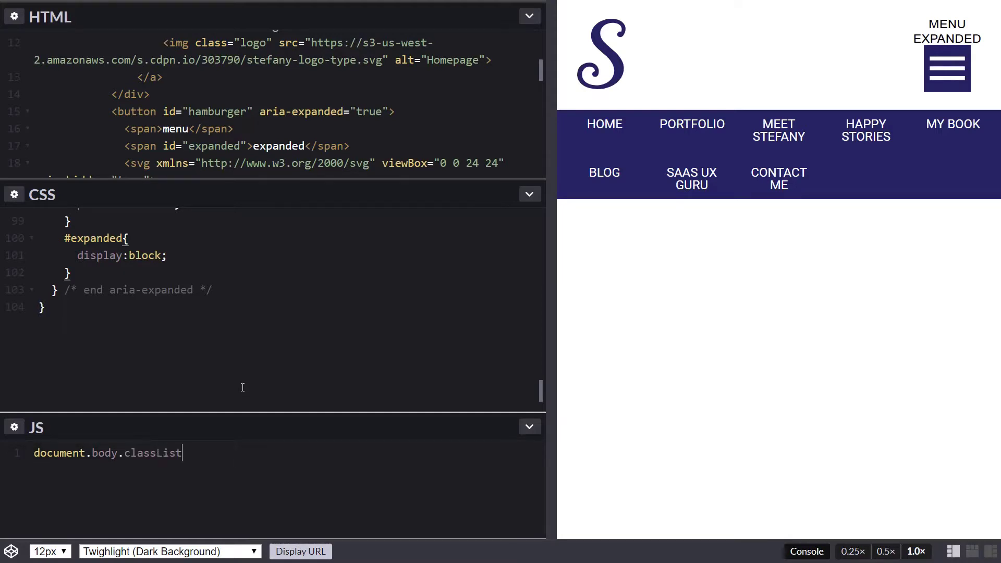
type(".toggle")
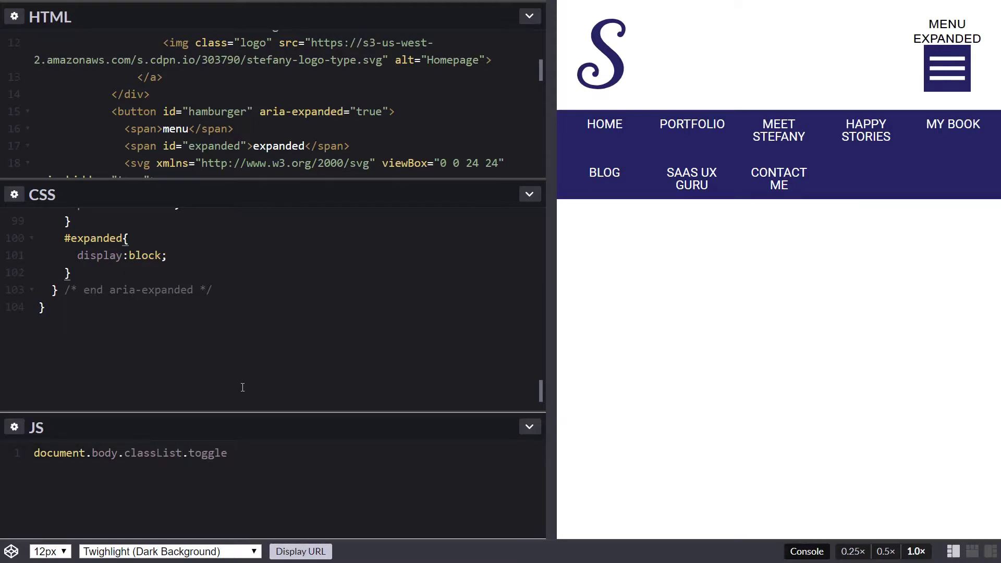
type("('js-en')")
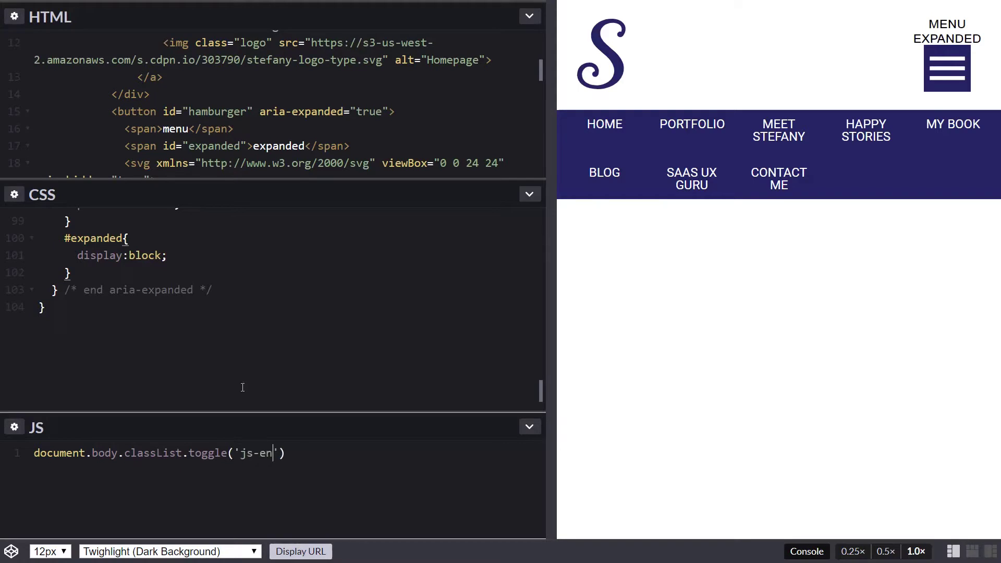
type("abled")
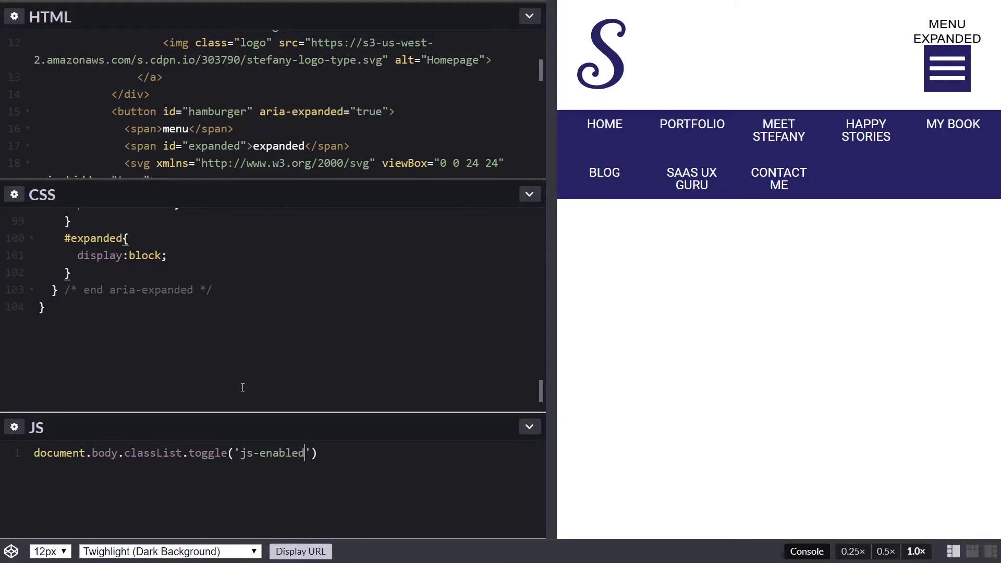
type(";")
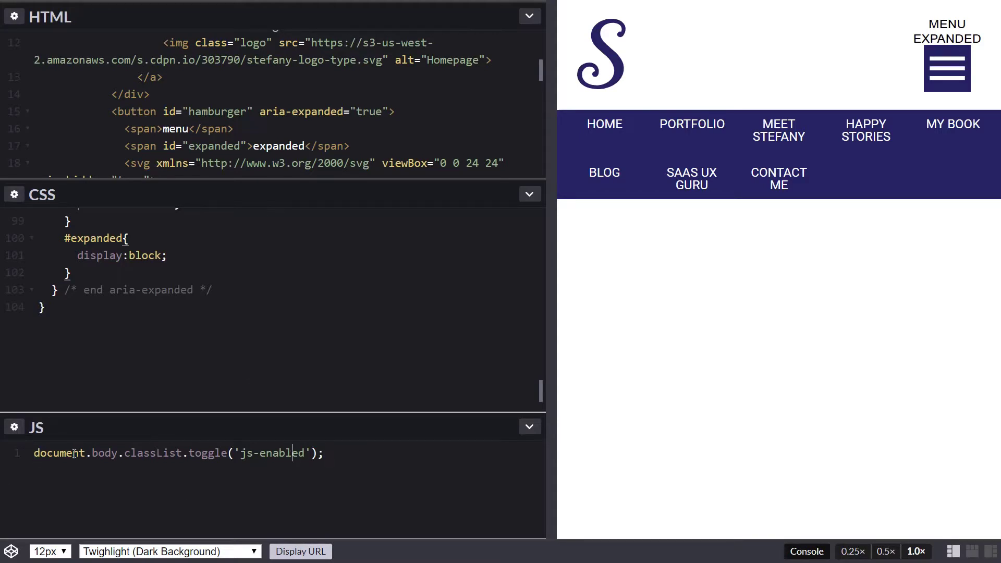
Add two blank lines after the stylesheet's final closing brace.
scroll("up", 3)
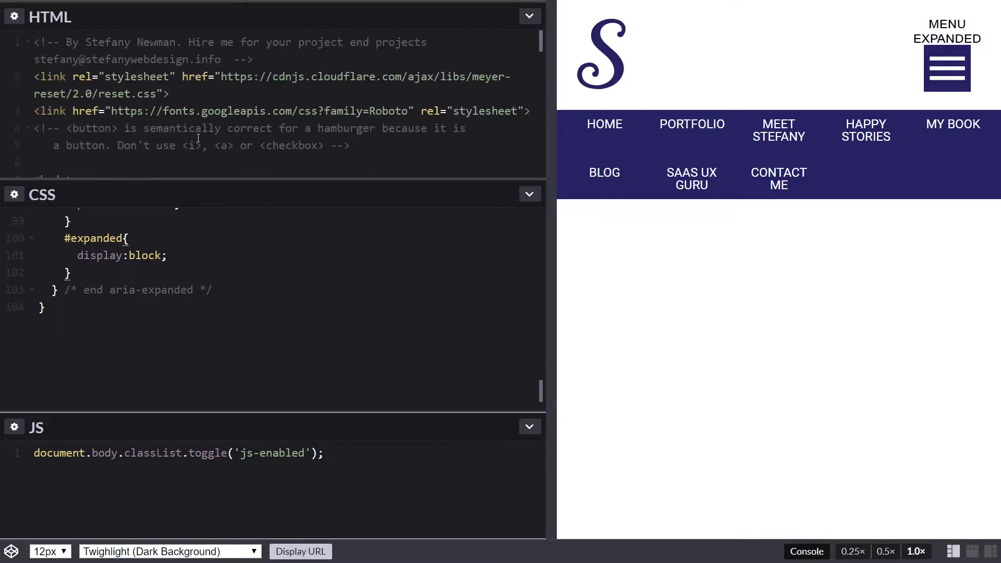
scroll("down", 3)
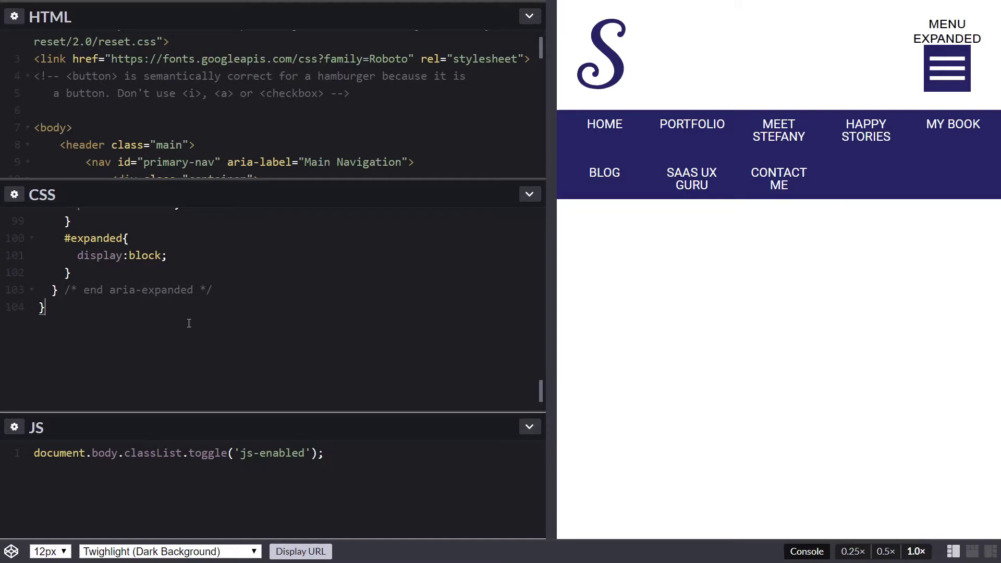
mouse_move(188, 360)
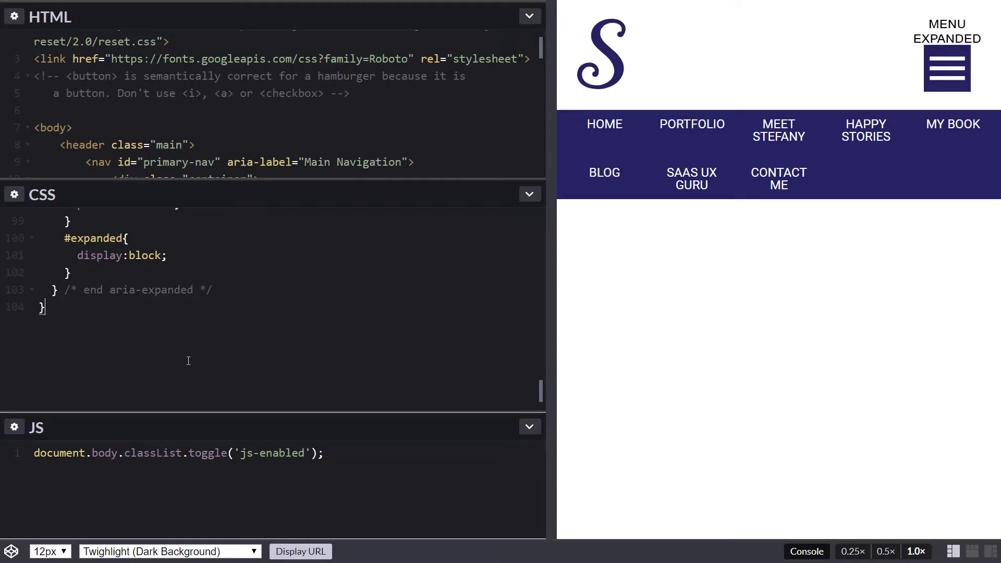
key("Enter")
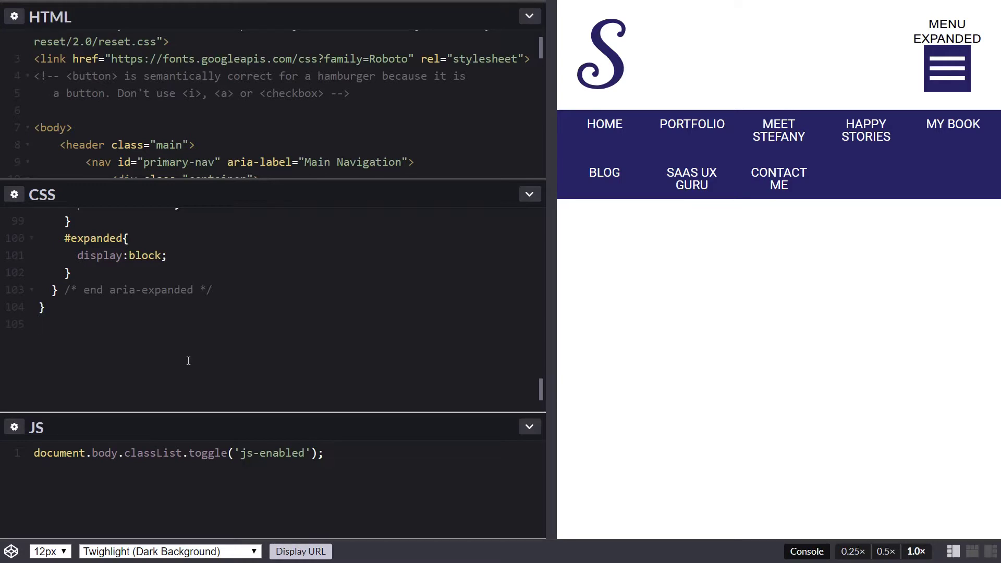
left_click(40, 324)
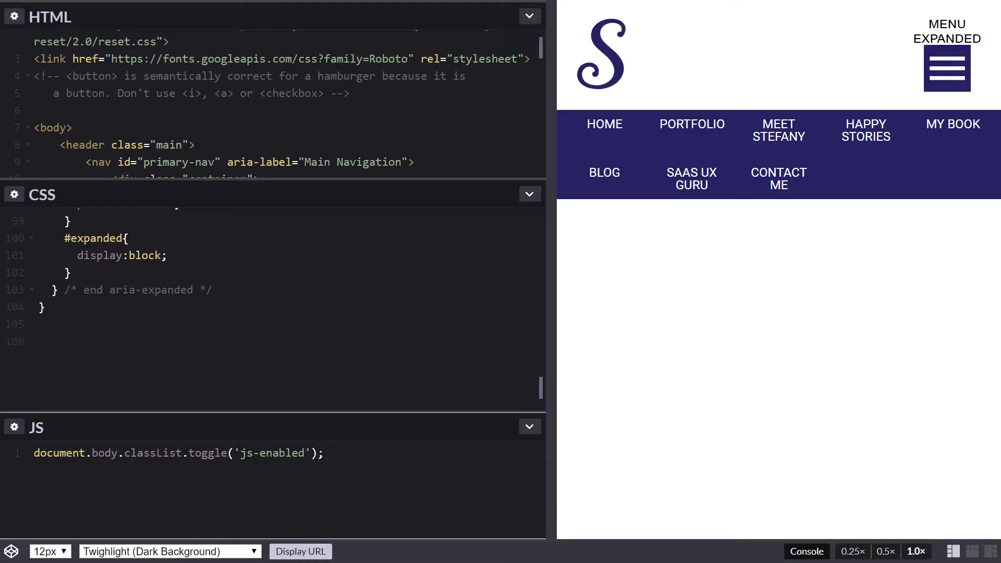
left_click(161, 318)
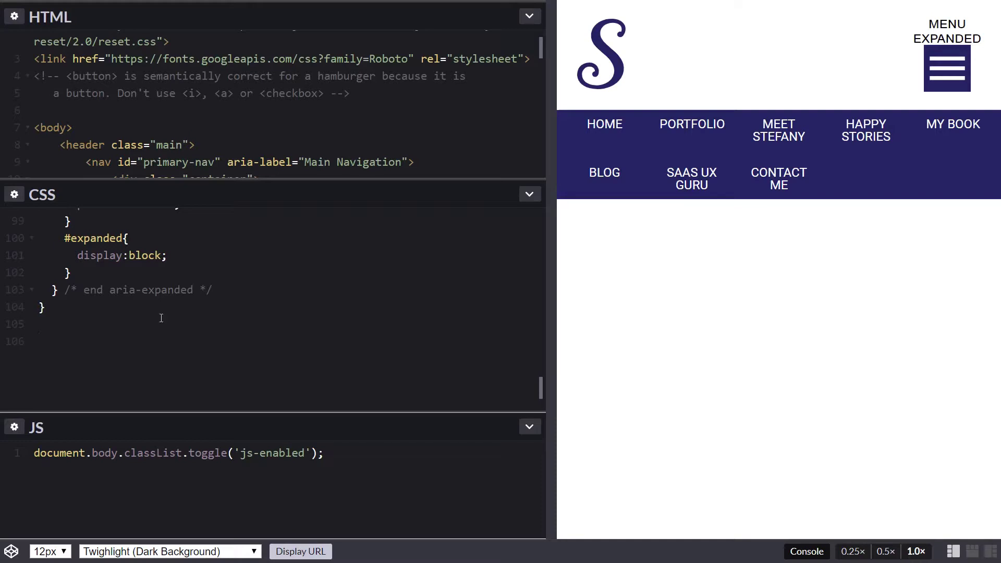
type(".js")
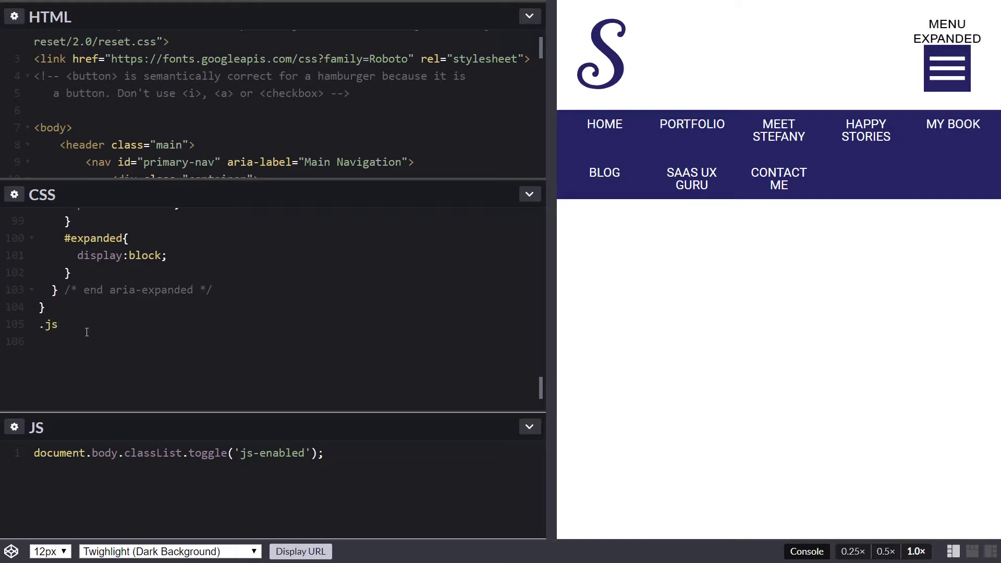
type("-enabled")
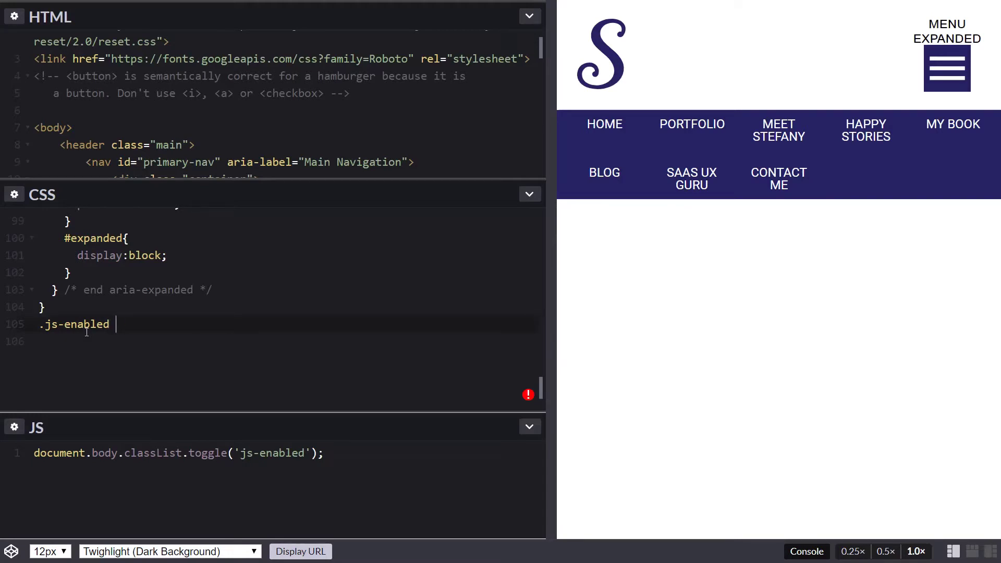
type(".main")
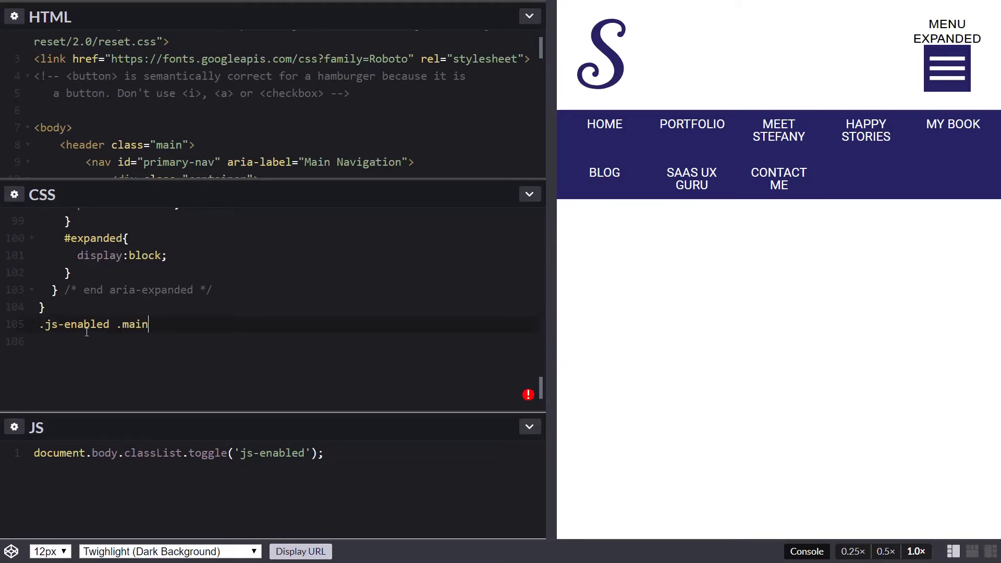
type("-nav{")
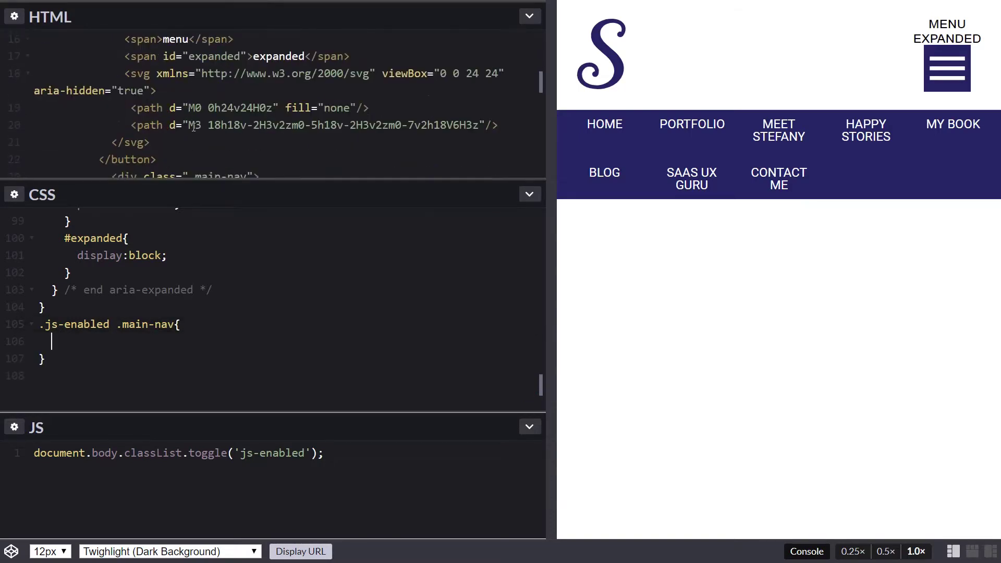
scroll("down", 3)
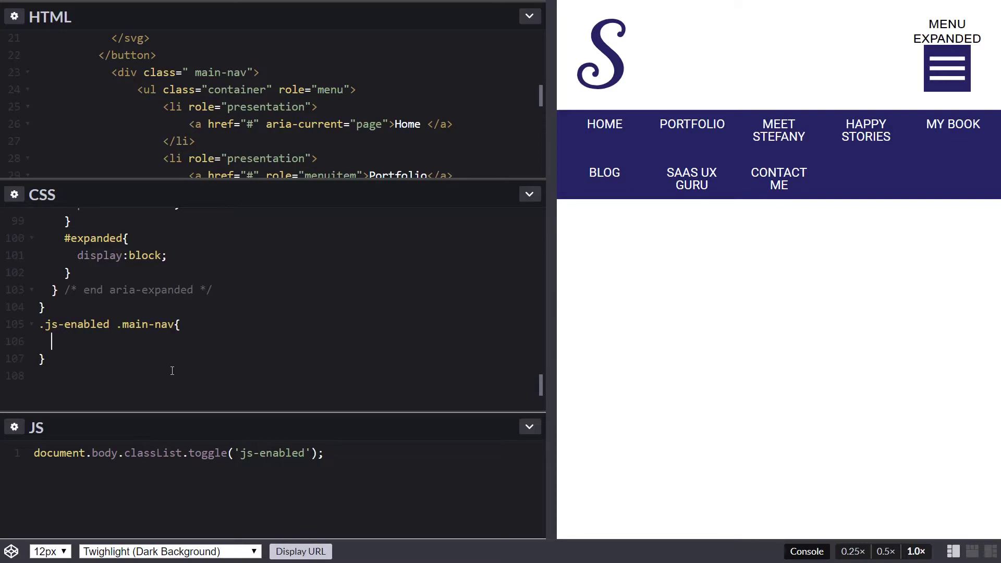
type("display:none;")
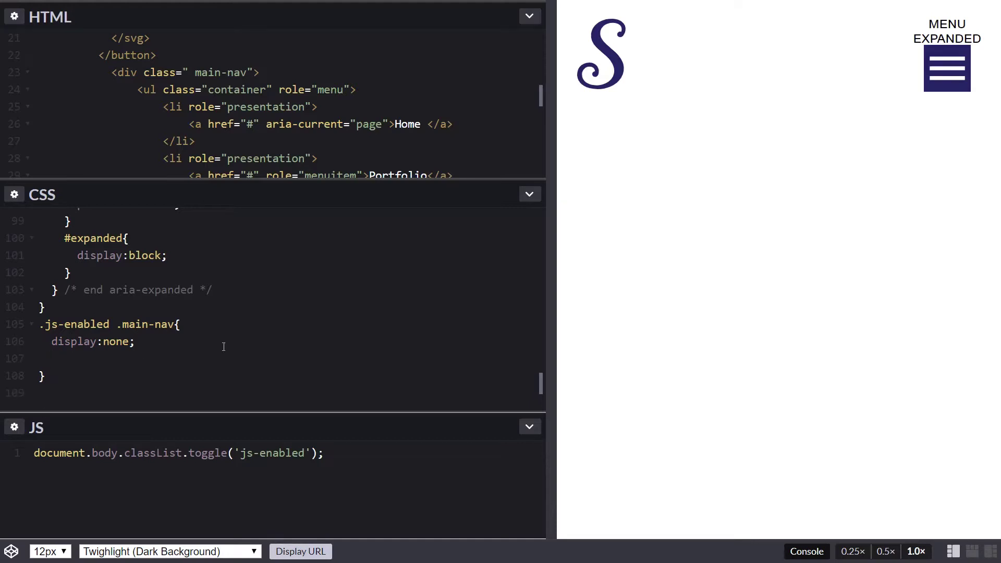
type("@include computer{")
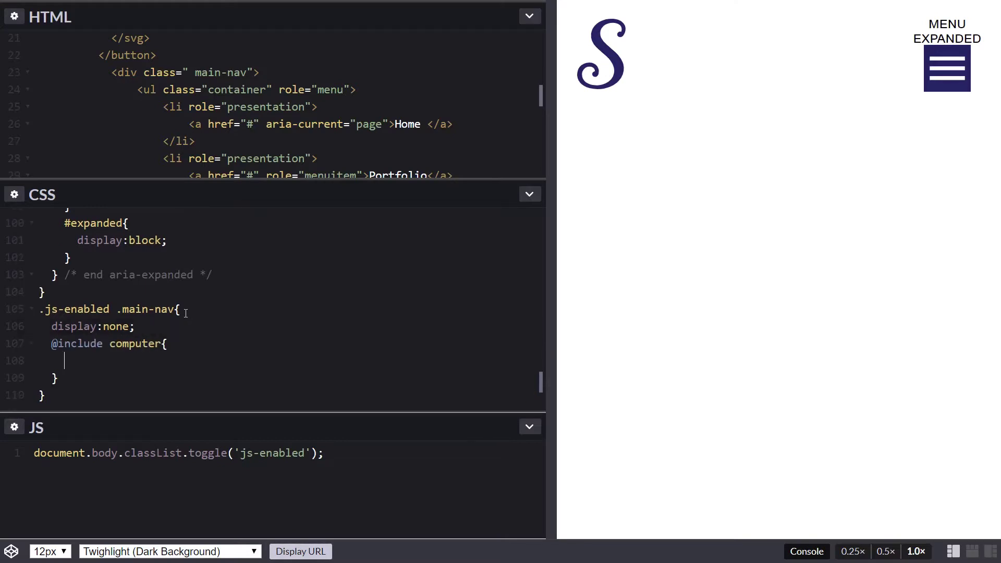
type("display:bk")
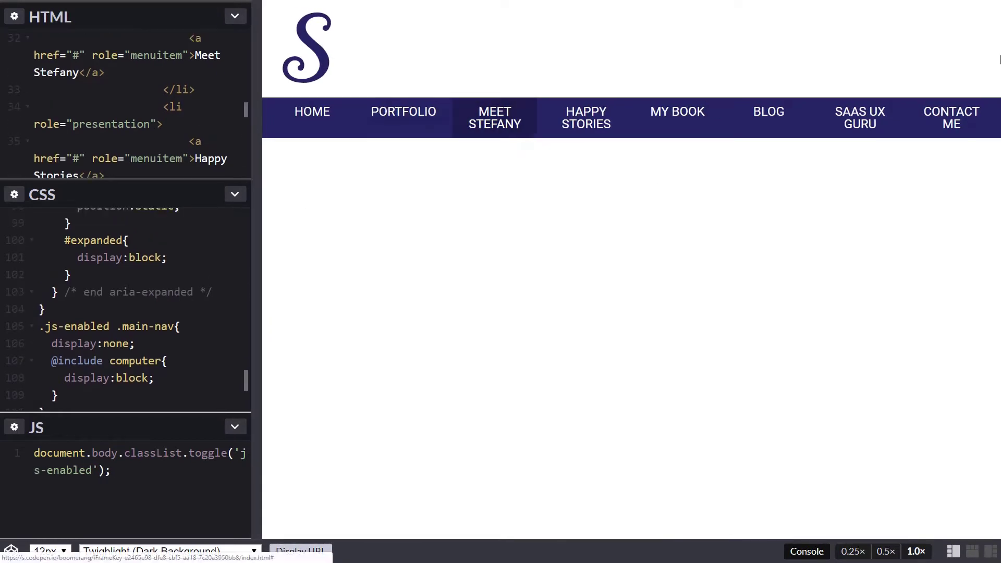
mouse_move(268, 287)
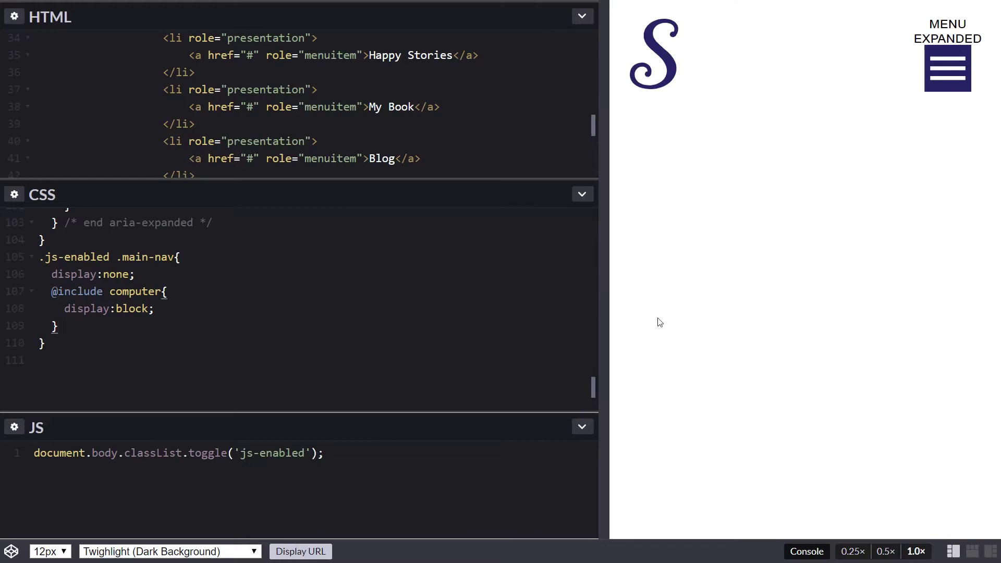
mouse_move(602, 233)
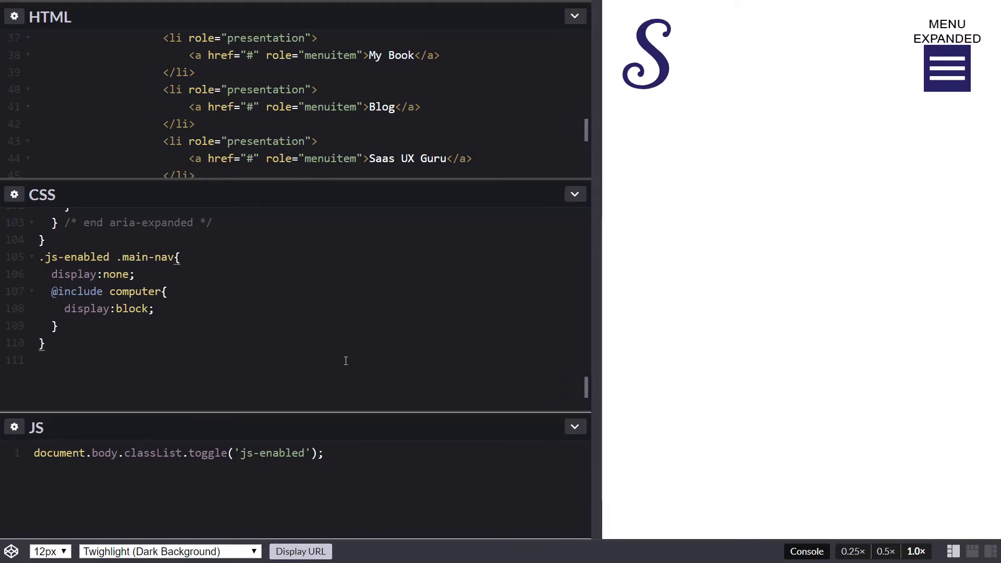
Scroll up to review the narrow preview with the navigation hidden.
scroll("up", 3)
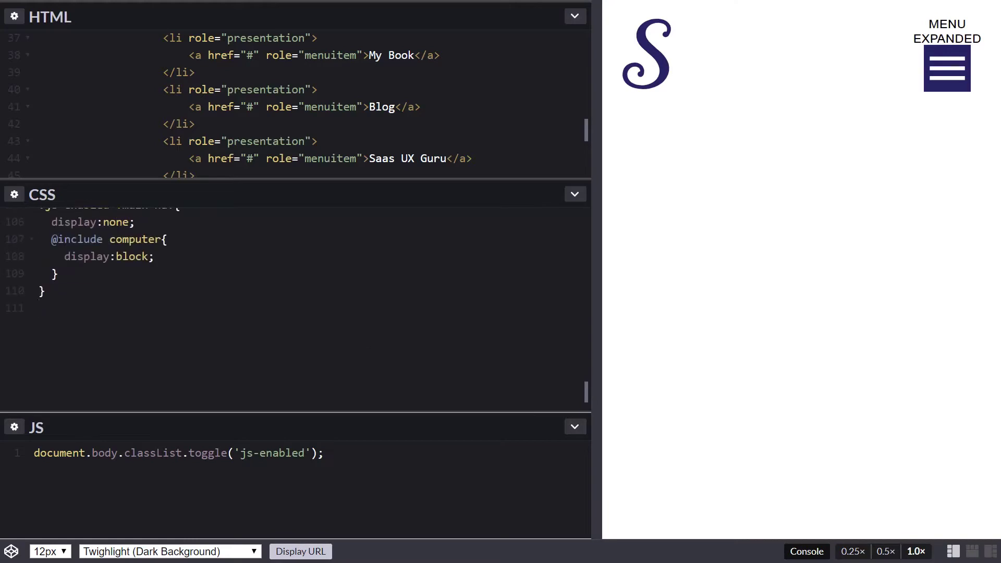
Below the toggle line, write document.addEventListener('DOMContentLoaded', function(event){ with an empty body.
left_click(322, 453)
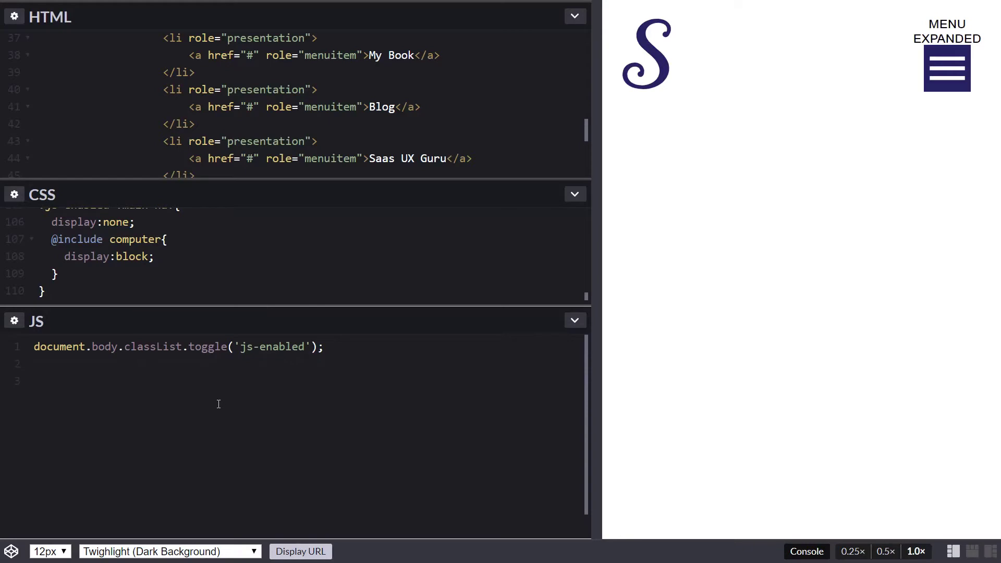
type("document.")
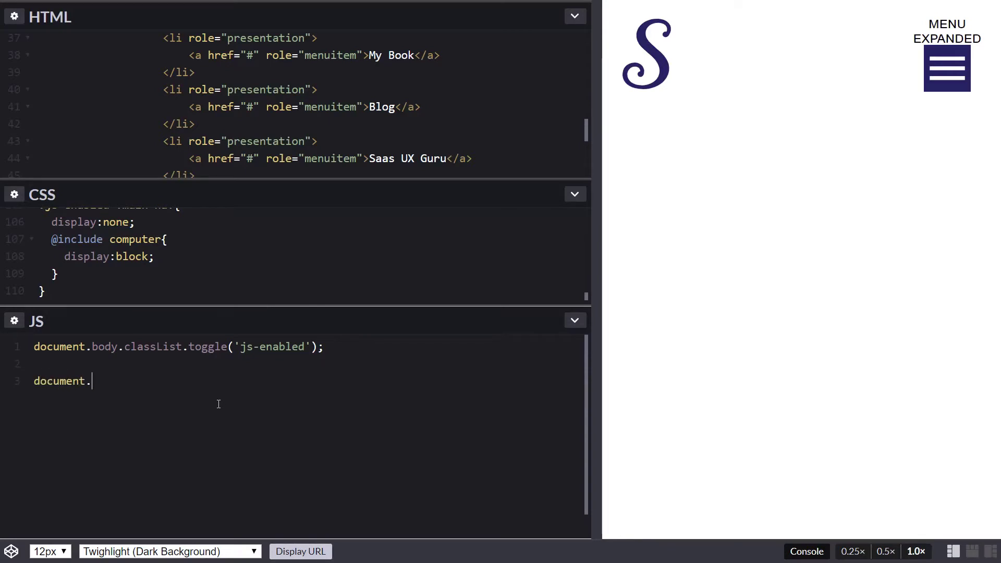
type("addEventListe")
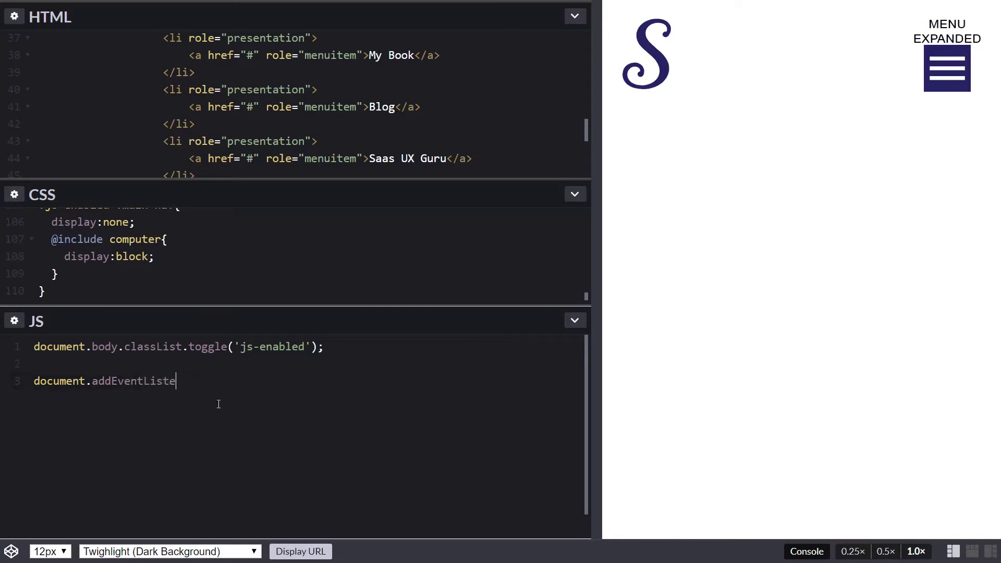
type("r")
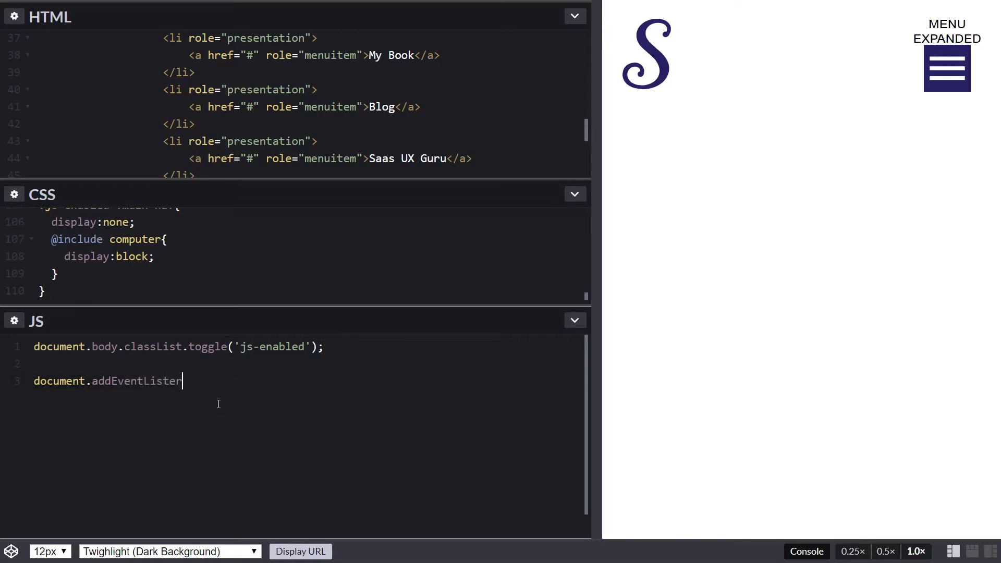
type("(")
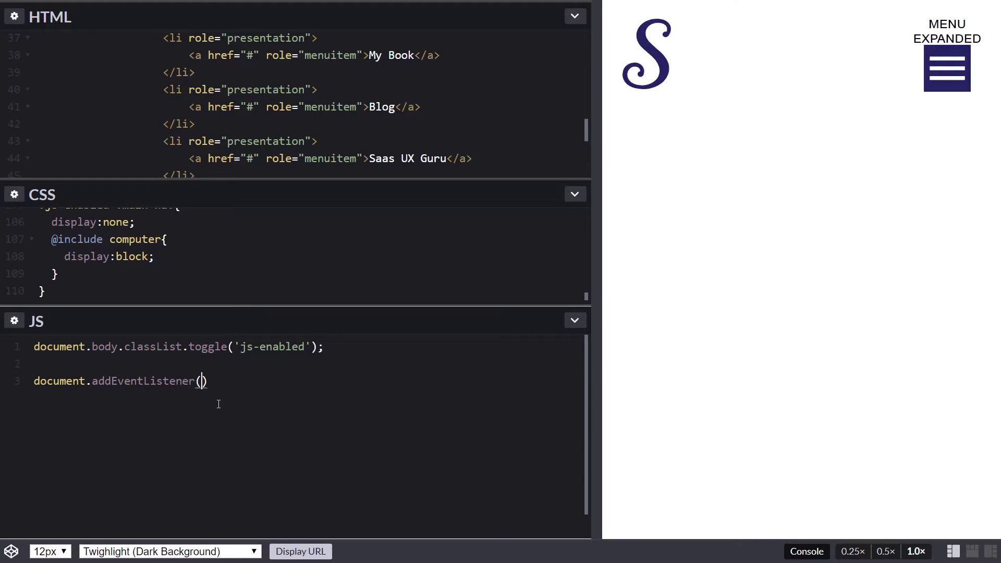
type("'DOMCont")
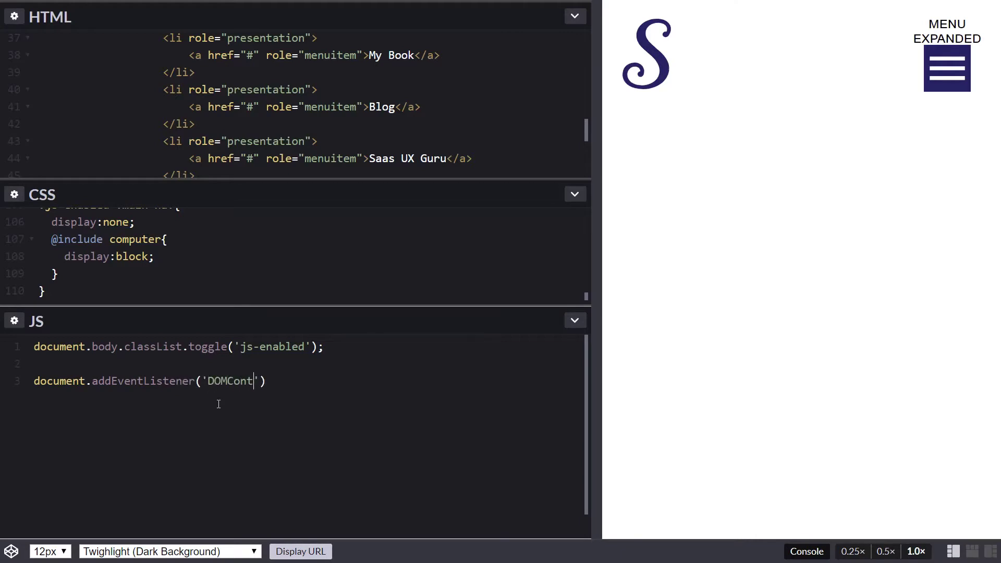
type("entLoaded")
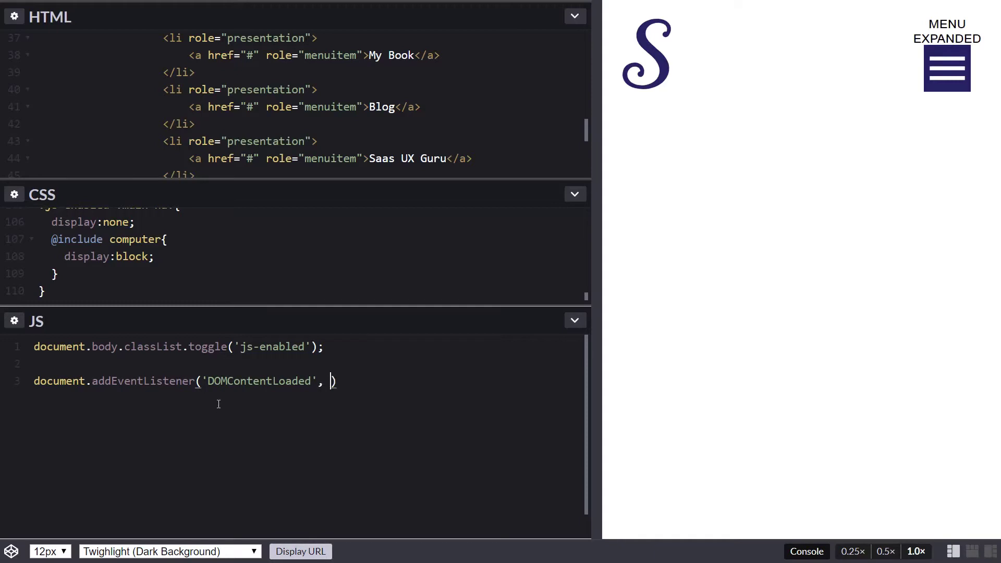
type("function()")
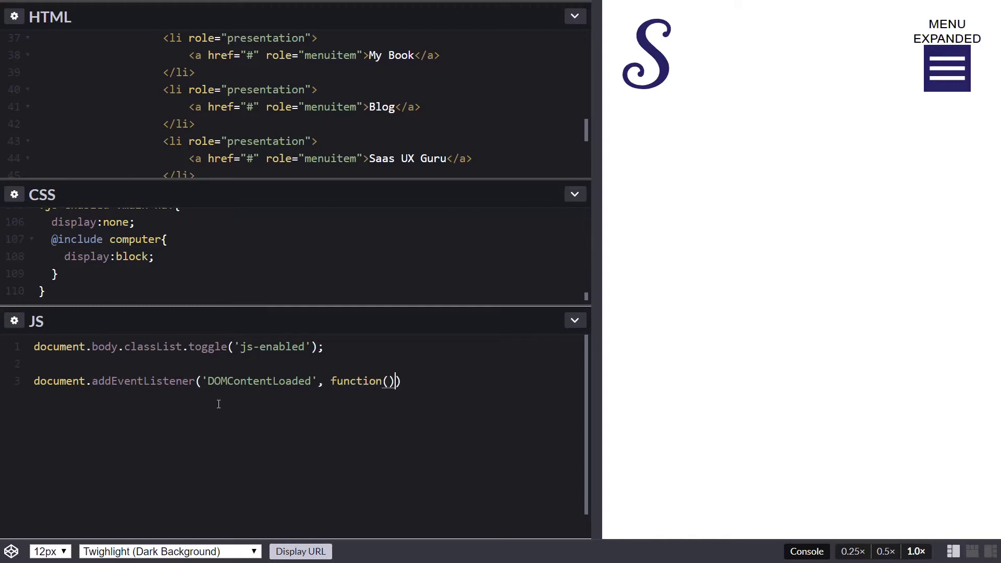
type("event){")
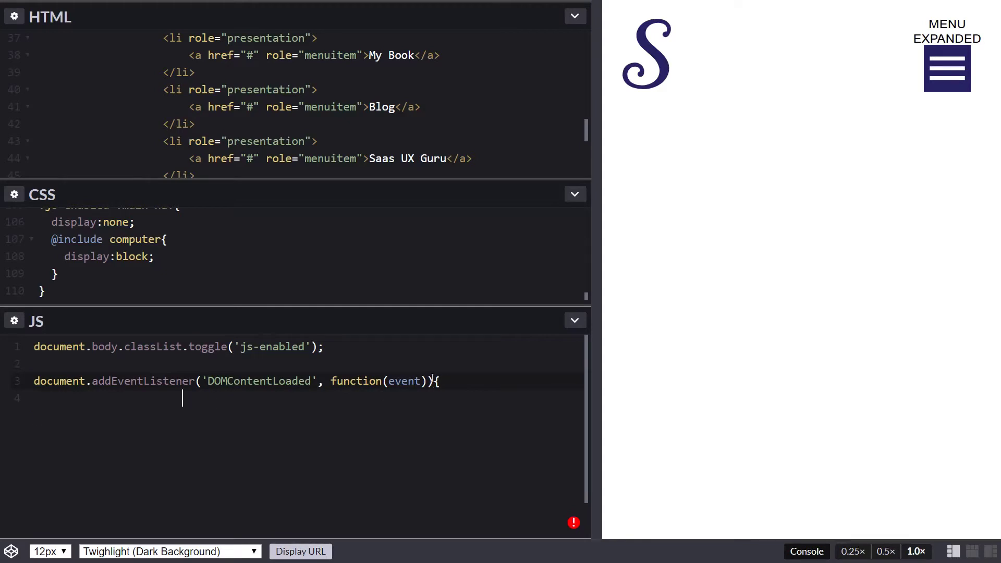
key("Backspace")
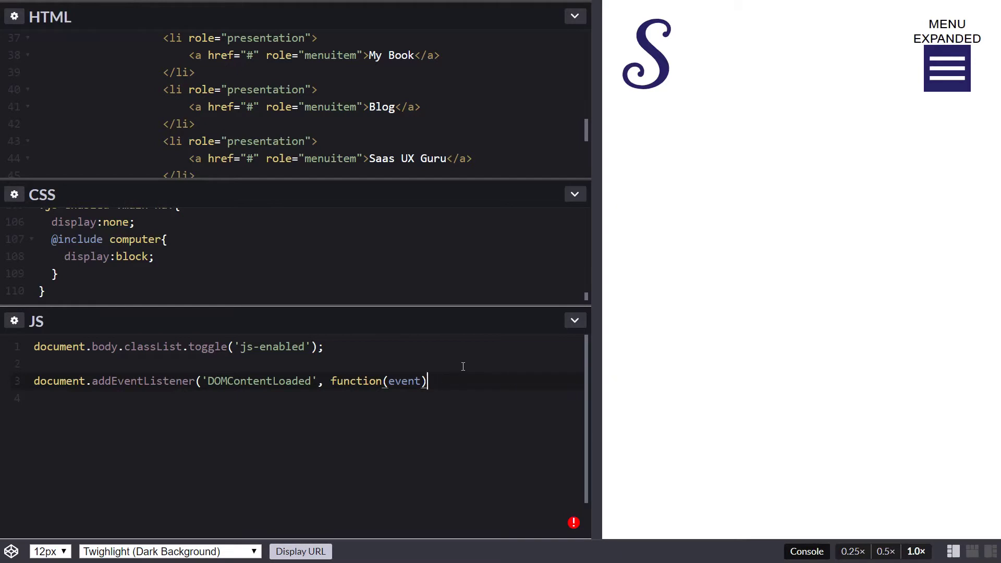
key("Enter")
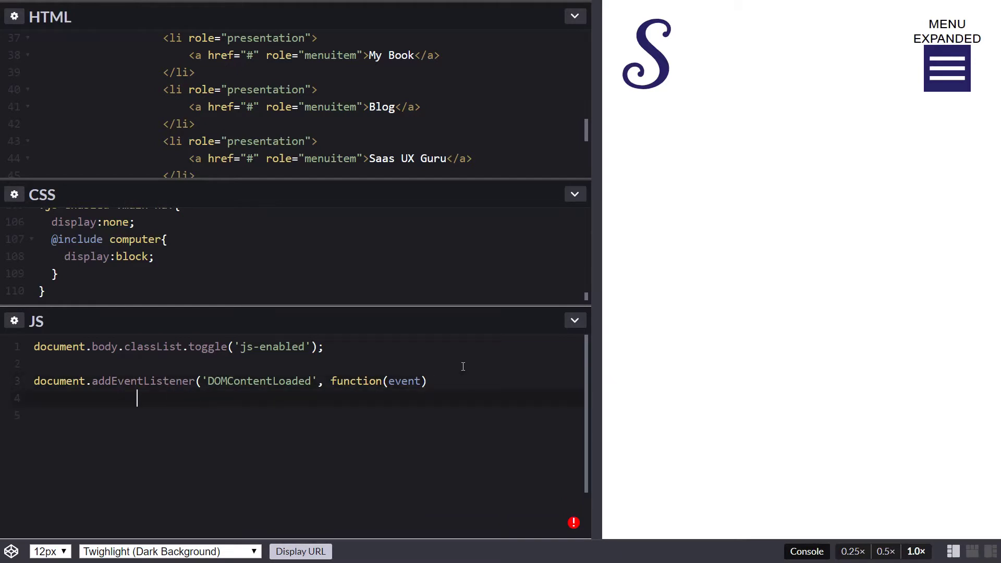
type("{")
type("});")
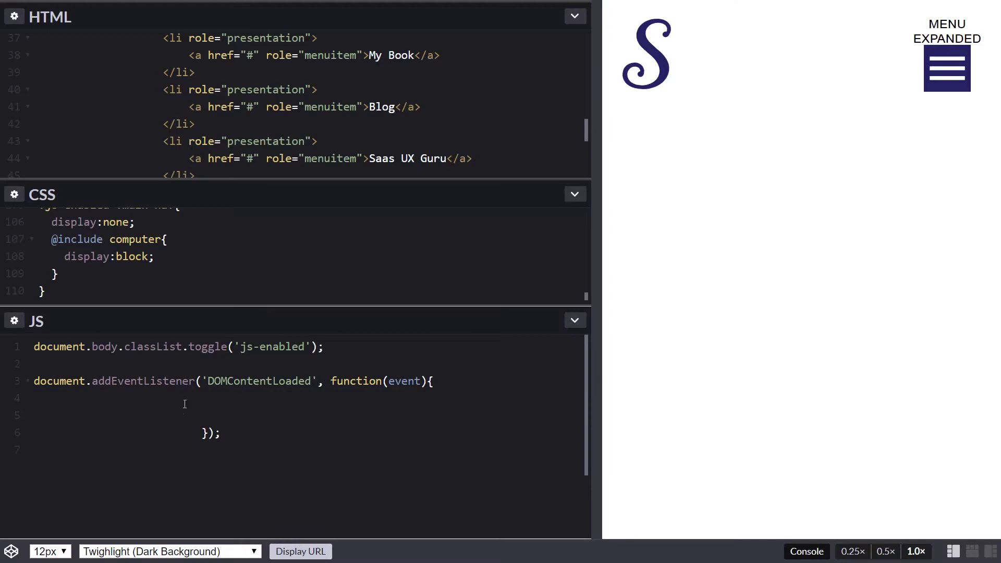
In the DOMContentLoaded handler, fetch the hamburger button by id with document.getElementById.
type("#ha")
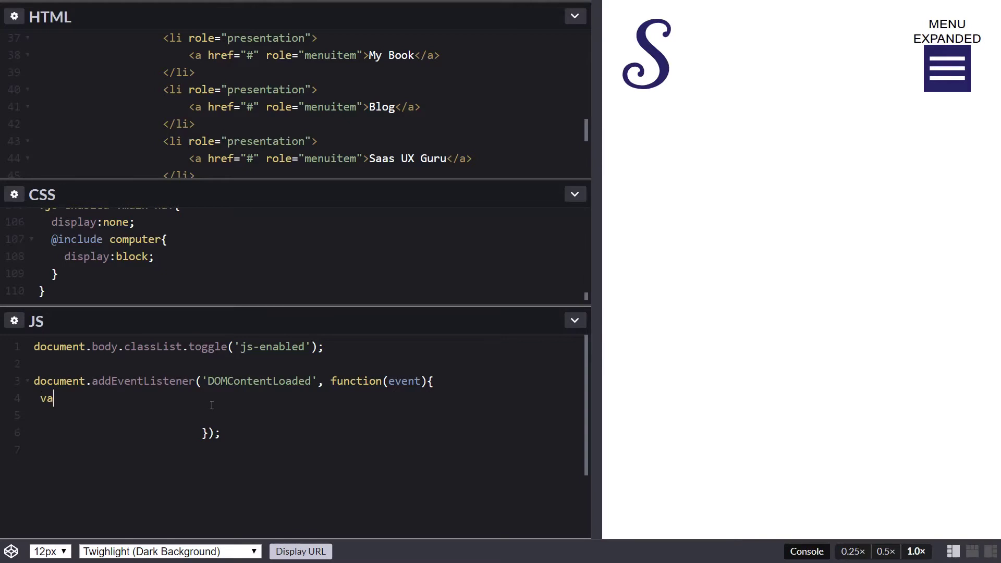
key("Backspace")
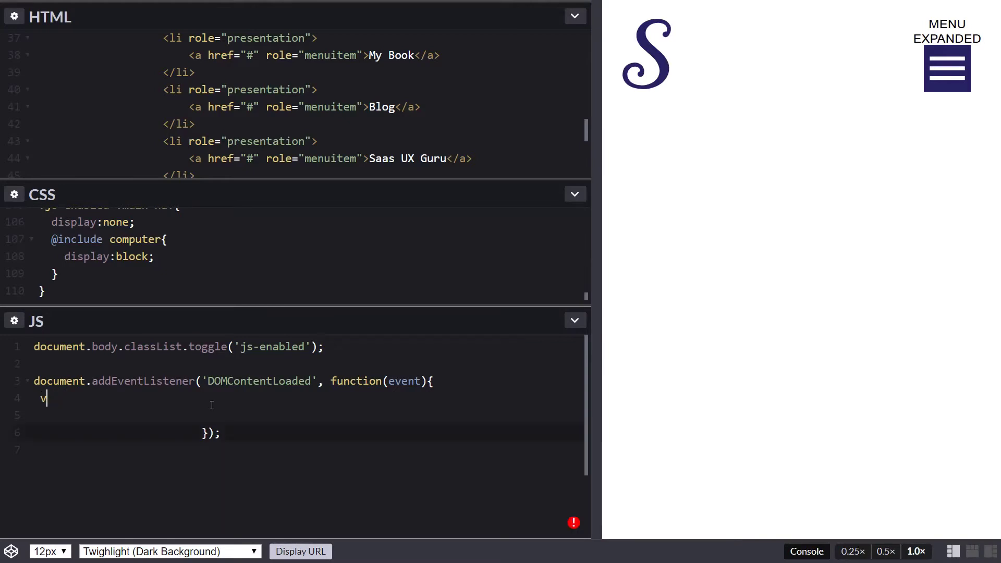
type("et ham")
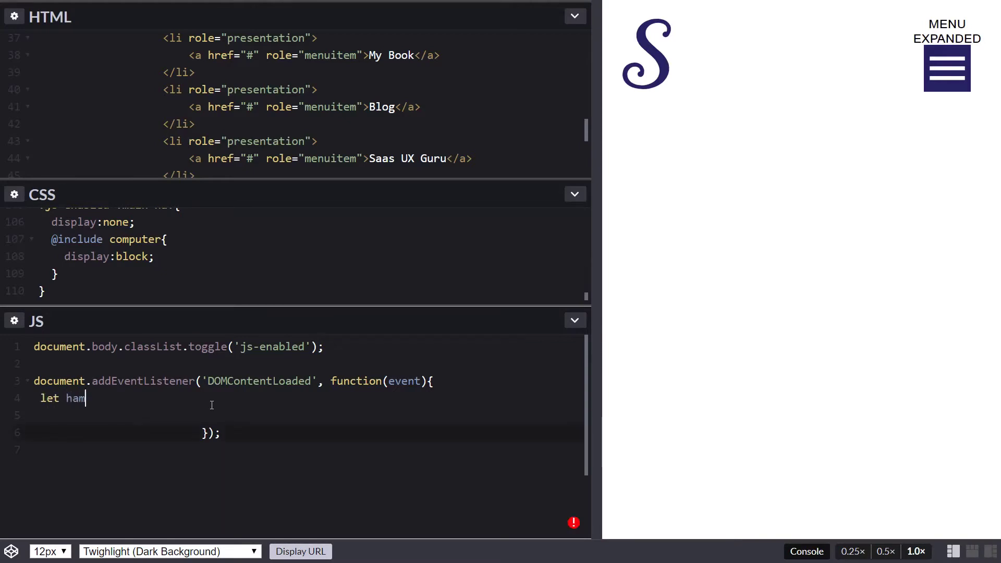
type("burger = docu")
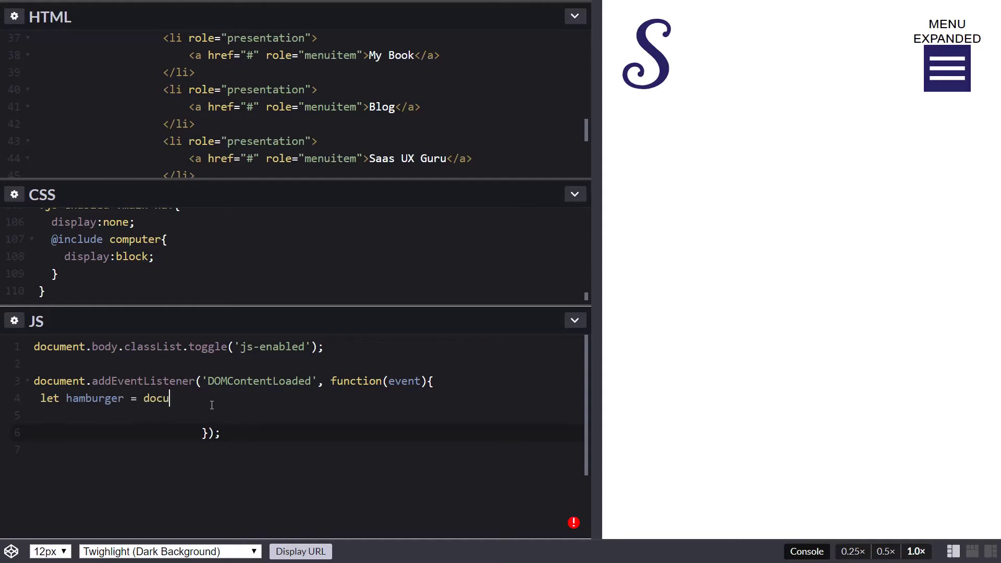
type("ment")
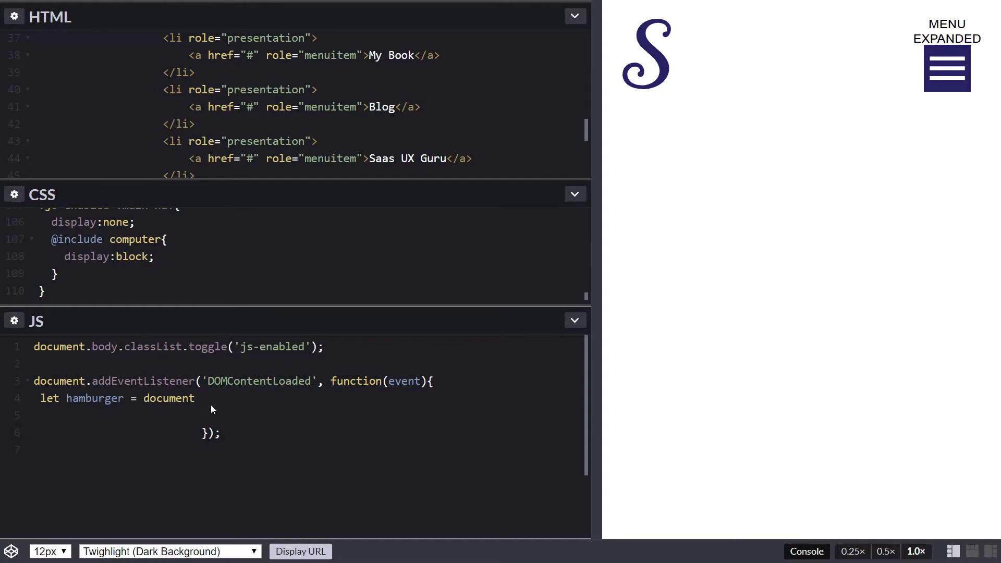
type(".getElementById('")
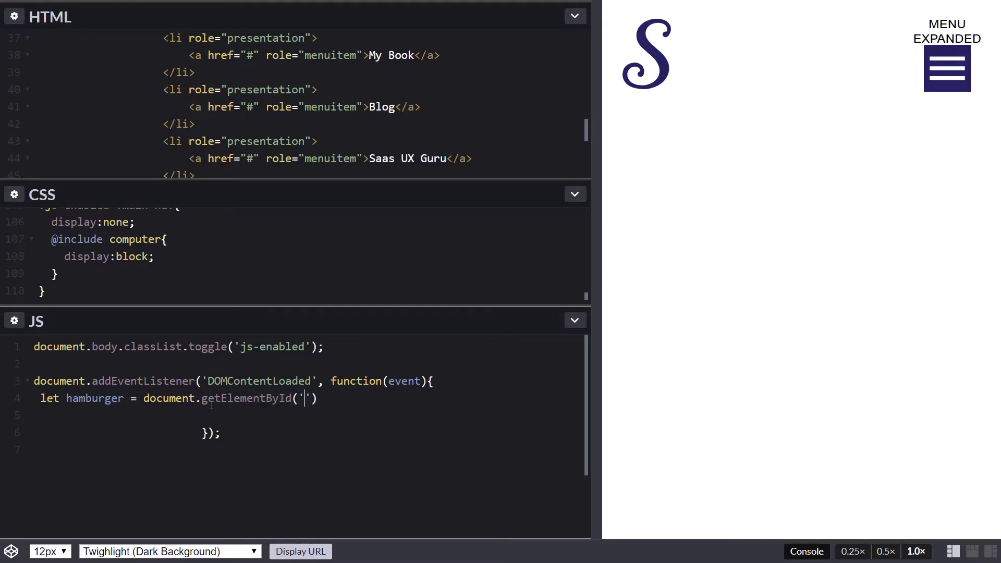
type("hamburger")
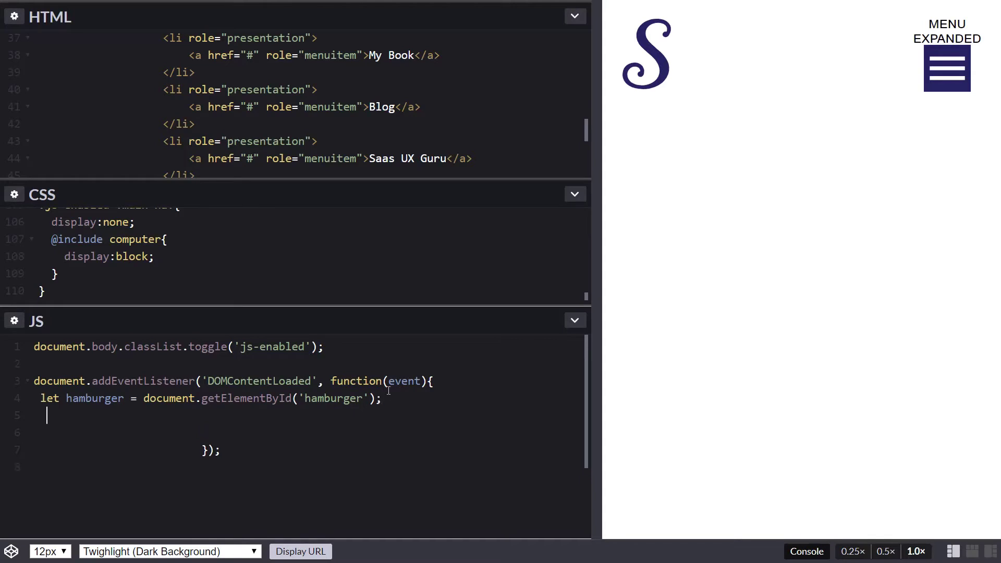
Add hamburger.setAttribute('aria-expanded', 'false'); so the preview shows the collapsed MENU.
type("ham")
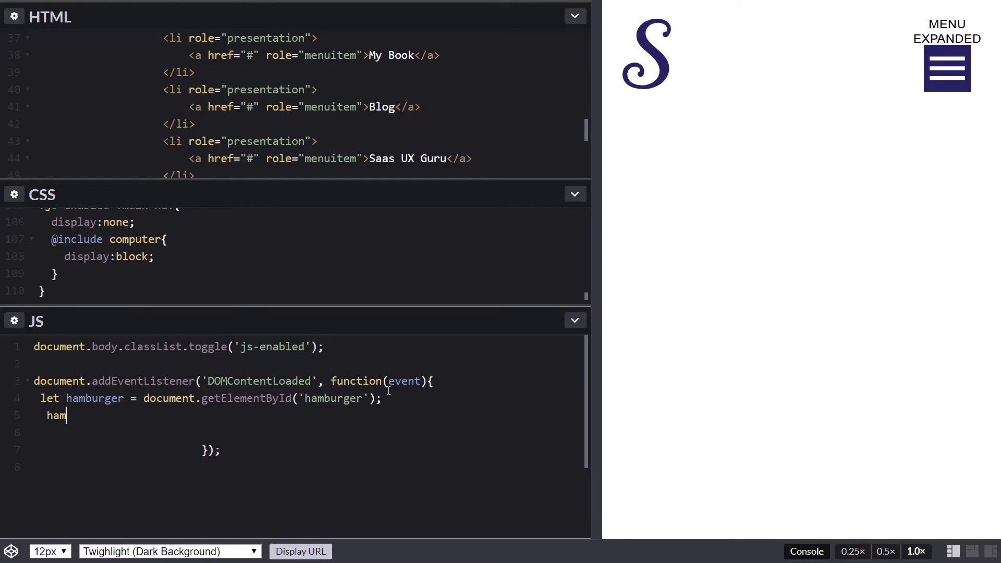
type("burger.se")
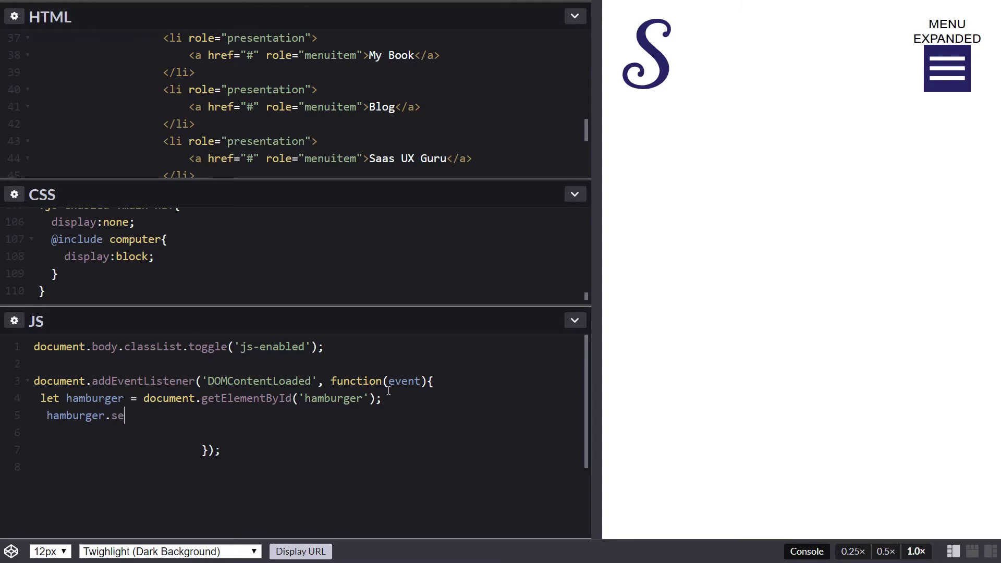
type("tAttribute()")
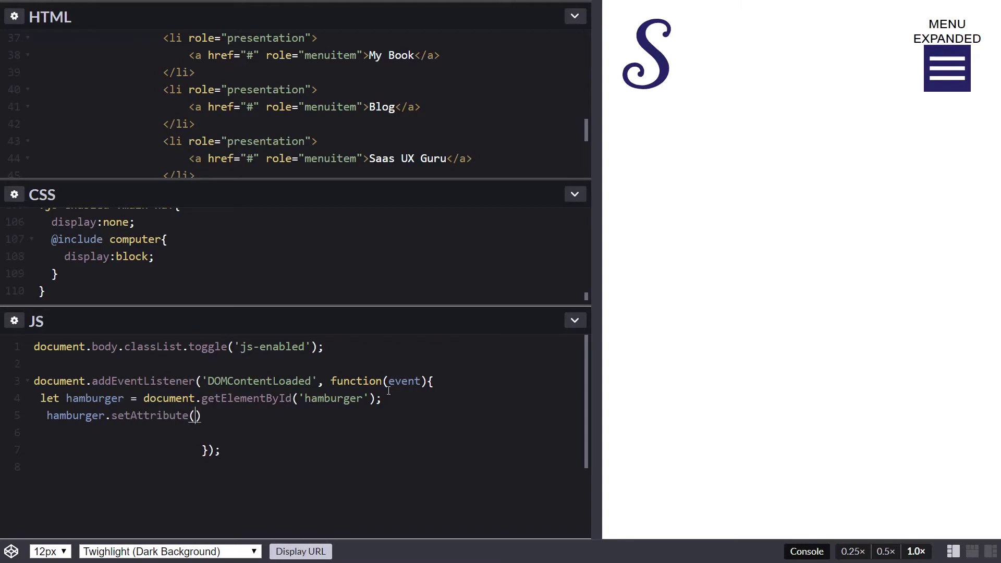
type("aria-expand'")
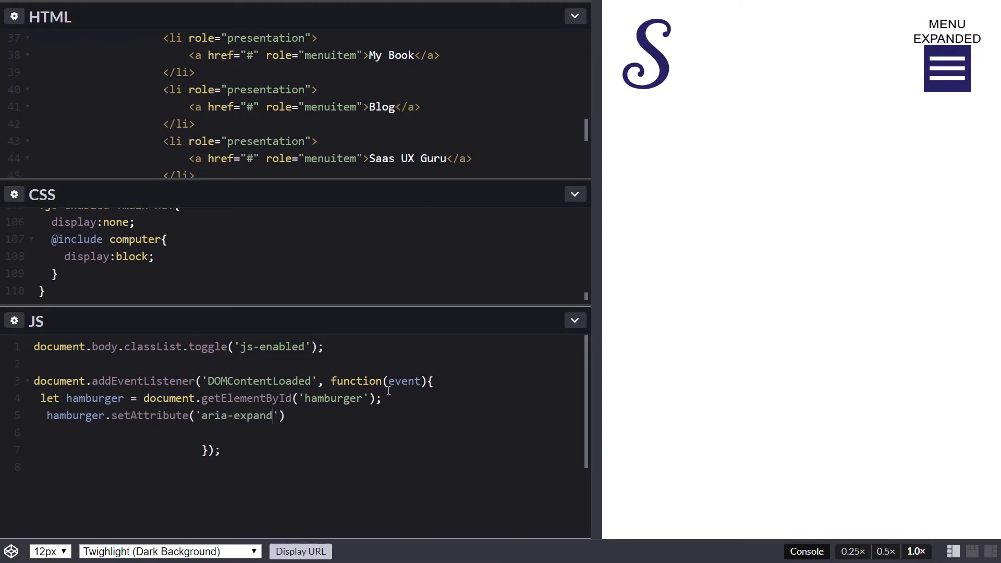
type("d',")
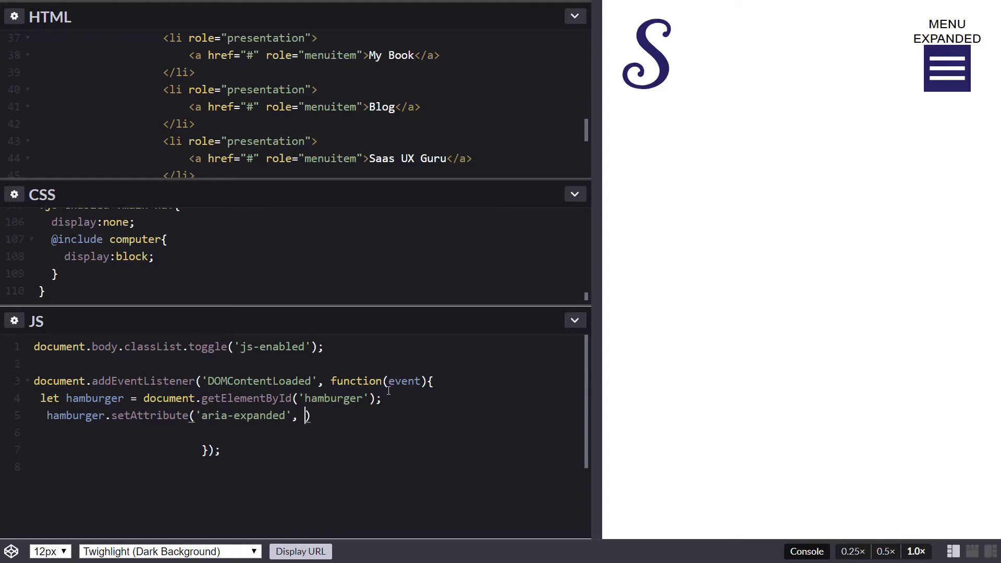
type("'false');")
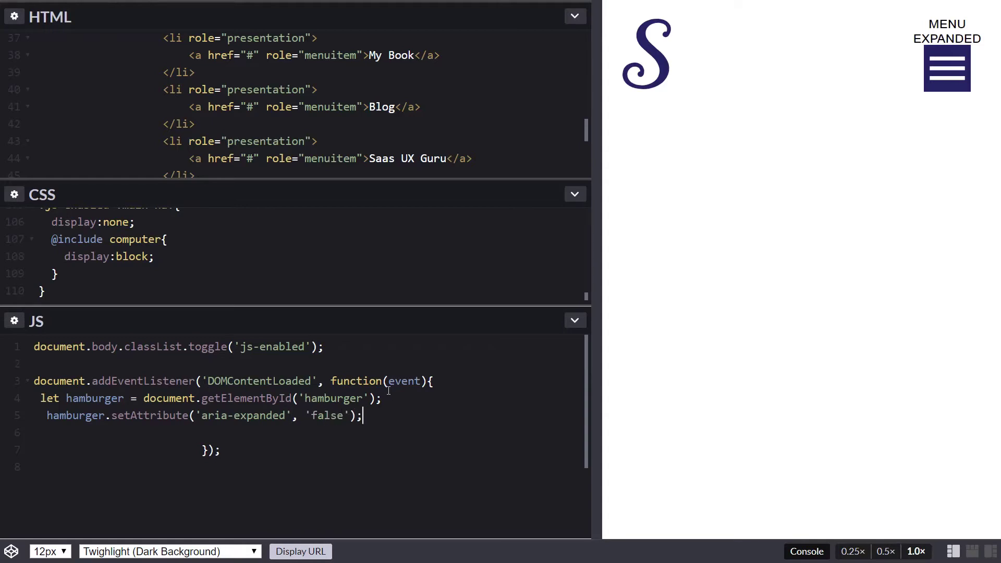
left_click(946, 66)
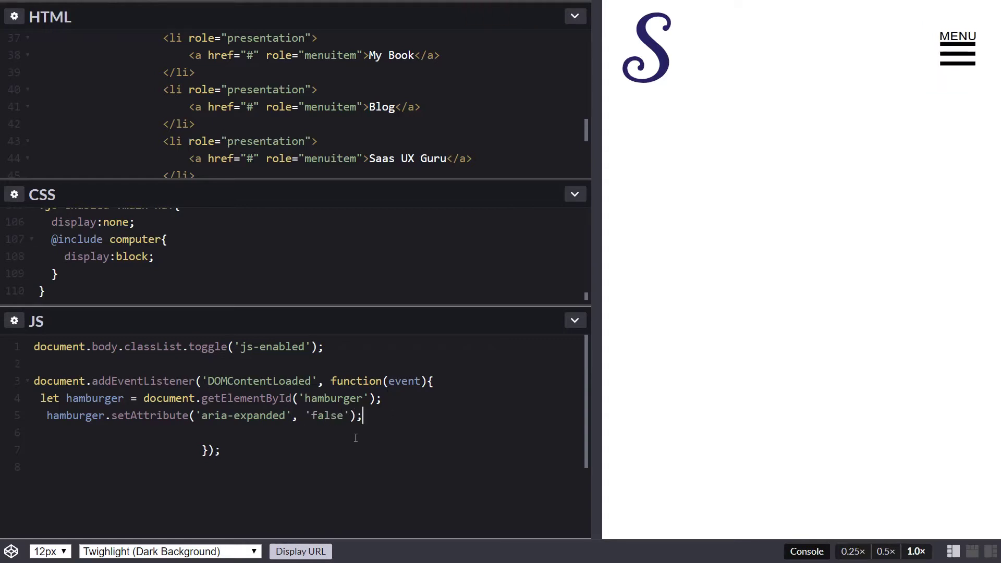
scroll("up", 3)
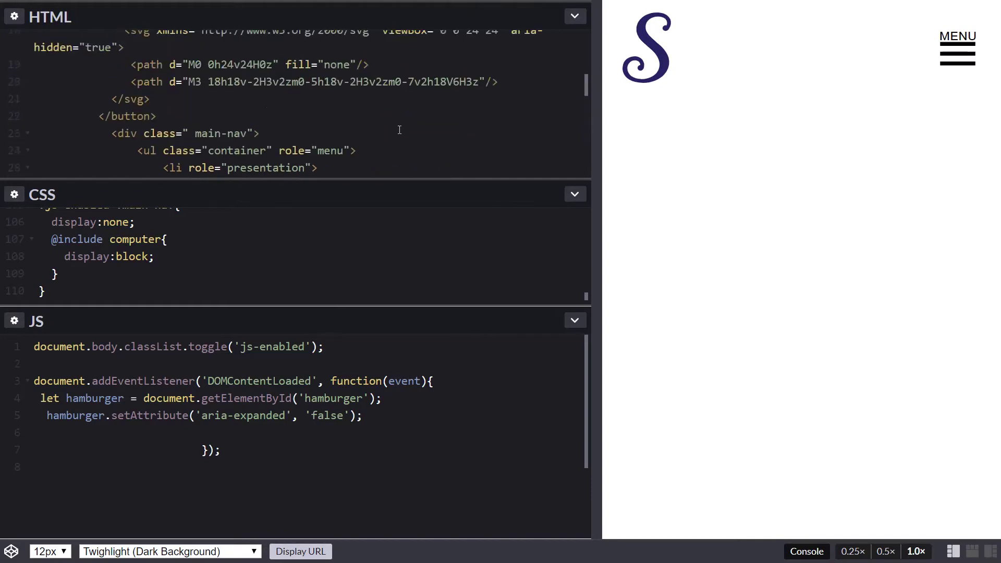
scroll("up", 3)
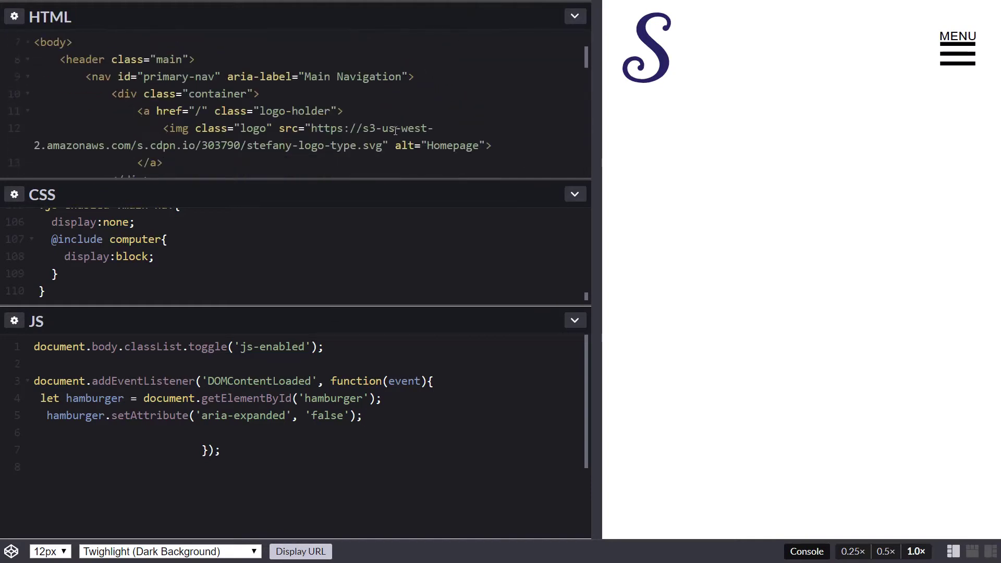
scroll("down", 3)
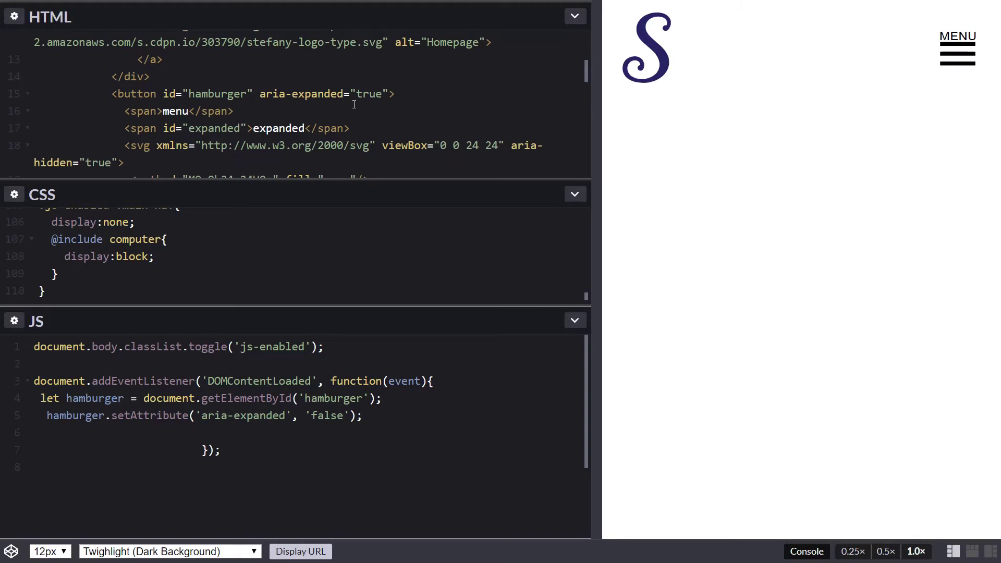
mouse_move(359, 99)
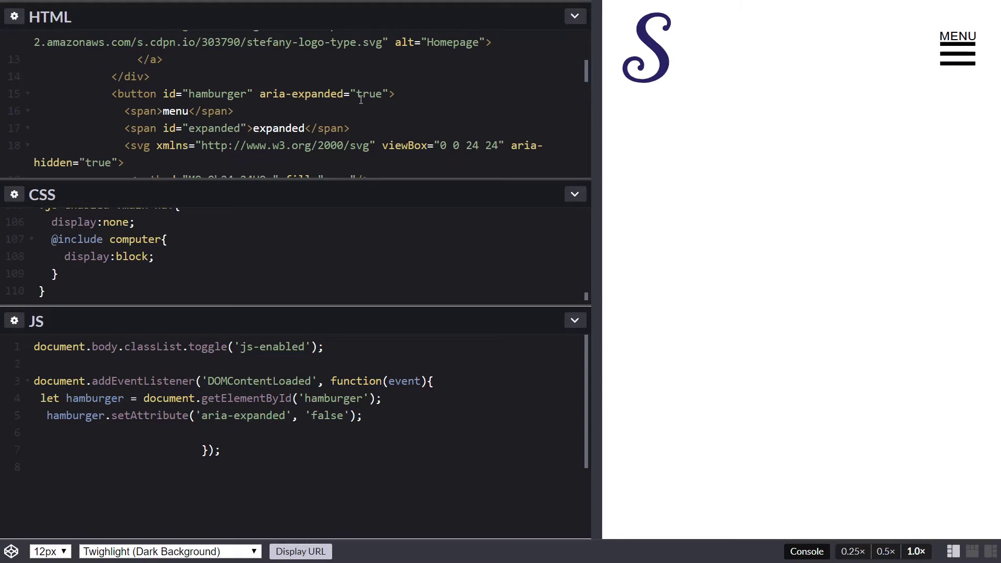
left_click(361, 415)
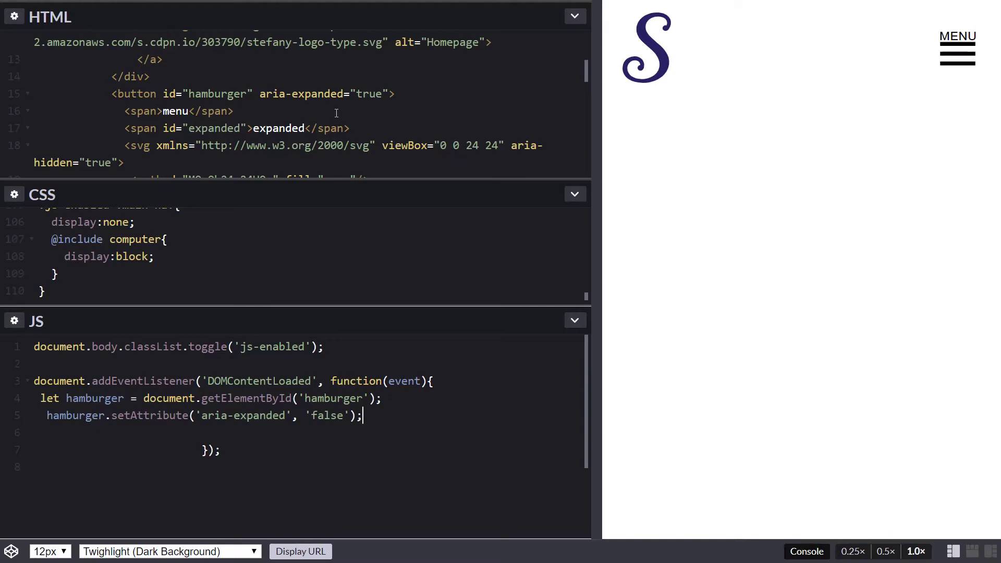
mouse_move(879, 133)
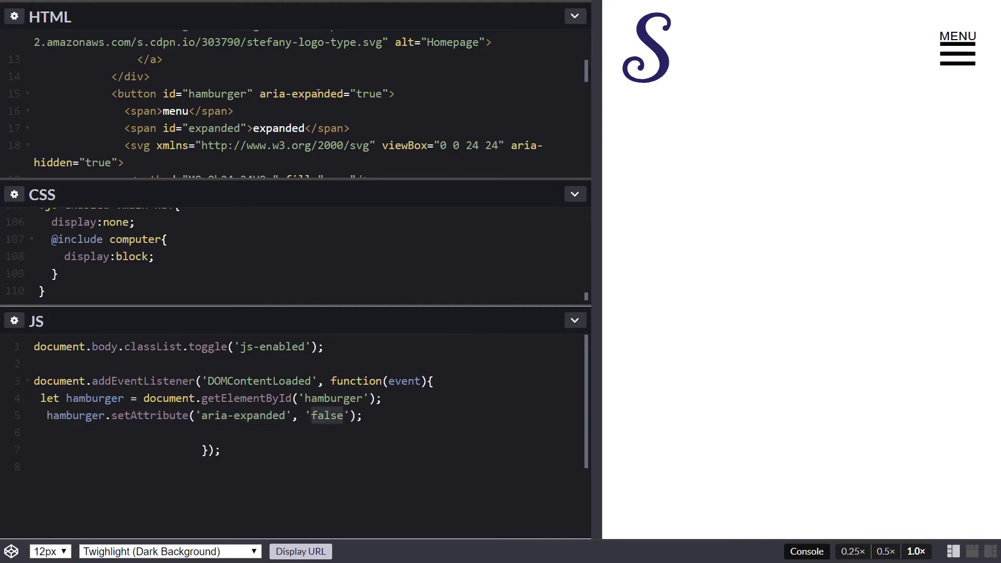
left_click(342, 416)
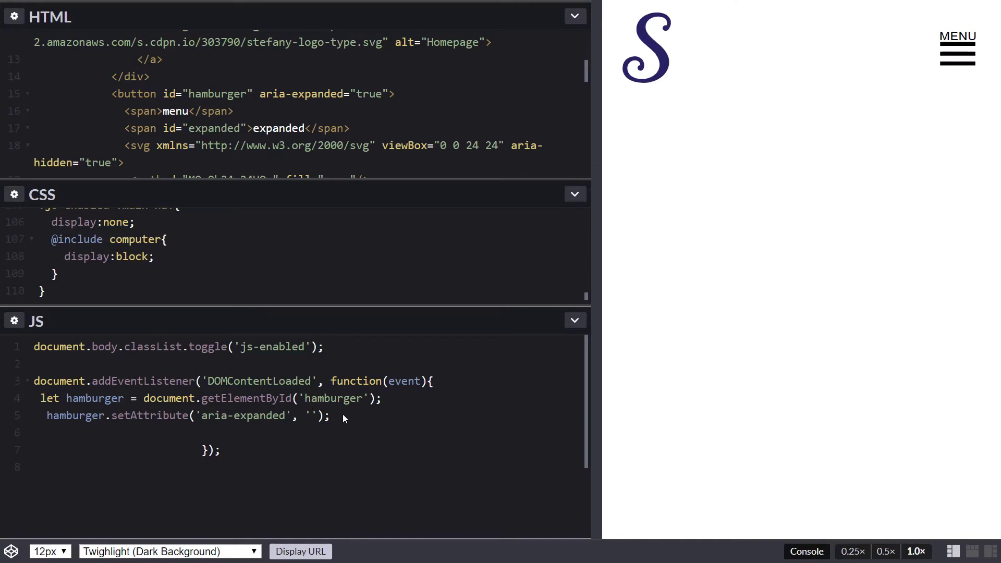
key("ctrl+s")
type("false")
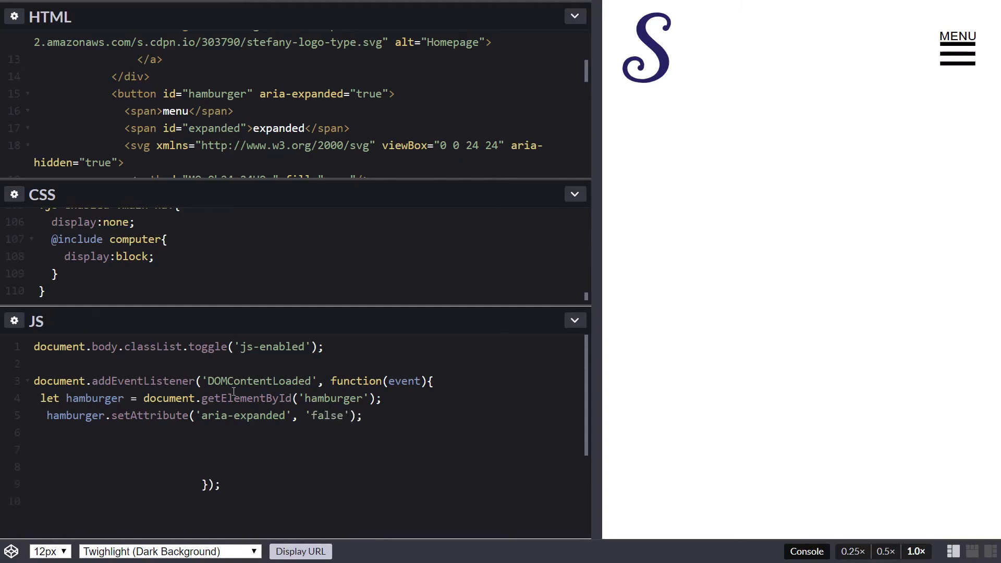
Start a hamburger.onclick function whose if checks whether aria-expanded equals 'false'.
type("hambu")
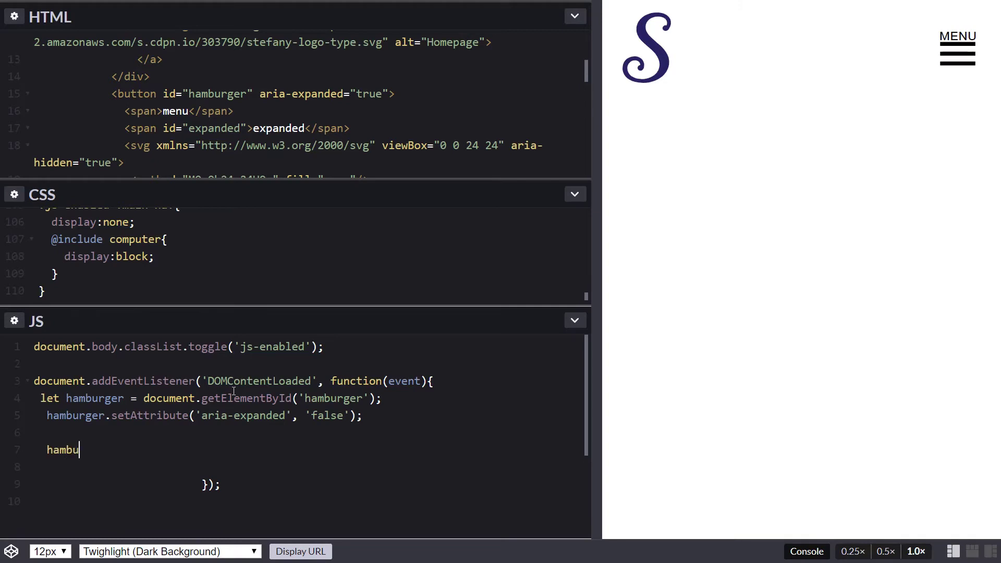
type("rger.onclick")
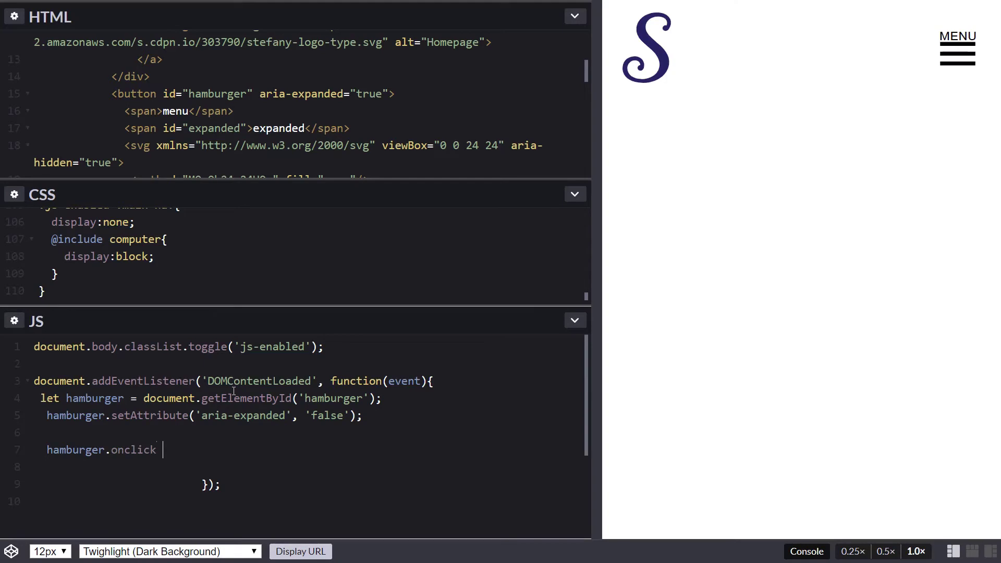
type("= function()")
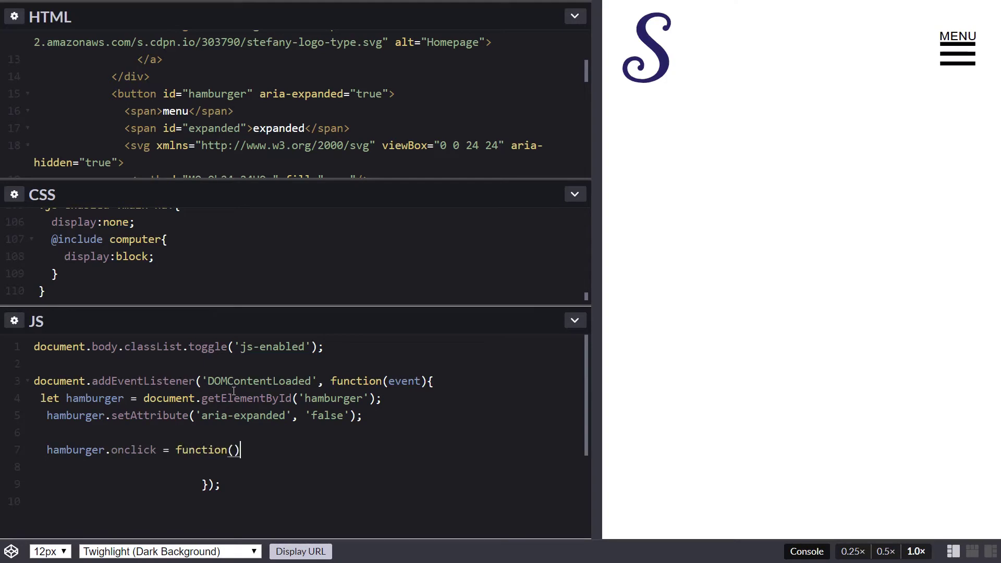
type("{")
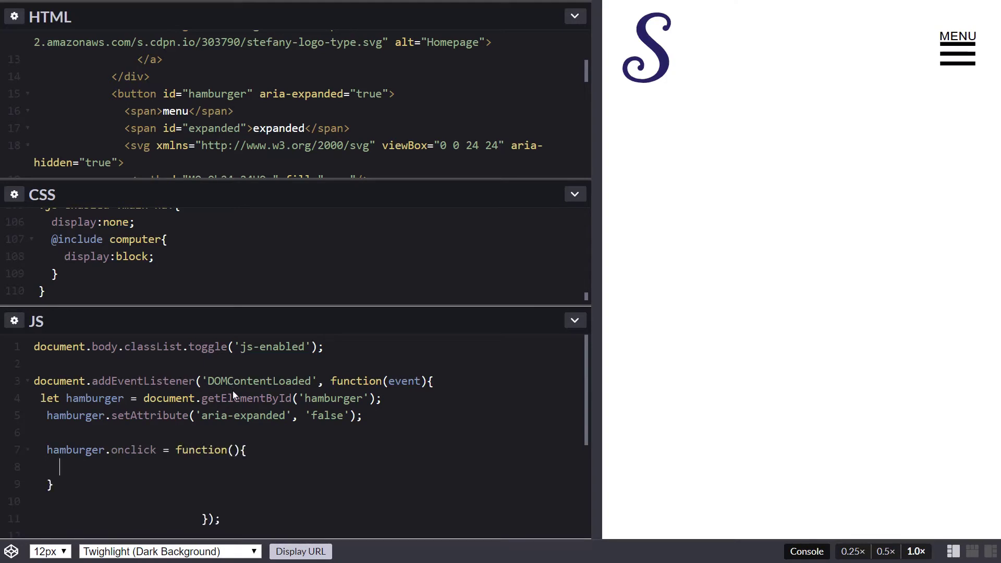
type("if(this")
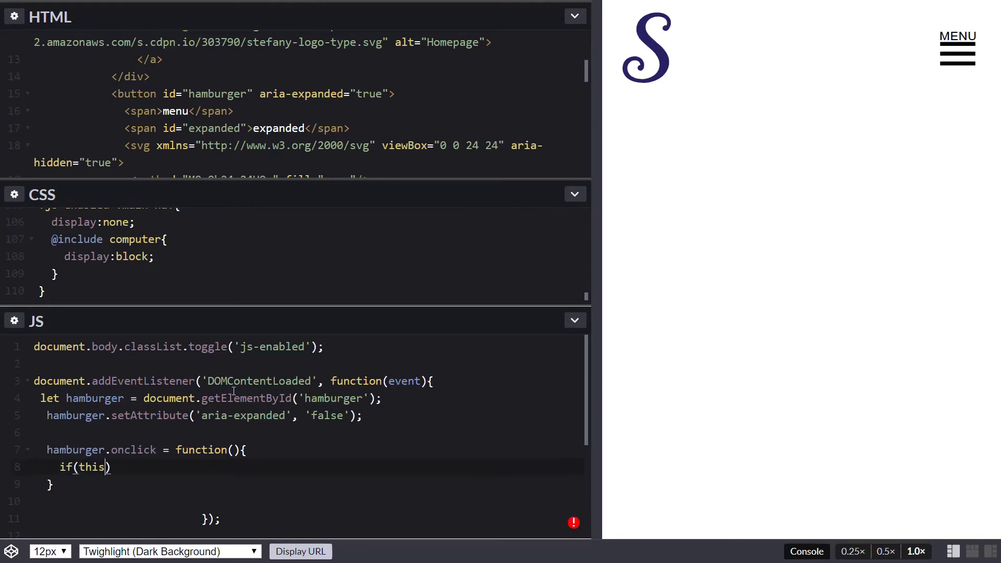
type(".getAr")
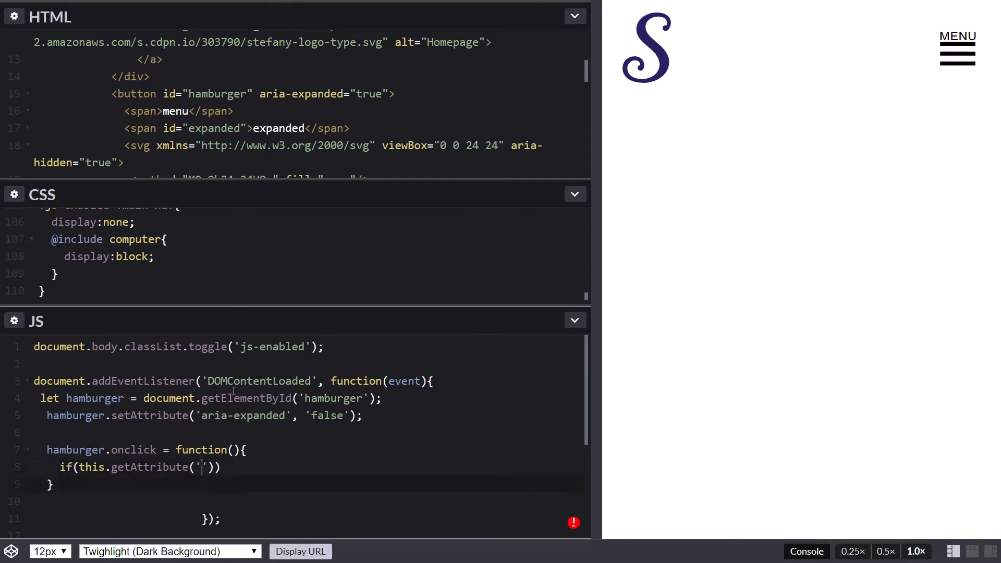
type("aria-expanded")
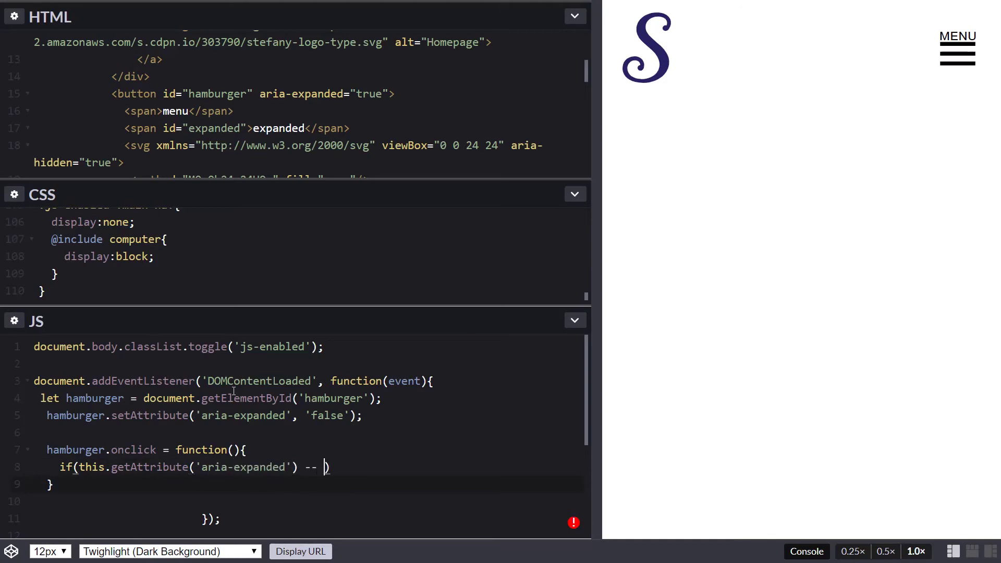
type("== ;")
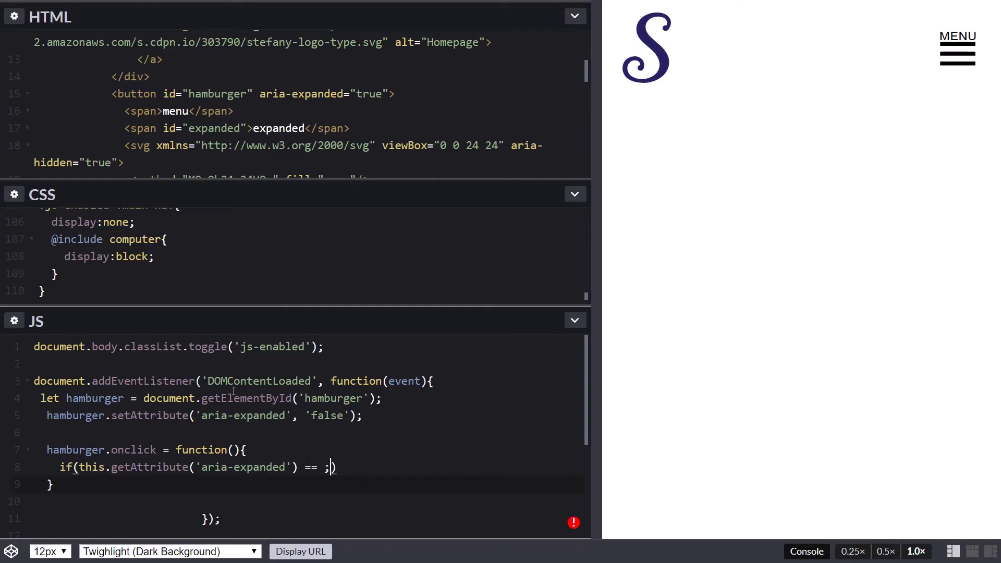
type("'fal'")
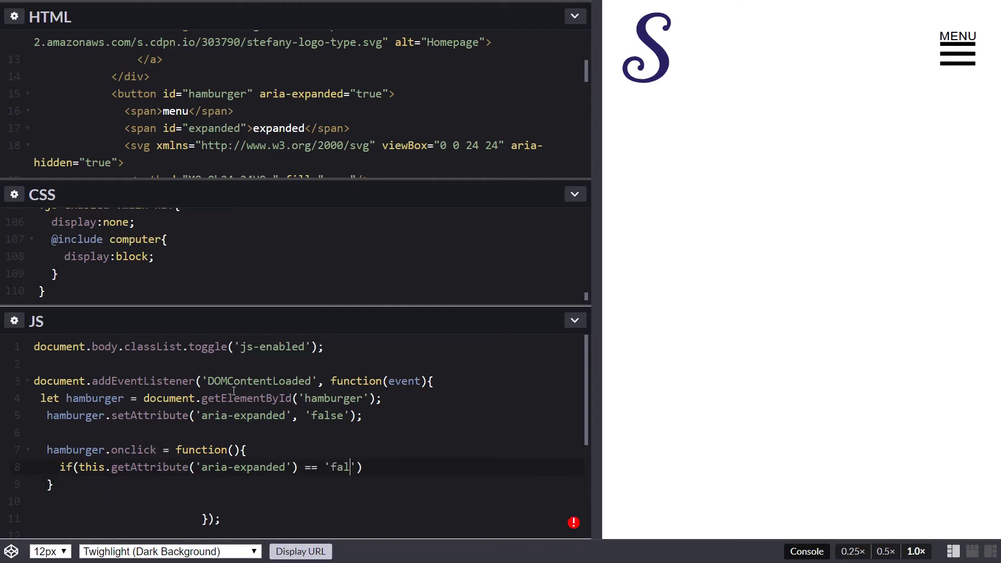
type("se'){")
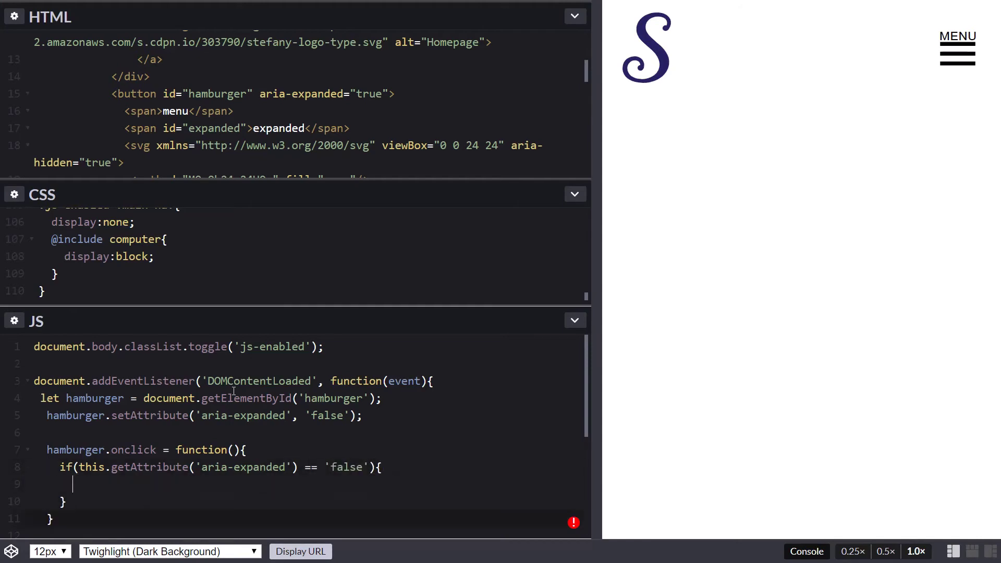
Add setAttribute('aria-expanded', 'true') calls and select the else branch's 'true' to change it.
type("this")
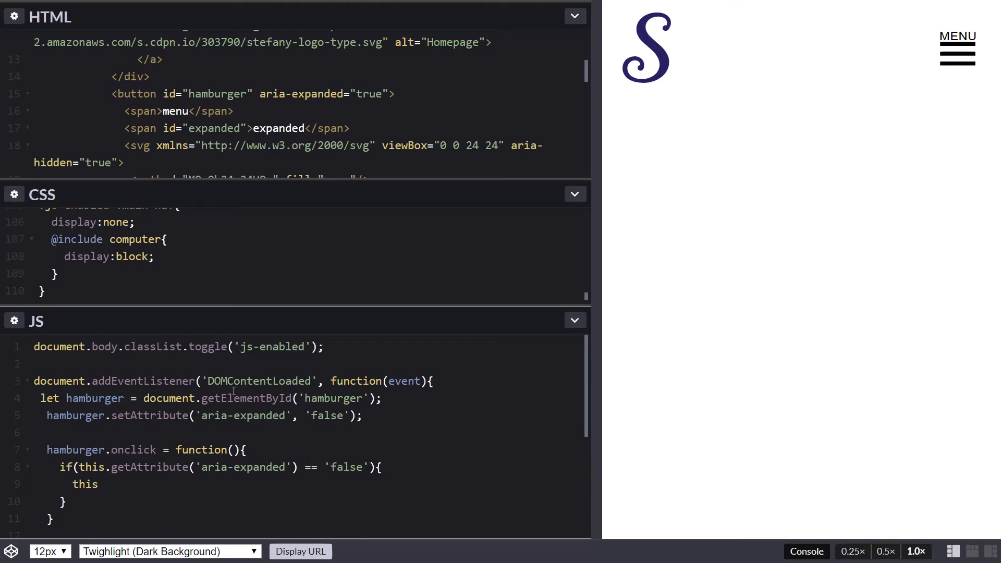
type(".sr")
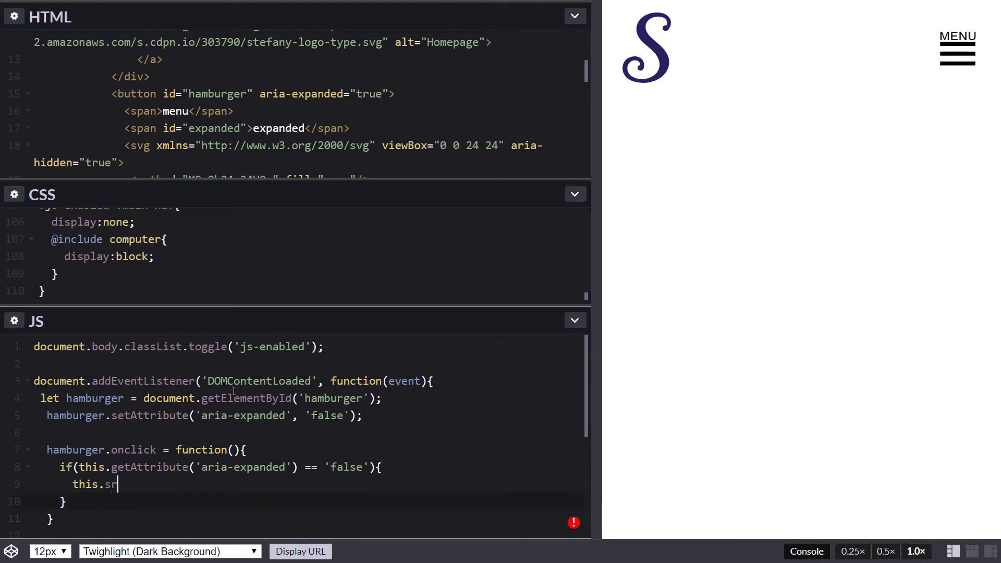
type("etAttribute('aria-e'")
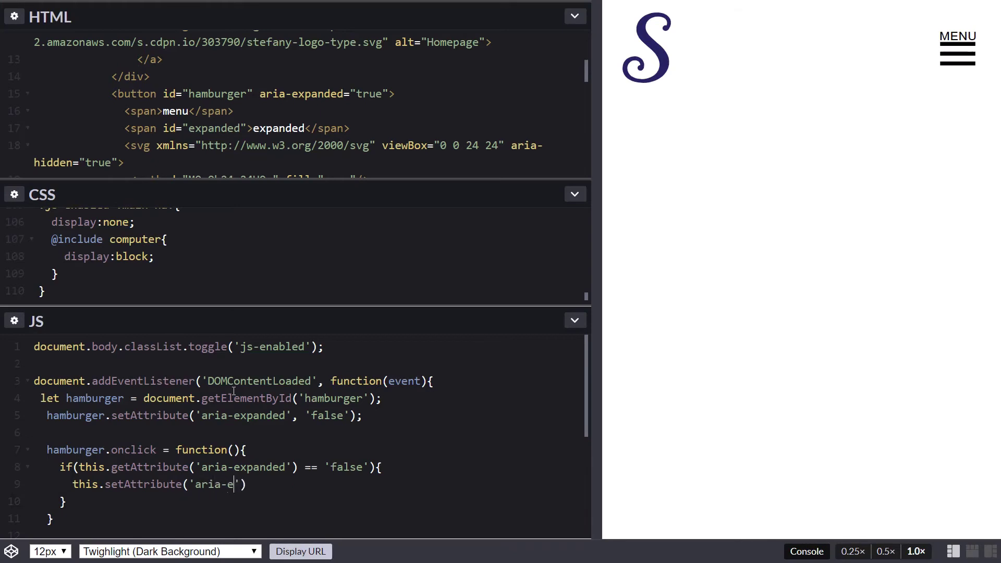
type("xpanded')")
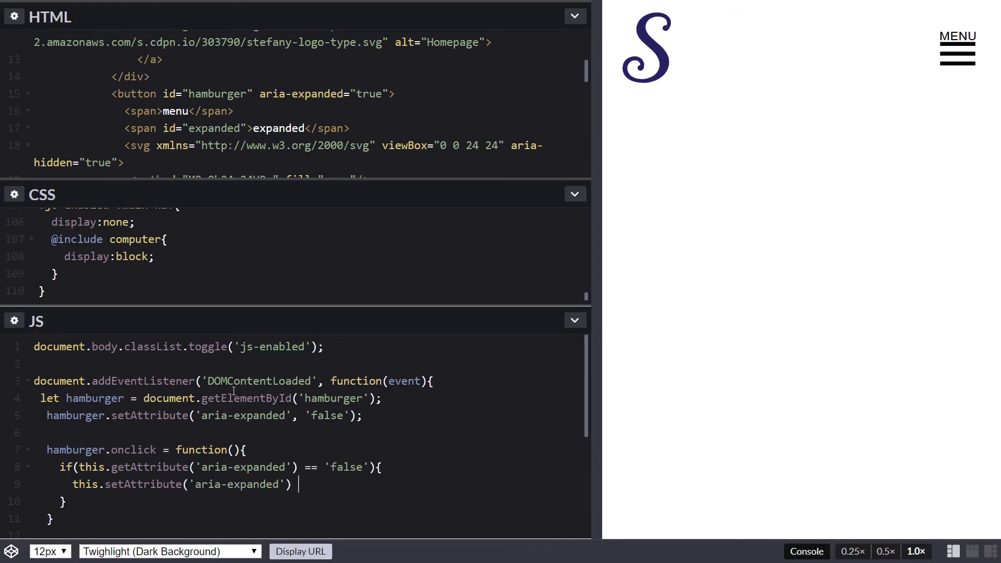
type(")")
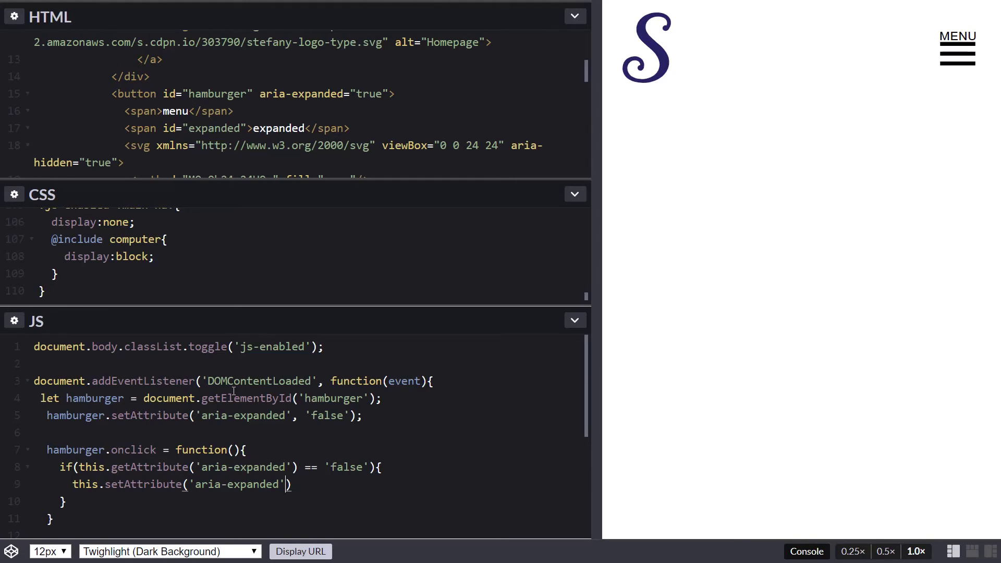
type(", '")
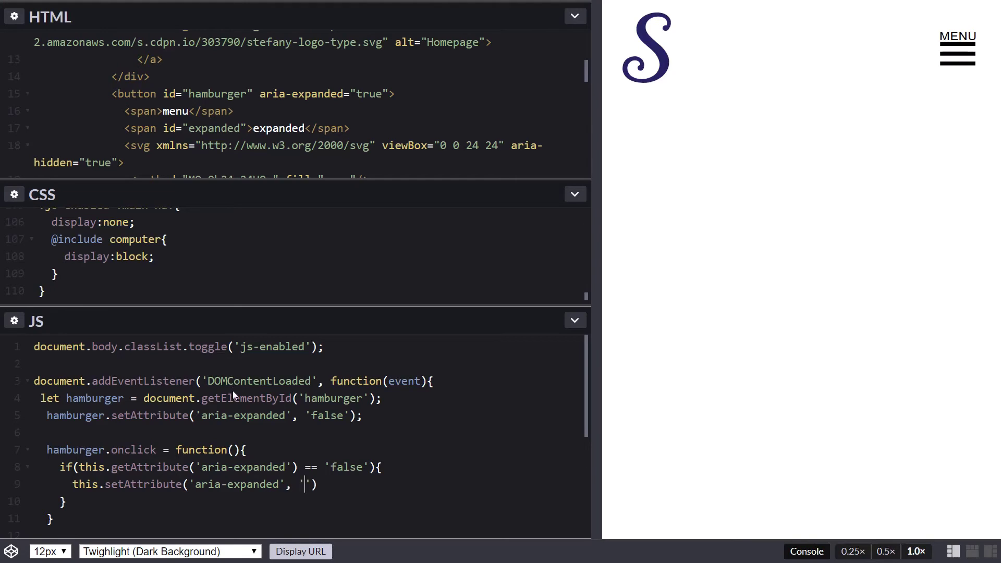
type("true');")
left_click(308, 501)
type("else{")
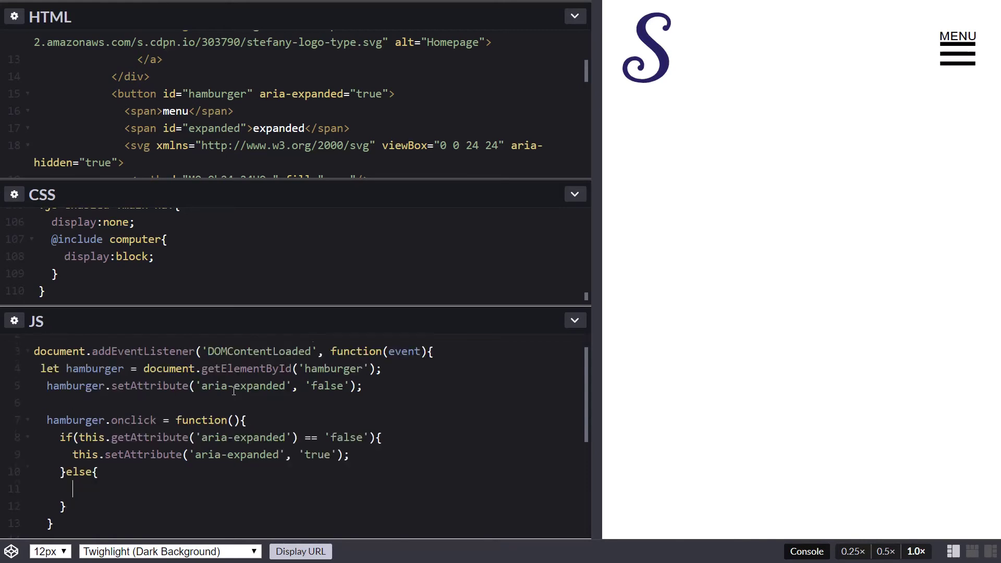
type("this.")
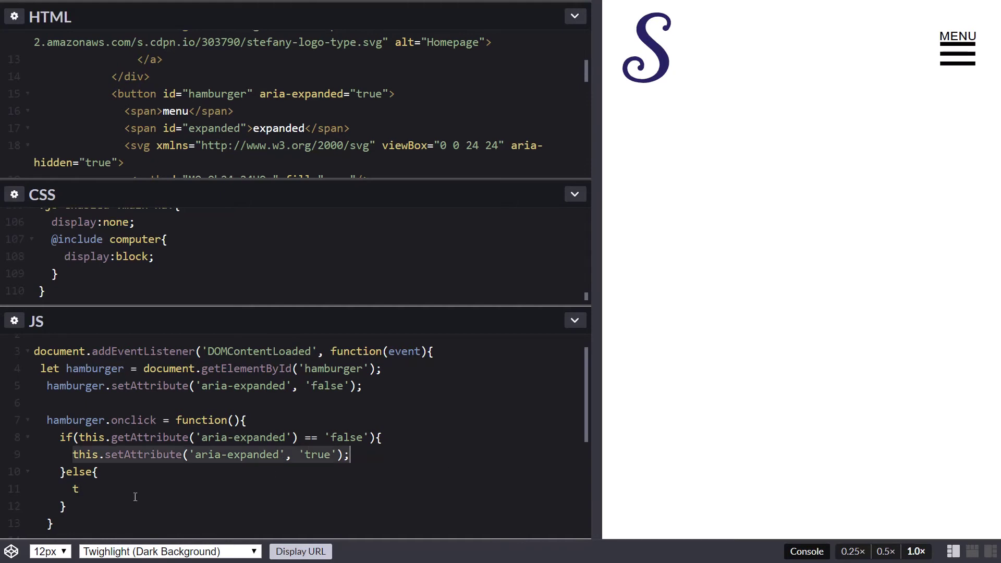
type("his.setAttribute('aria-expanded', 'true');")
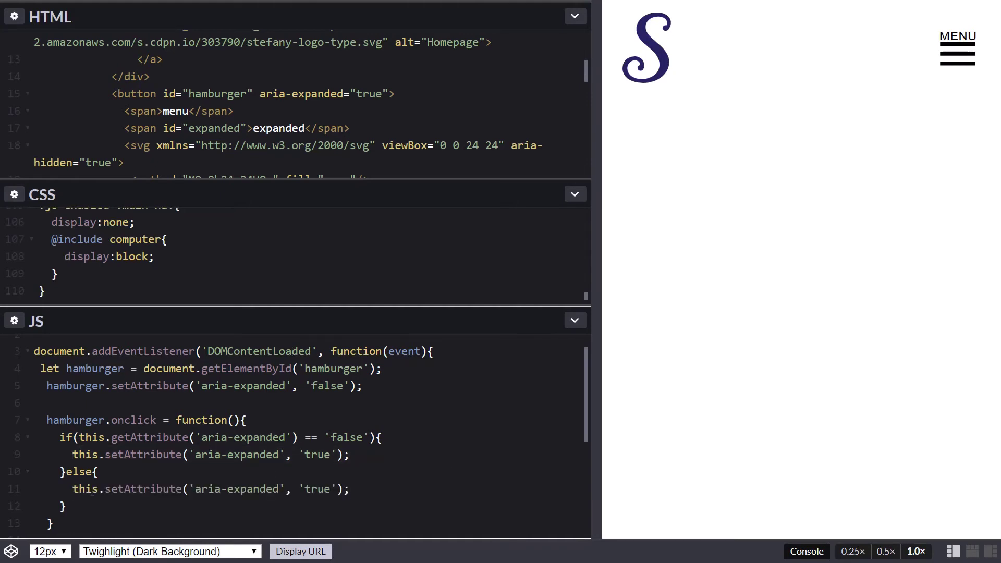
double_click(315, 489)
type("fals")
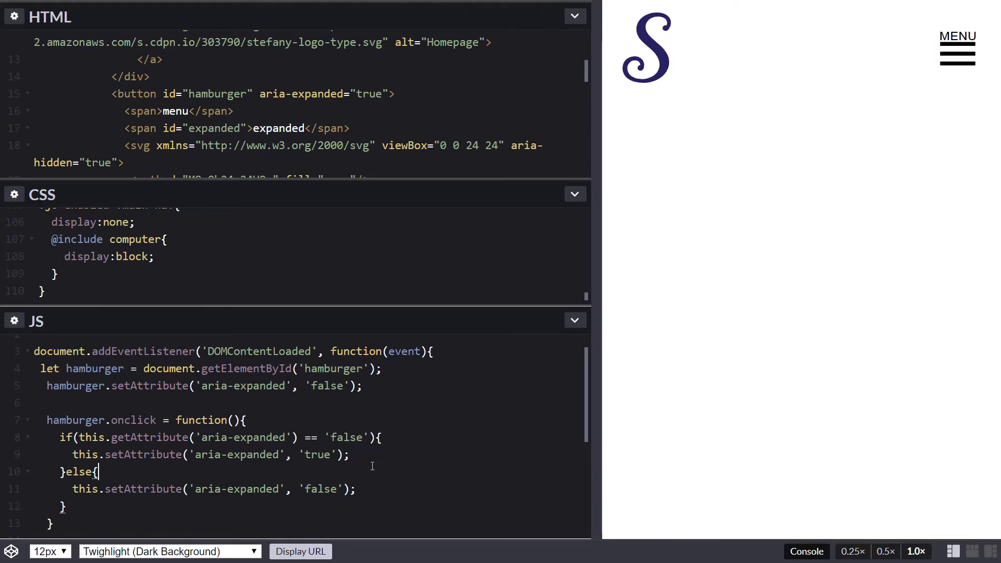
Scroll to the bottom of the CSS and place the cursor after the final closing brace.
scroll("down", 3)
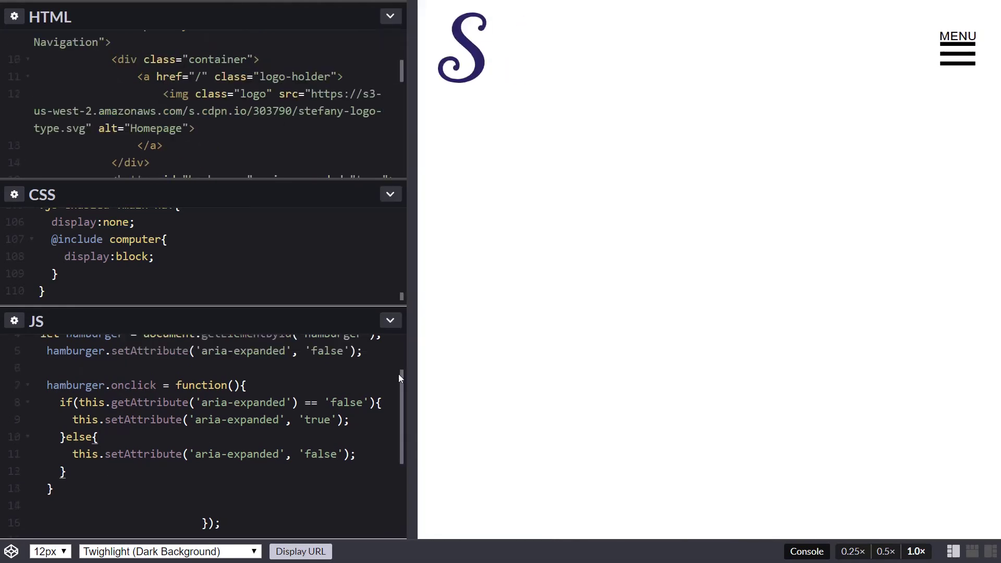
left_click(957, 48)
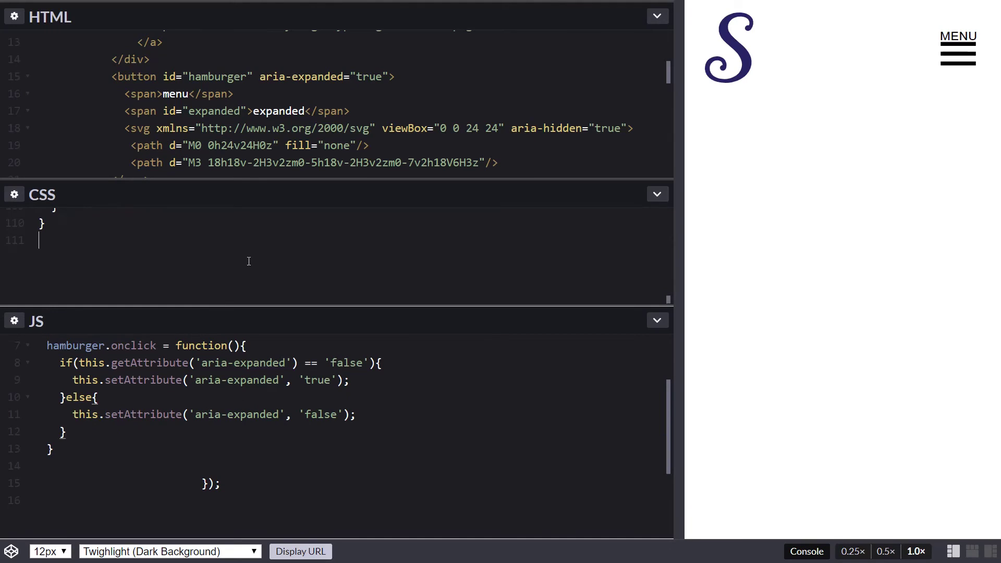
Add #hamburger[aria-expanded="true"] + .main-nav { display:block; } to the CSS and save the pen.
type("#hamburge")
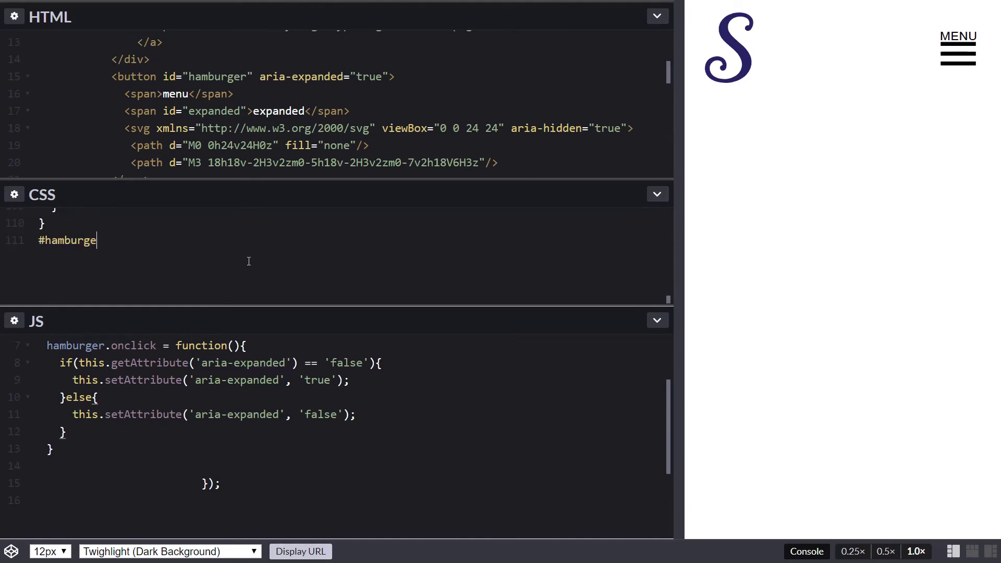
type("r[]")
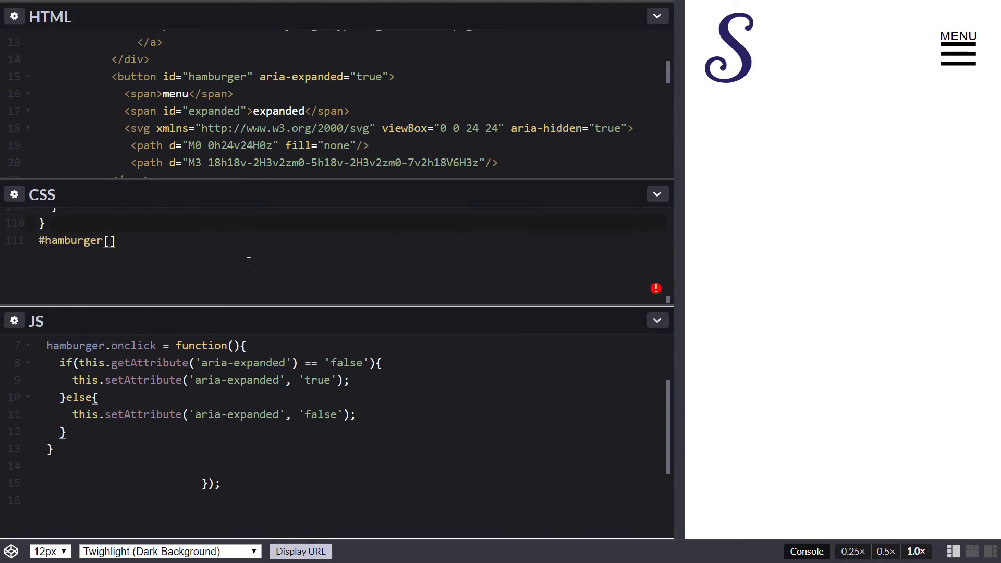
type("aria-expanded=\"true")
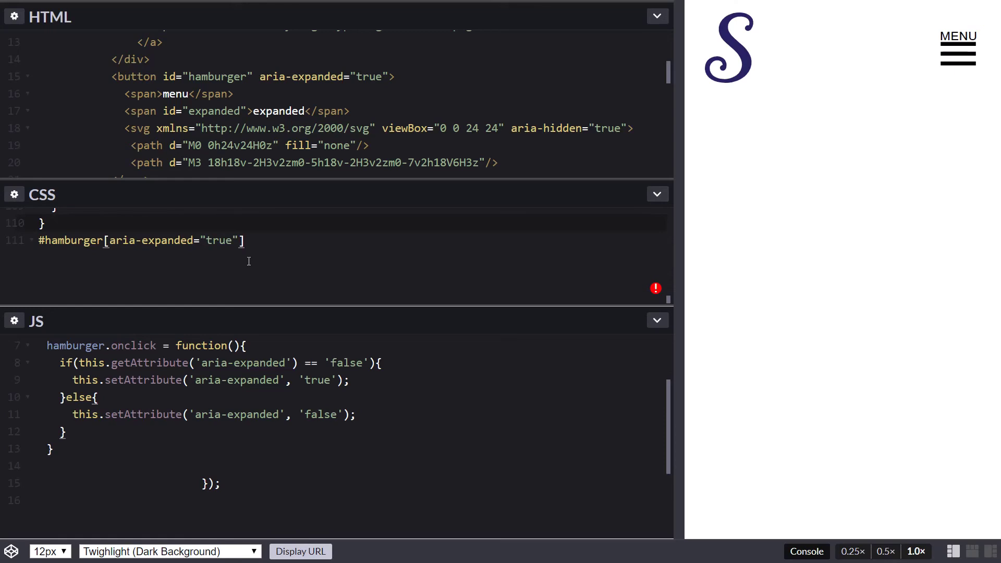
type("+")
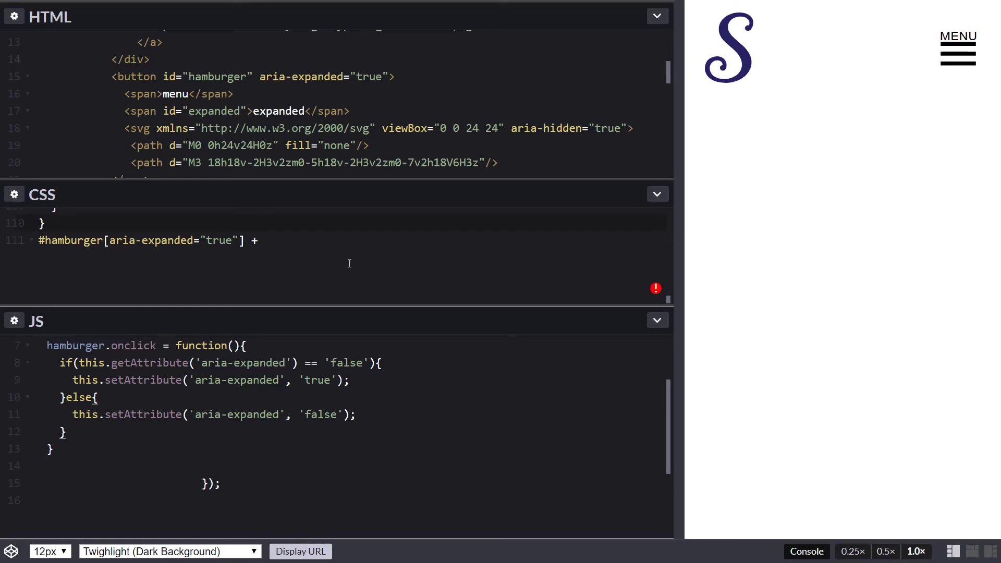
type(".")
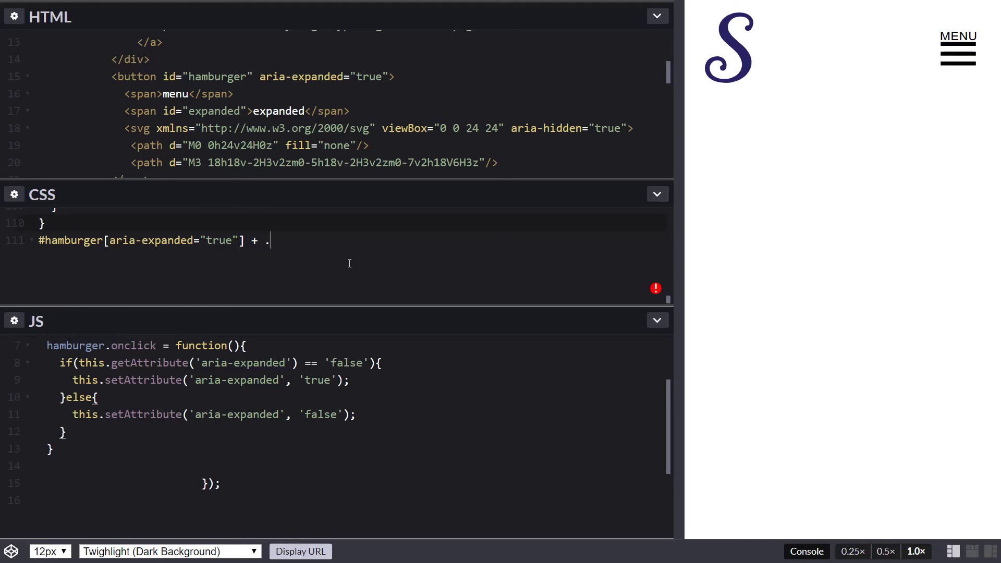
type("main-nav{")
type("d")
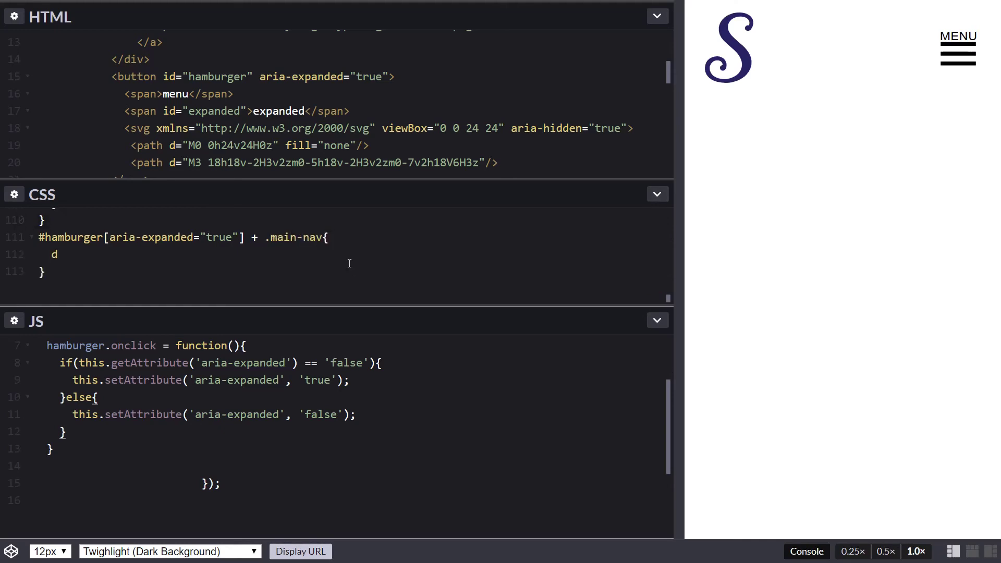
type("isplay:bloc")
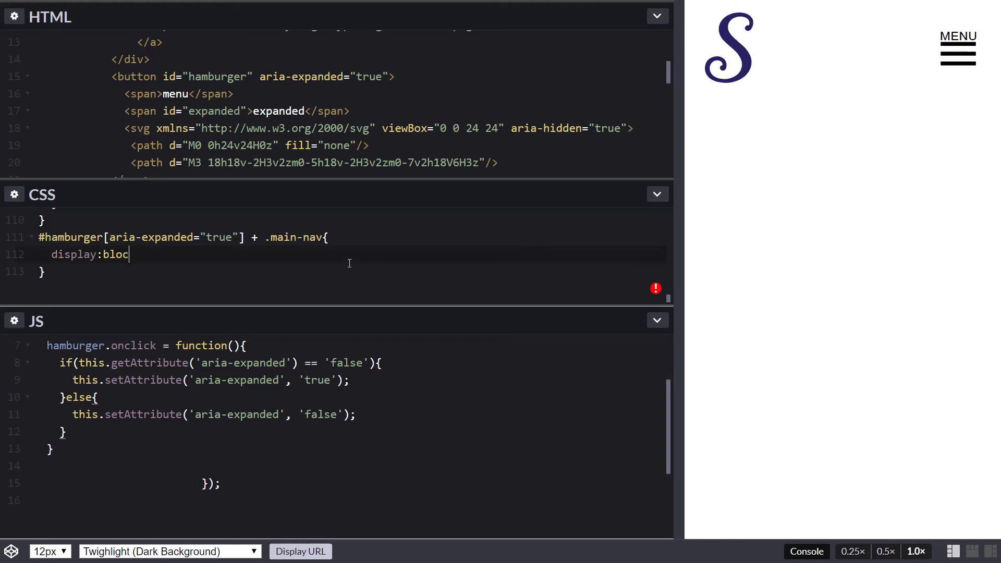
key("ctrl+s")
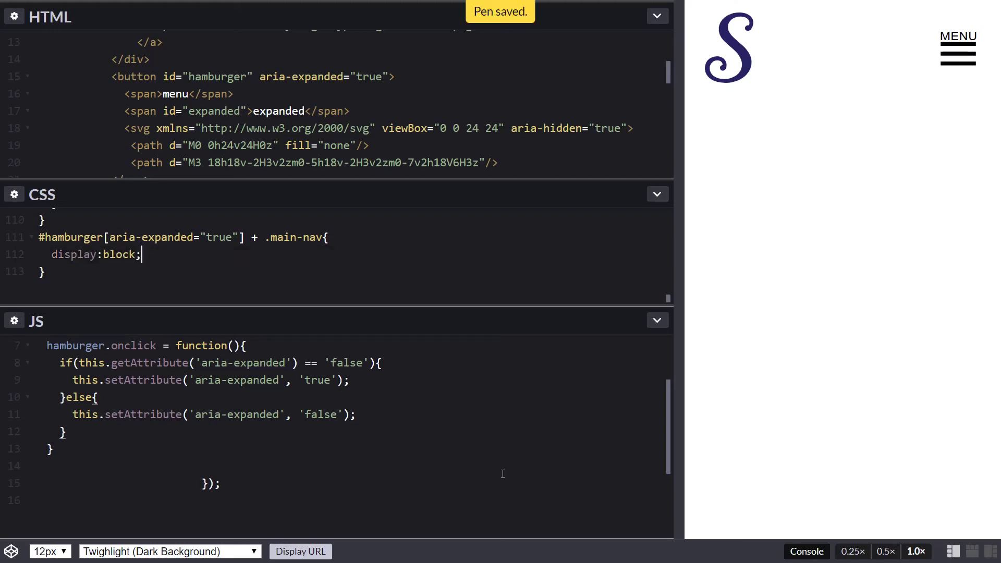
Click the MENU button in the preview to expand, collapse, and re-expand the navigation.
left_click(947, 63)
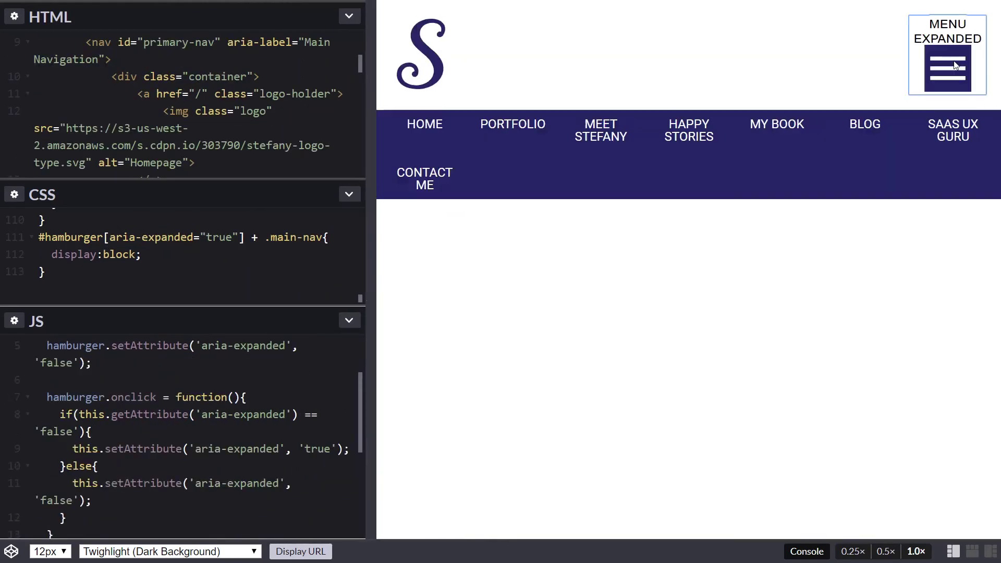
left_click(946, 65)
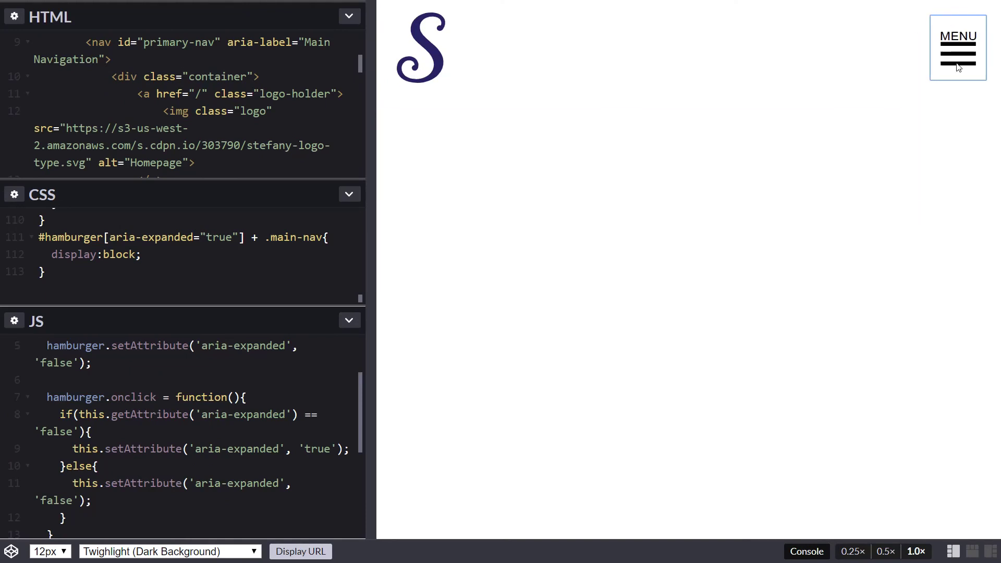
left_click(957, 48)
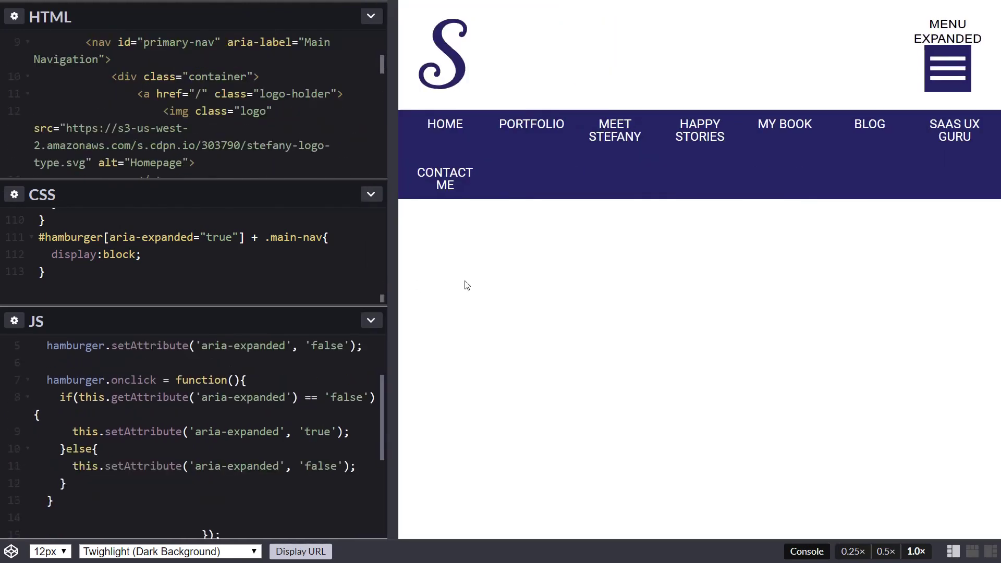
mouse_move(483, 331)
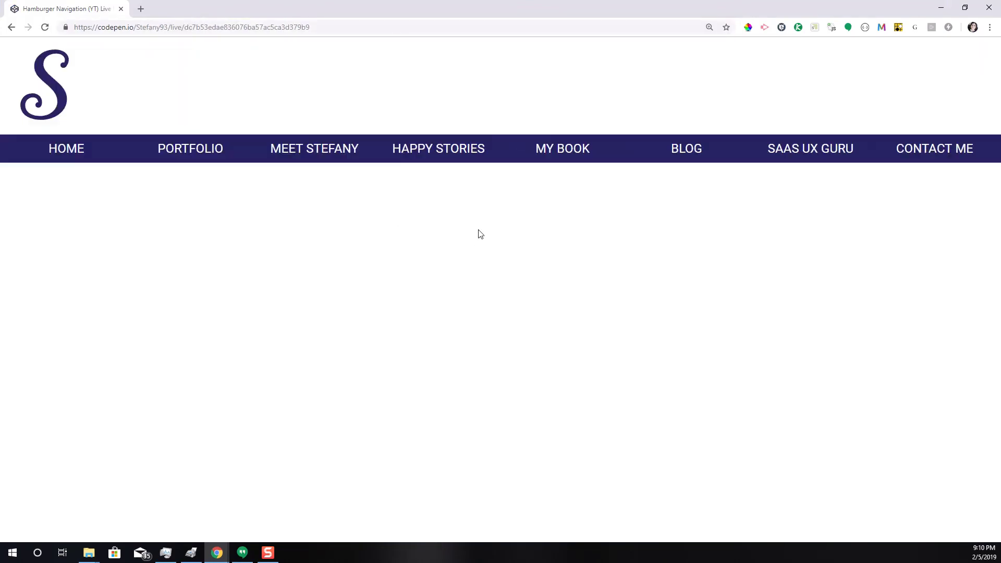
mouse_move(538, 397)
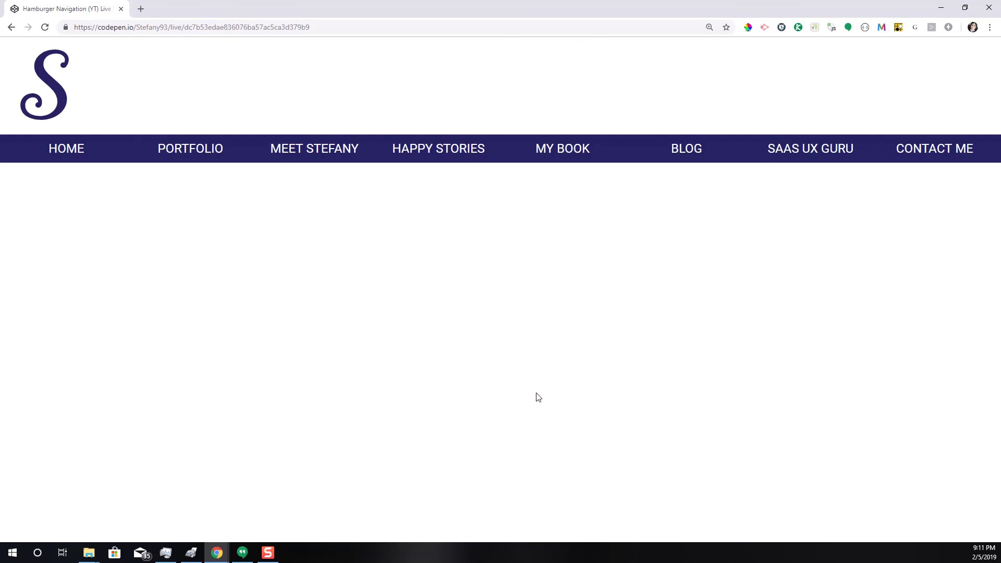
Open DevTools in narrow device view and expand the navigation with the MENU button.
key("f12")
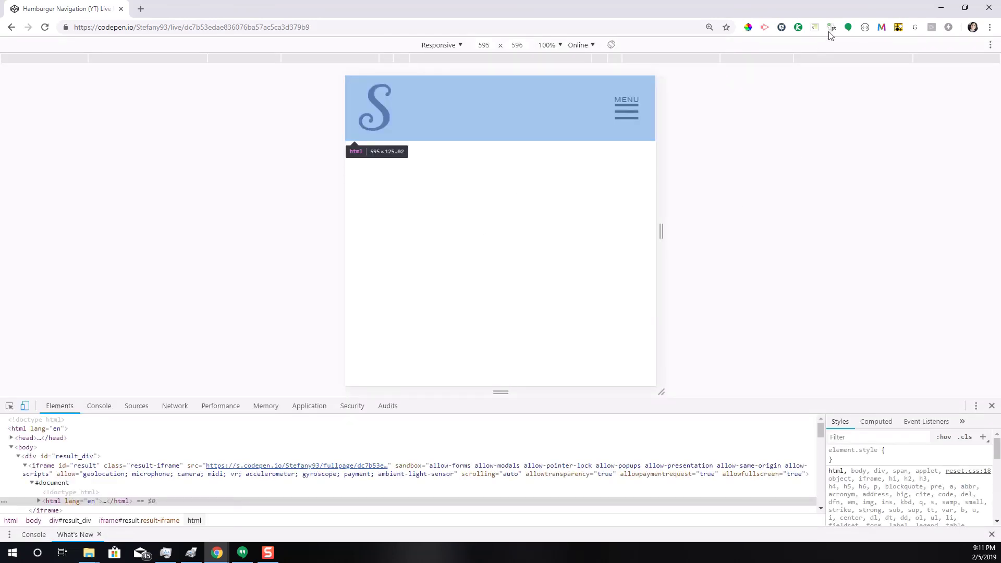
left_click(619, 110)
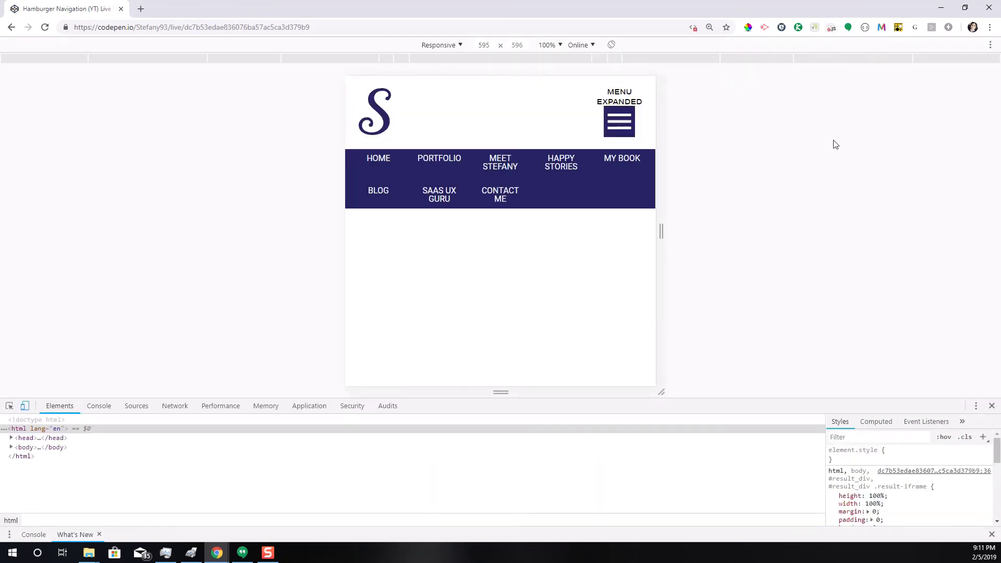
mouse_move(271, 173)
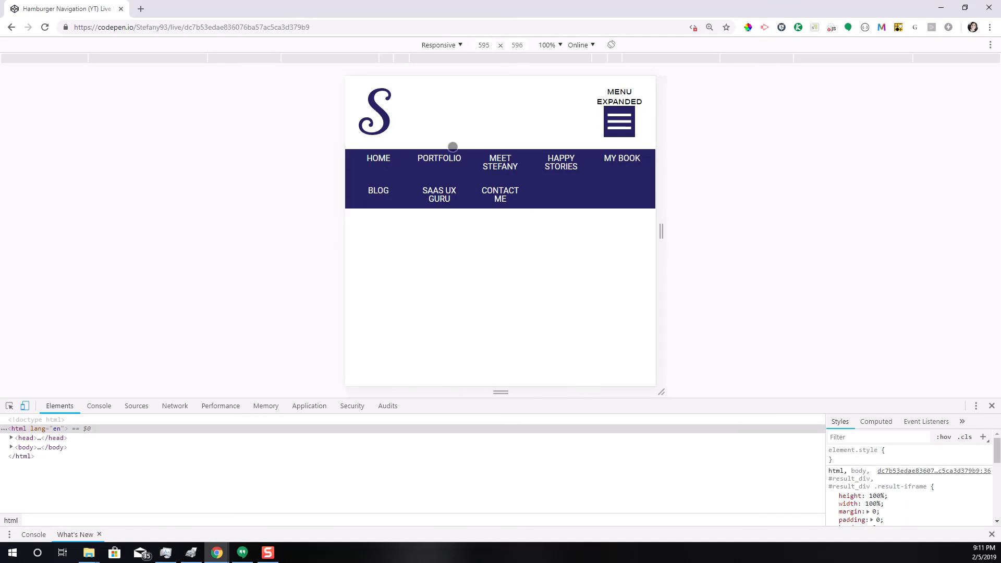
mouse_move(552, 180)
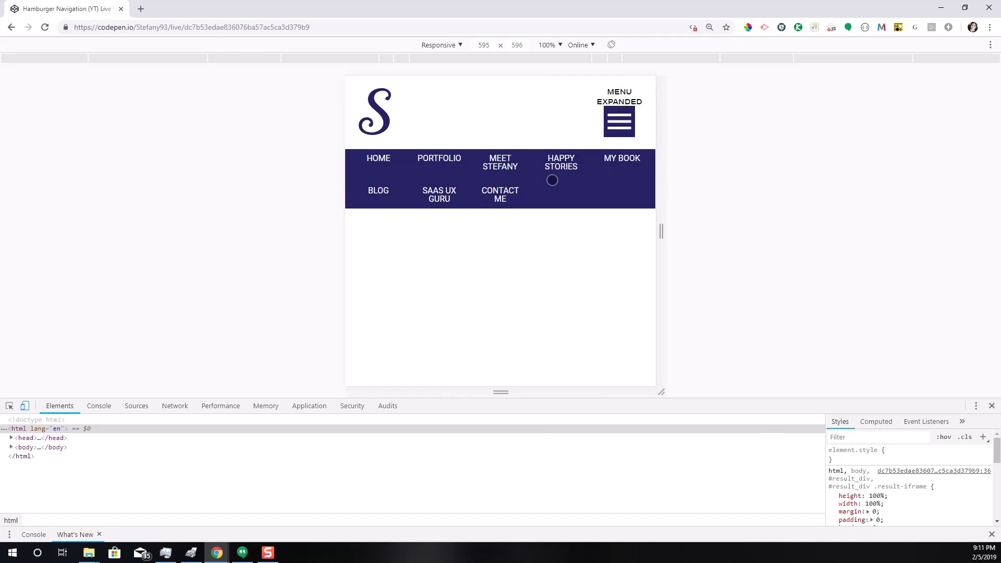
mouse_move(568, 273)
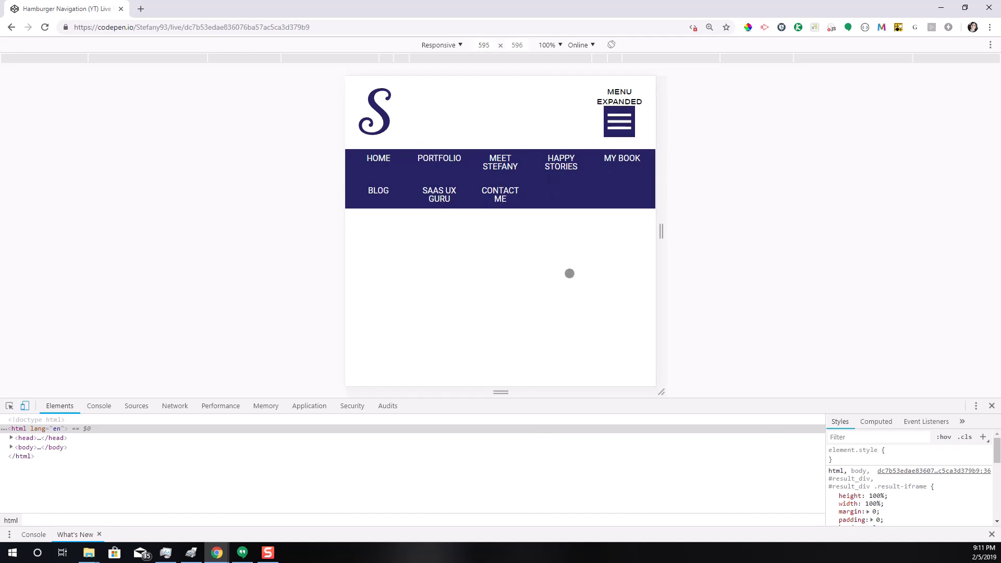